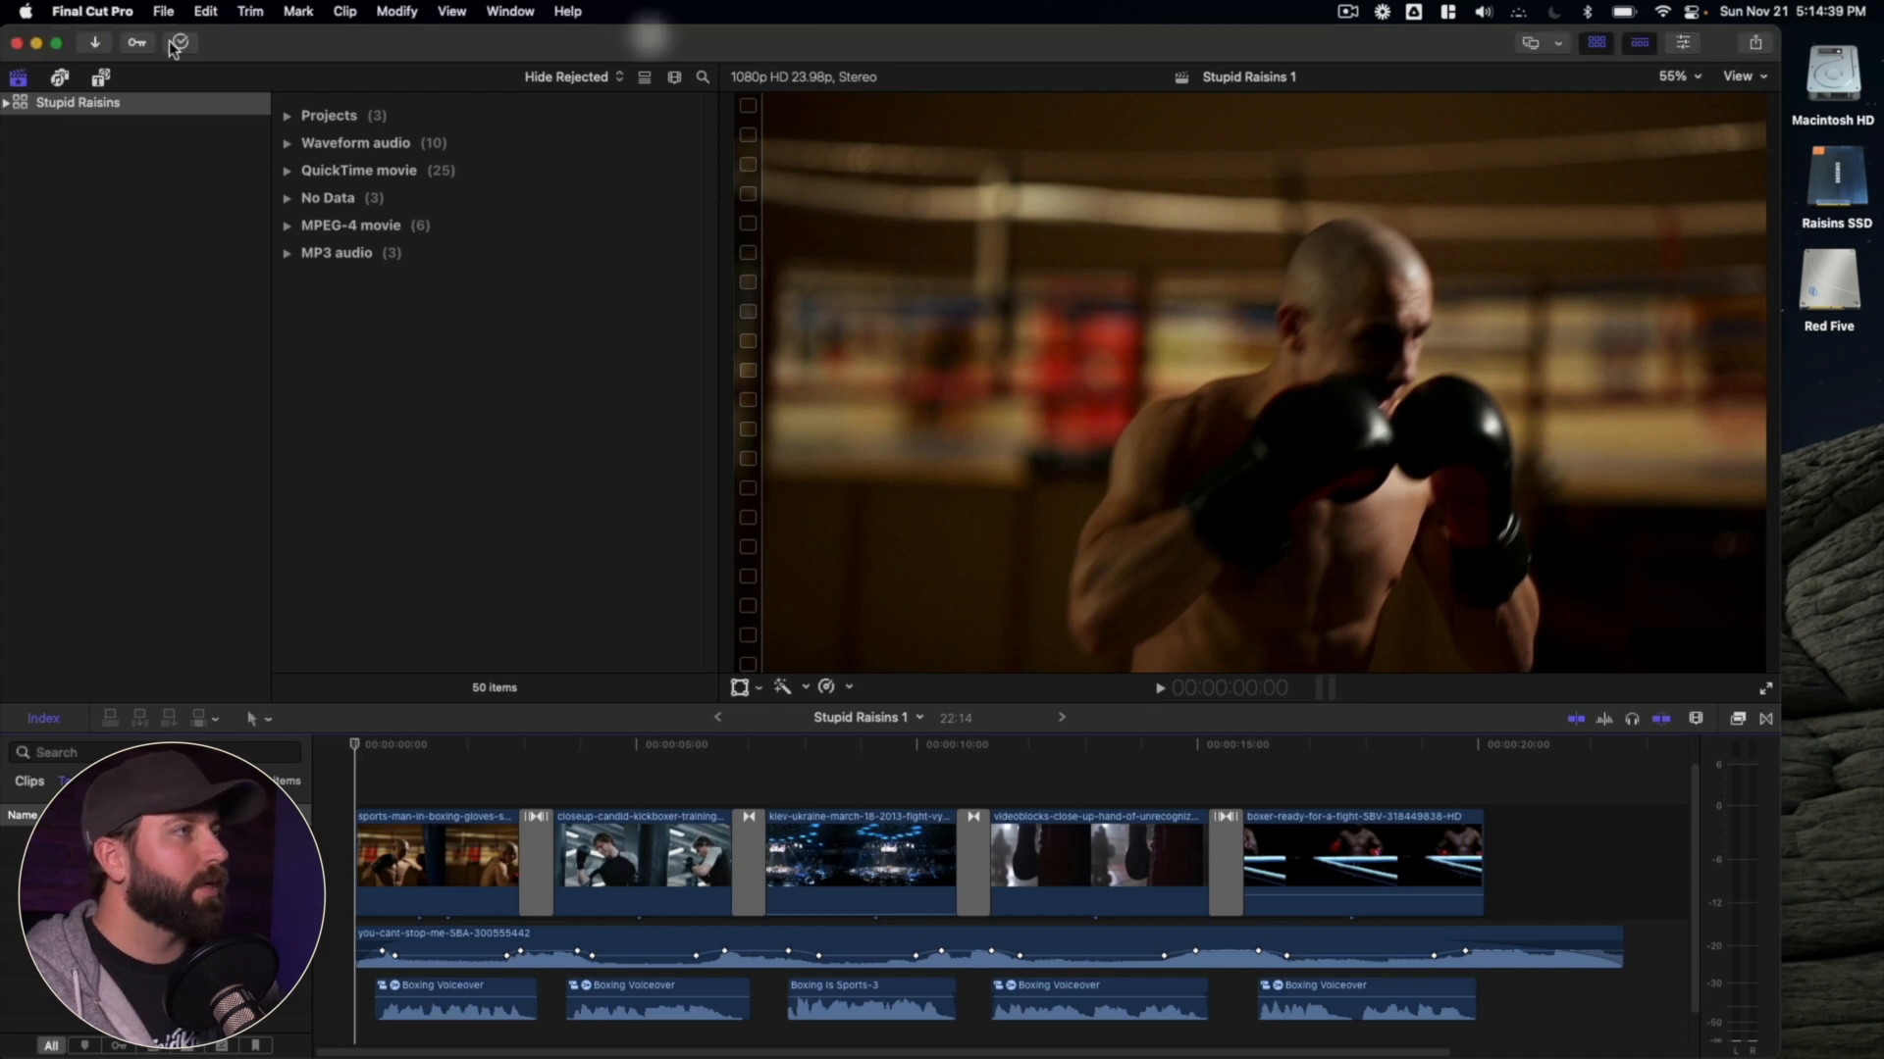
# - Create a library named 'Raisin with a Backup' on Raisins SSD and show its properties
pyautogui.click(162, 10)
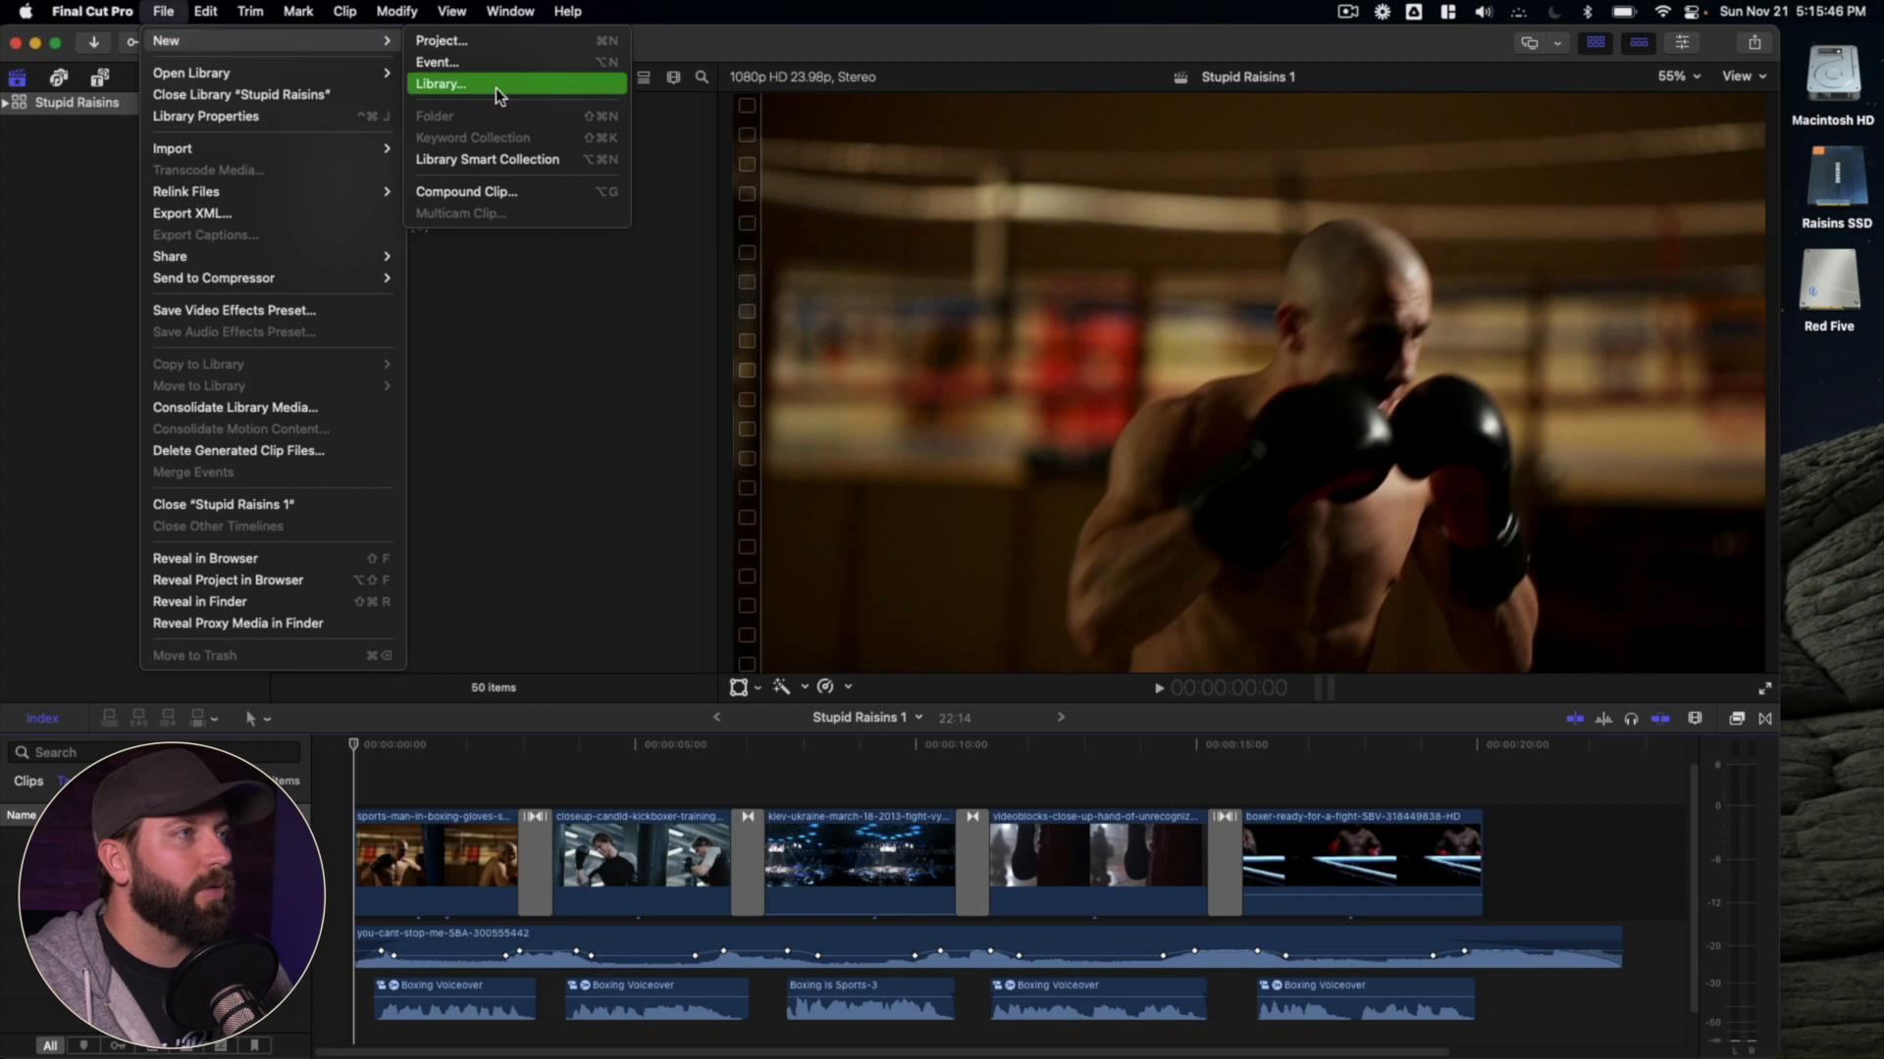
pyautogui.click(441, 82)
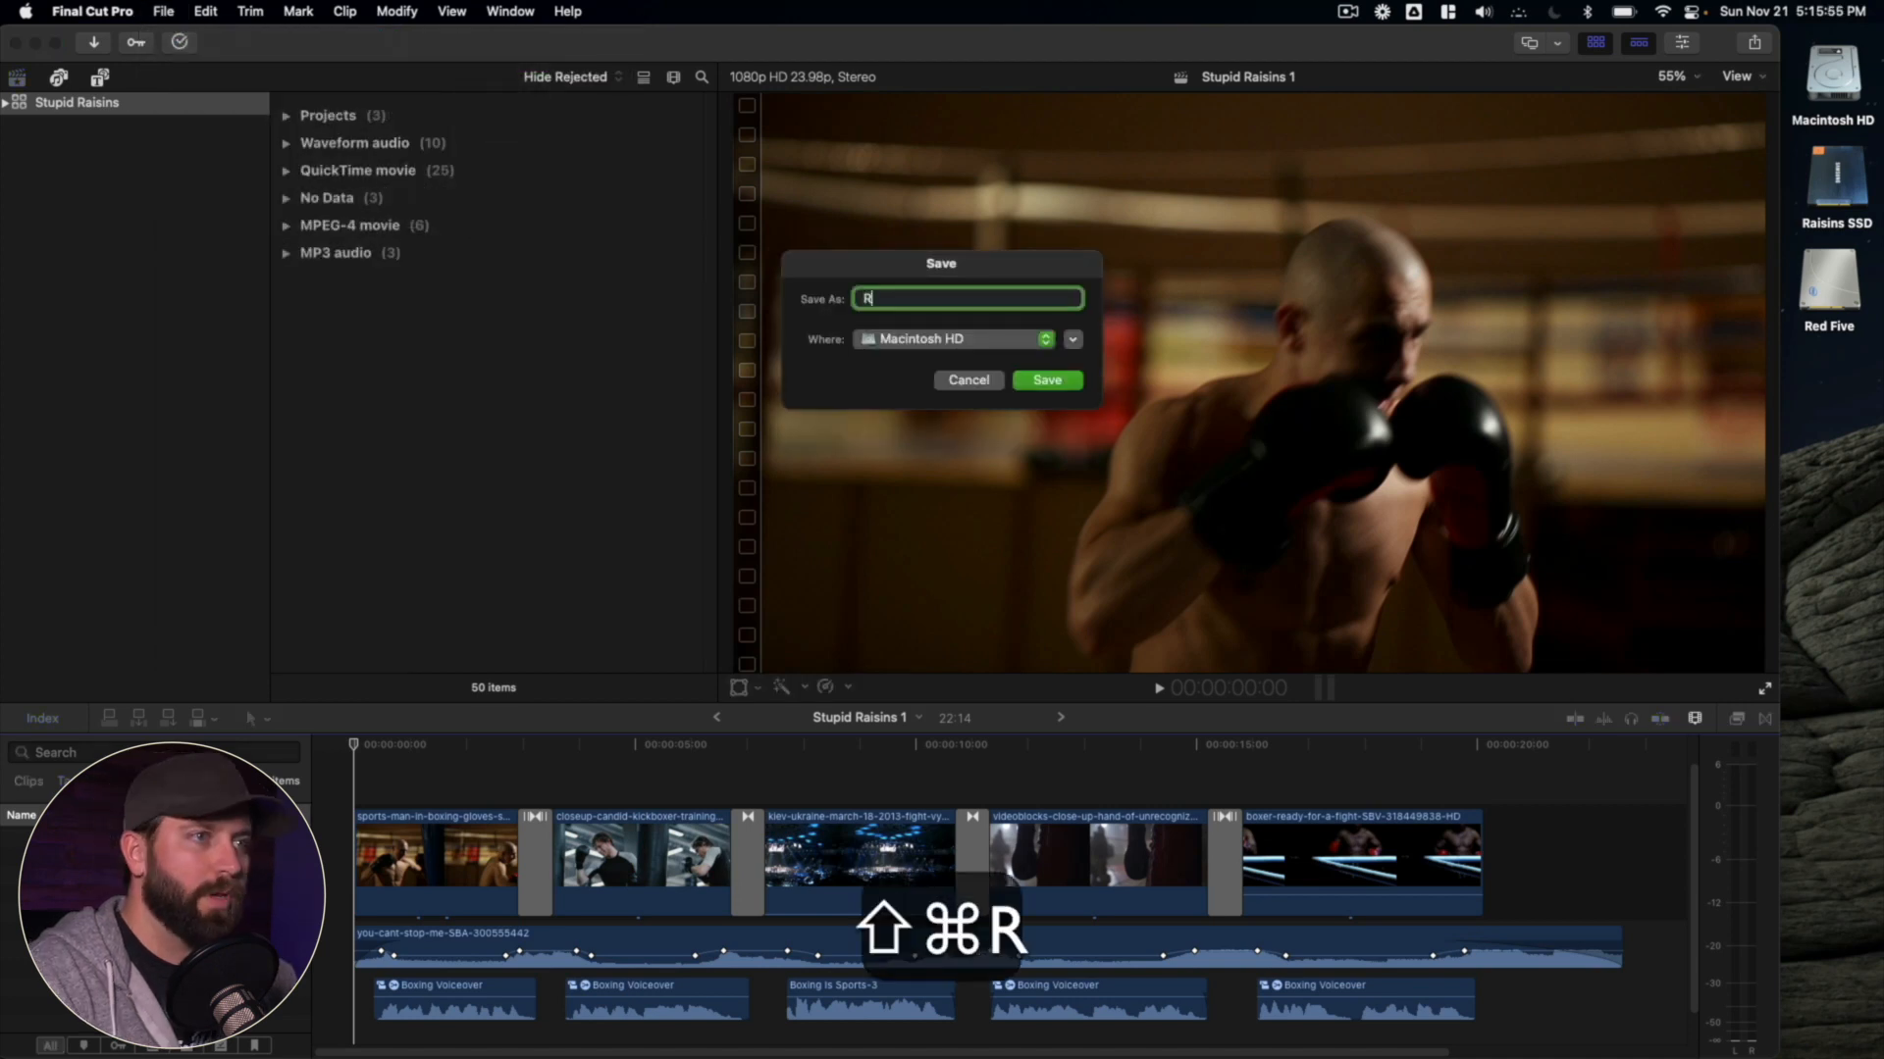
pyautogui.write('aisin with a')
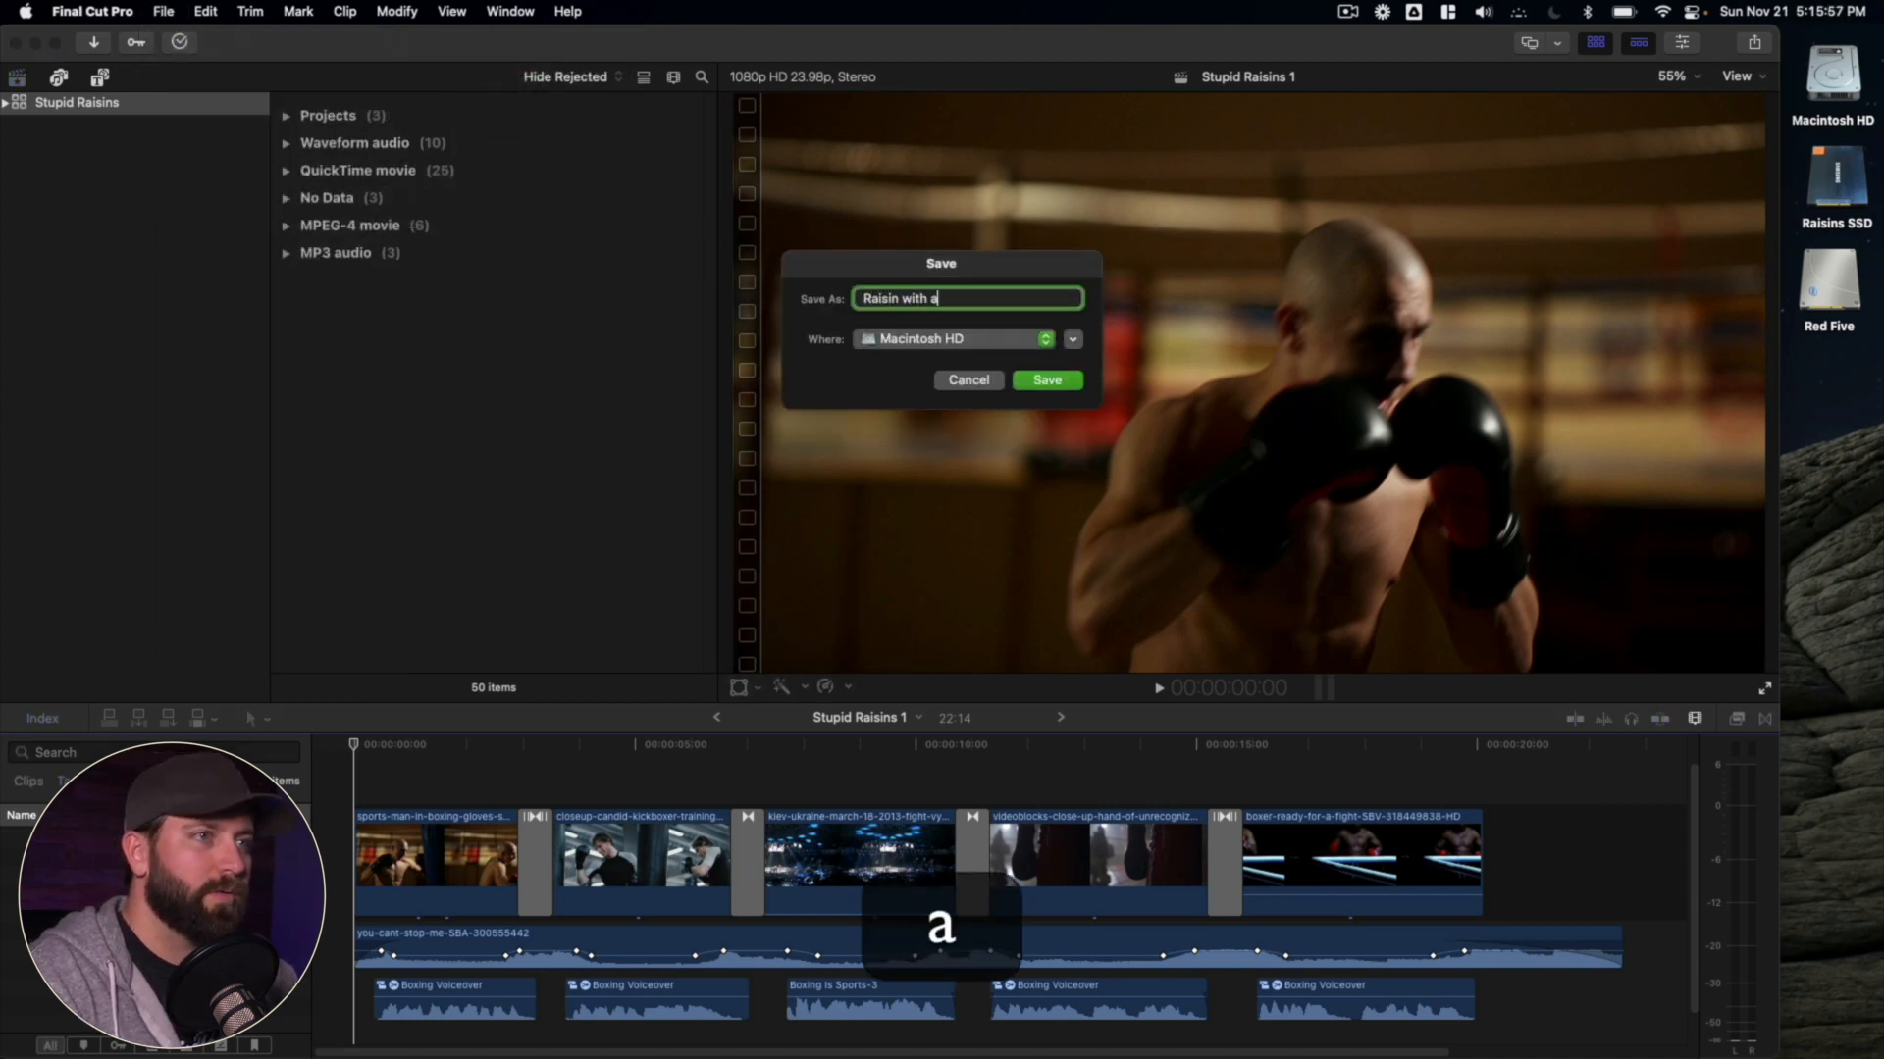
pyautogui.write('Backup')
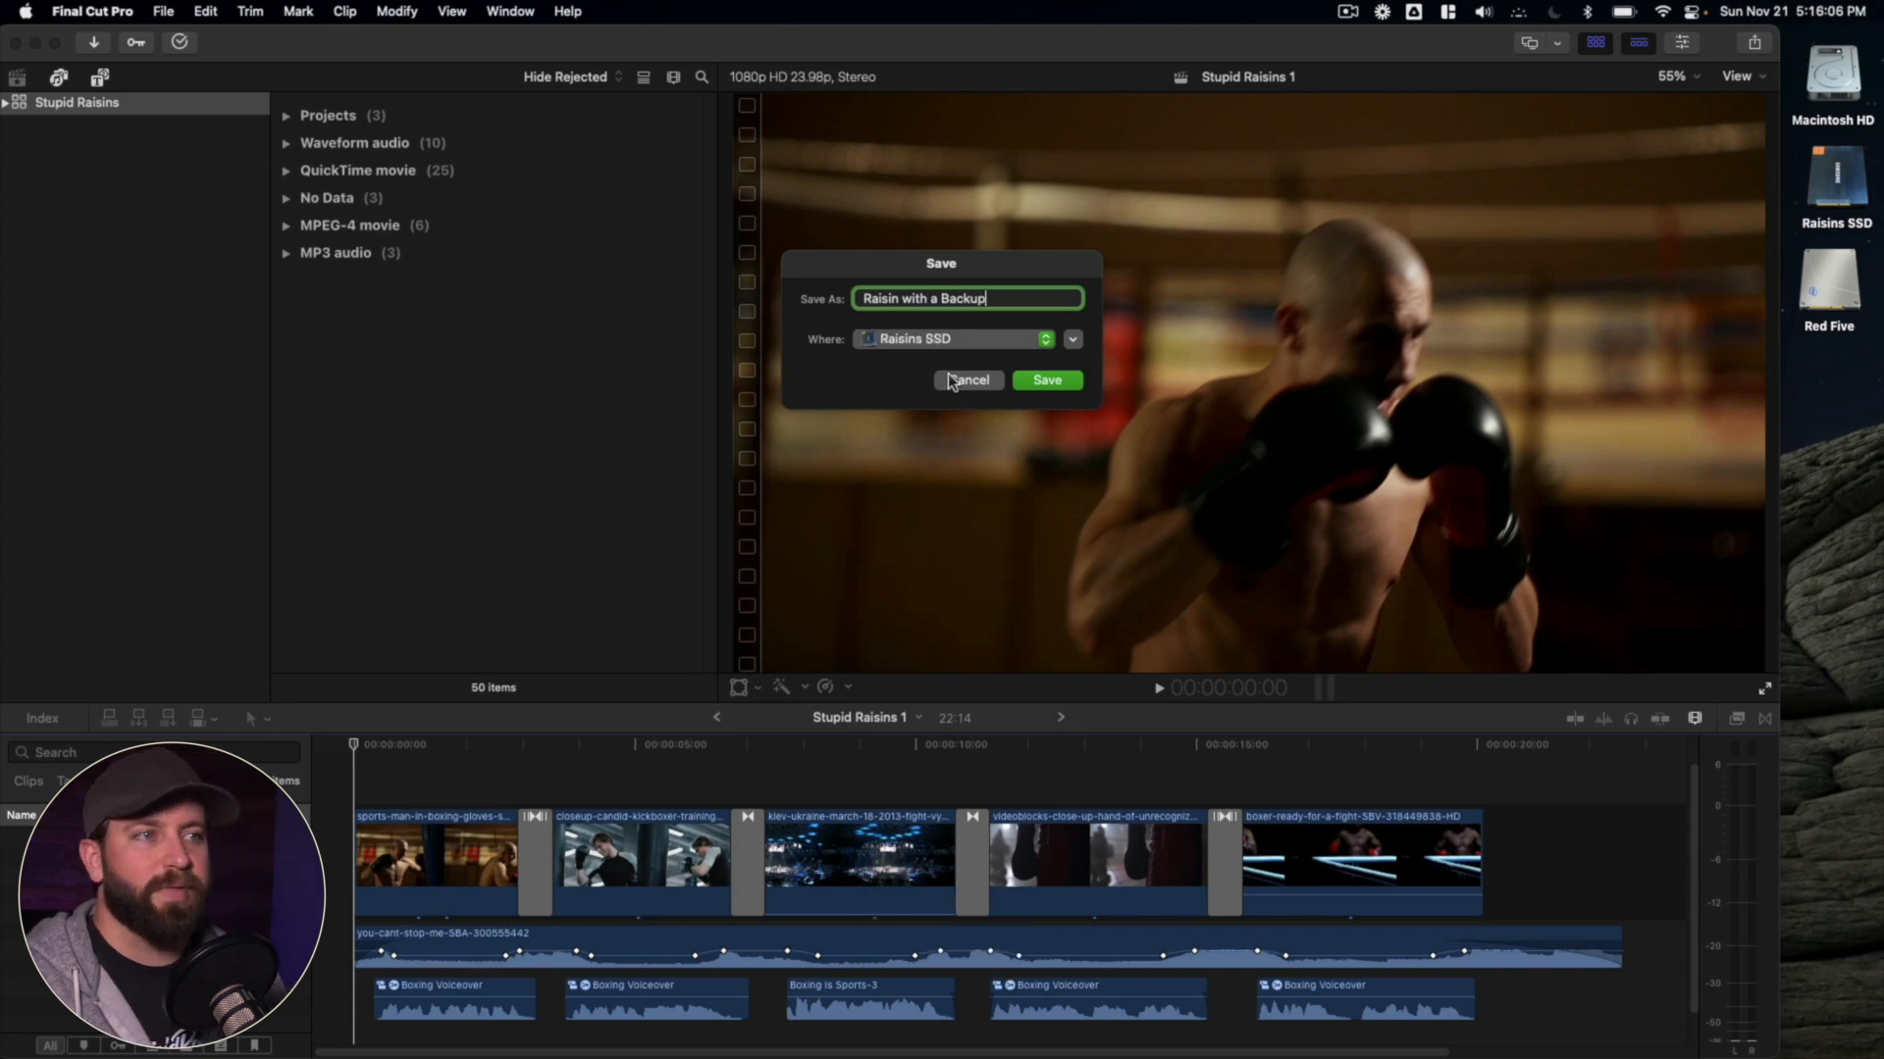
pyautogui.click(1045, 380)
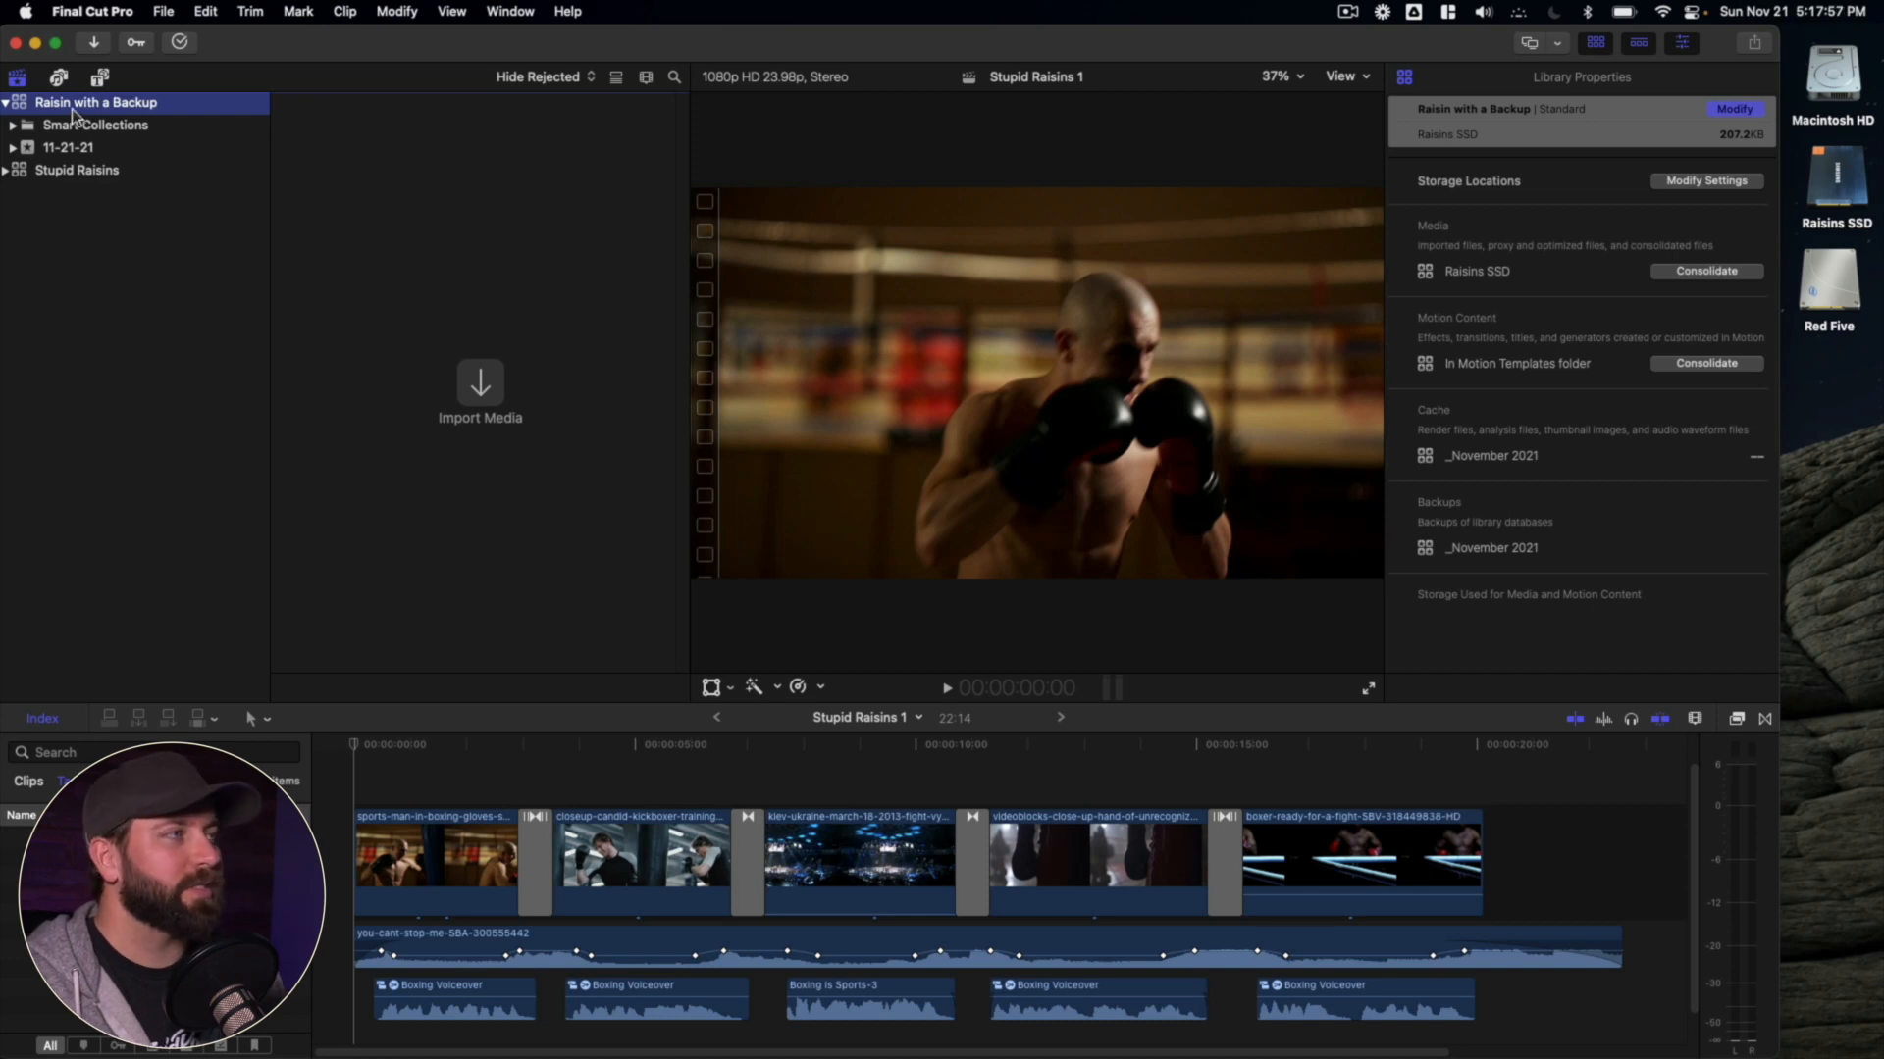
pyautogui.moveTo(1686, 39)
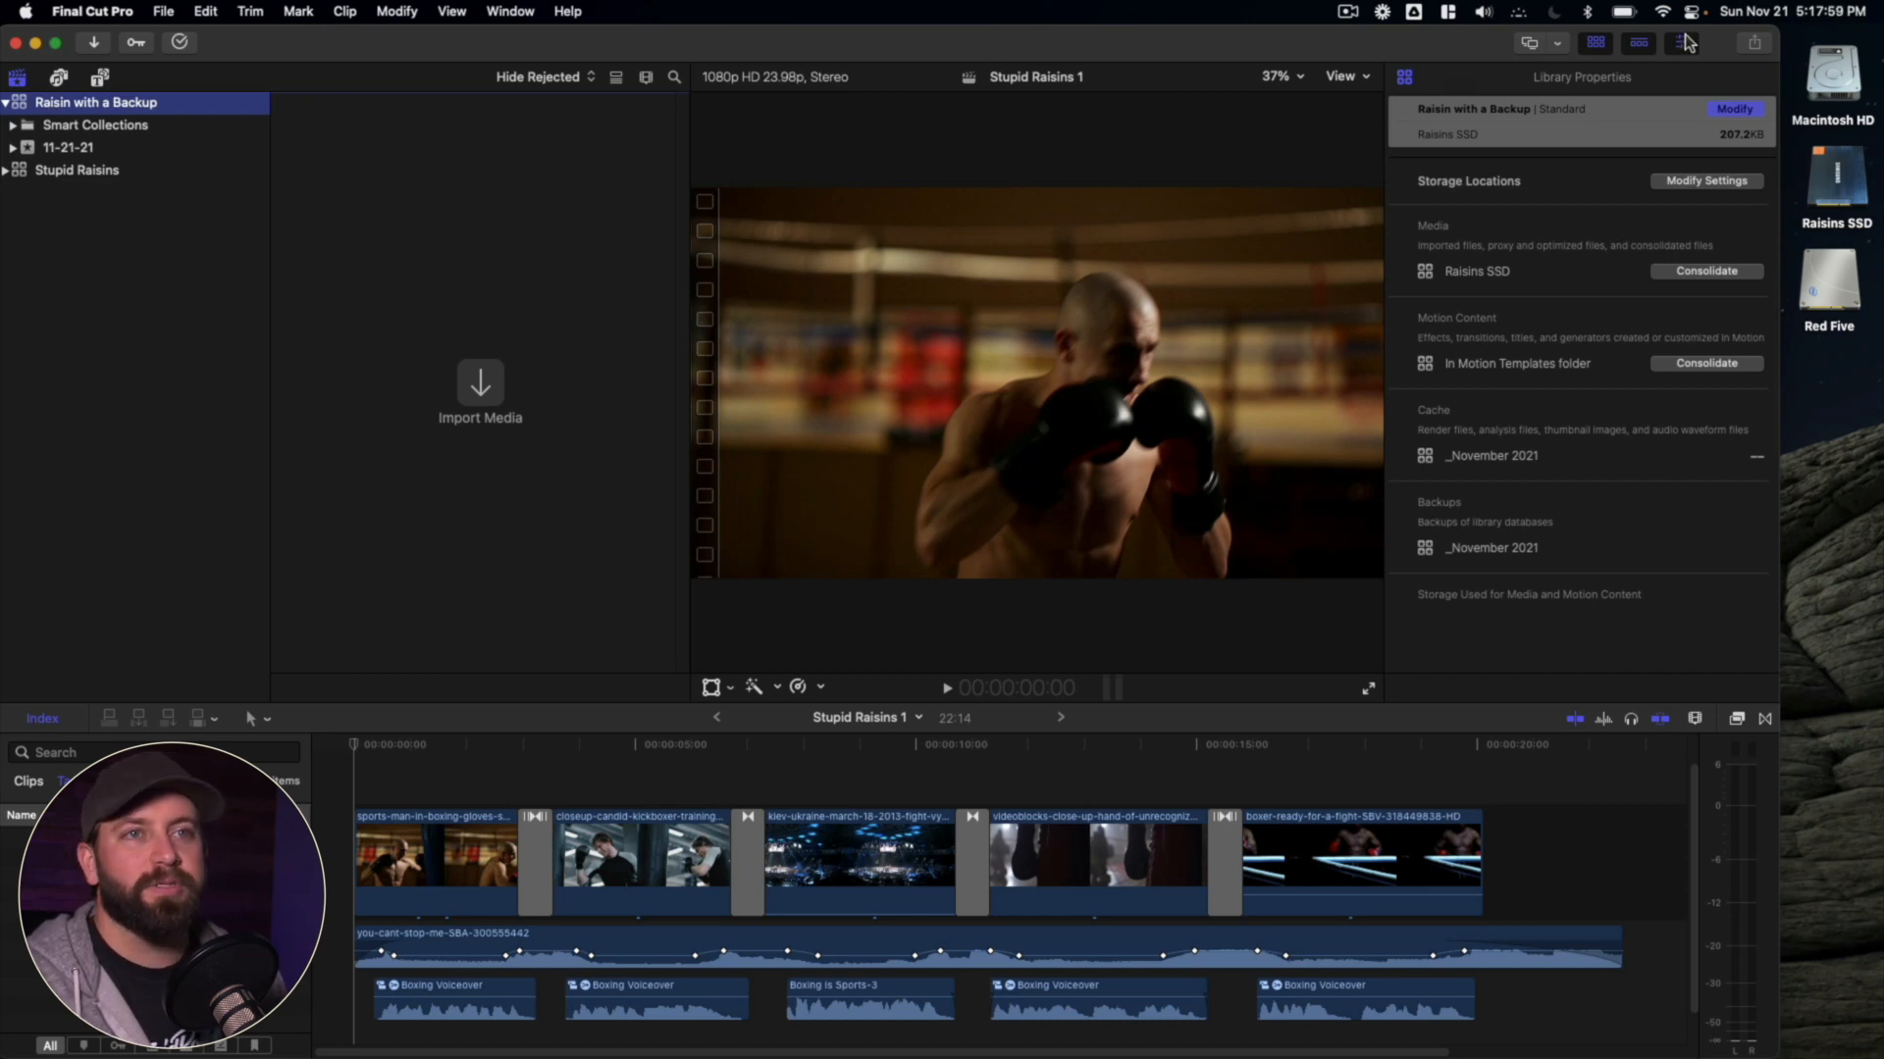
pyautogui.click(1681, 44)
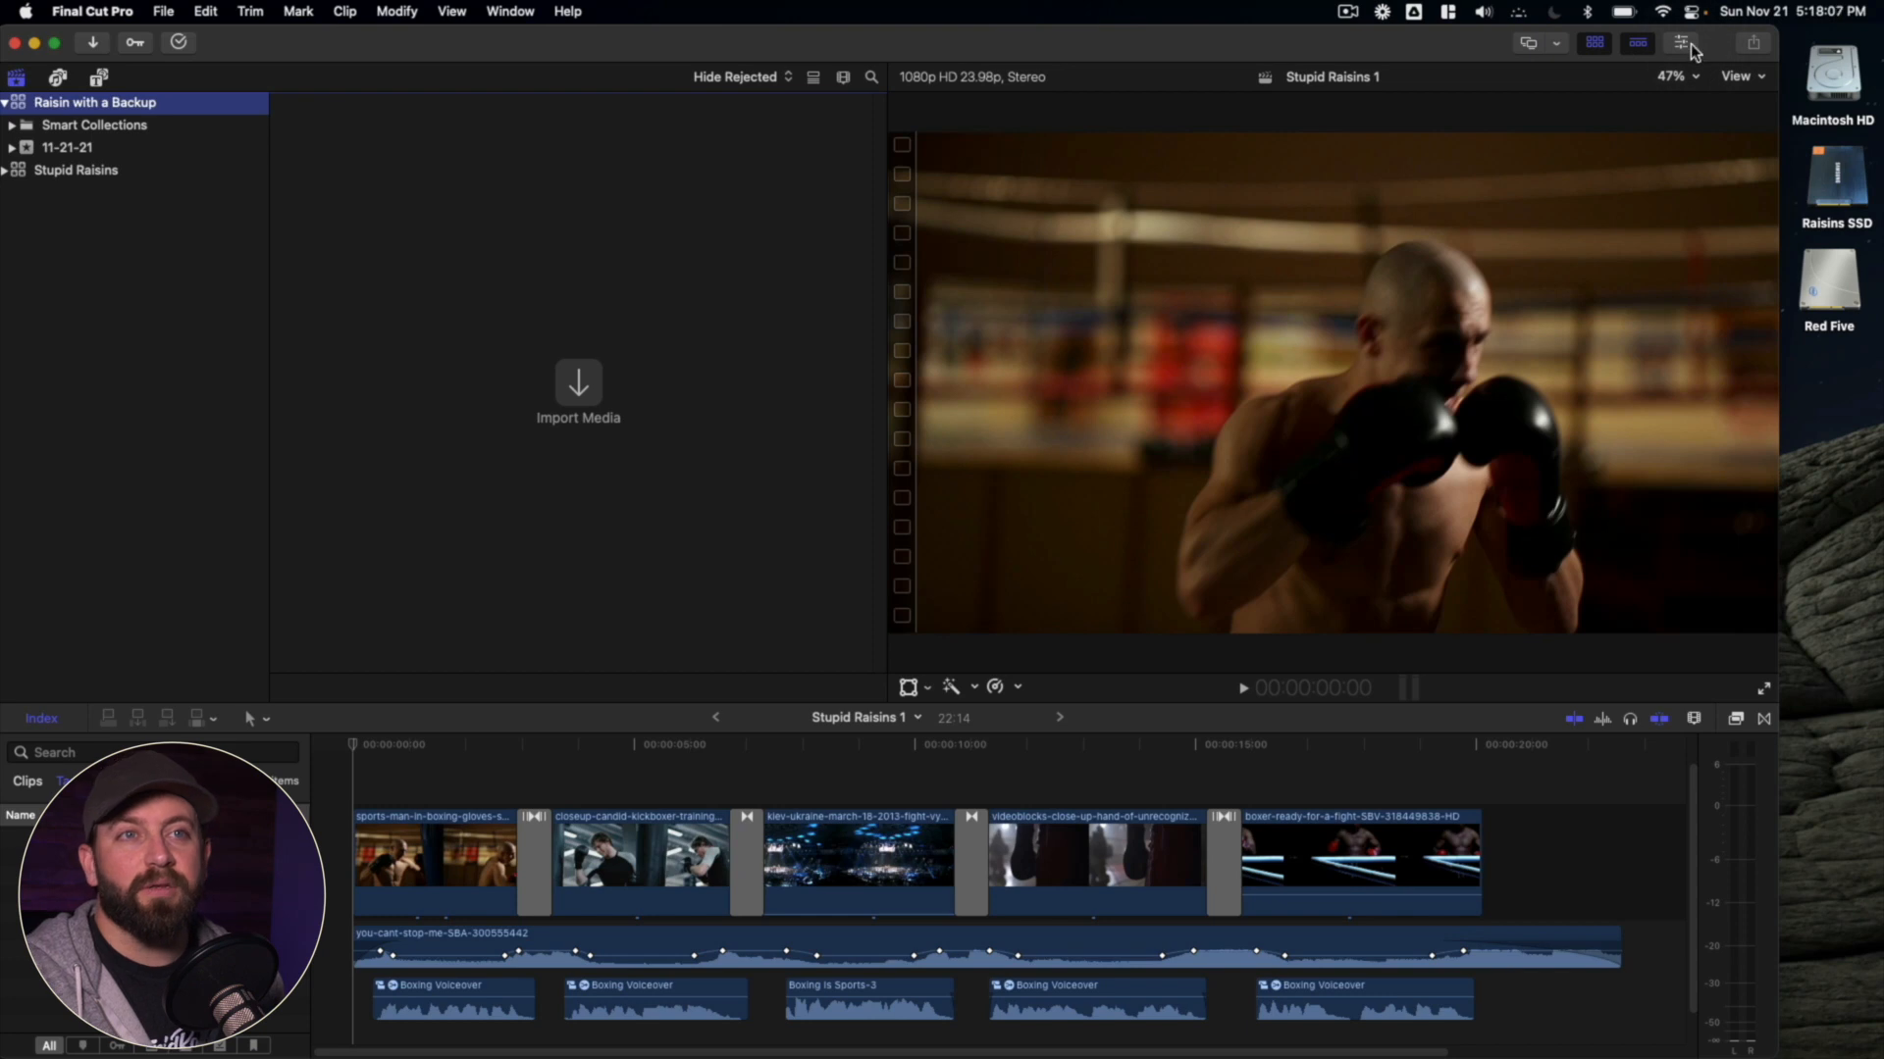
pyautogui.click(1680, 43)
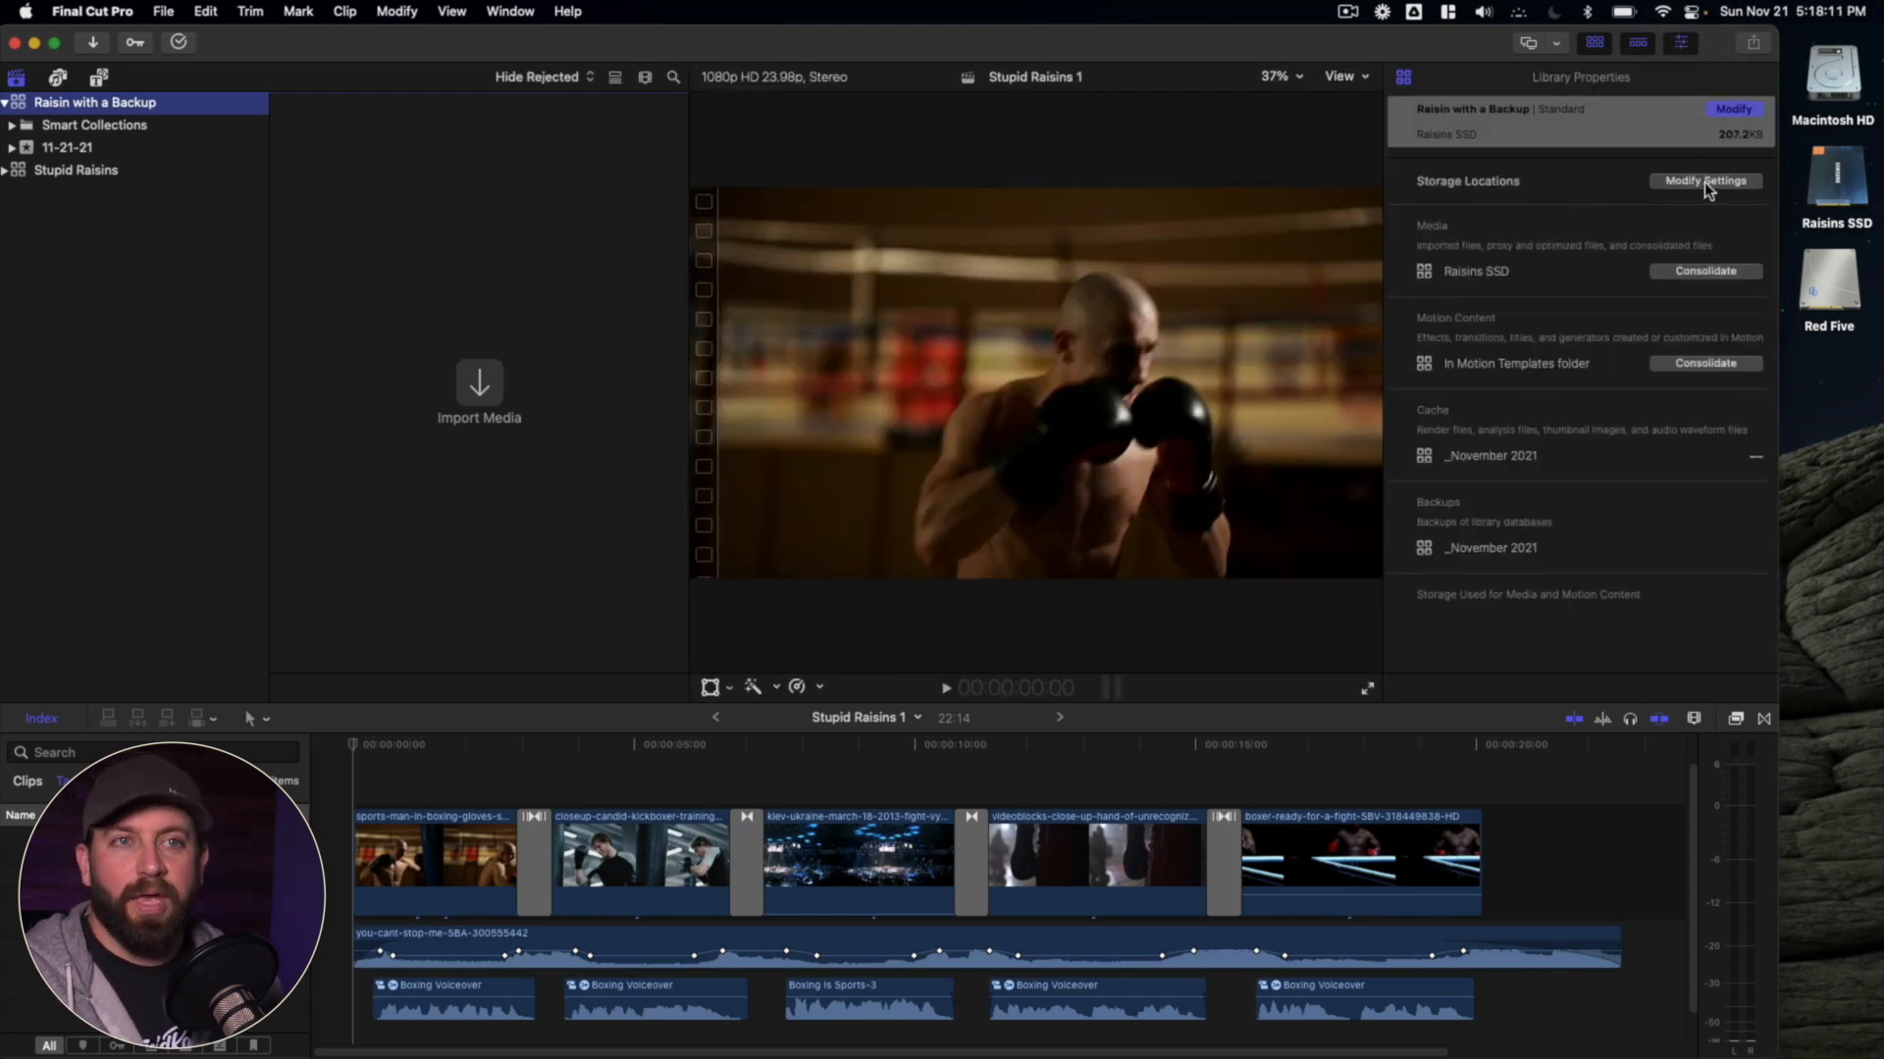
# - Send this library's backups to the Red Five drive, keeping cache in its current folder
pyautogui.click(1705, 181)
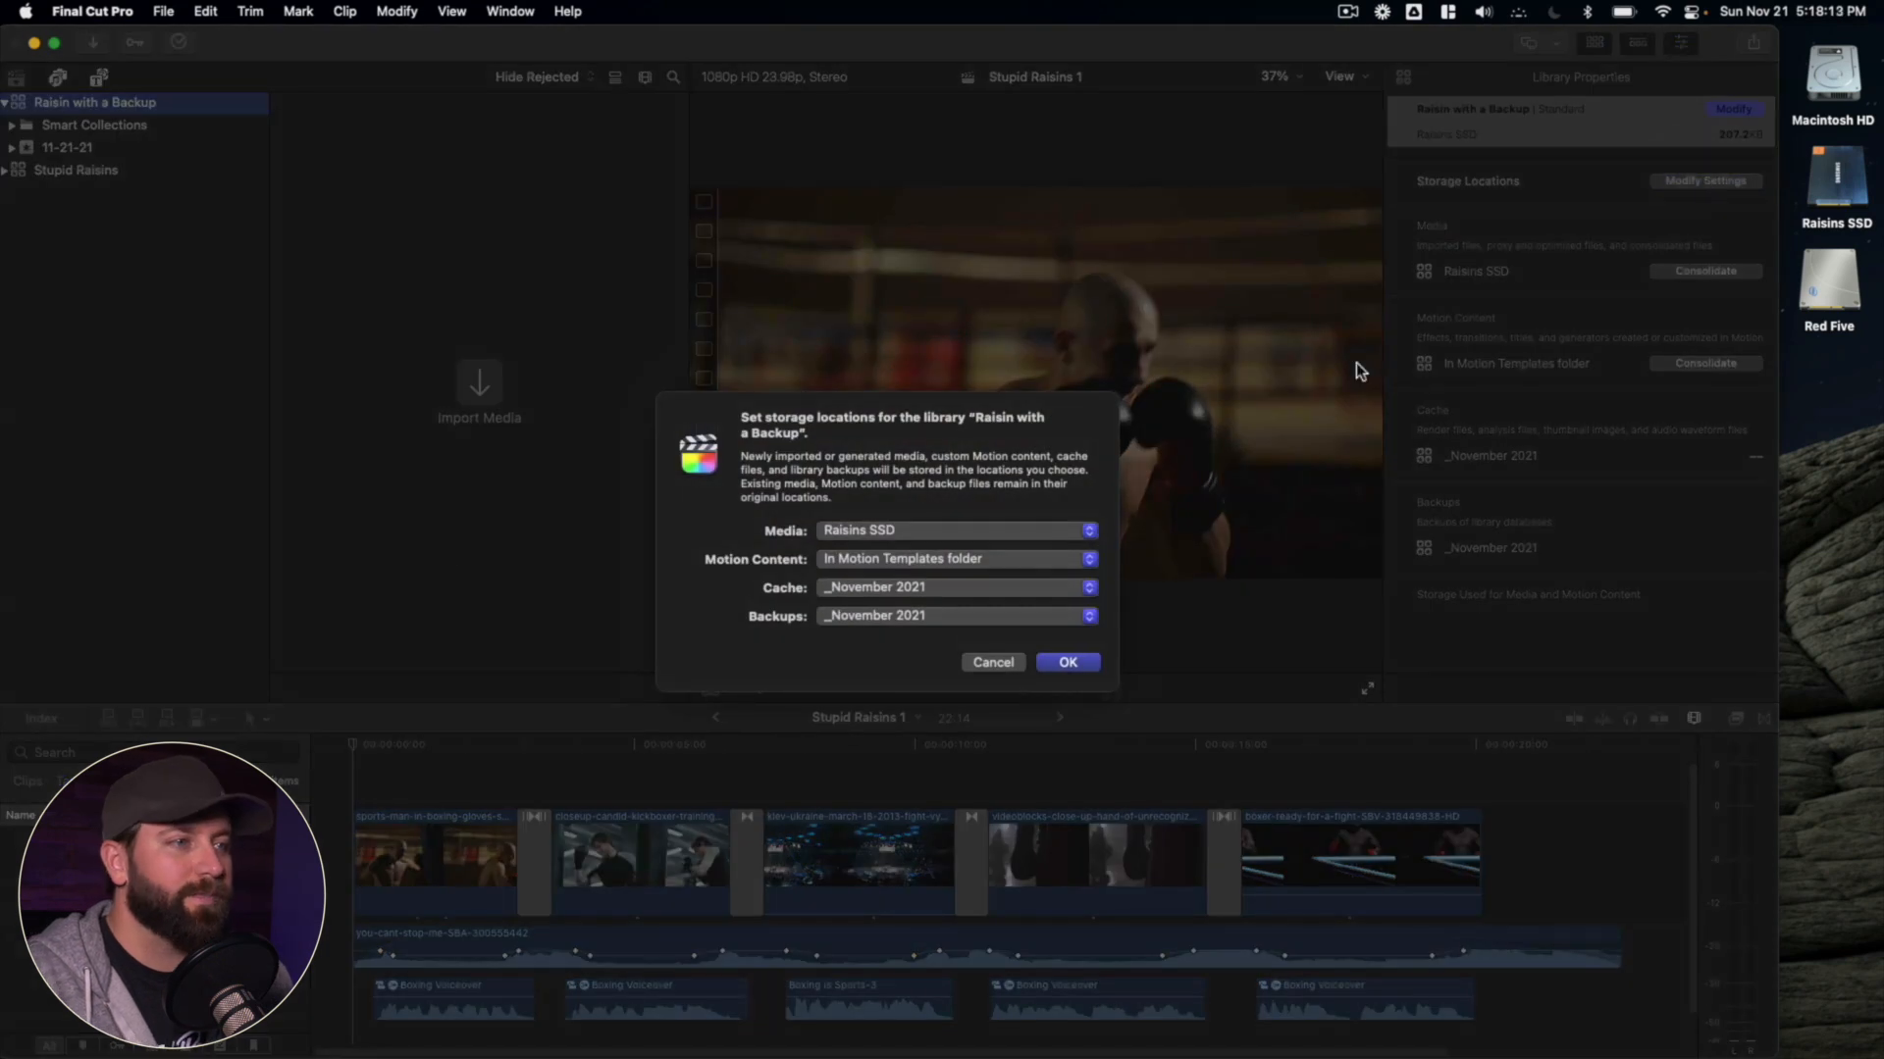
pyautogui.moveTo(590, 542)
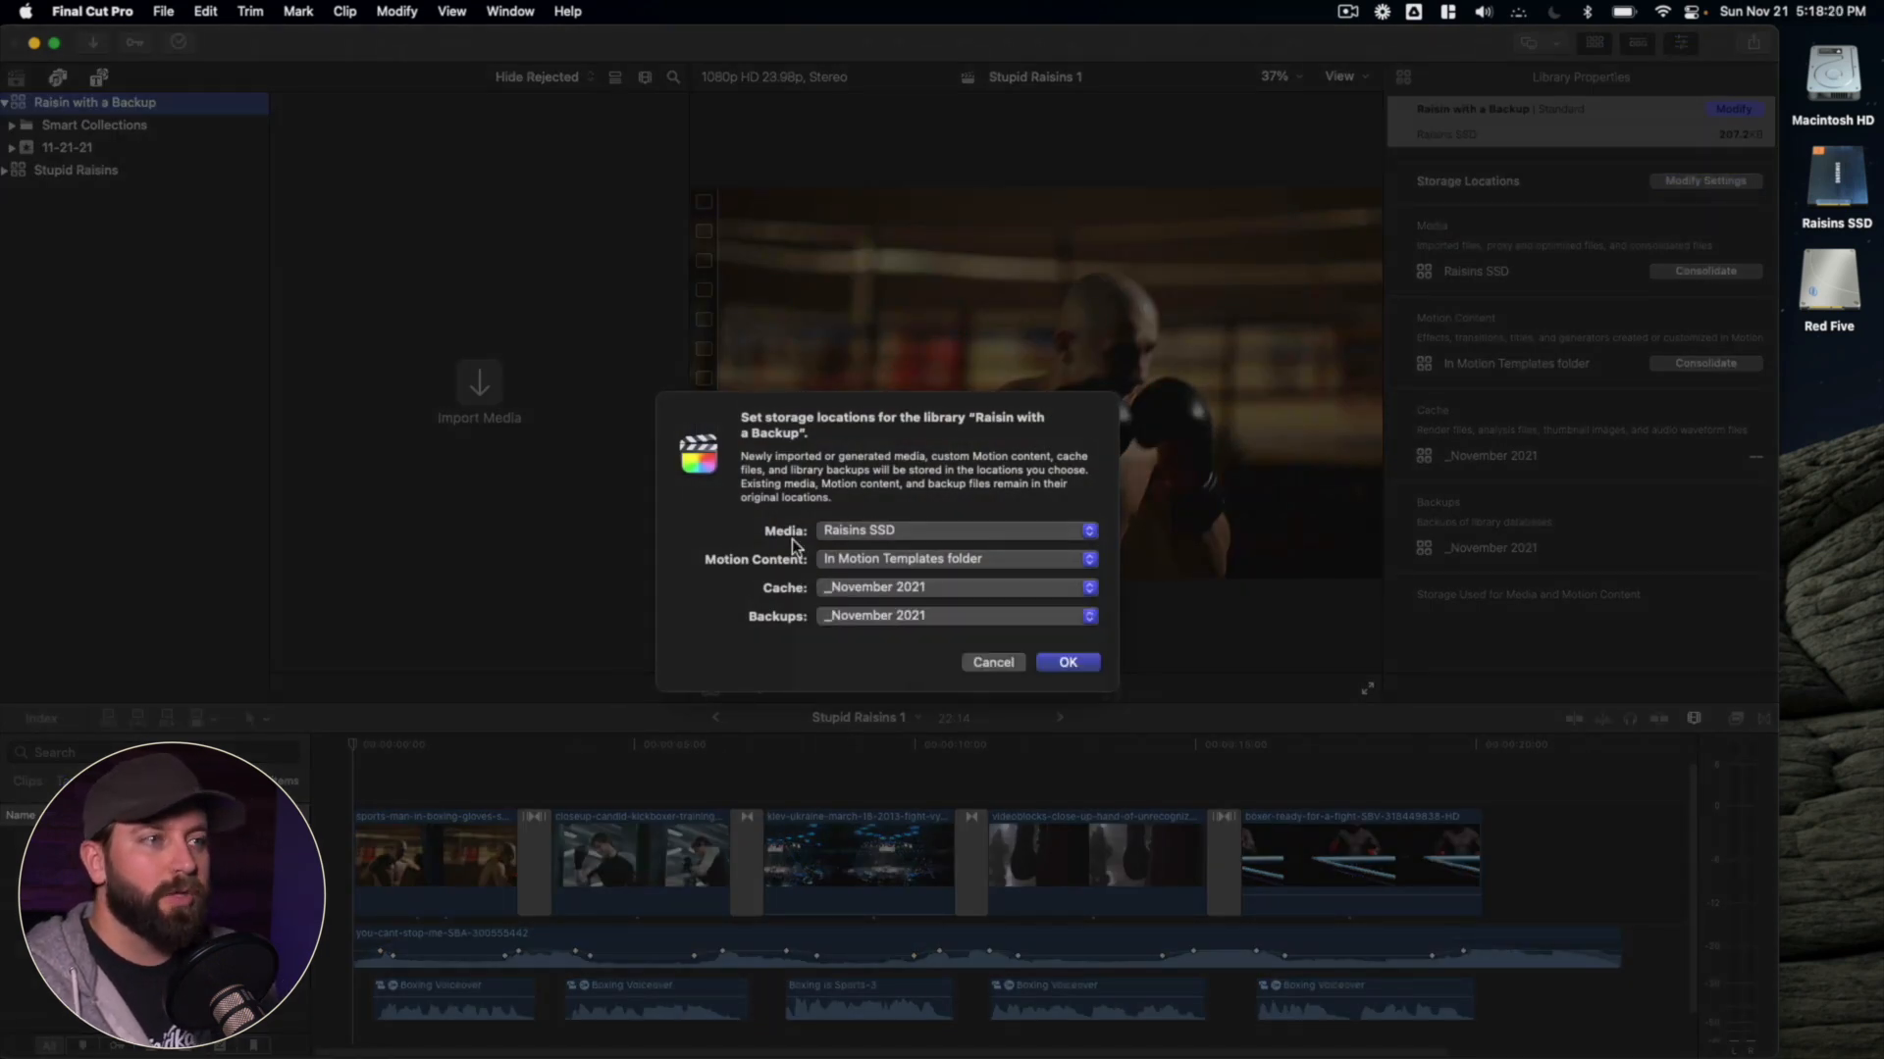
pyautogui.click(955, 530)
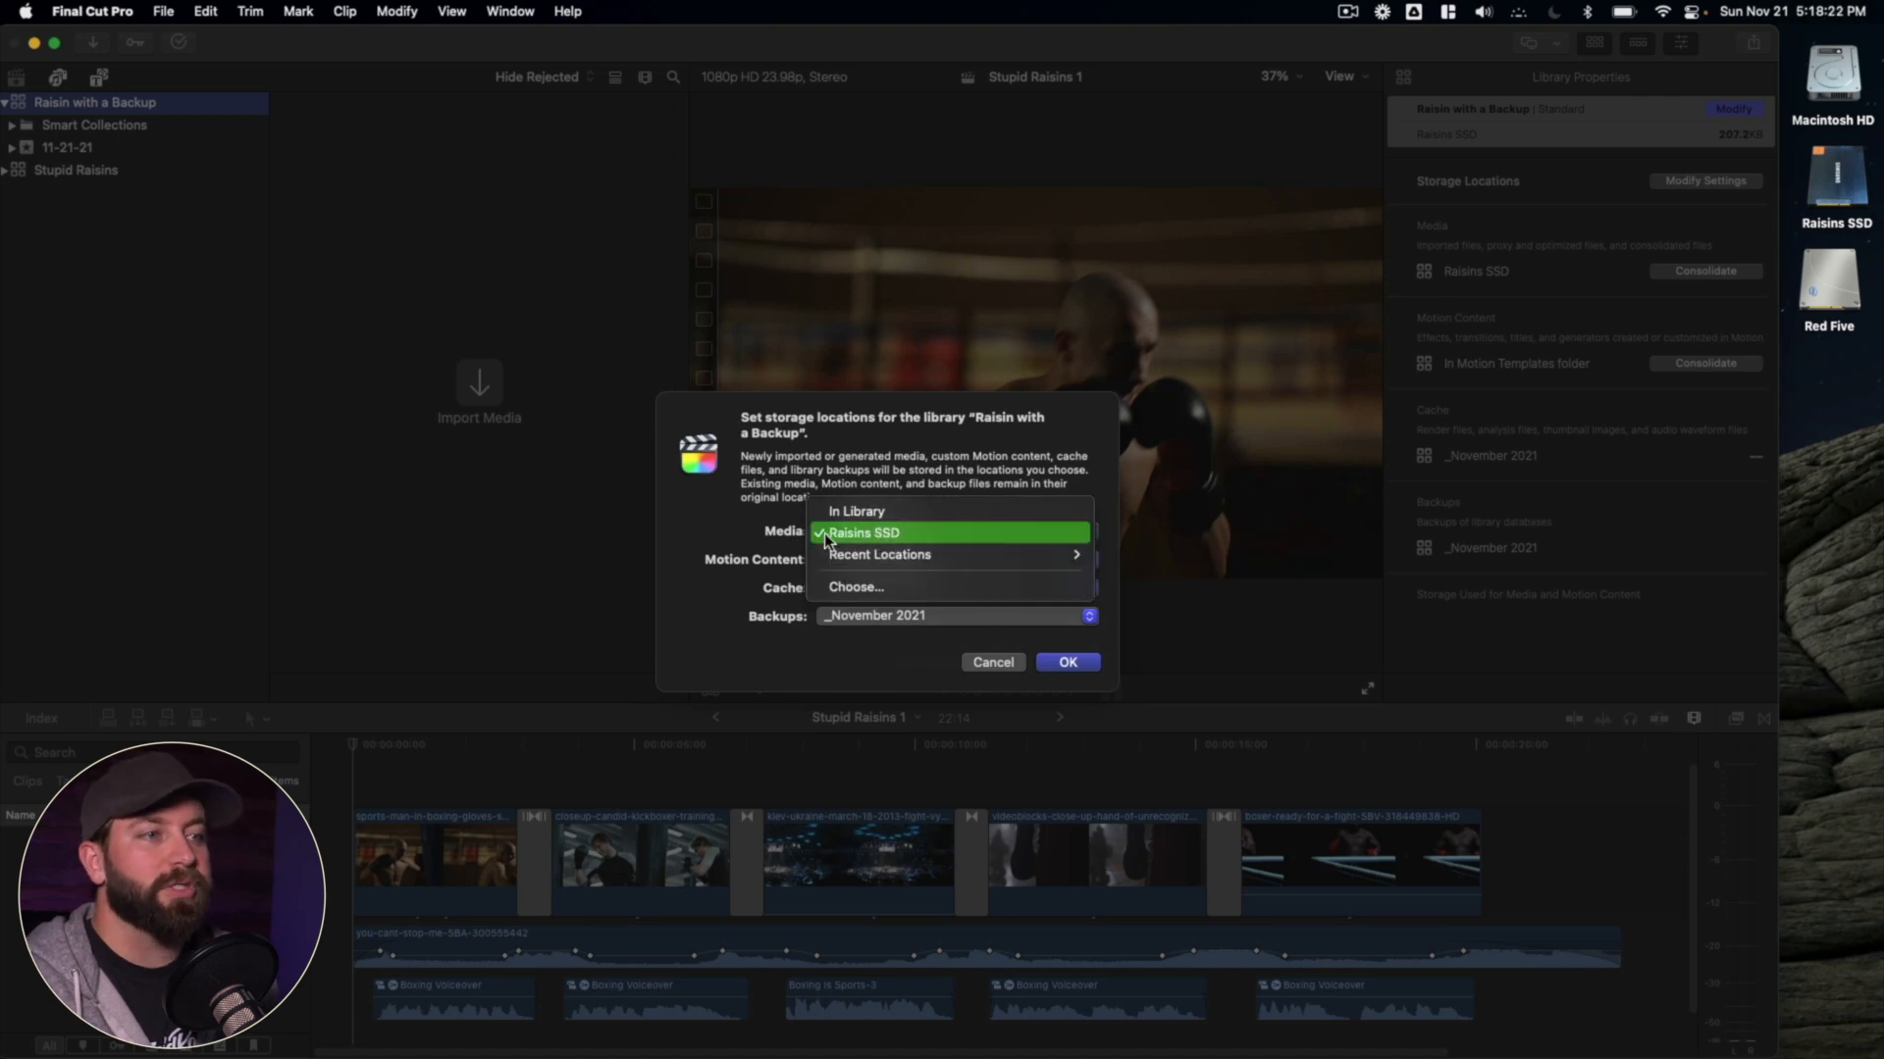
pyautogui.moveTo(737, 547)
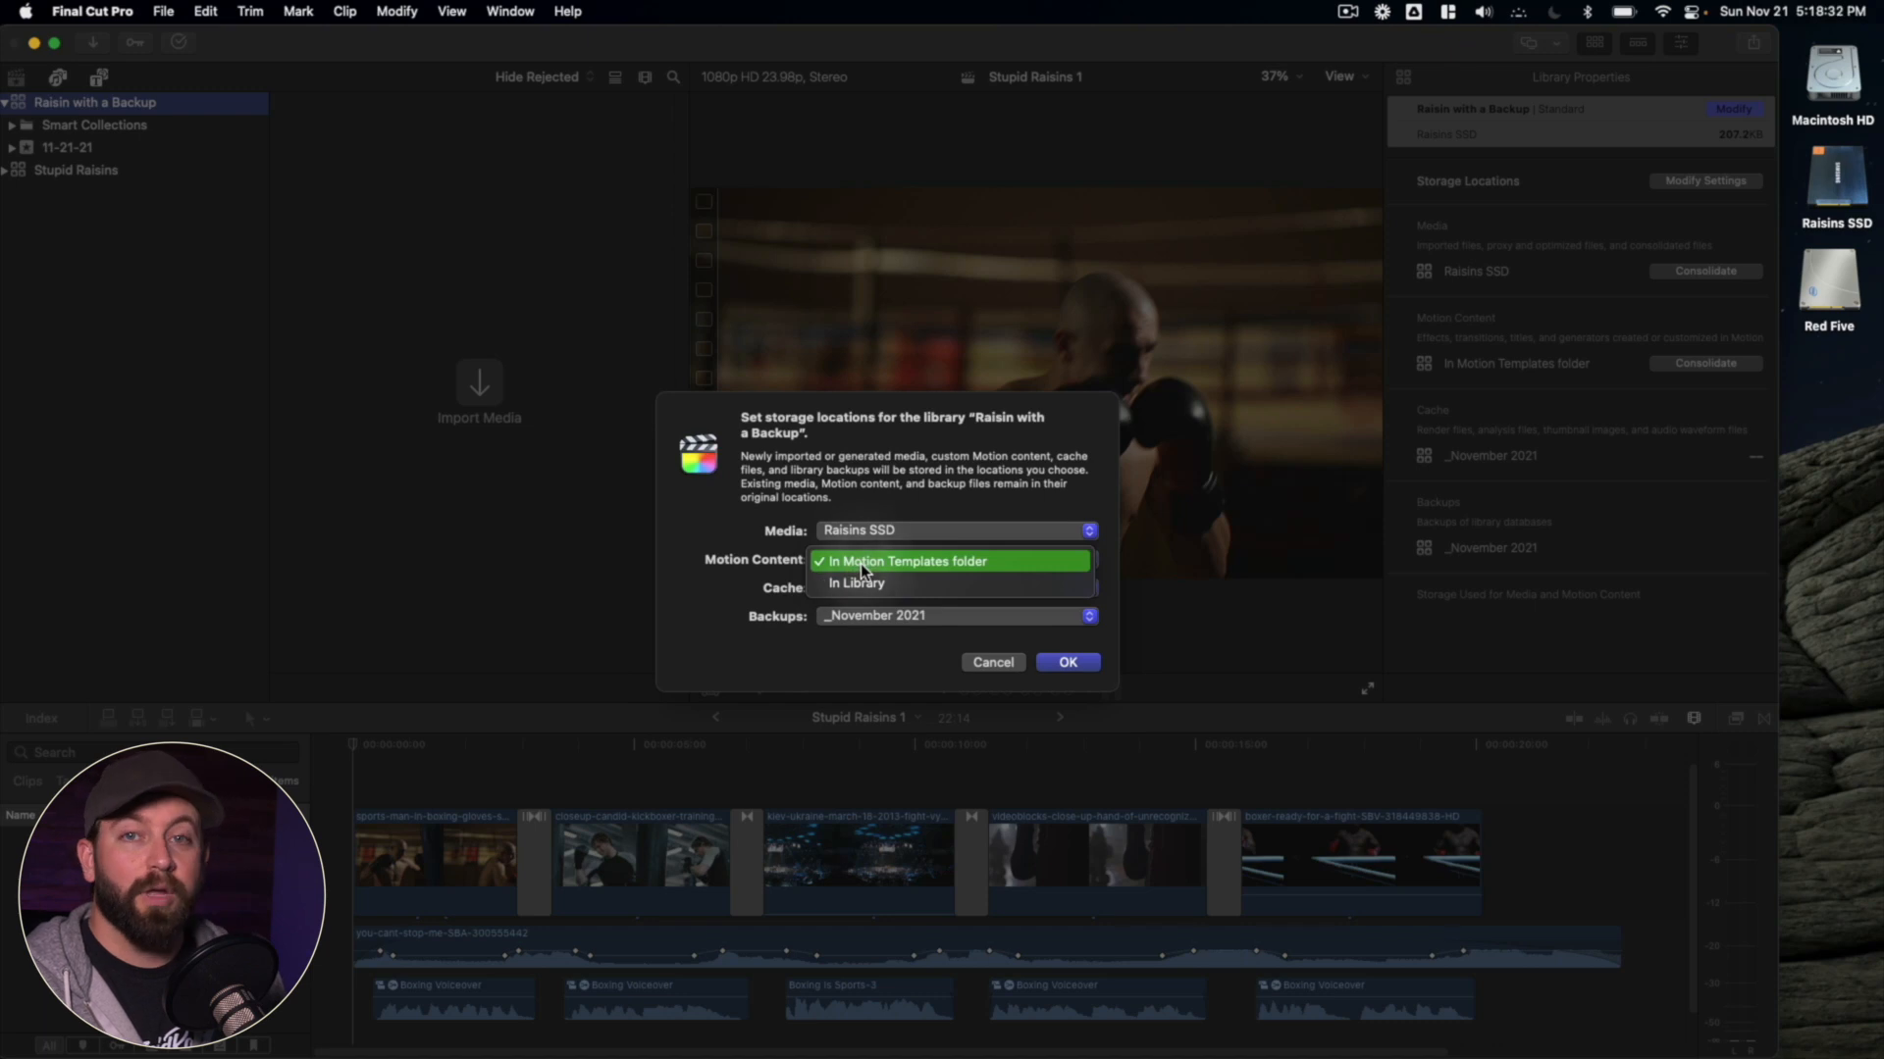
pyautogui.click(955, 587)
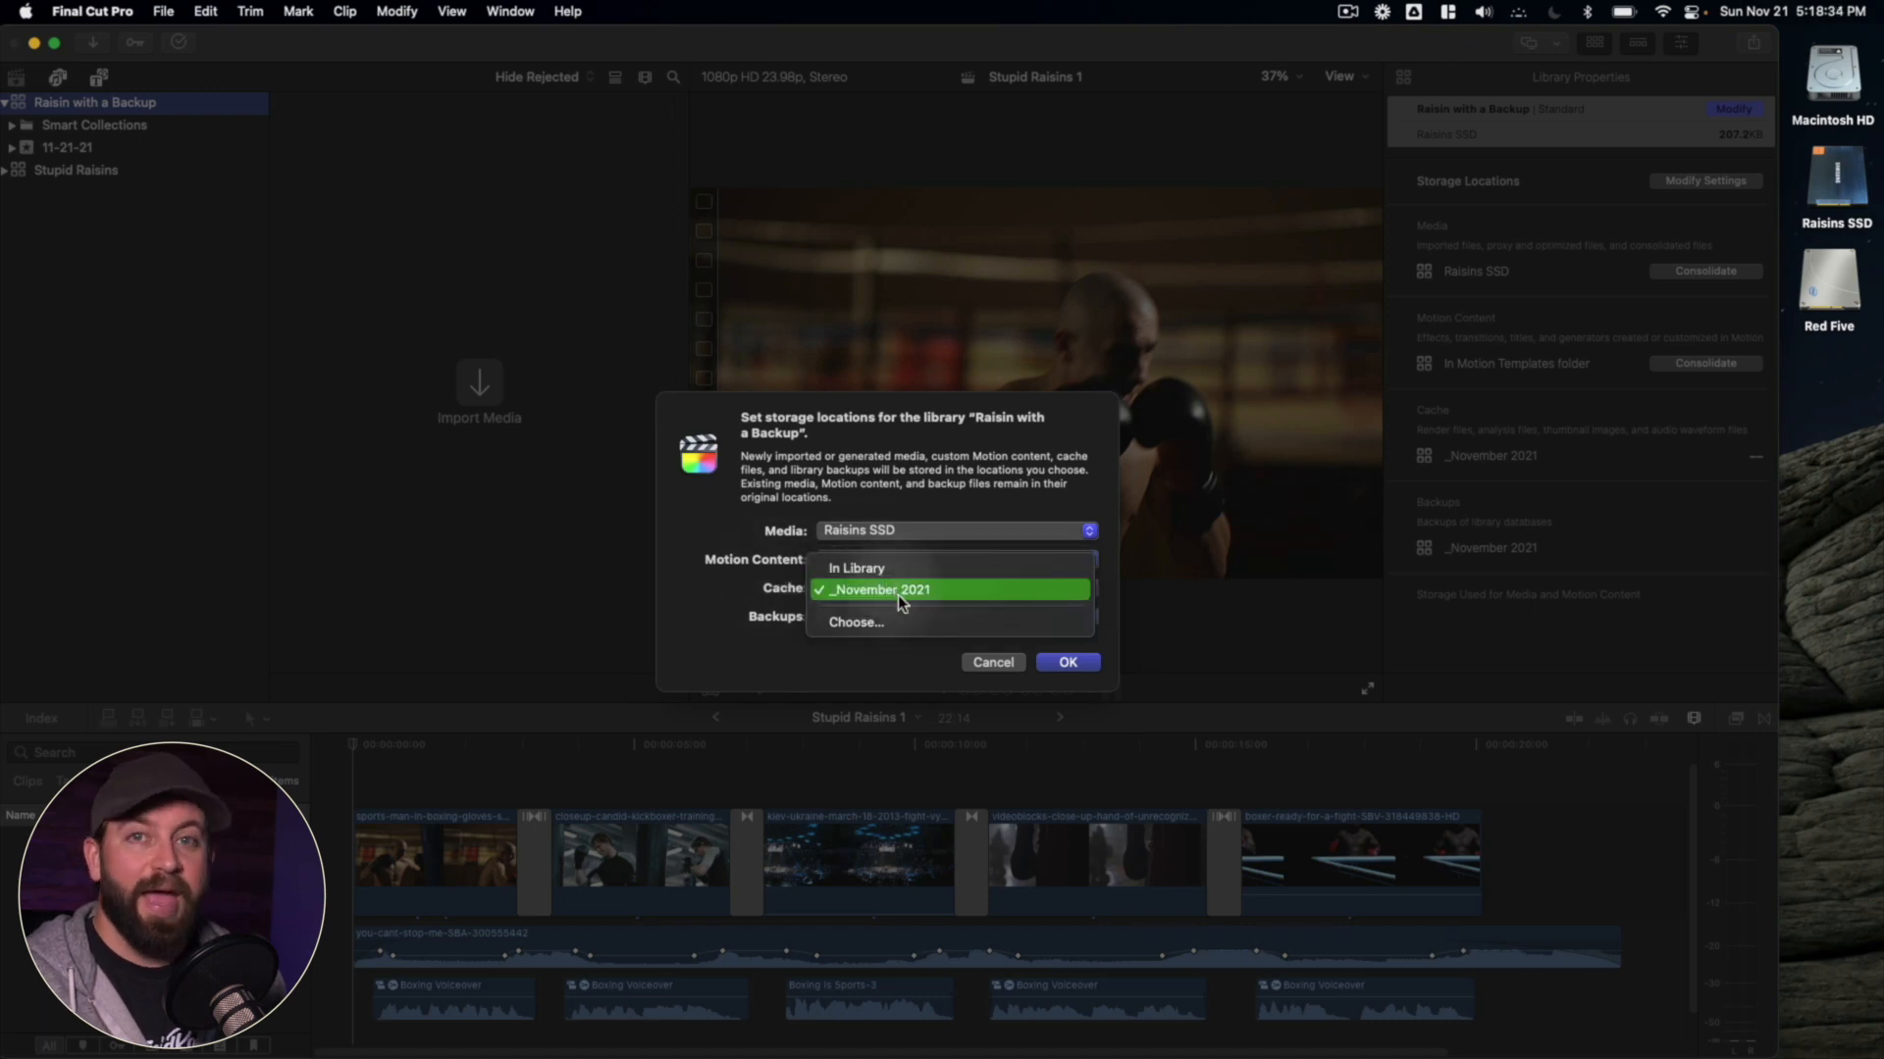
pyautogui.click(882, 589)
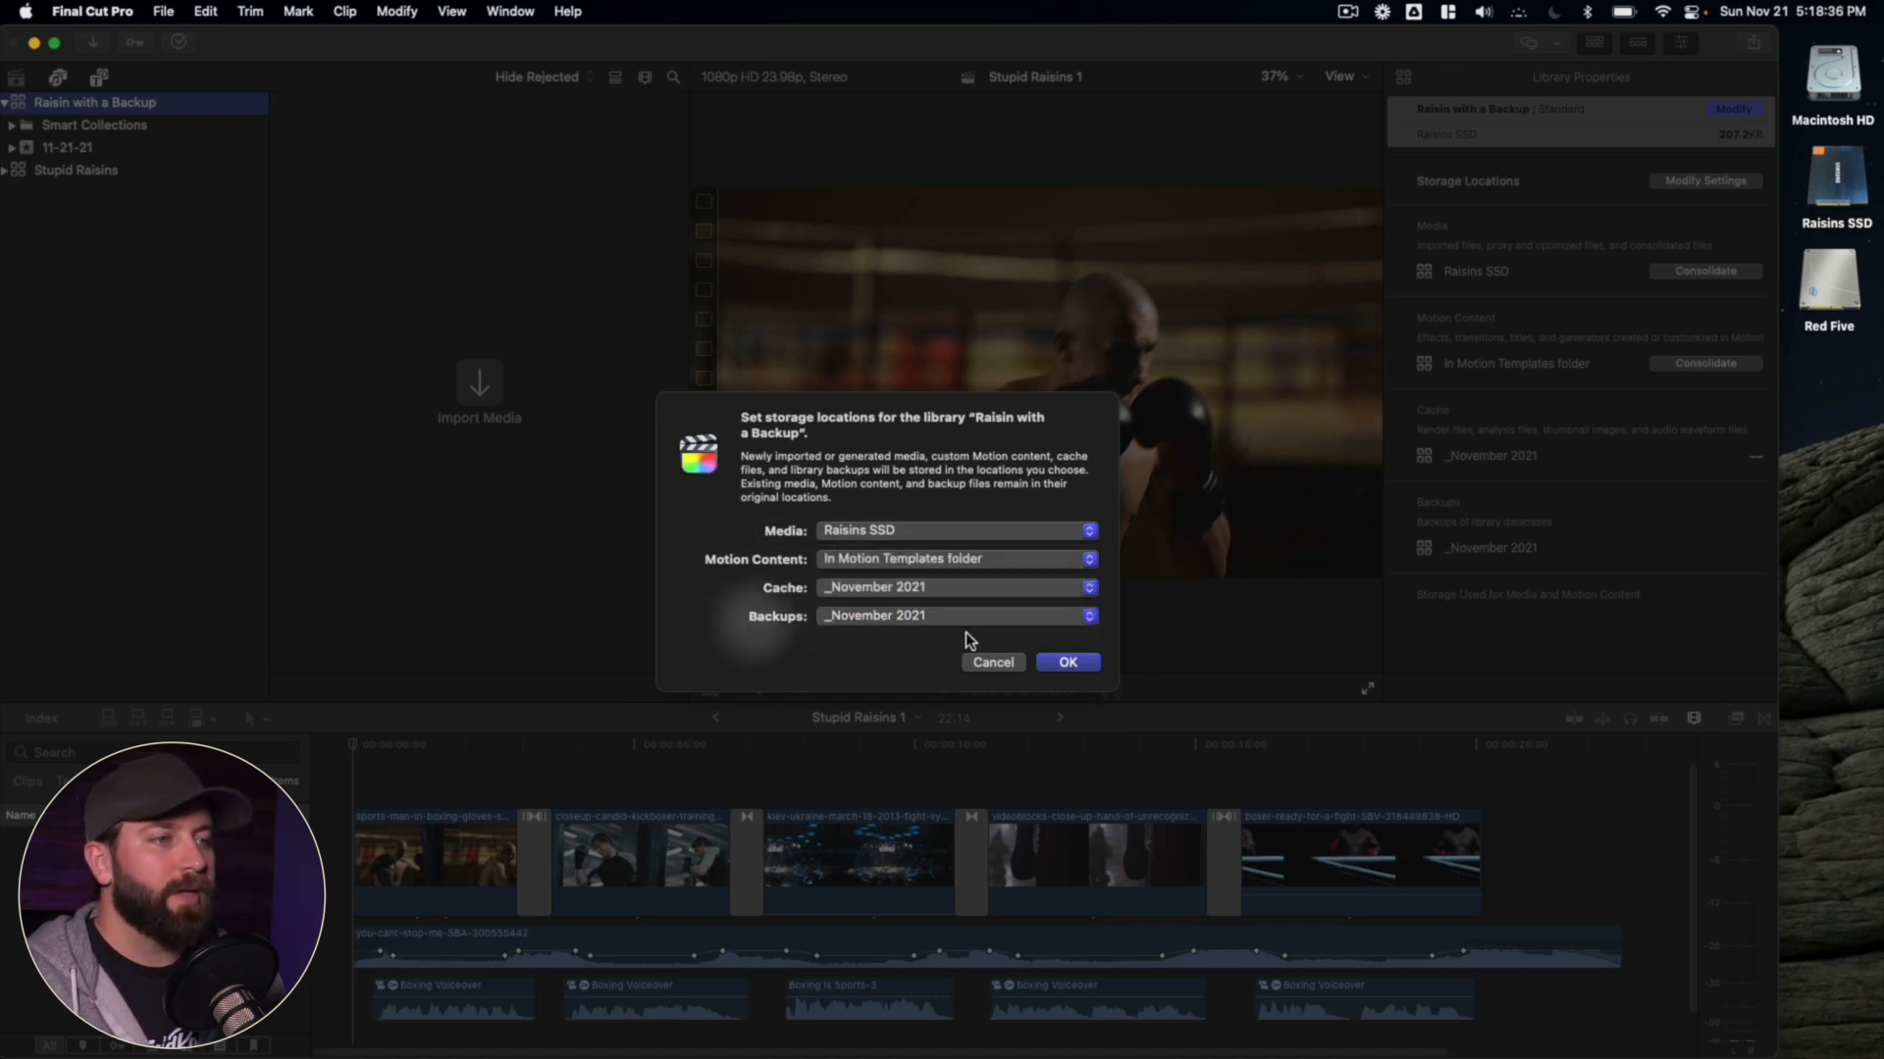
pyautogui.click(954, 615)
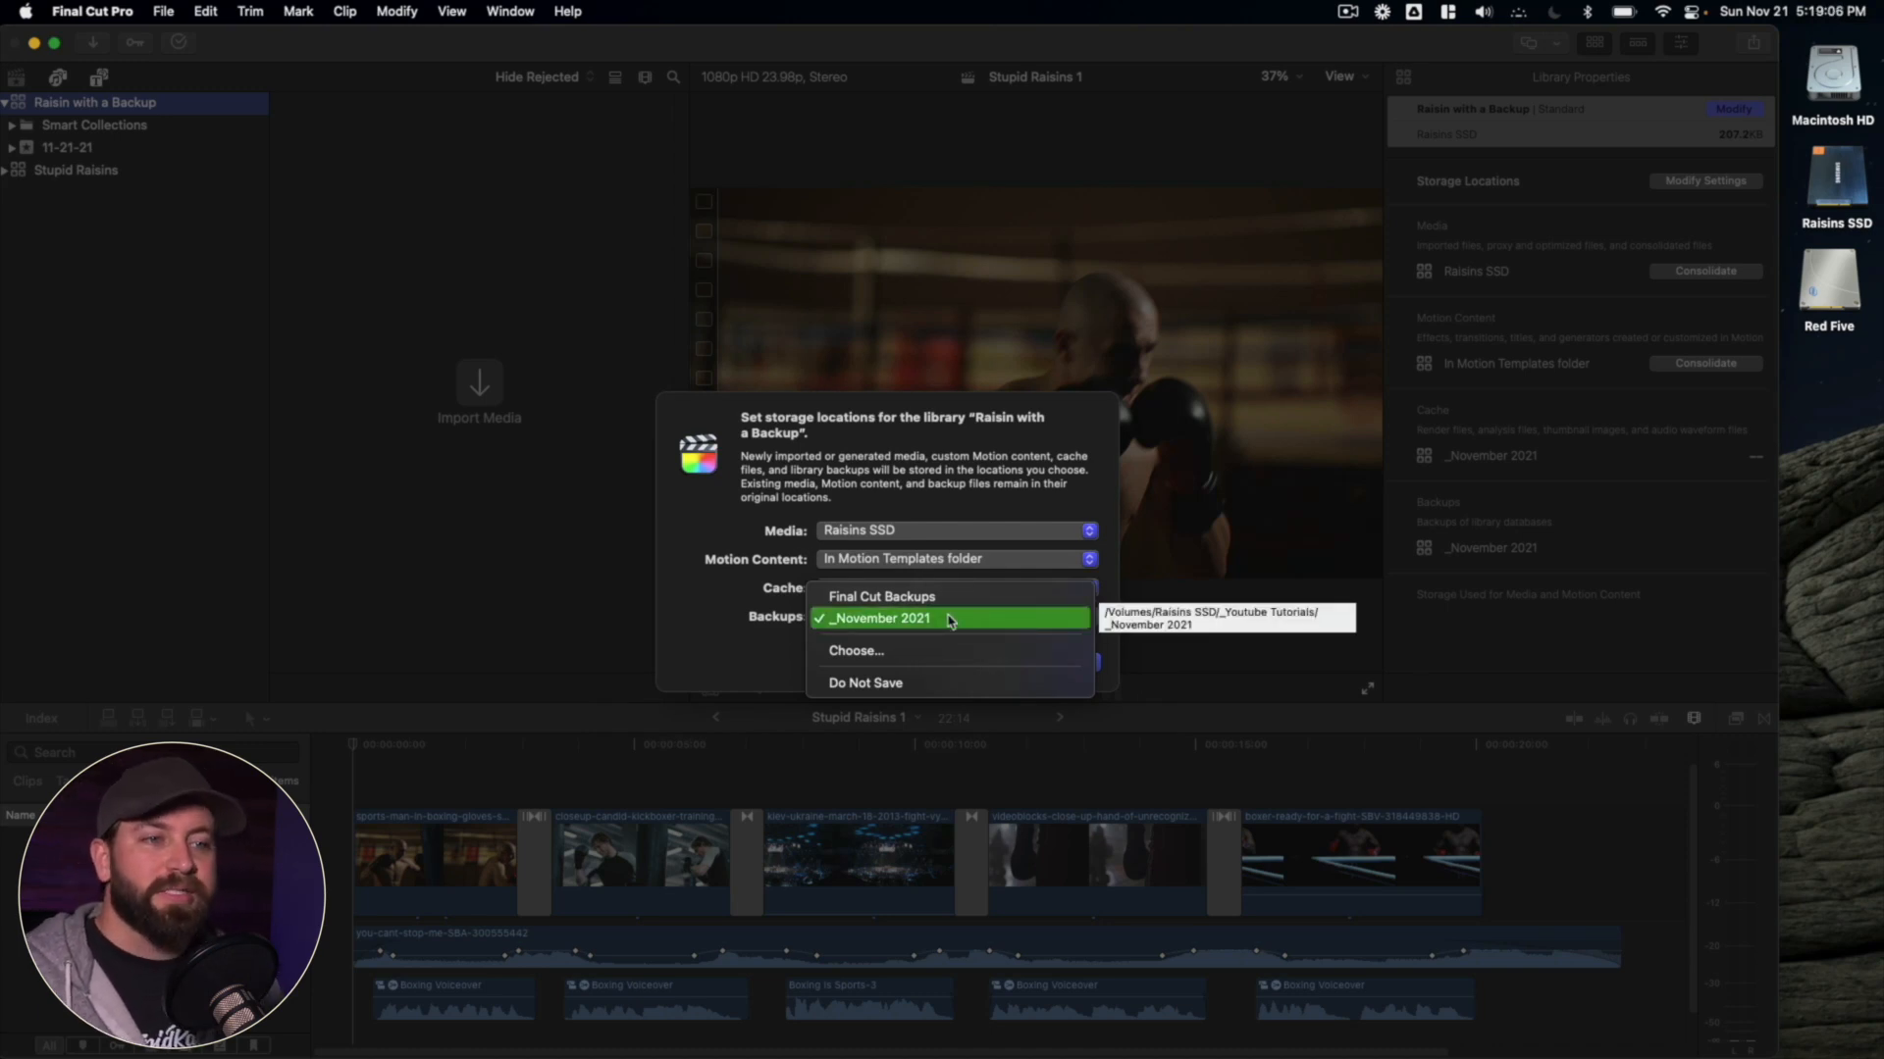
pyautogui.moveTo(956, 649)
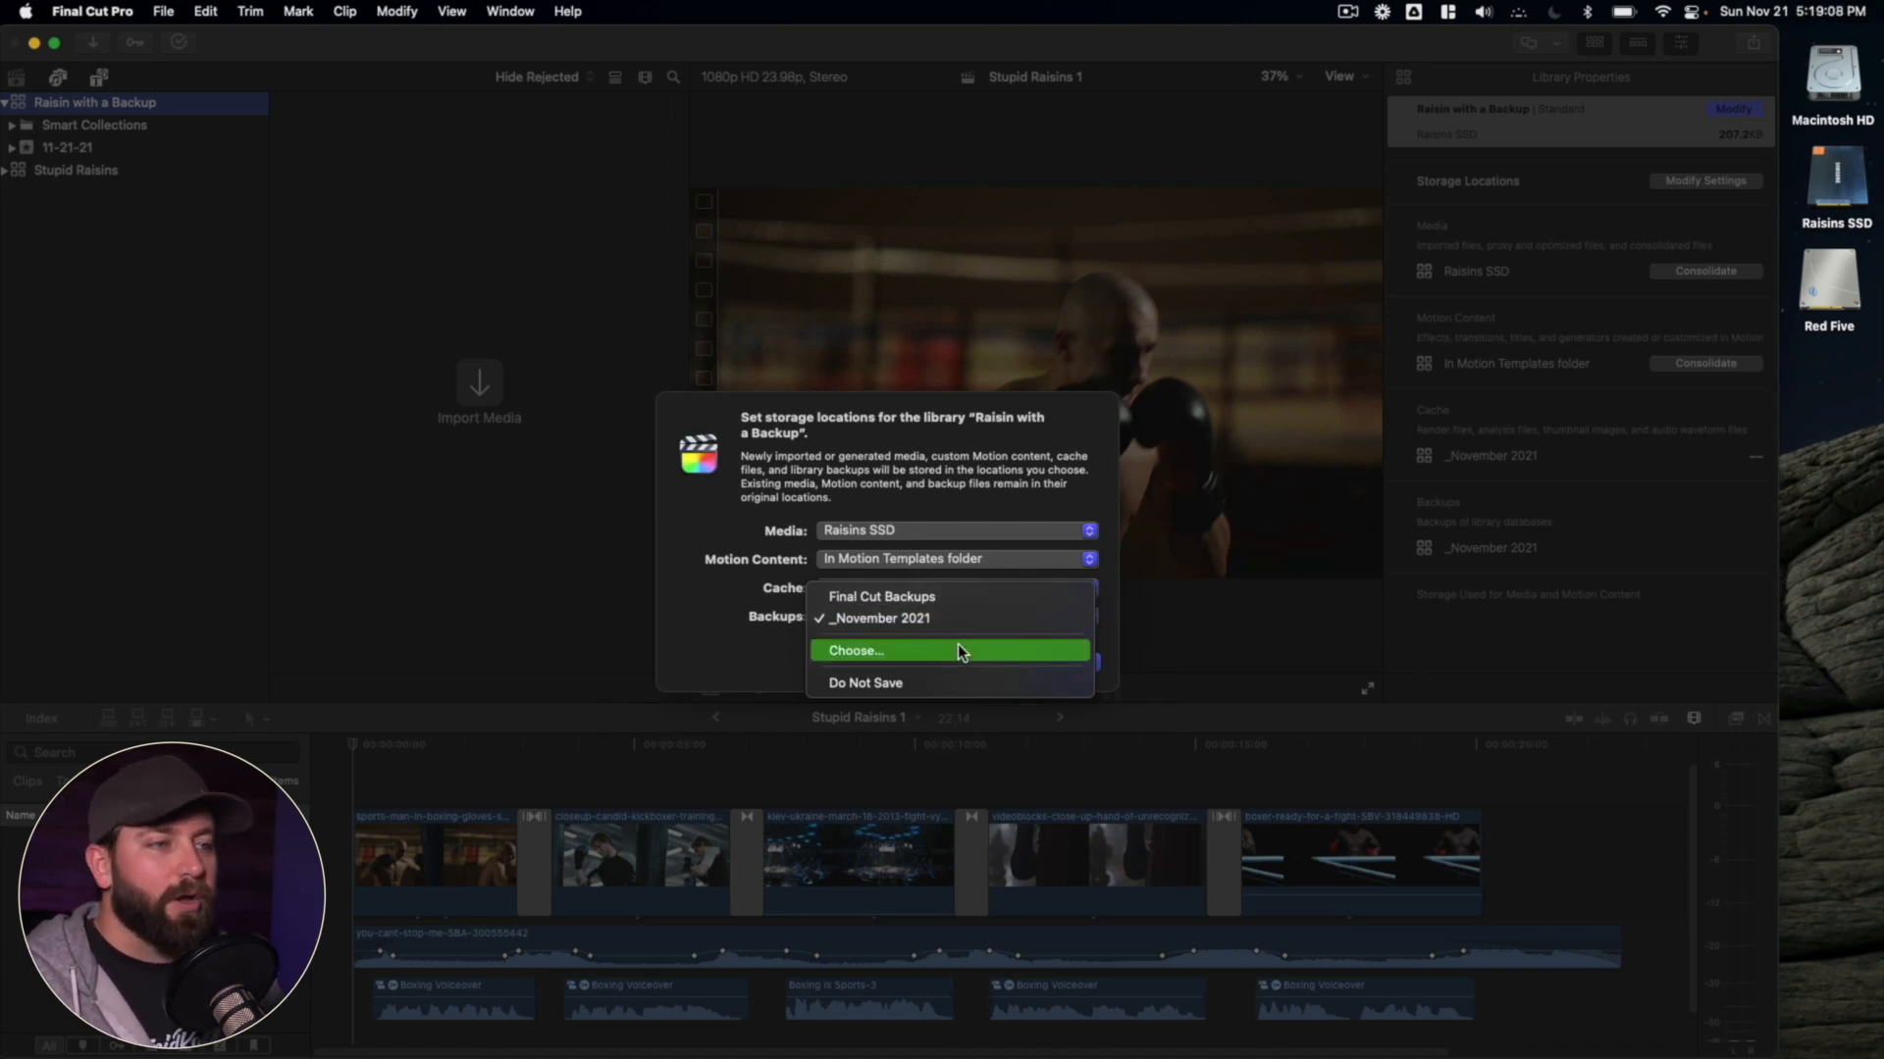
pyautogui.click(855, 650)
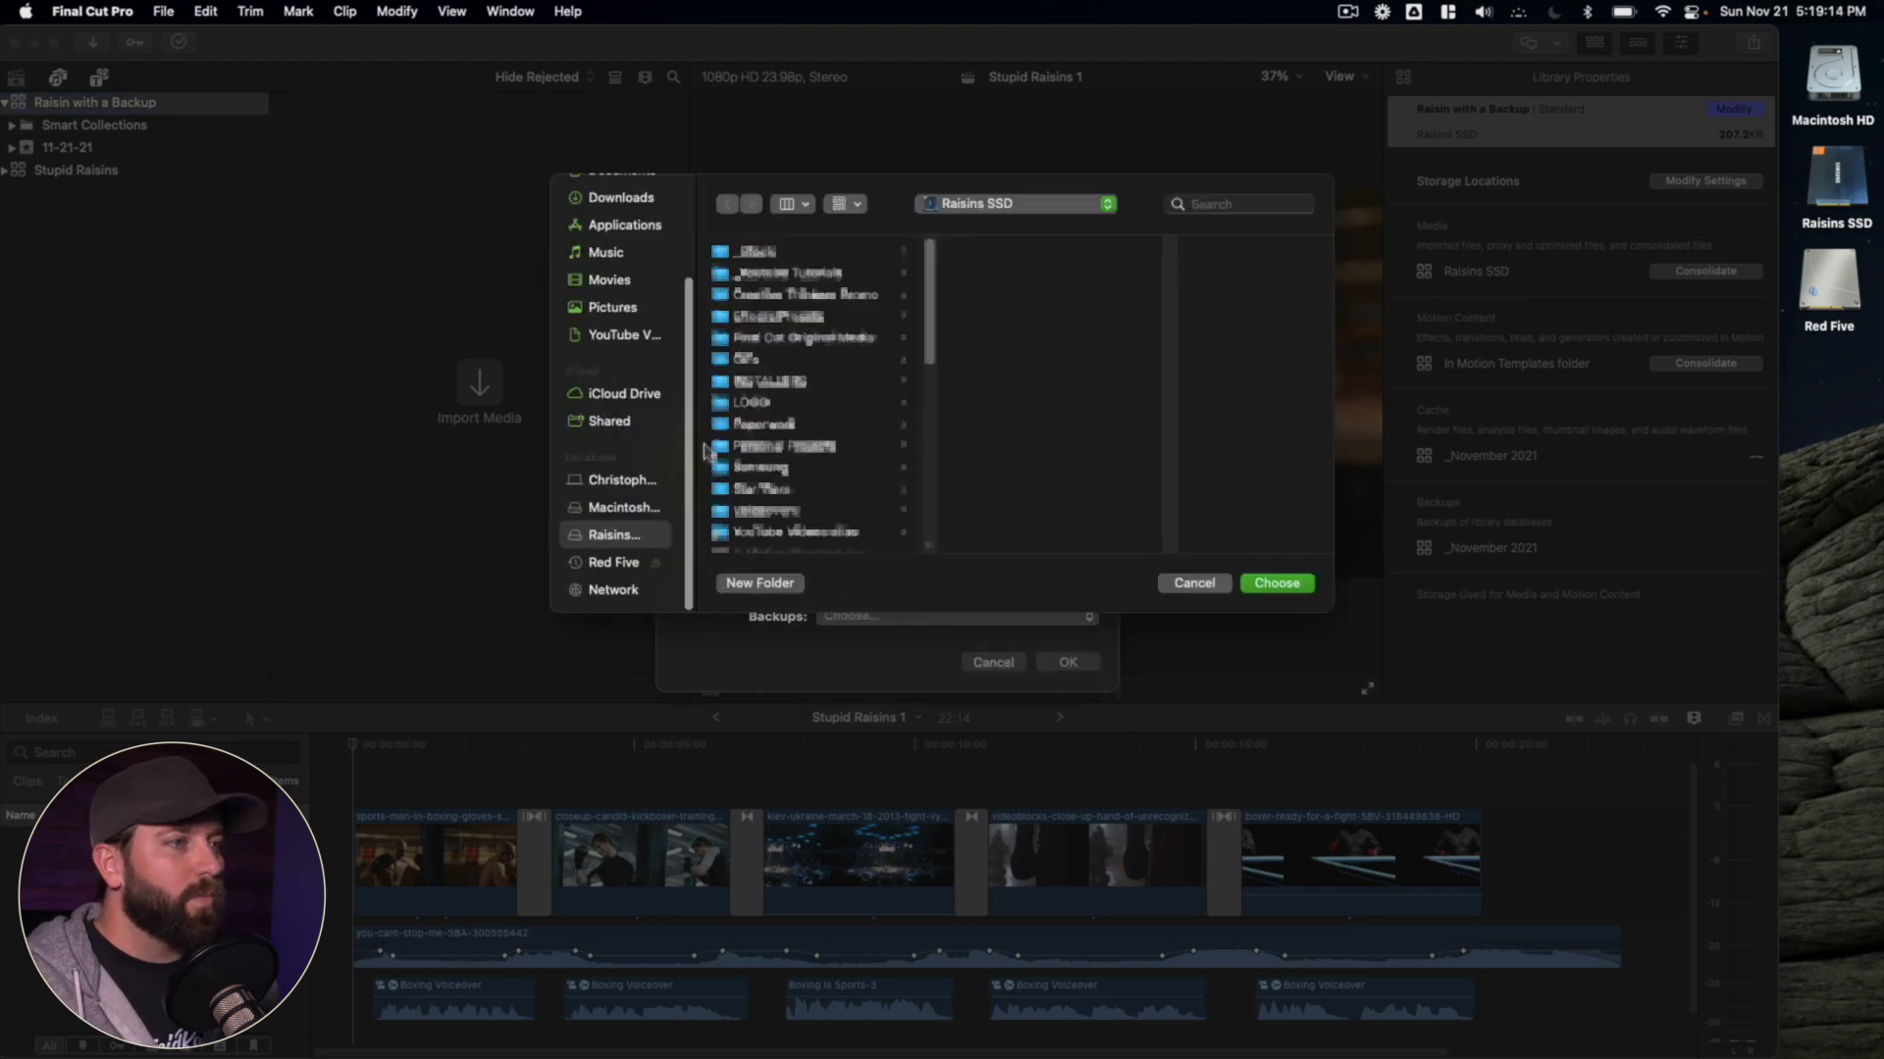
pyautogui.click(612, 561)
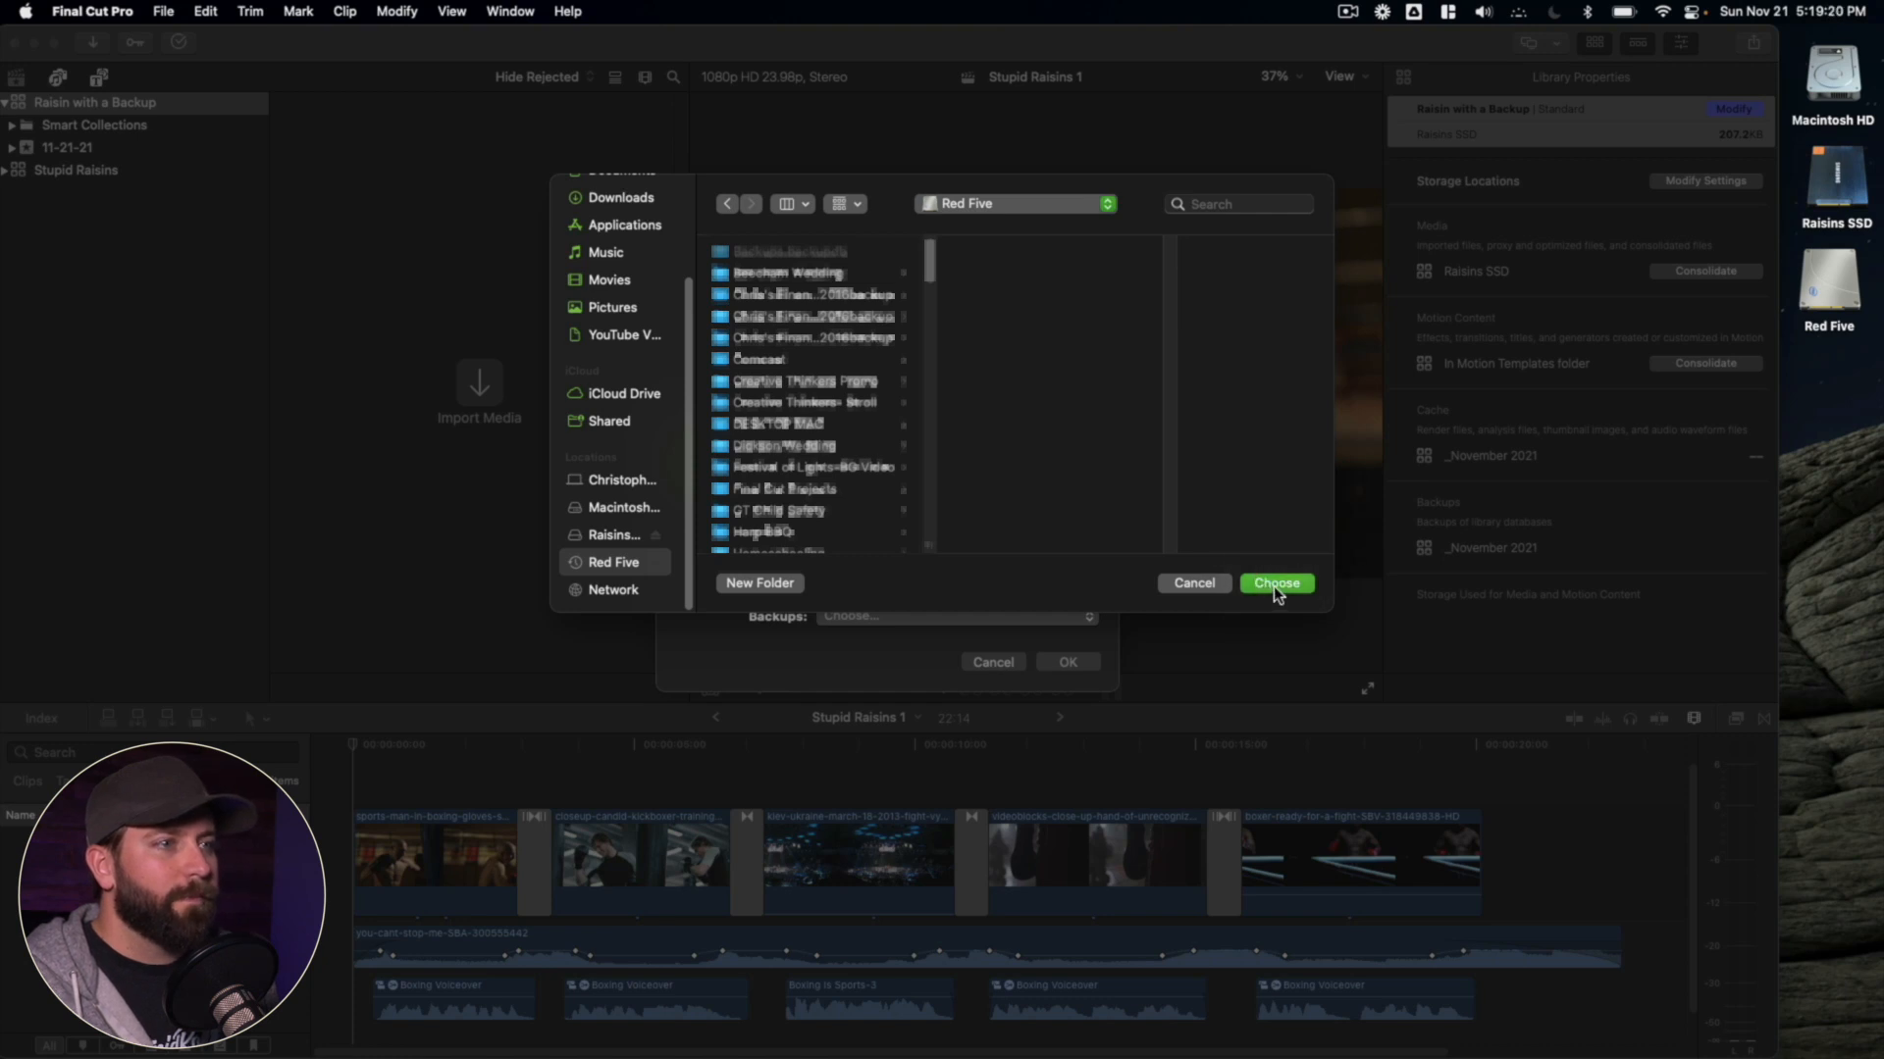
pyautogui.click(1275, 582)
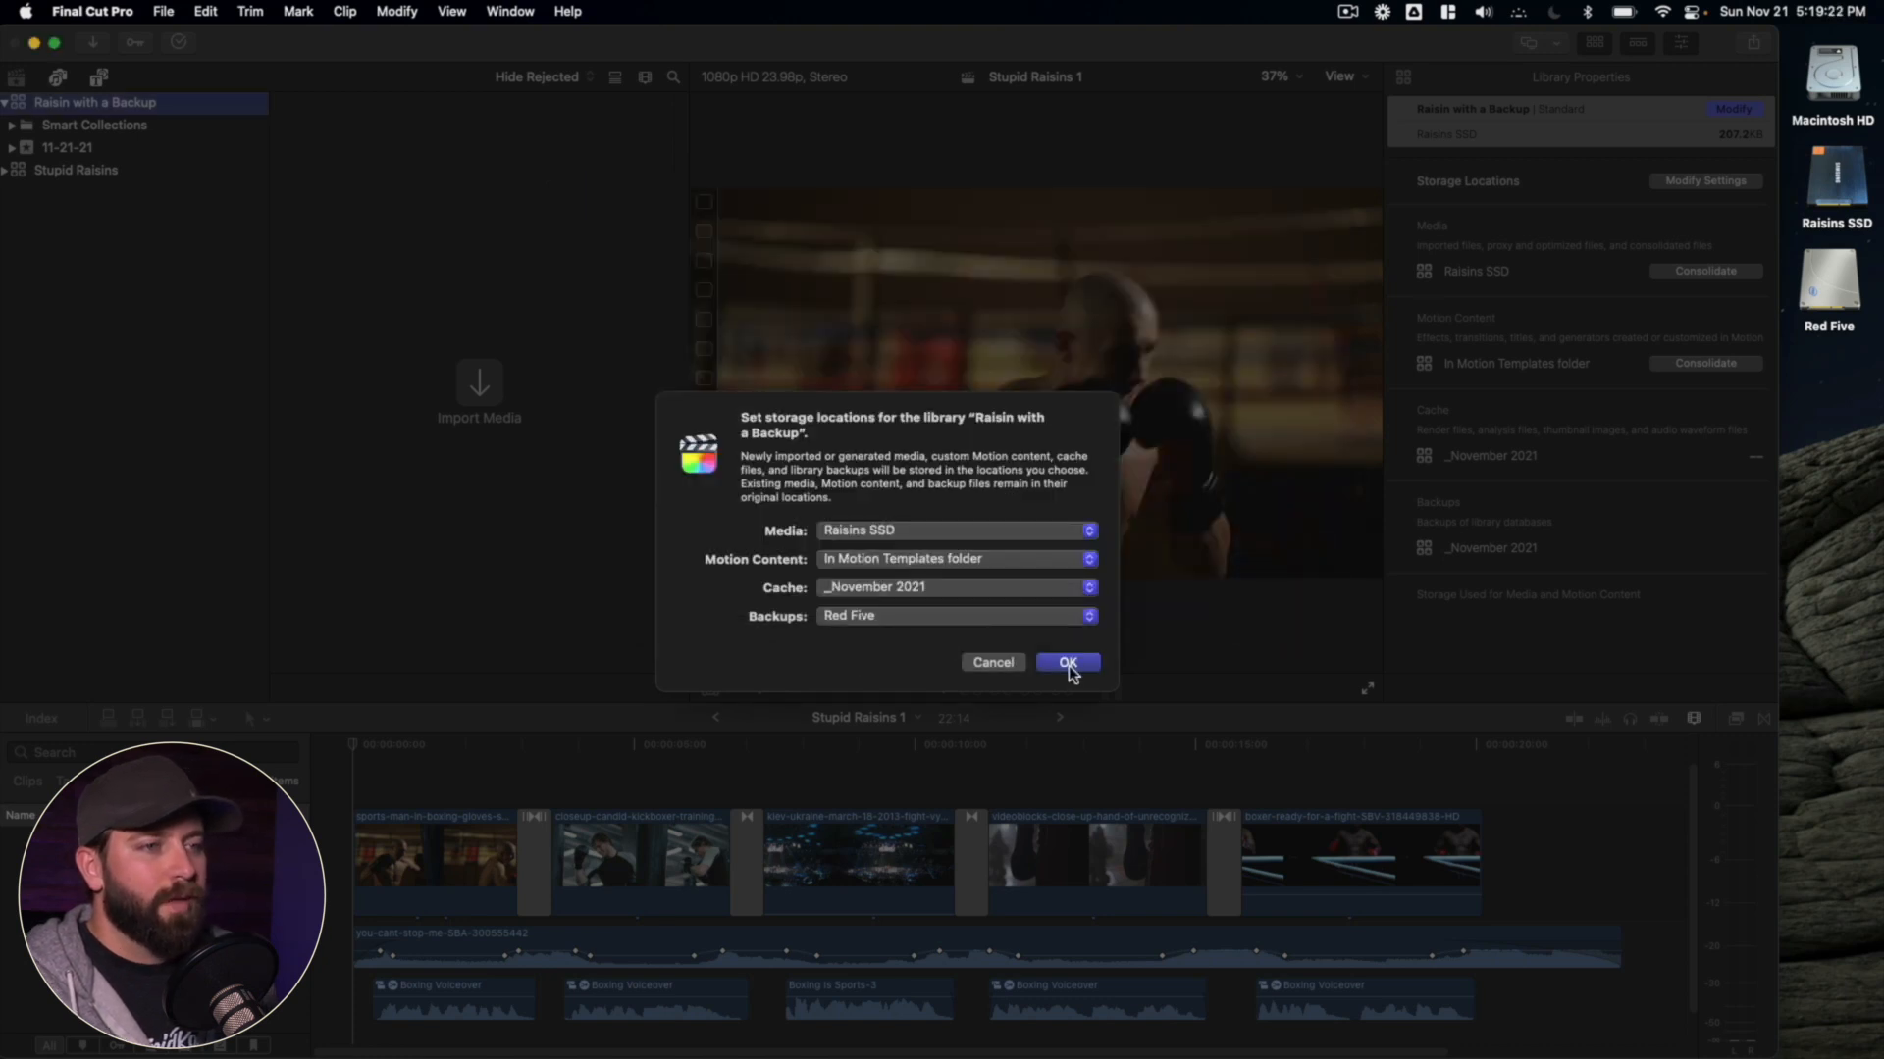
pyautogui.click(1066, 662)
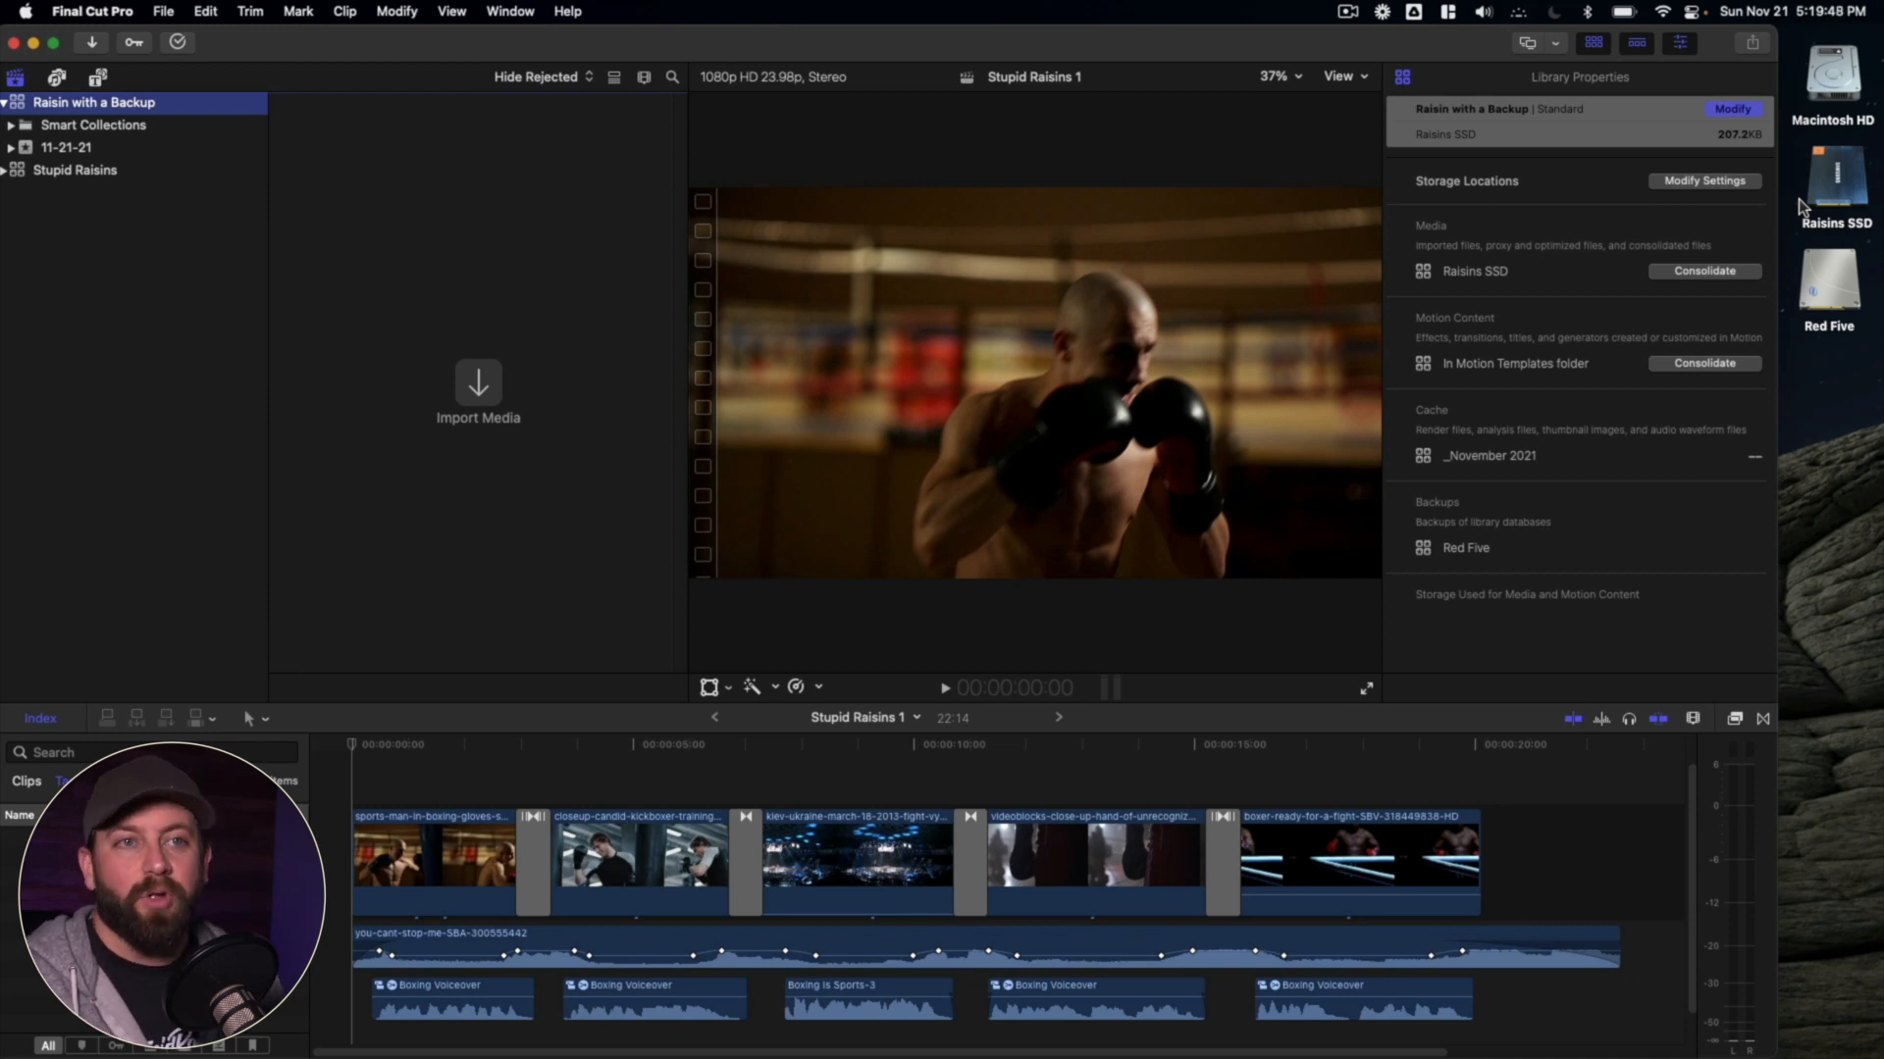
# - Review the Stupid Raisins library's storage settings, including Backups, and cancel without changes
pyautogui.click(75, 170)
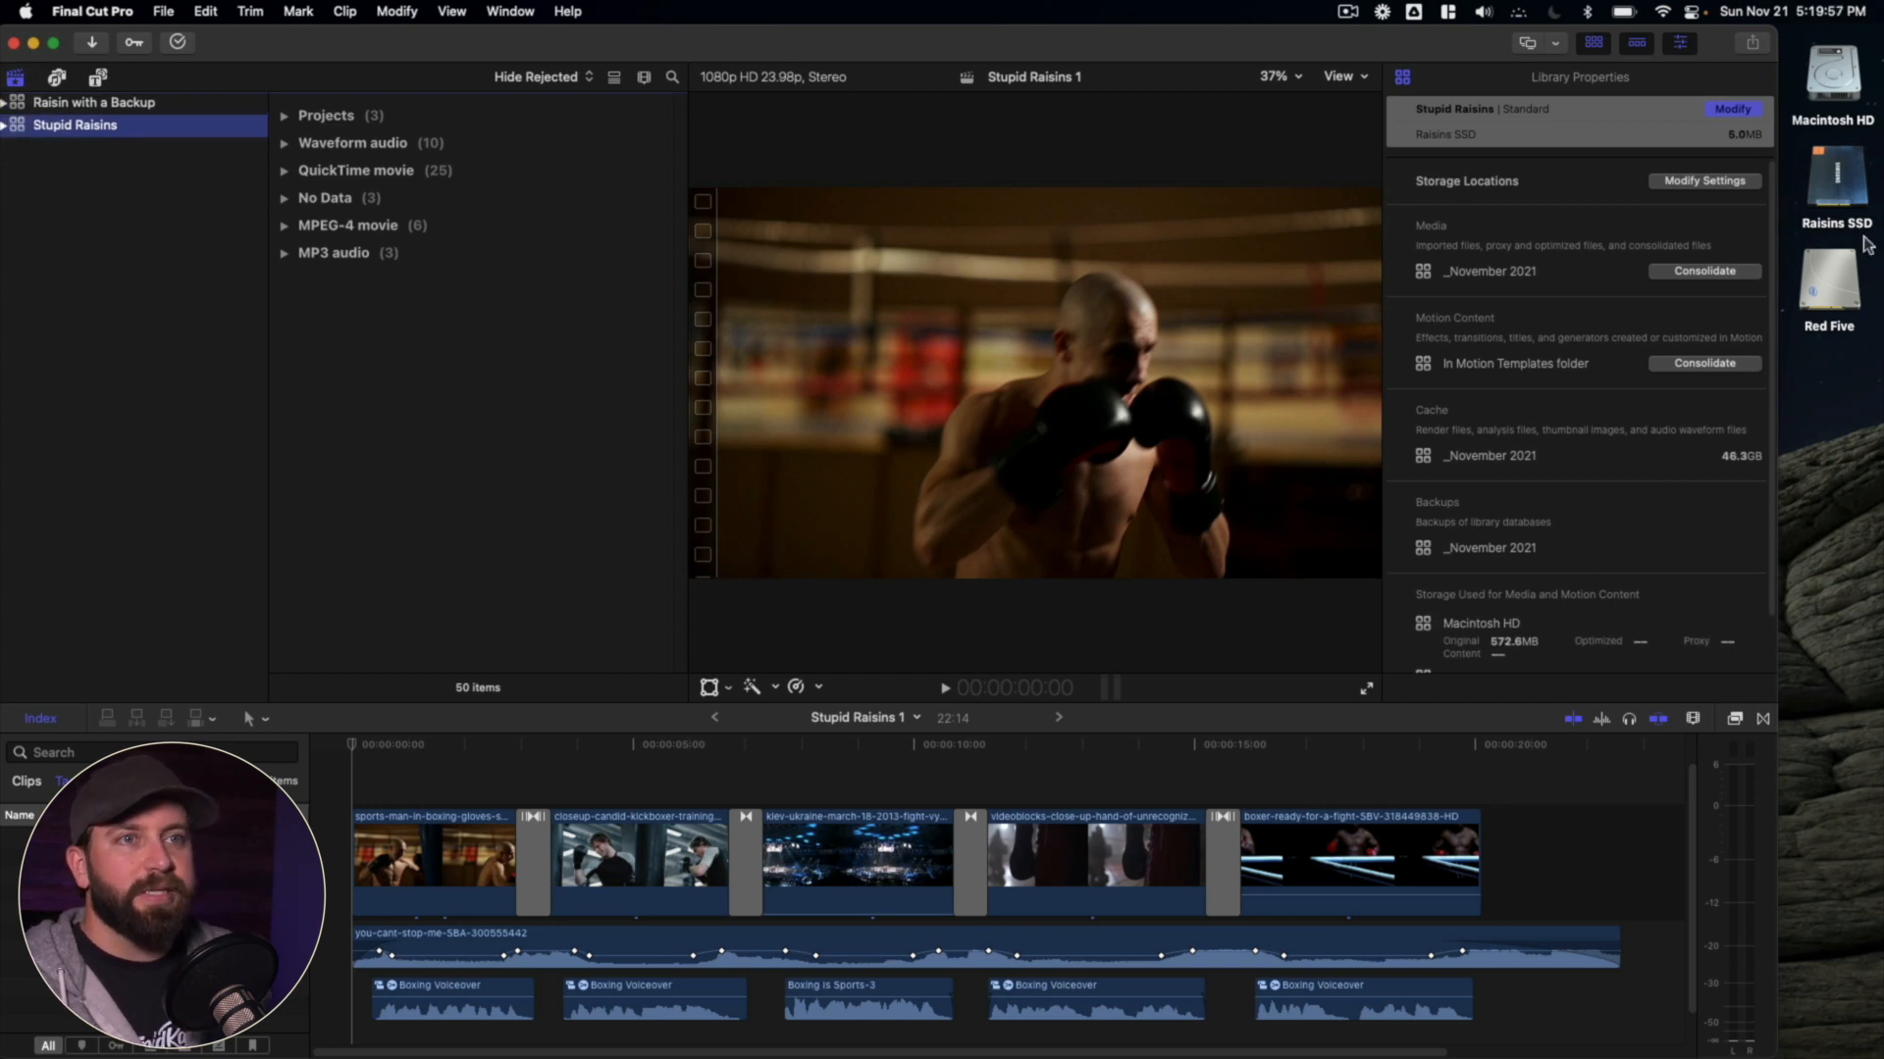
pyautogui.click(1703, 181)
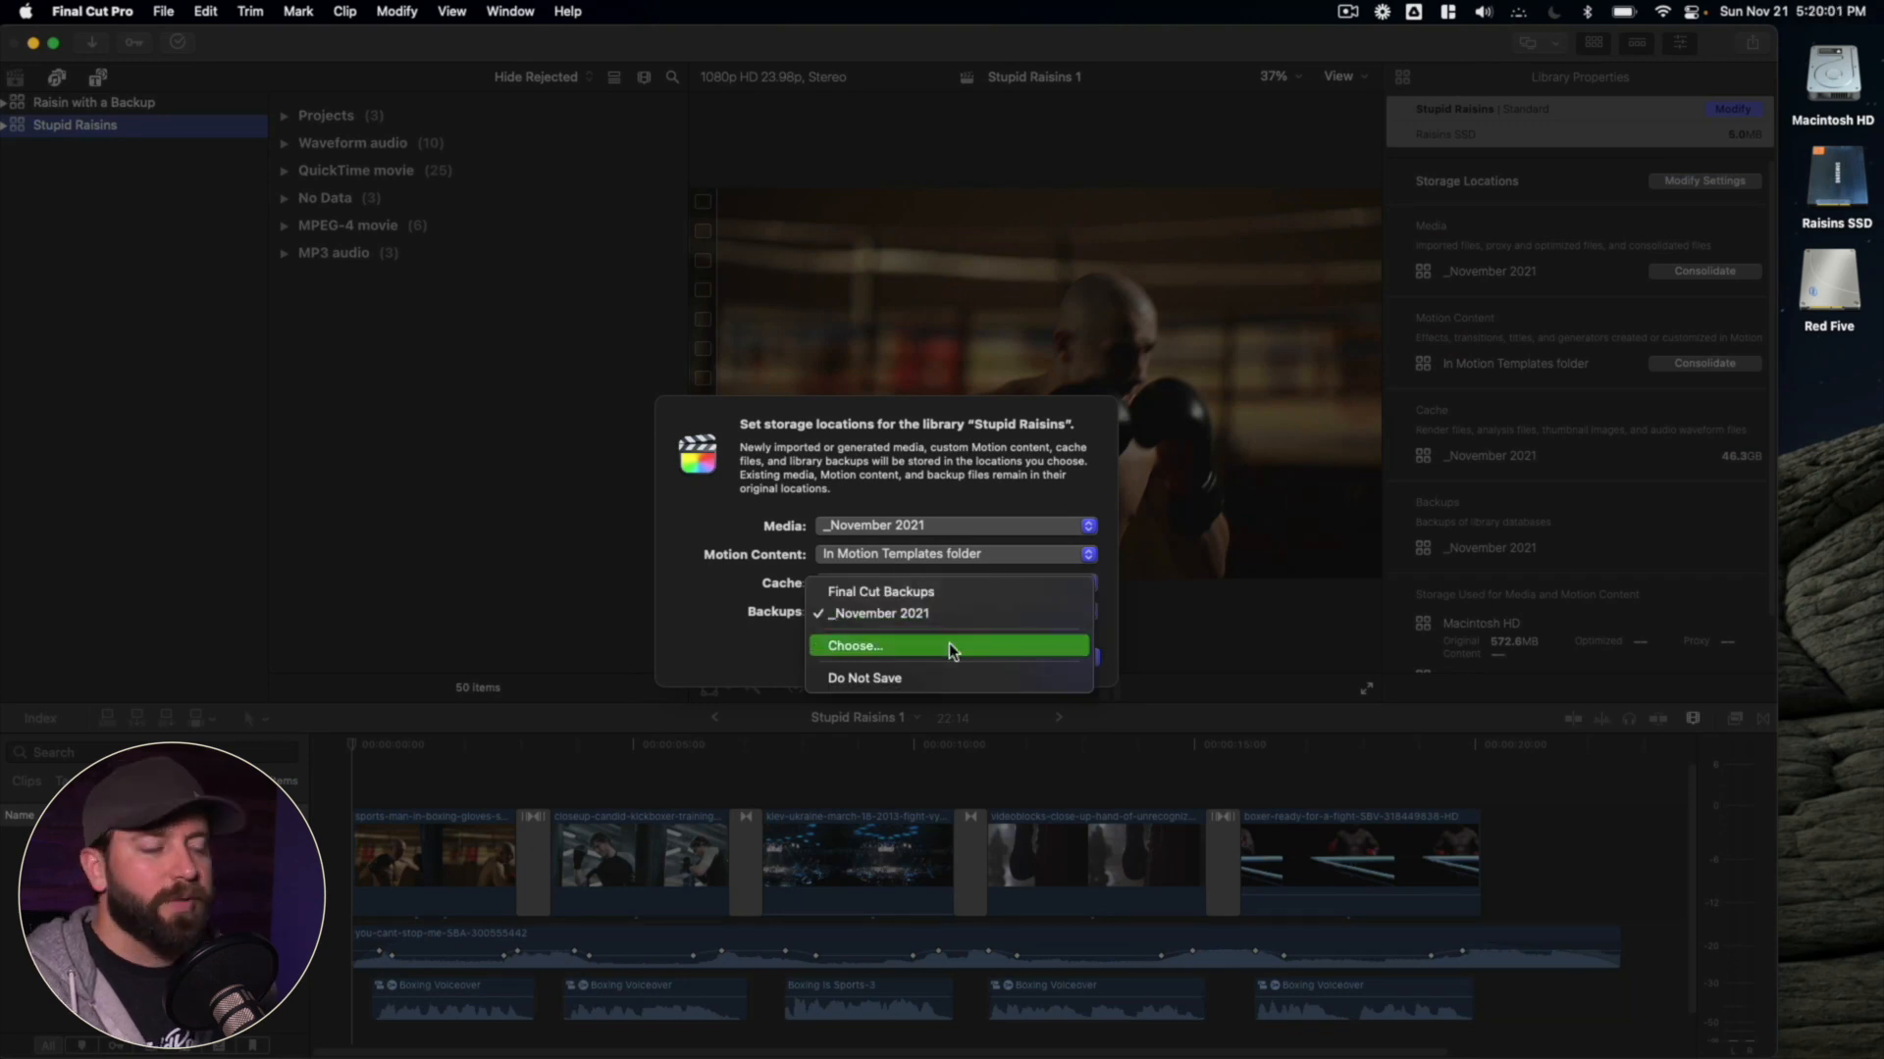
pyautogui.click(877, 612)
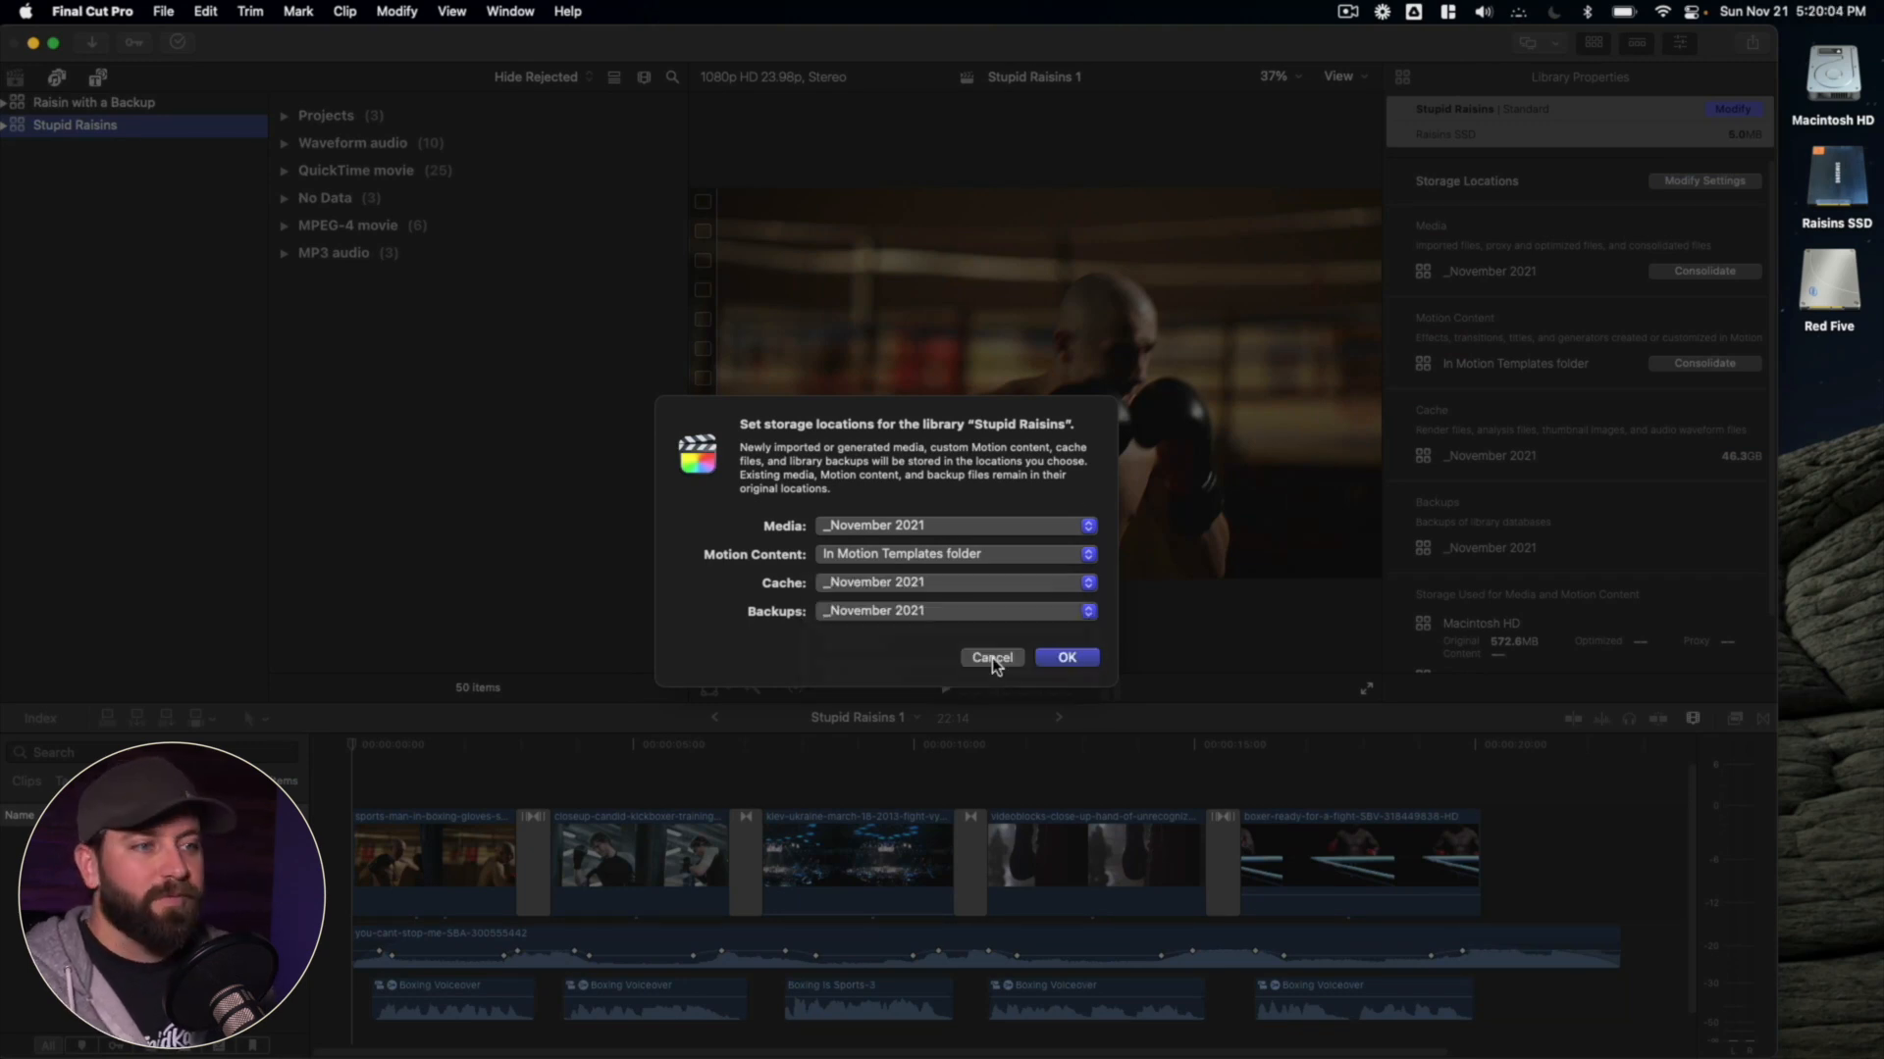
pyautogui.click(990, 657)
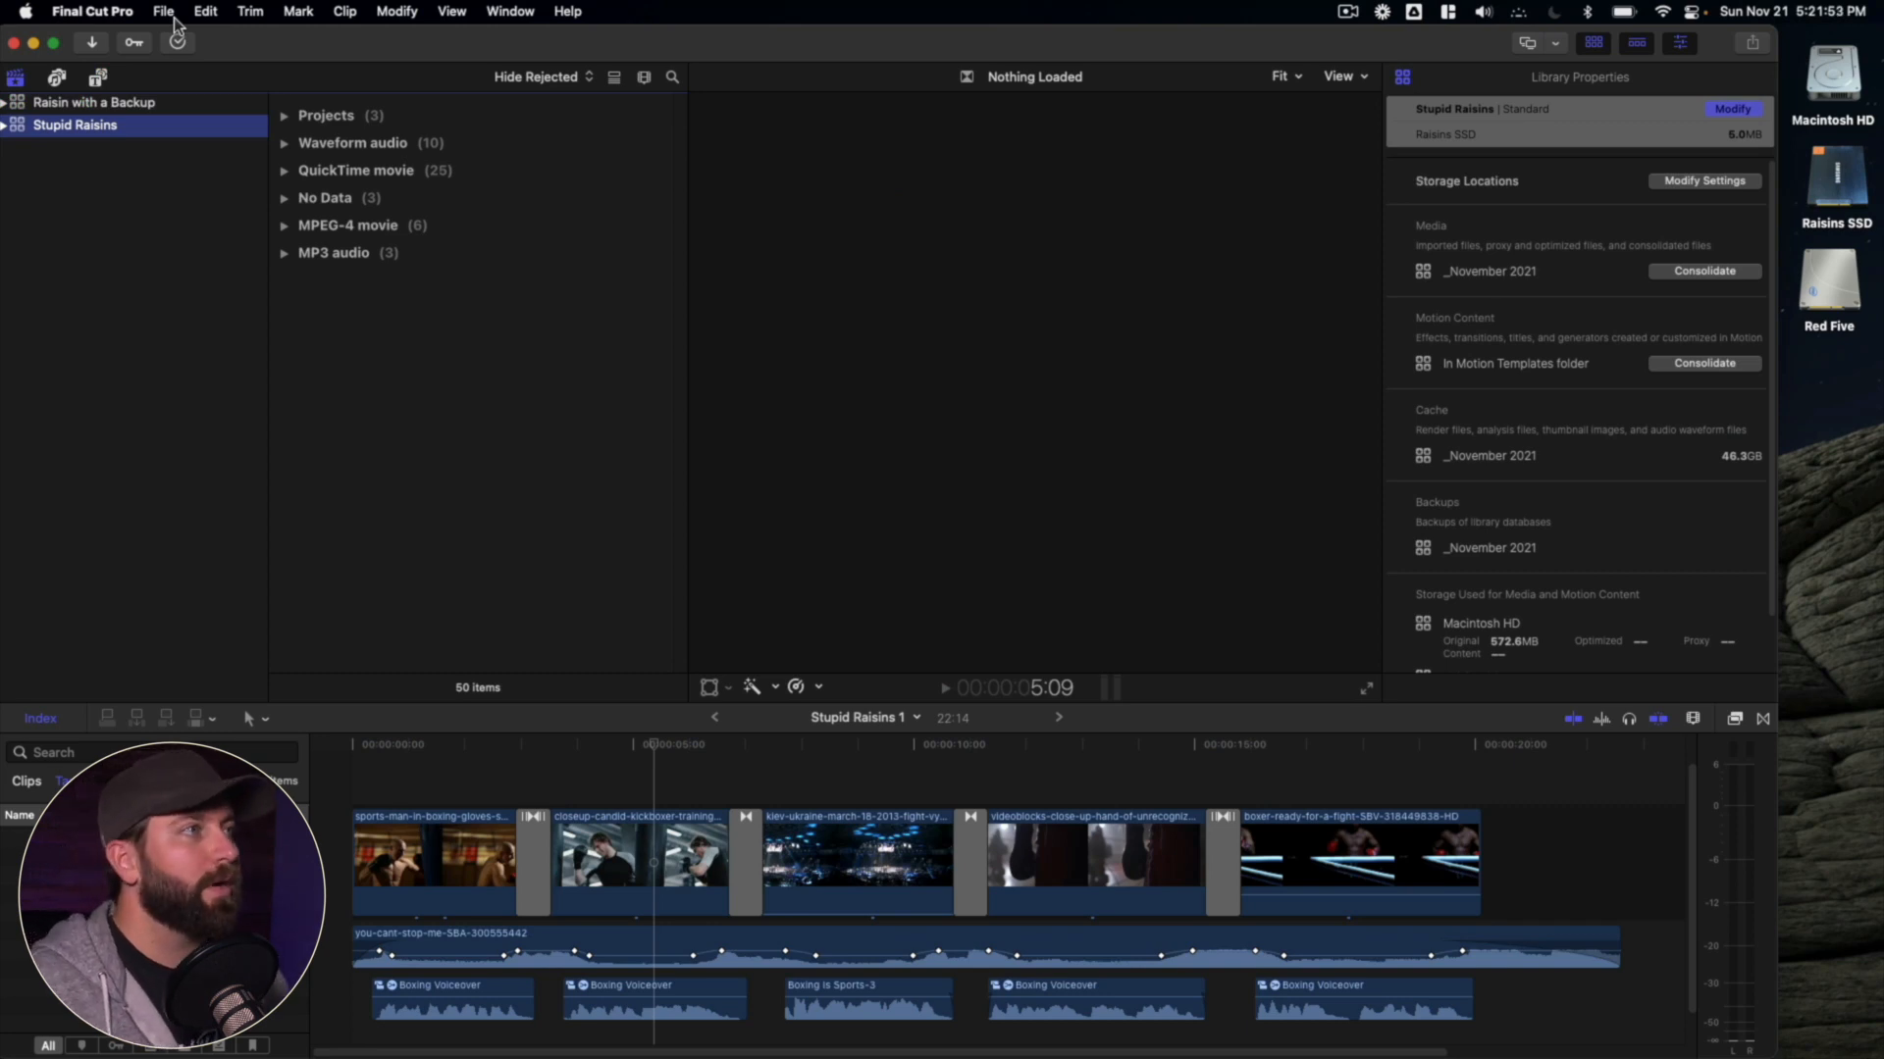
# - Restore the Thursday, November 11 Stupid Raisins backup, then reselect the original library
pyautogui.click(162, 11)
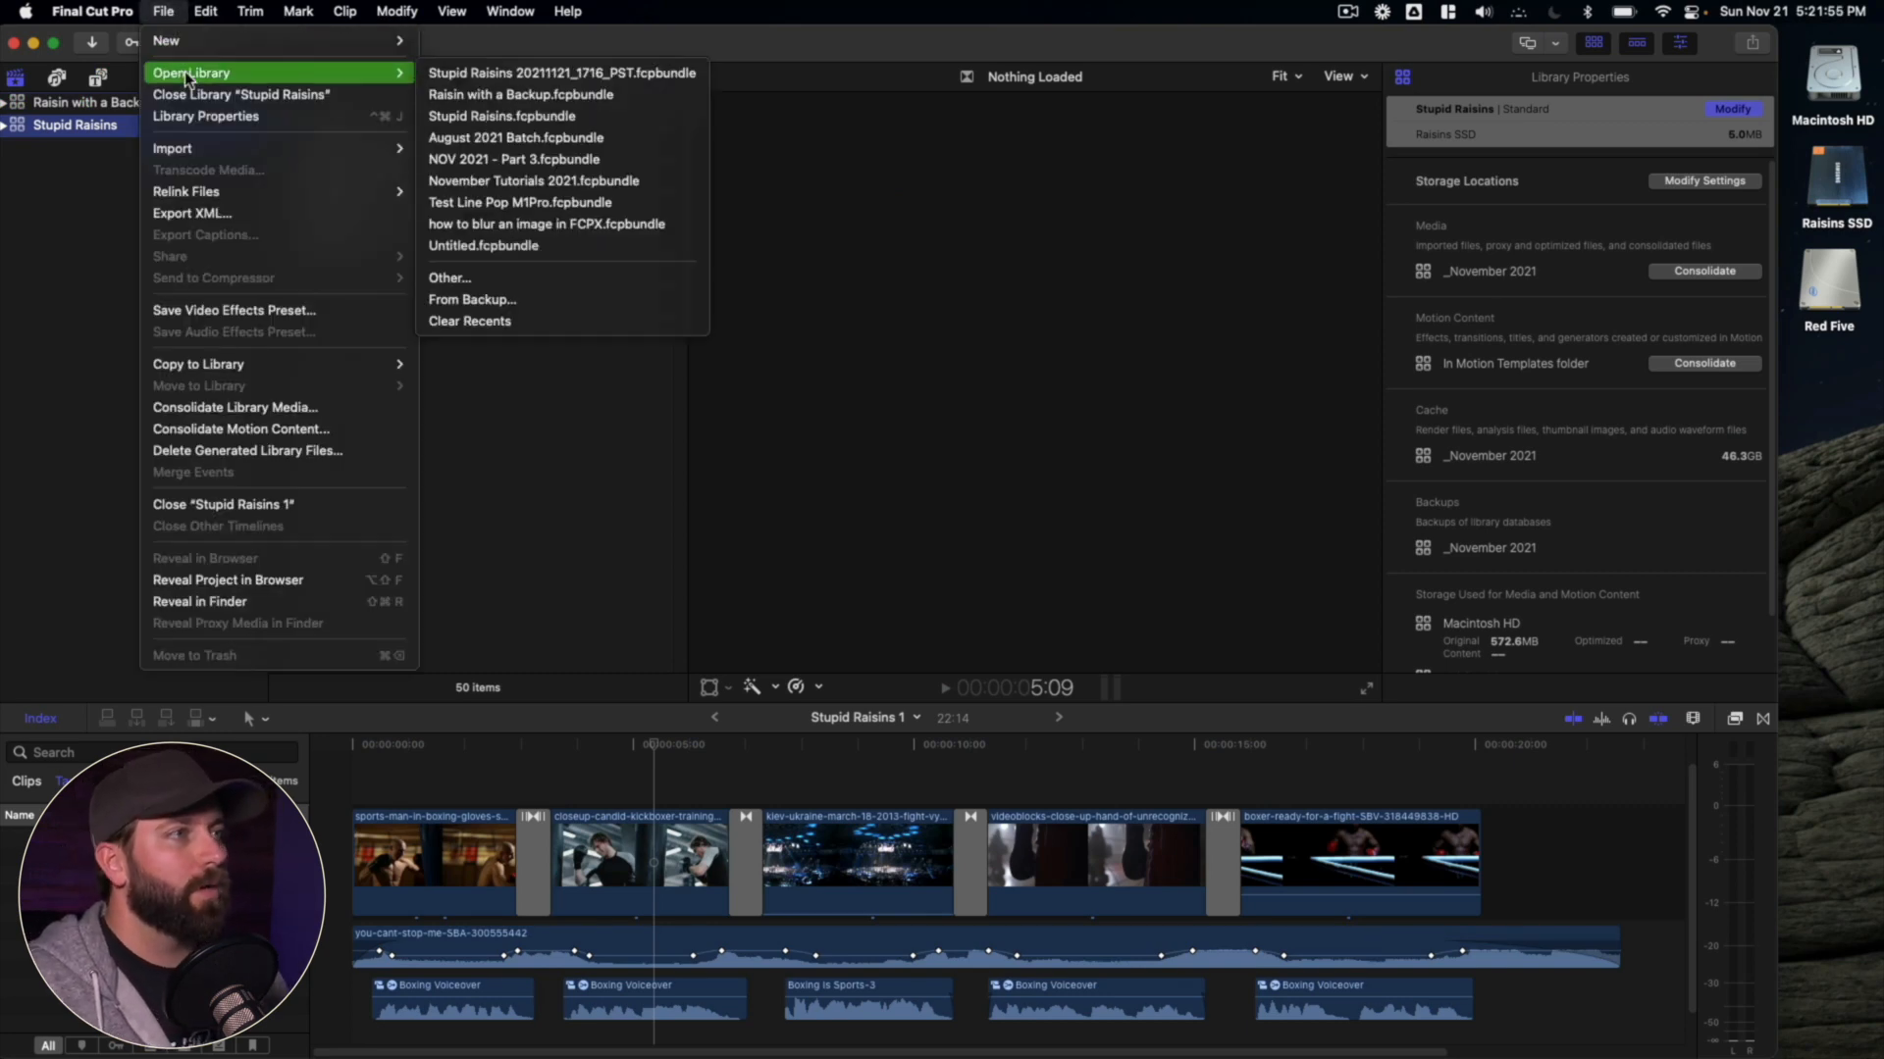
pyautogui.moveTo(561, 74)
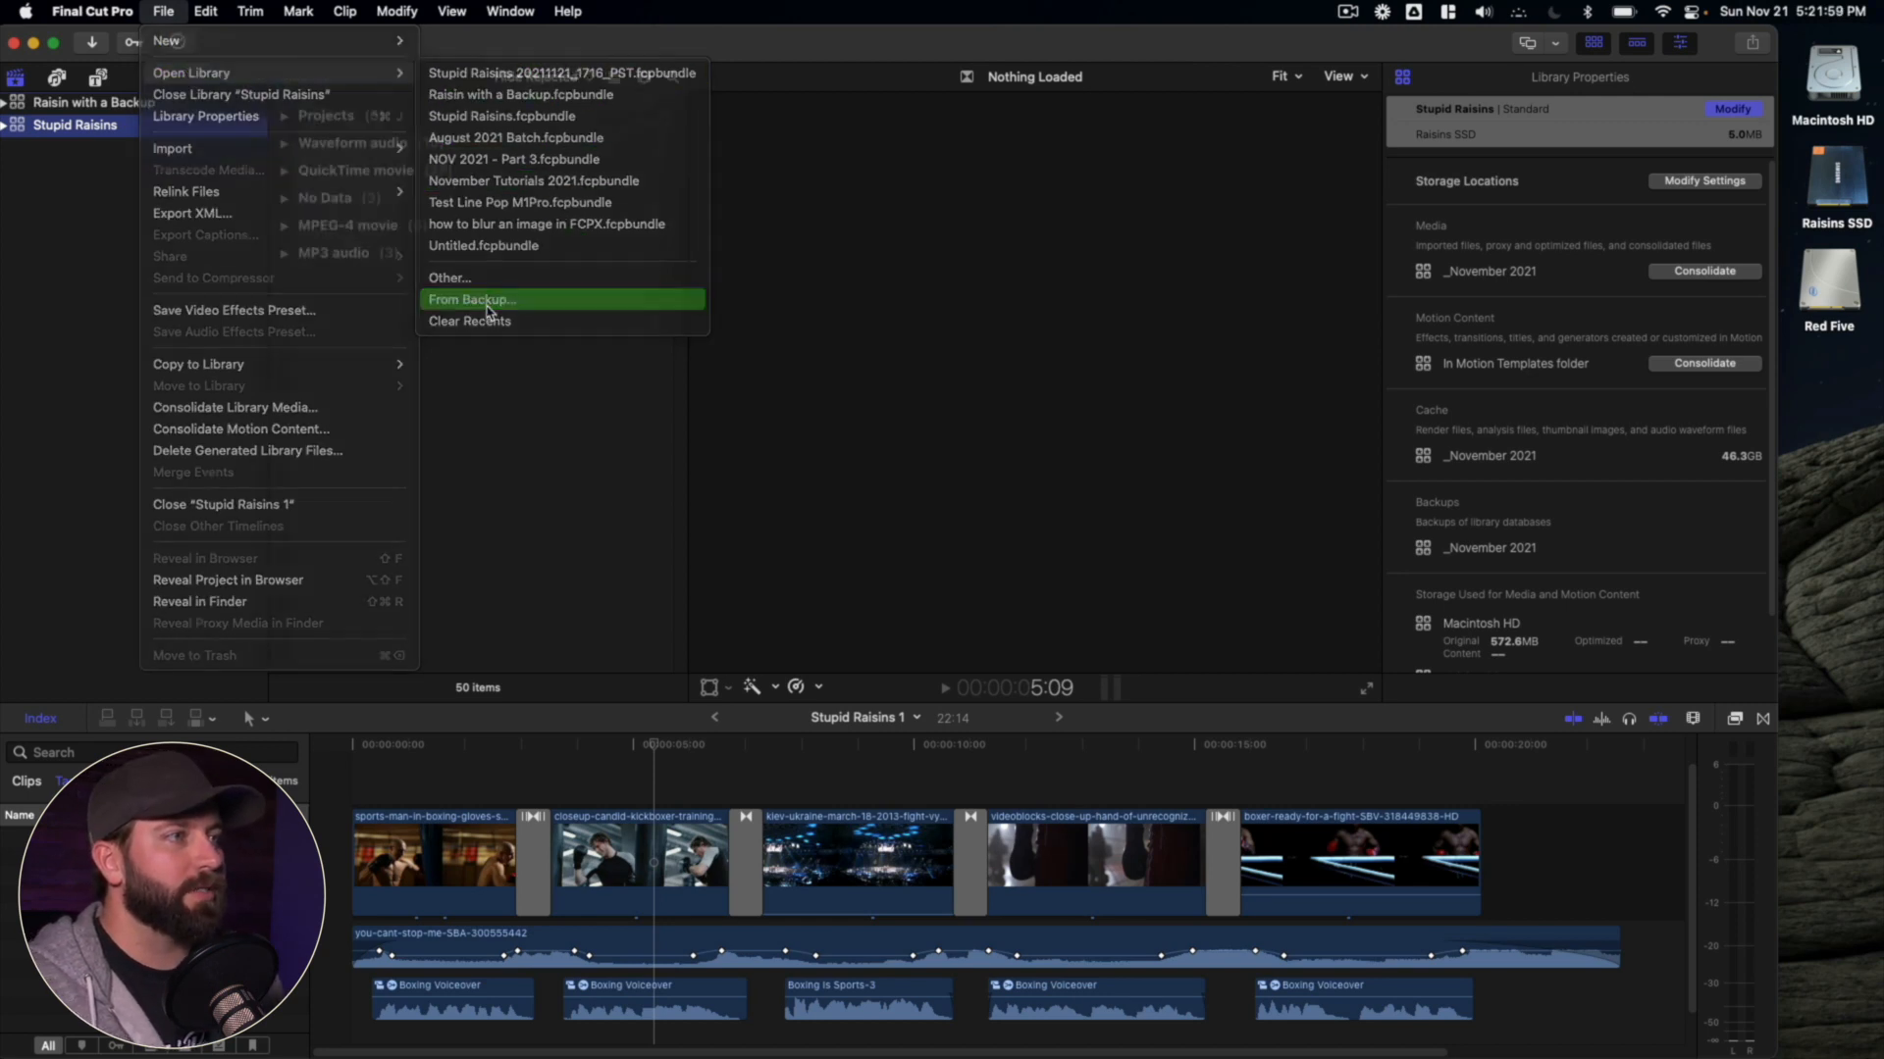
pyautogui.click(472, 299)
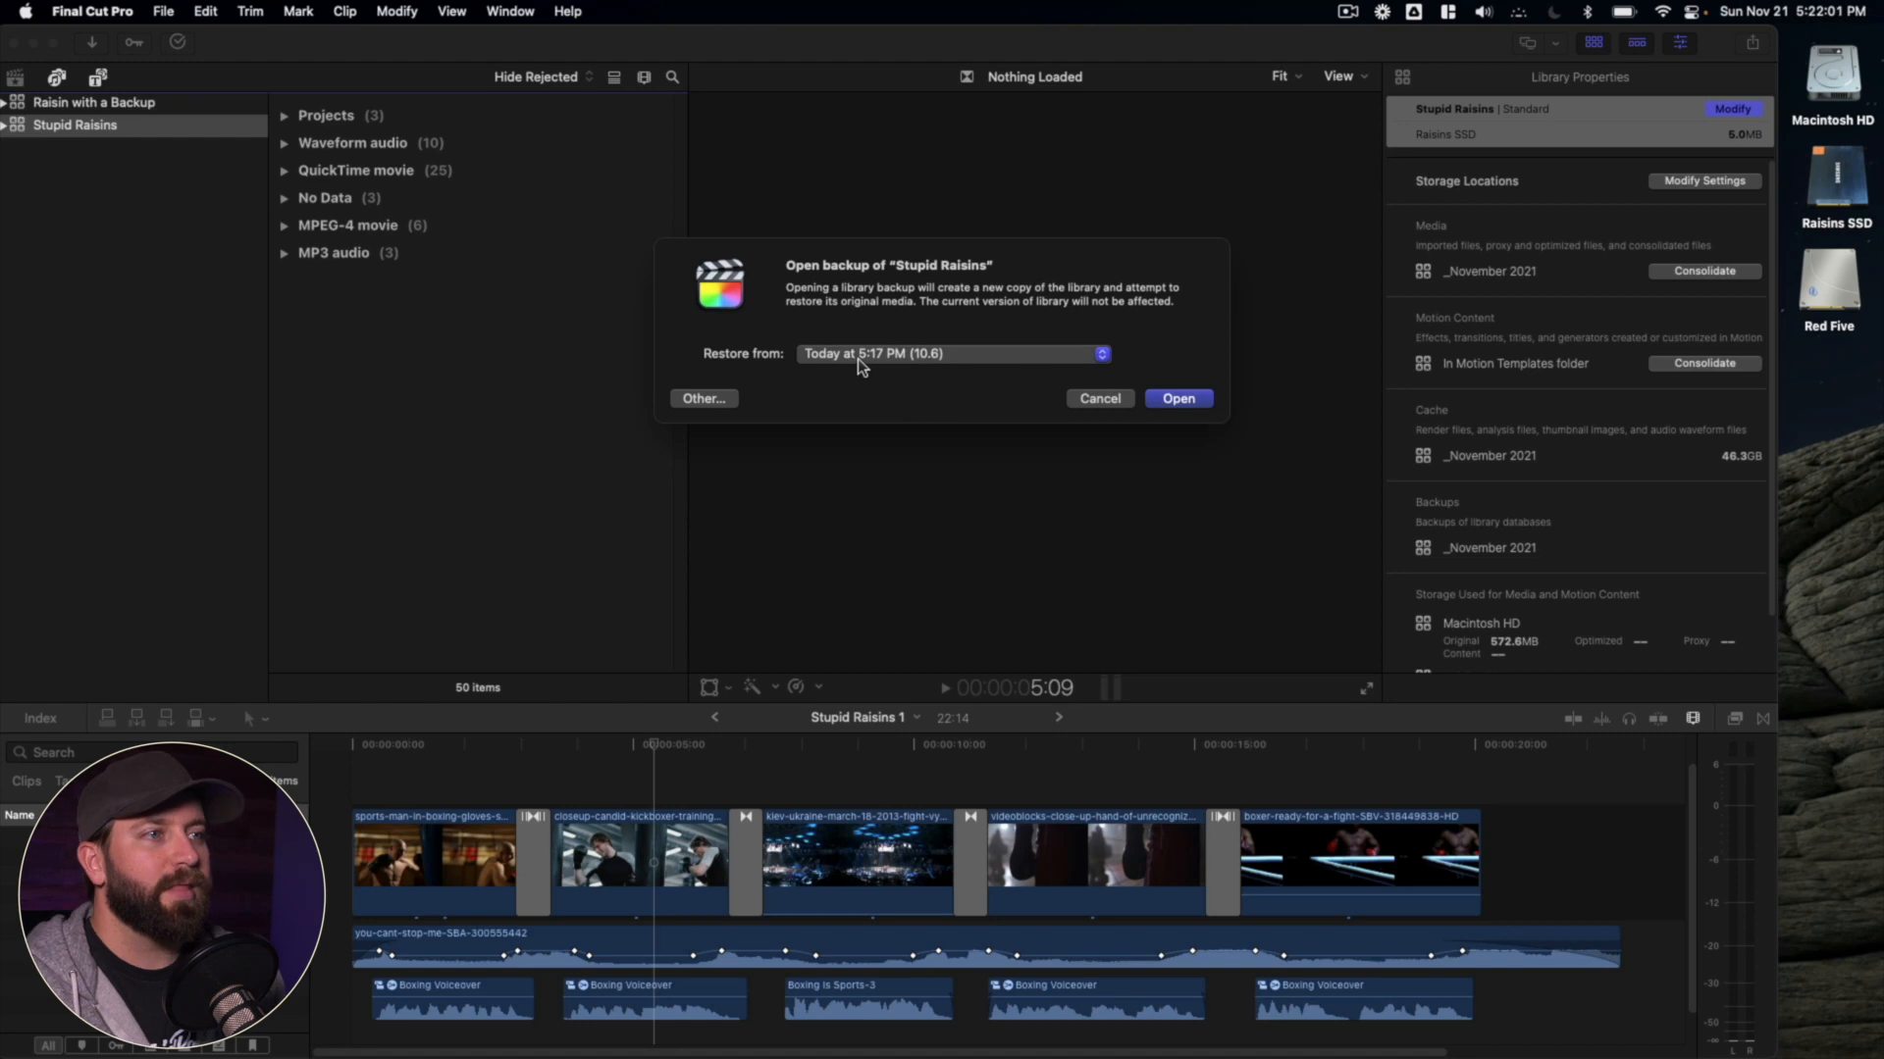
pyautogui.click(948, 353)
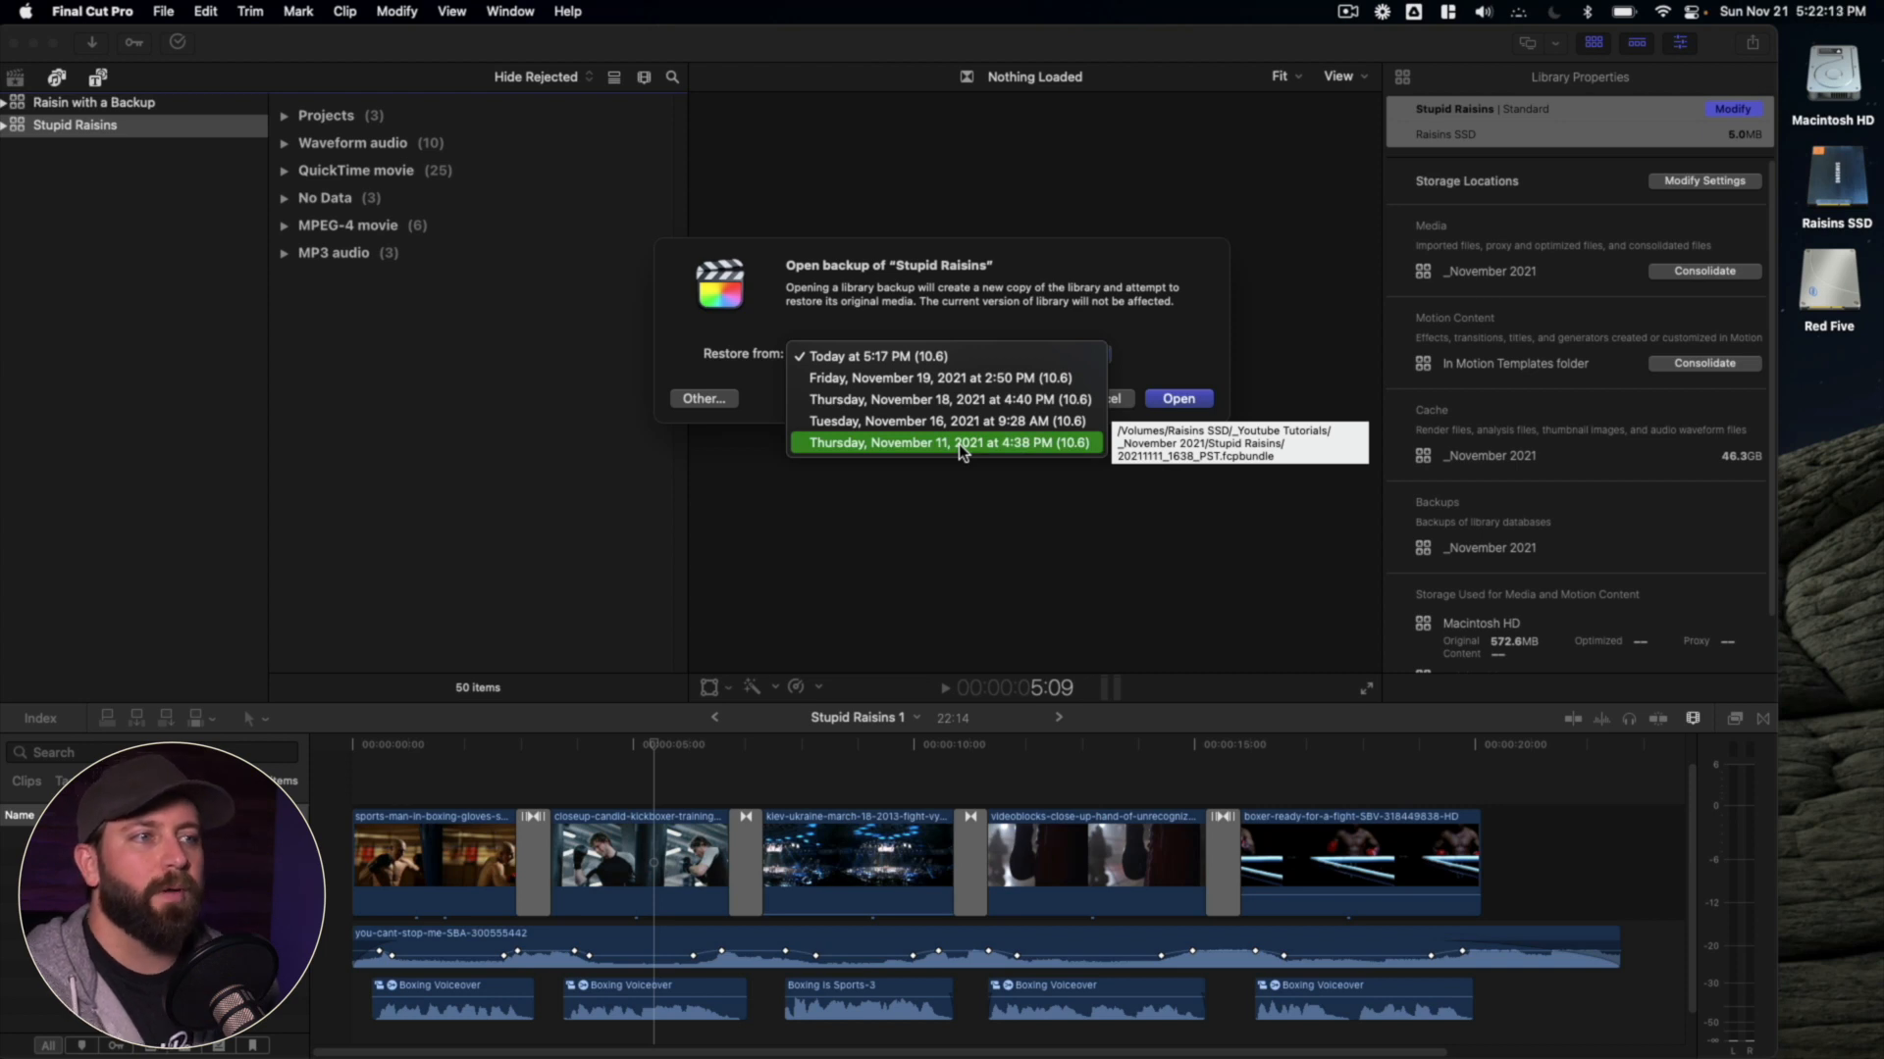
pyautogui.moveTo(947, 399)
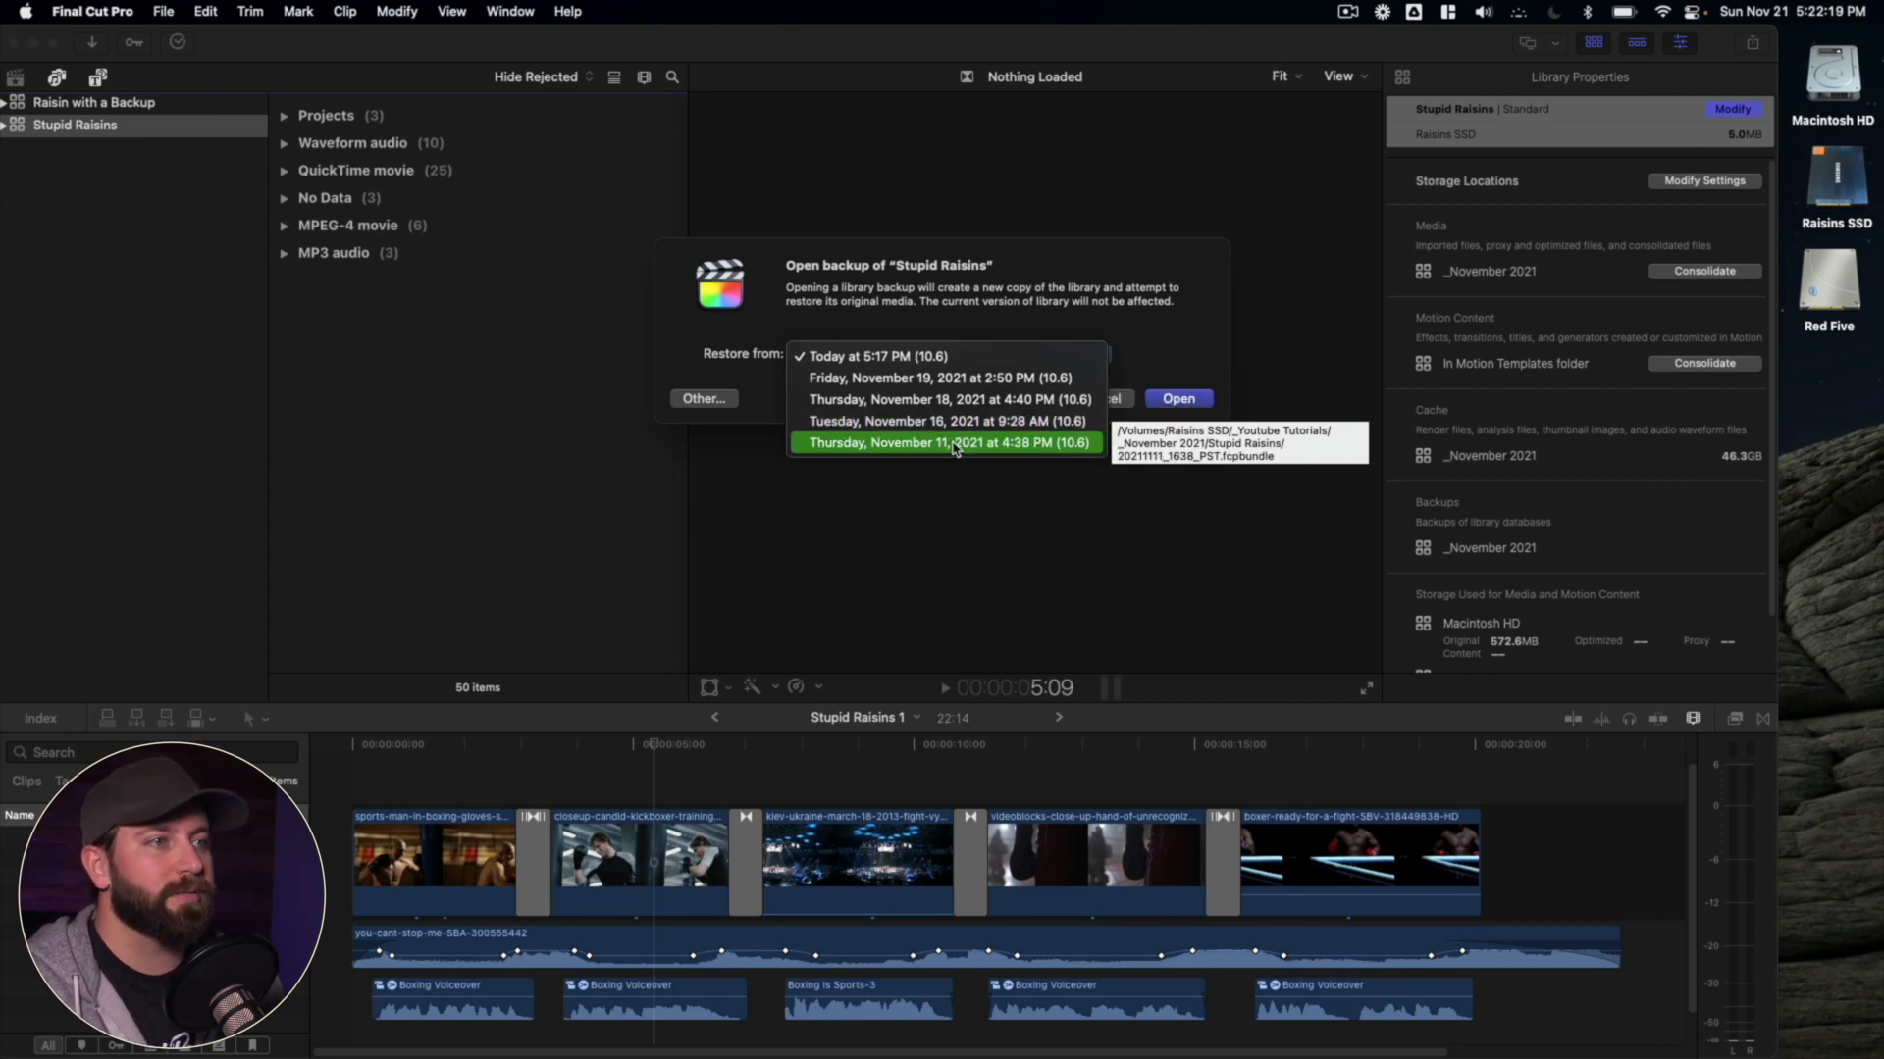
pyautogui.click(947, 442)
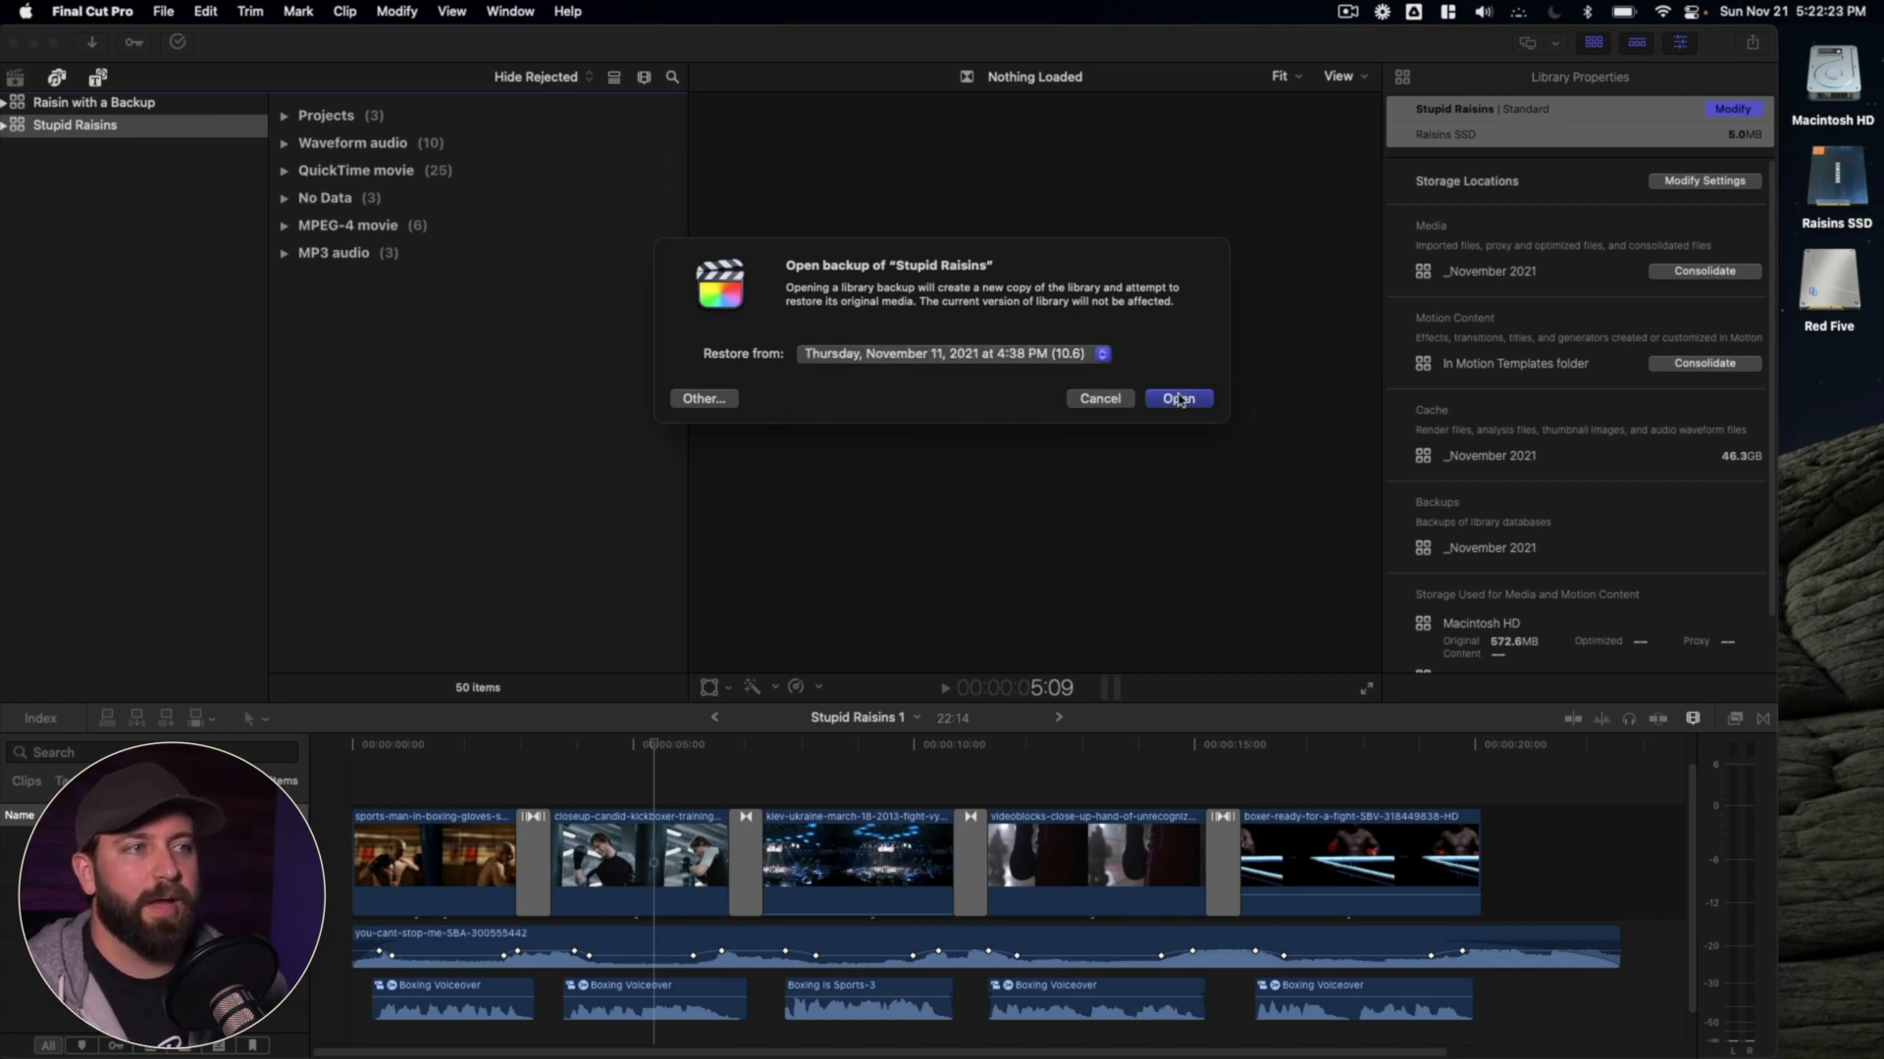
pyautogui.click(1177, 397)
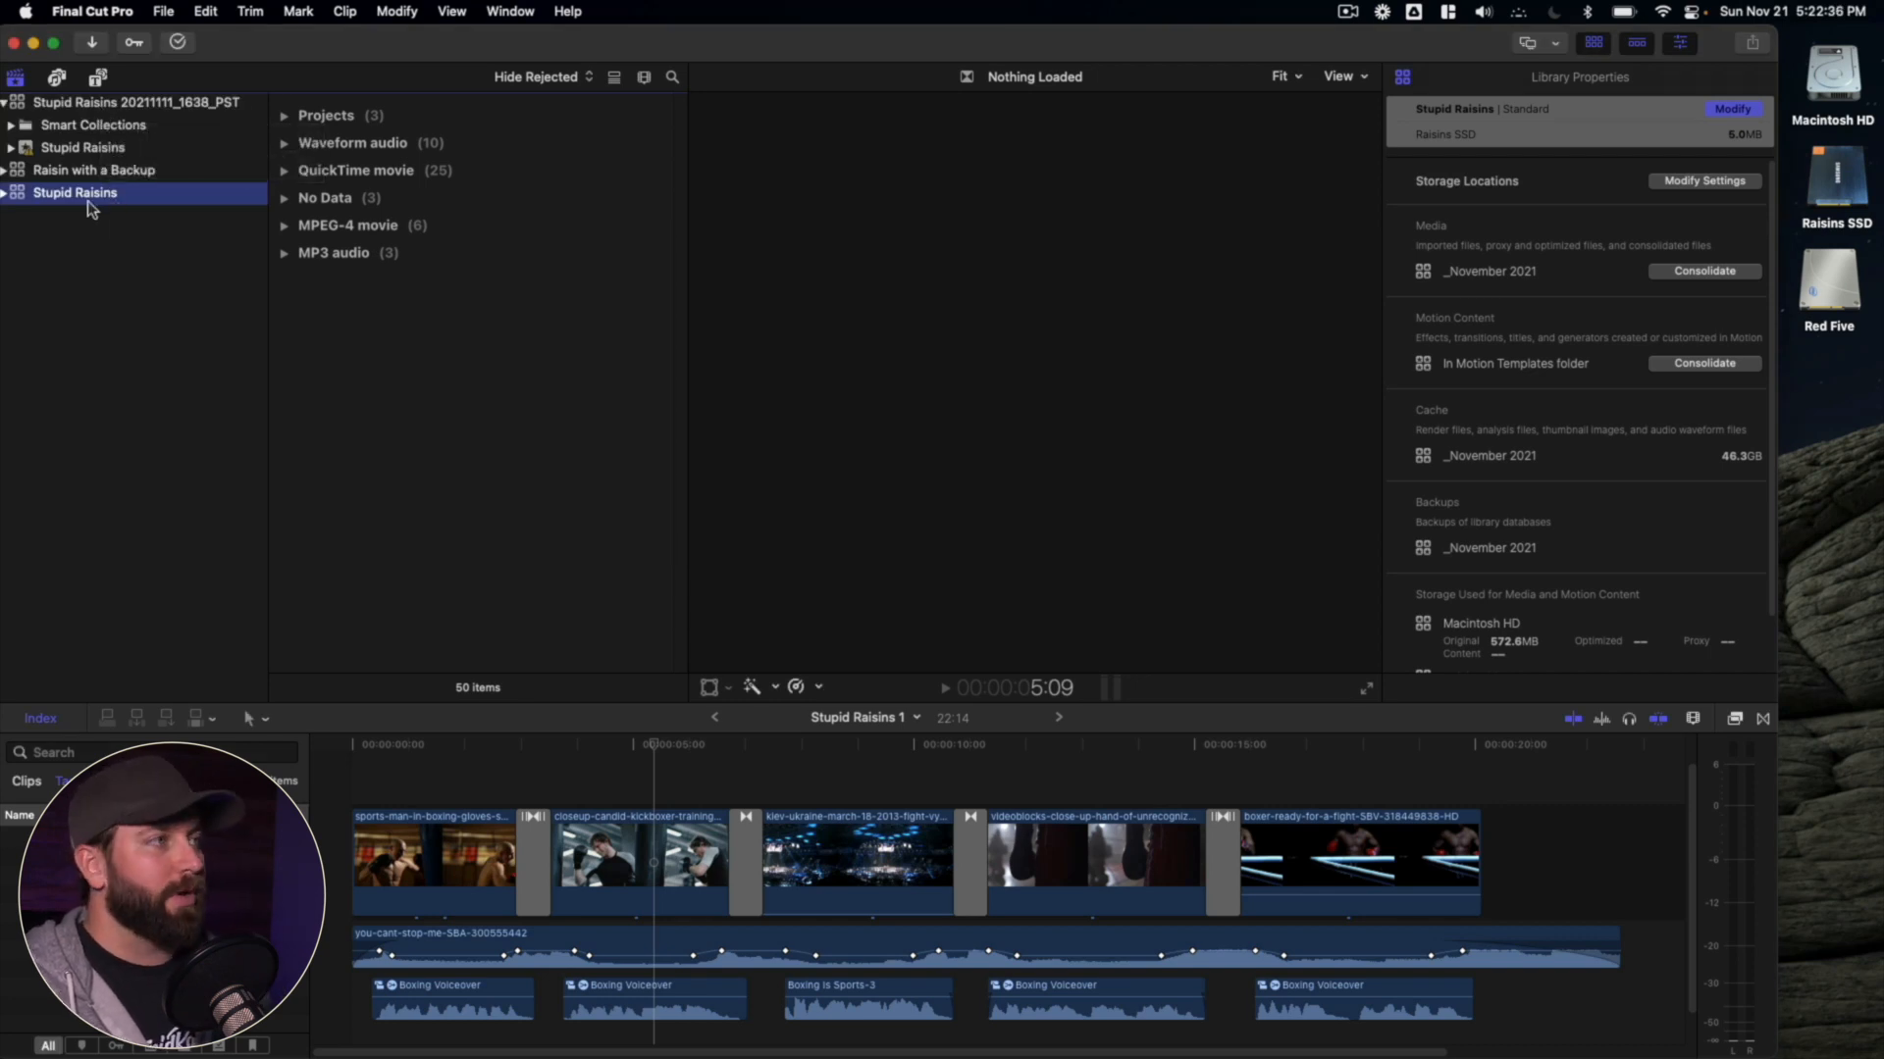
pyautogui.click(135, 102)
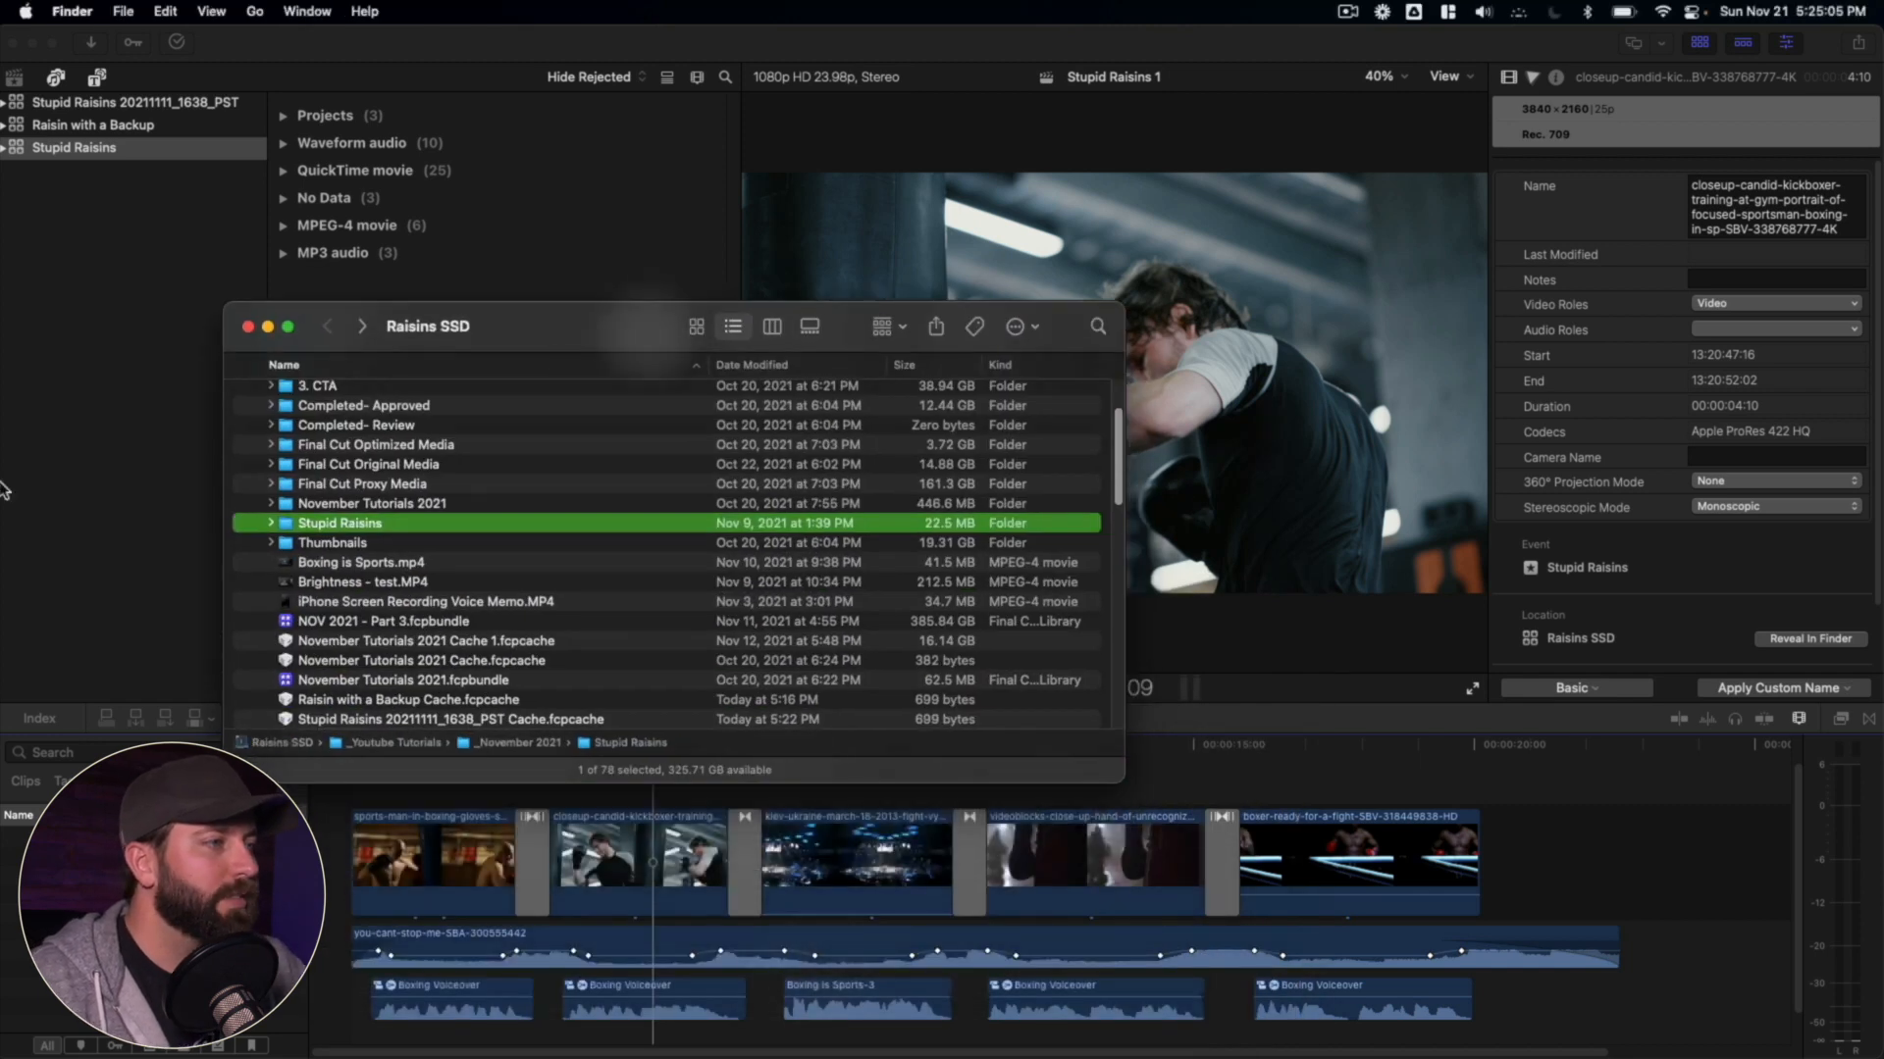
# - Expand the Stupid Raisins backups folder and select the 20211111_1638_PST.fcpbundle backup
pyautogui.click(271, 523)
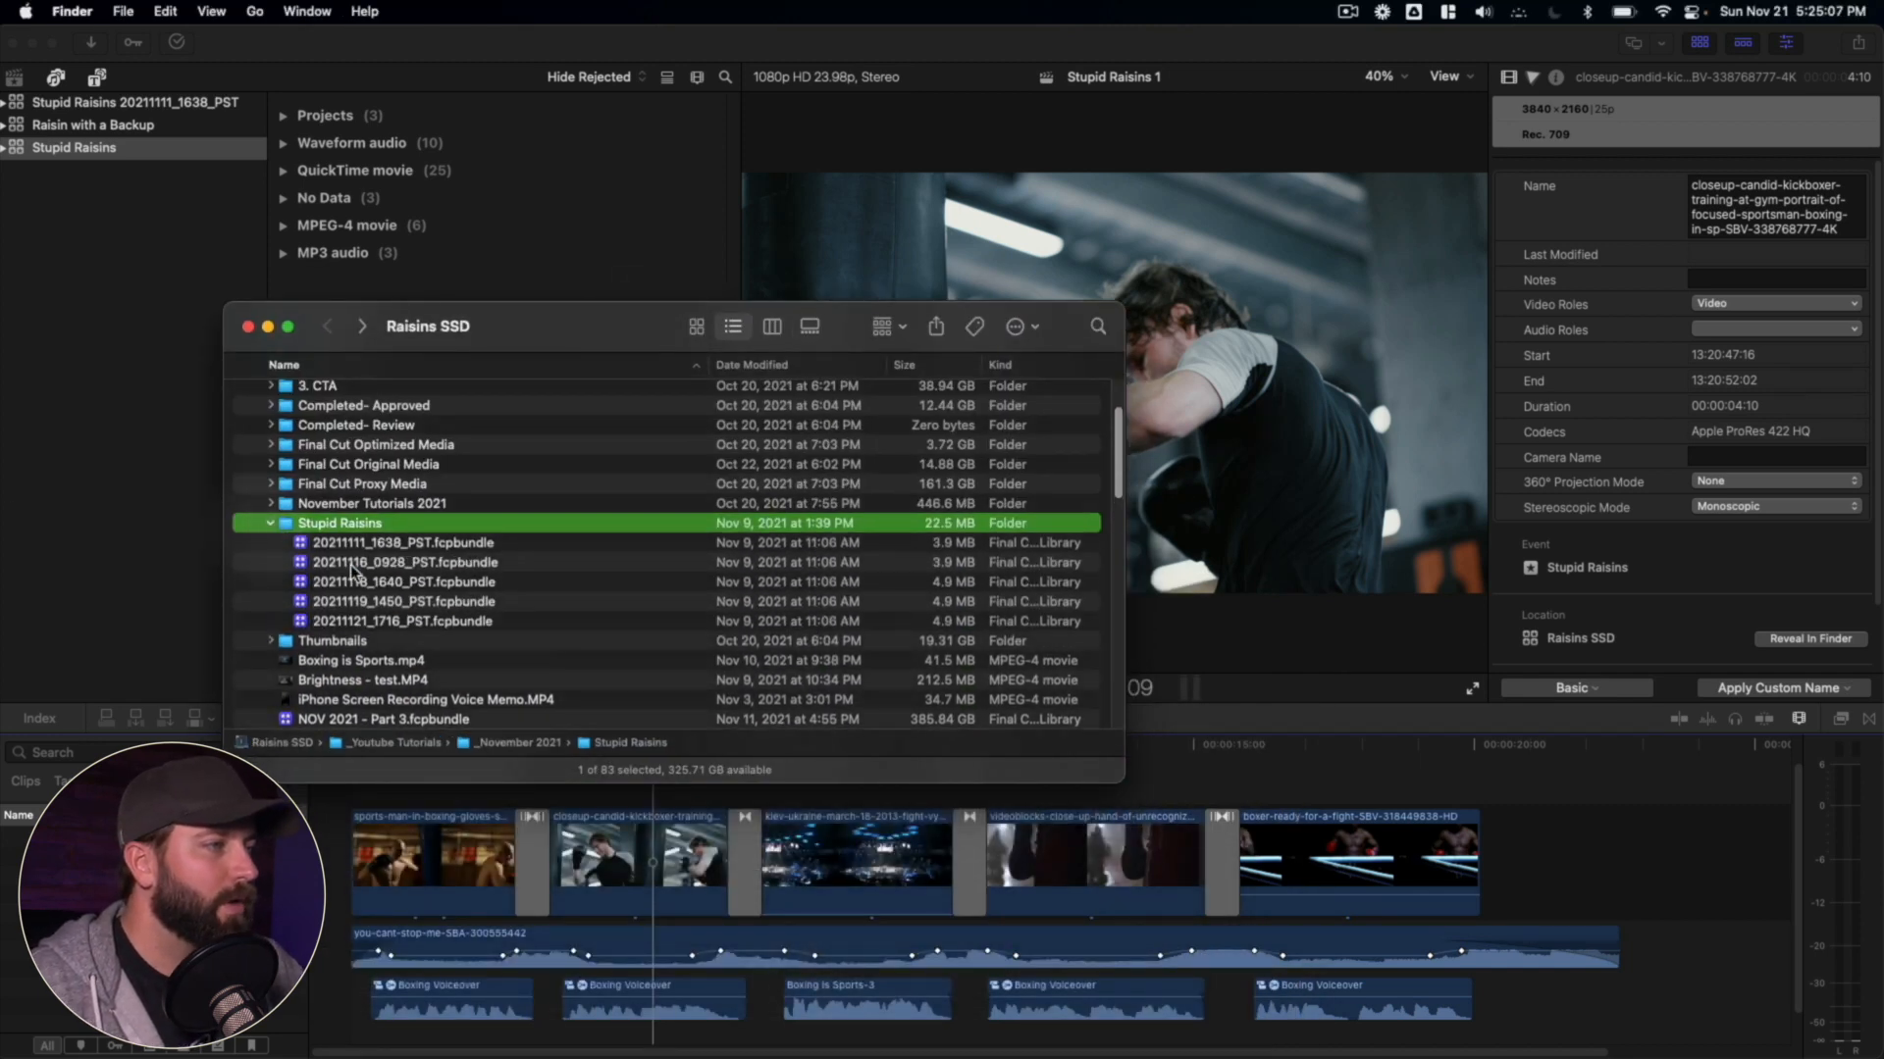
pyautogui.click(403, 542)
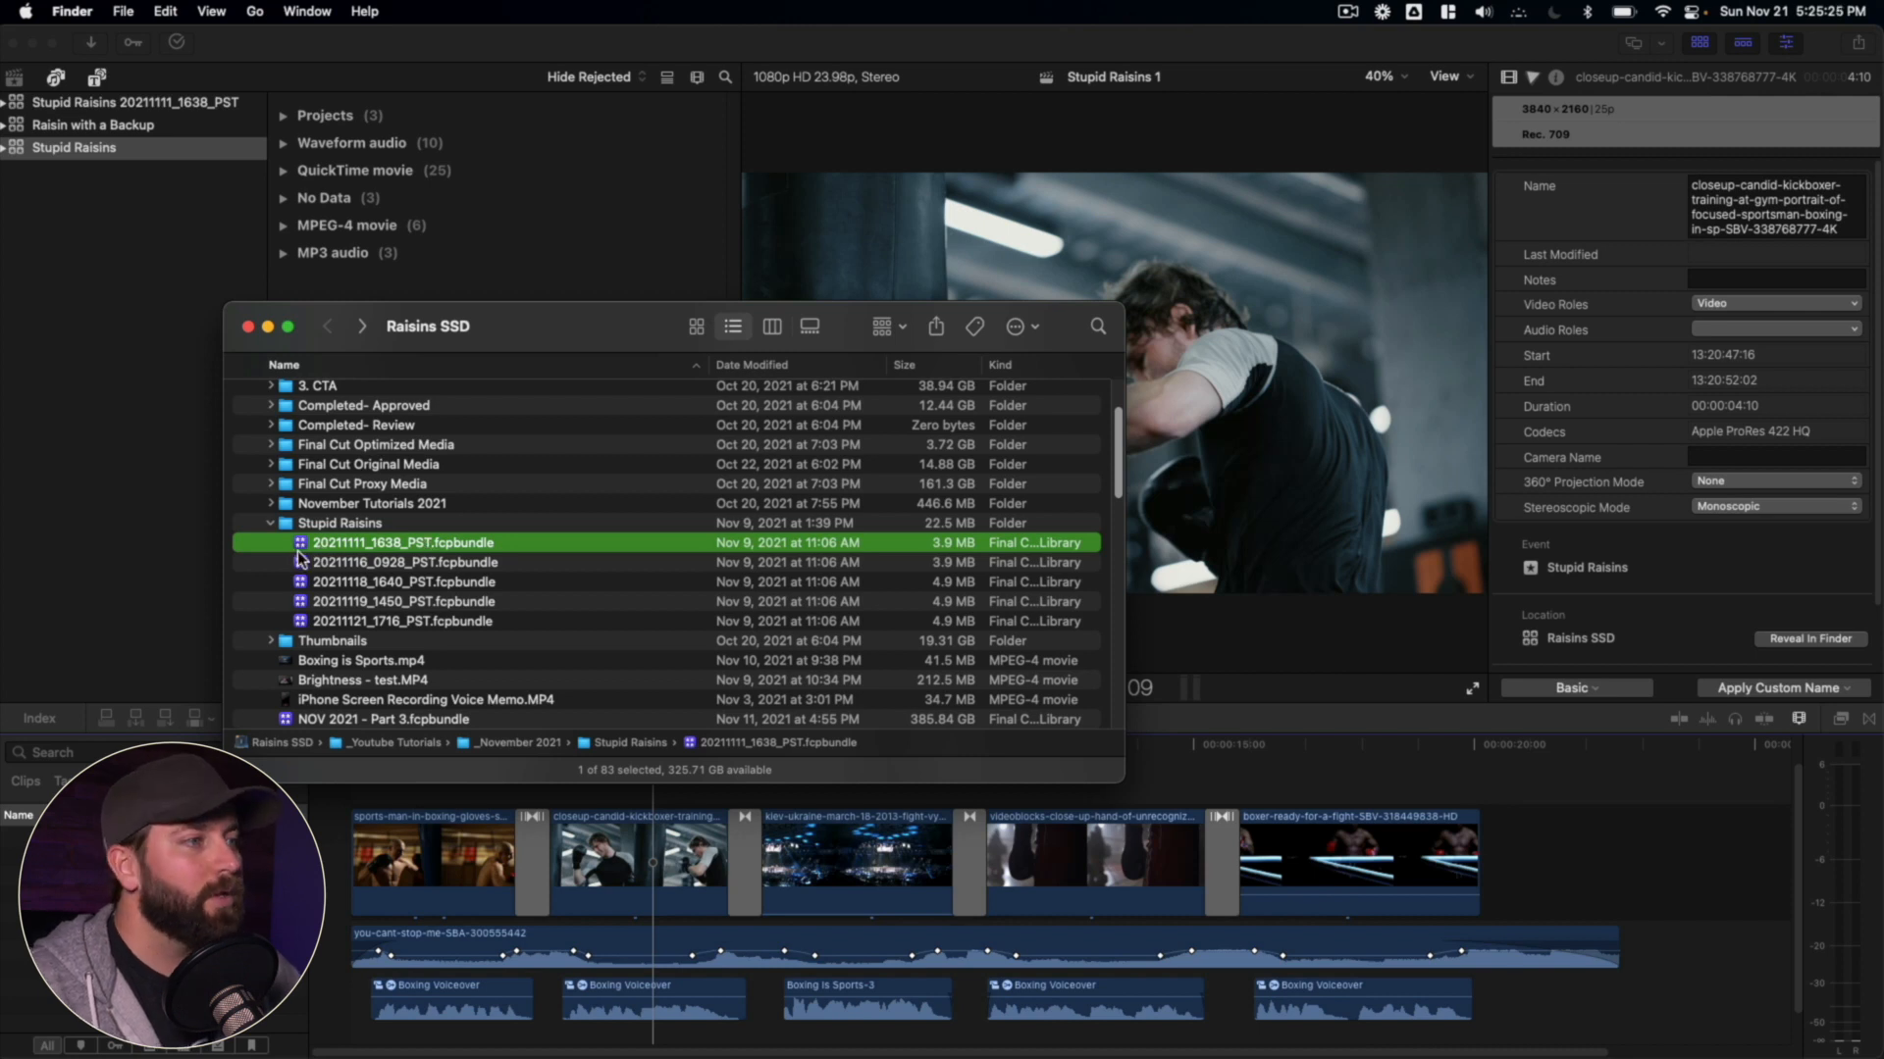
pyautogui.moveTo(348, 557)
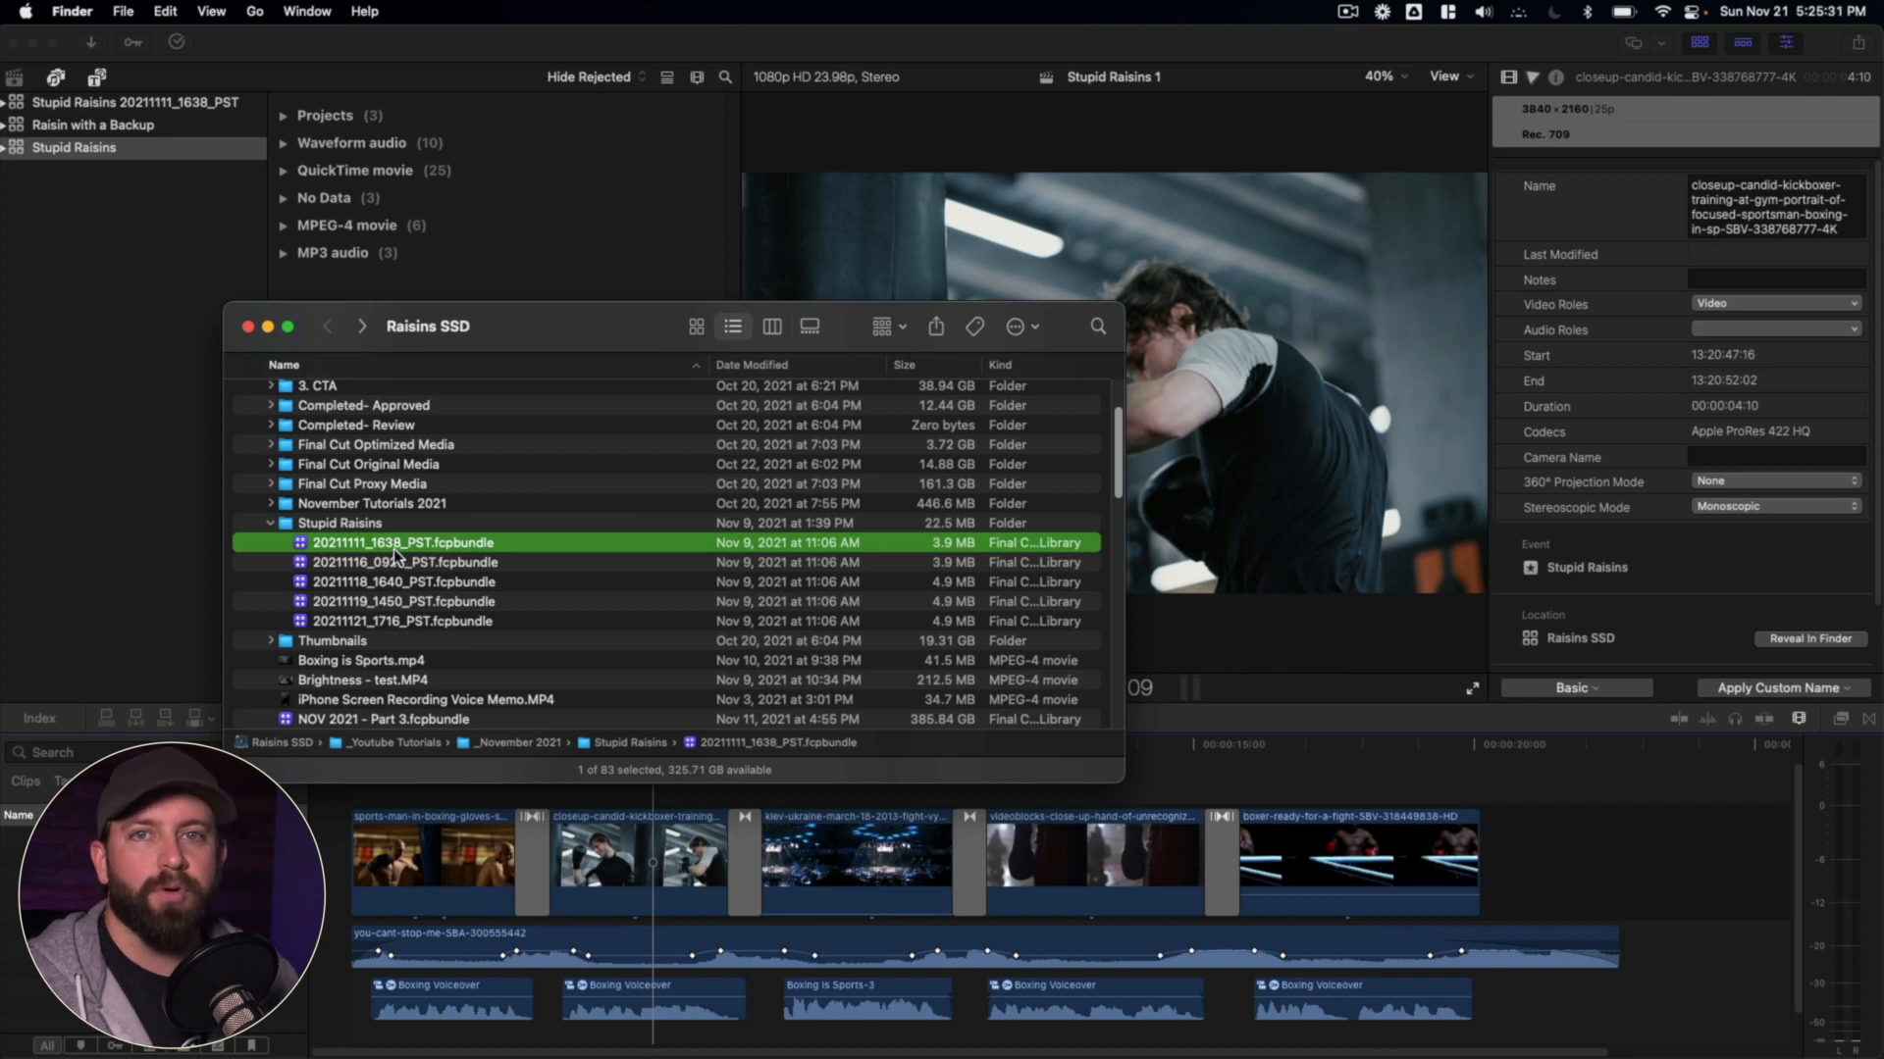
pyautogui.moveTo(391, 582)
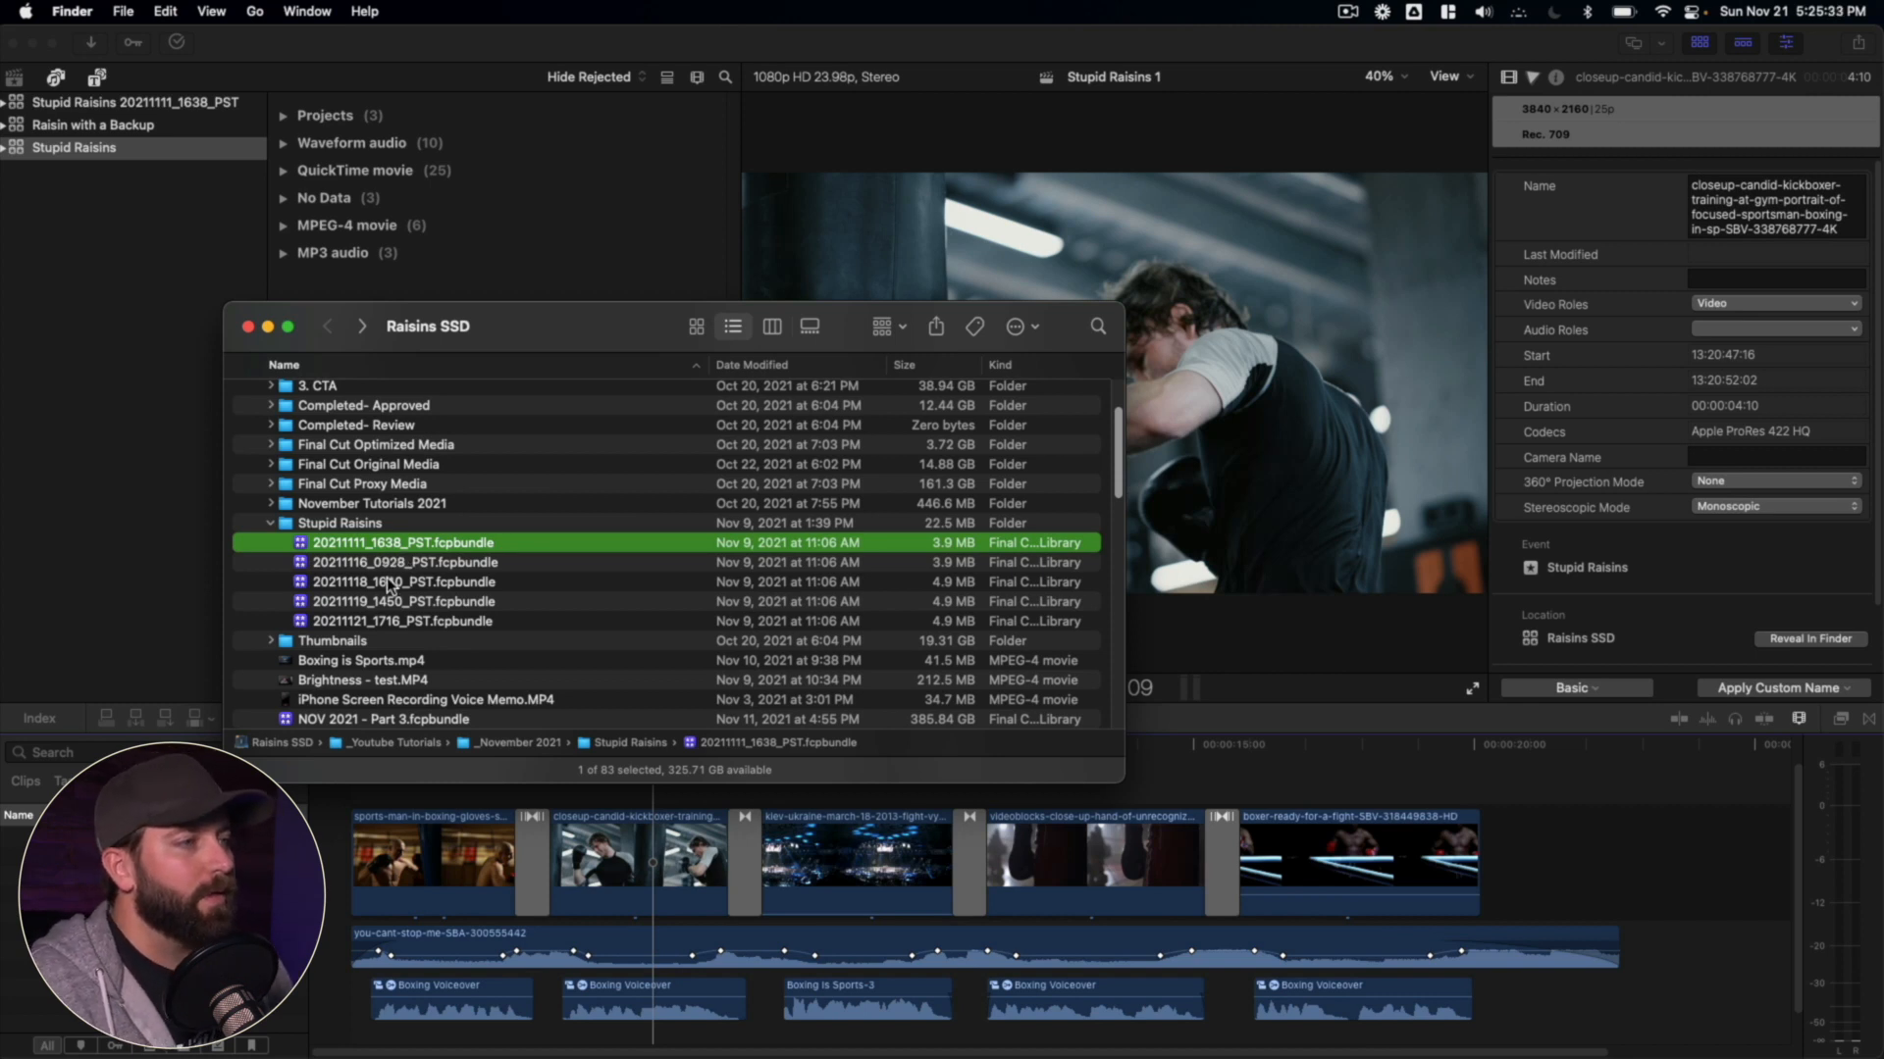
pyautogui.moveTo(385, 586)
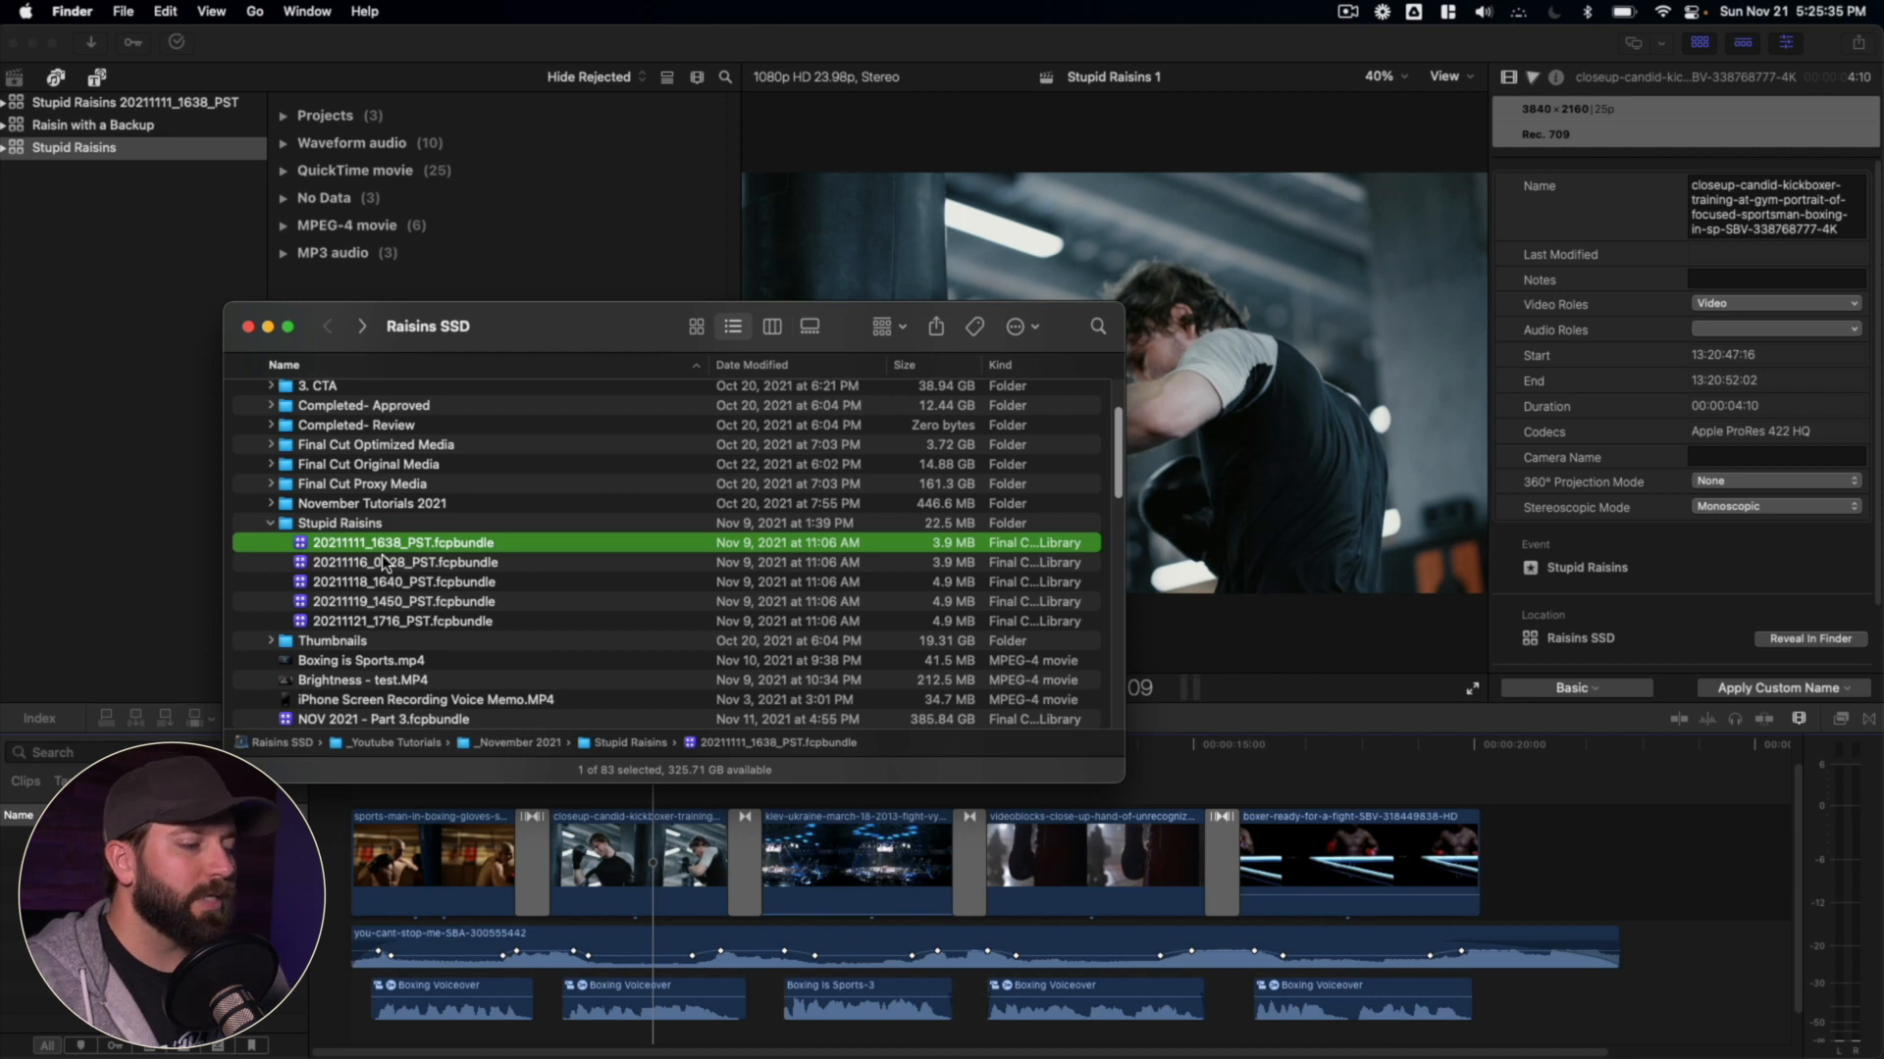
pyautogui.moveTo(506, 637)
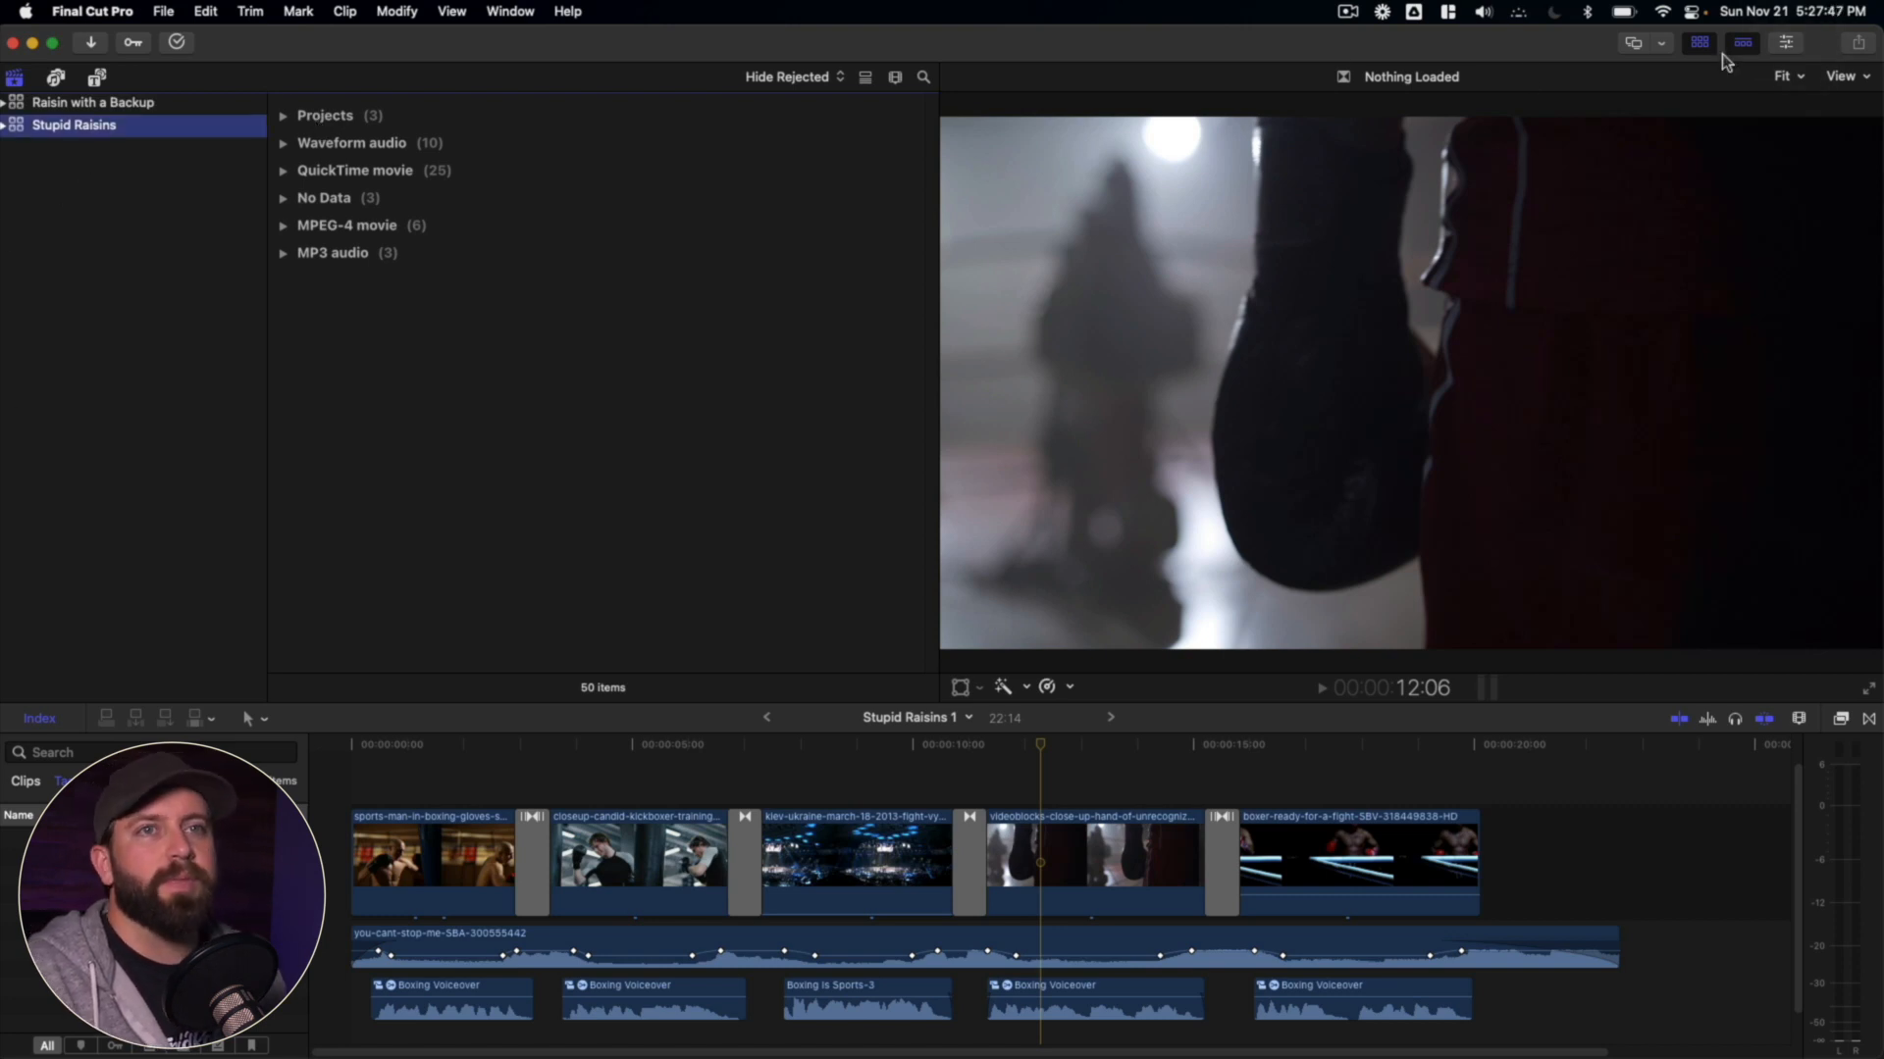
# - Store Stupid Raisins media, Motion content and cache In Library without including old render files
pyautogui.click(1786, 43)
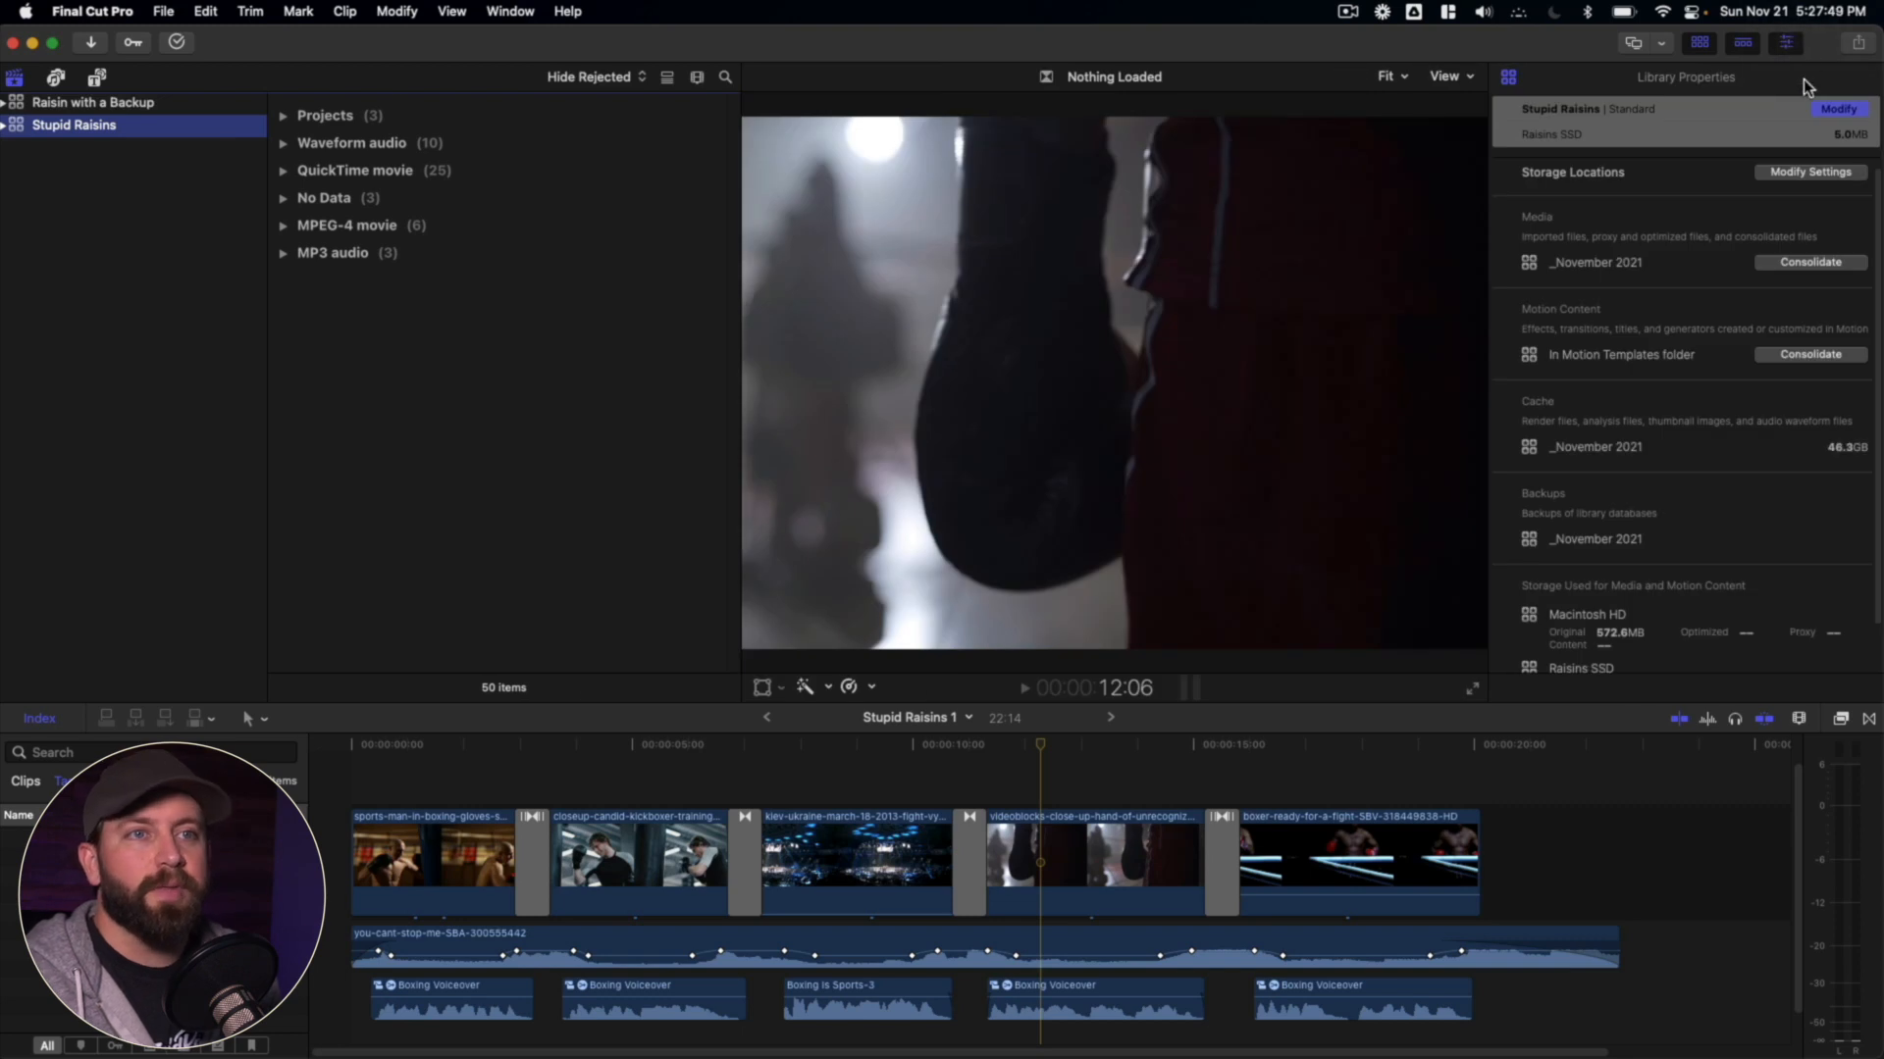
pyautogui.click(1809, 171)
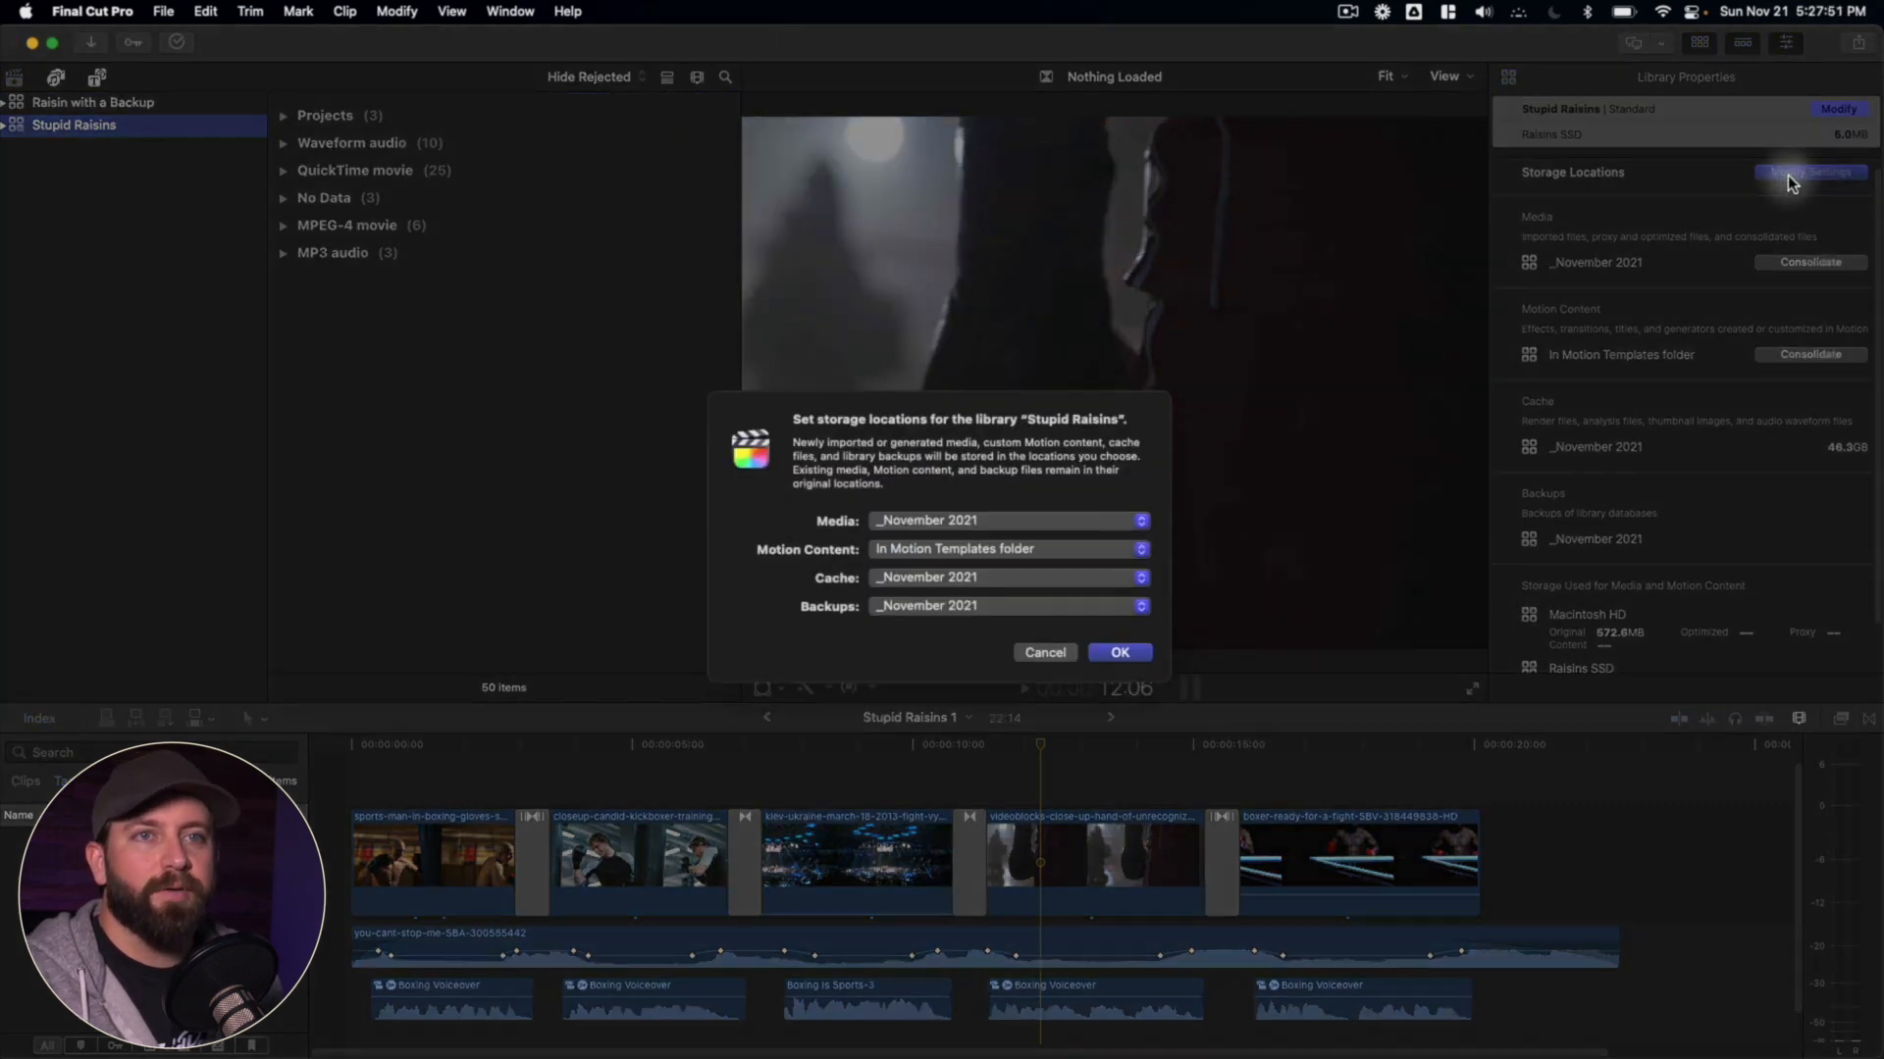
pyautogui.click(1007, 520)
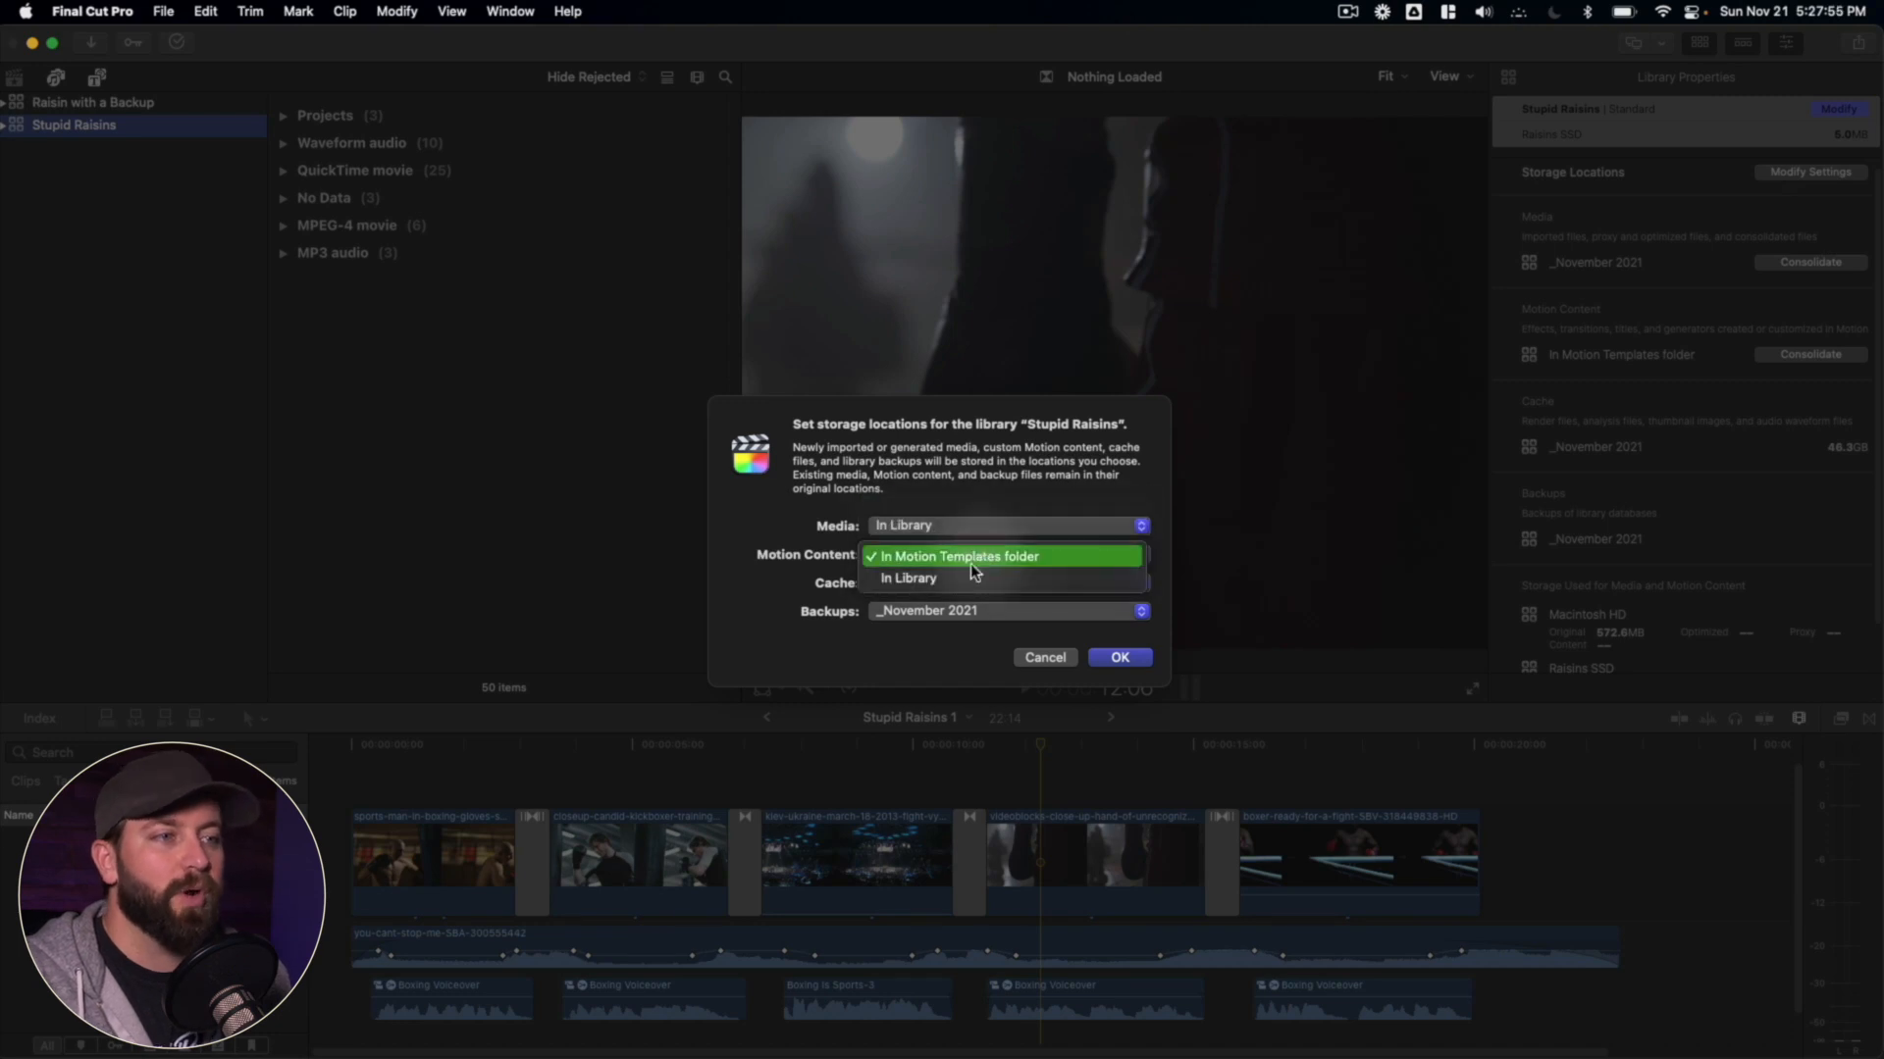
pyautogui.click(909, 578)
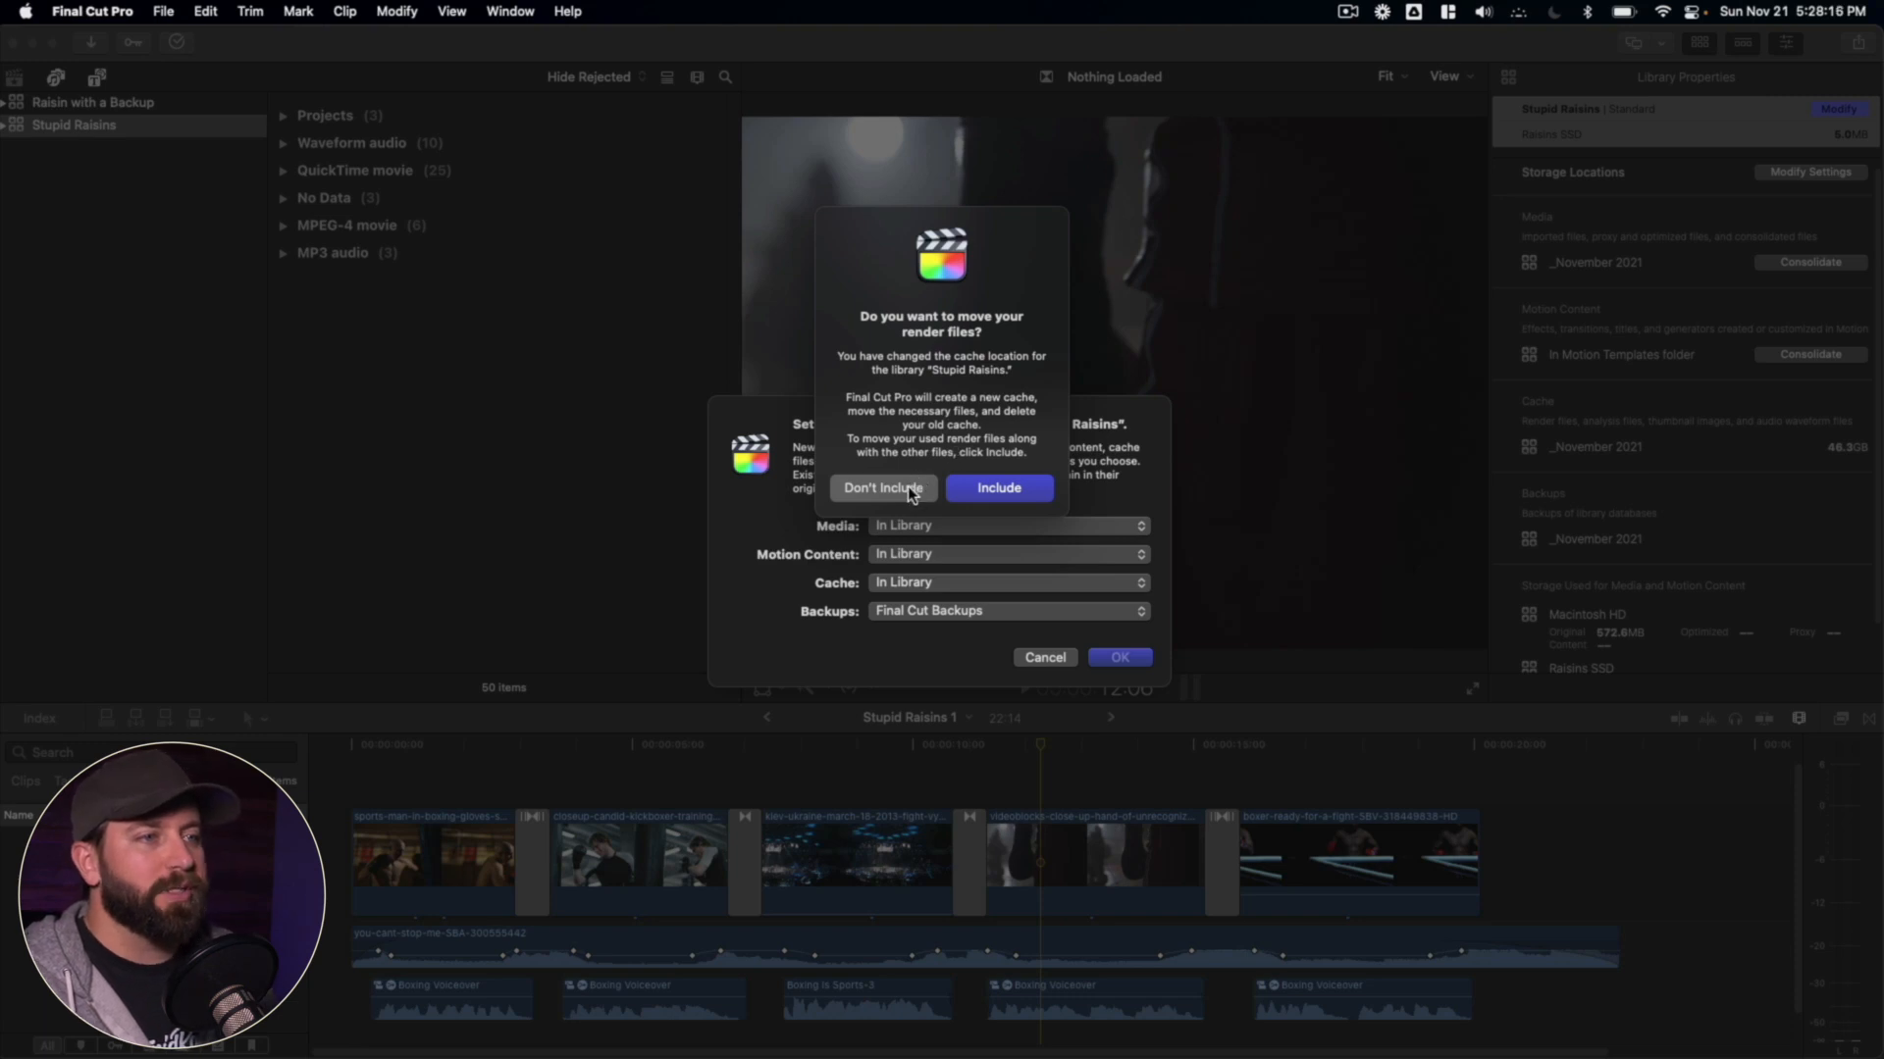
pyautogui.click(882, 488)
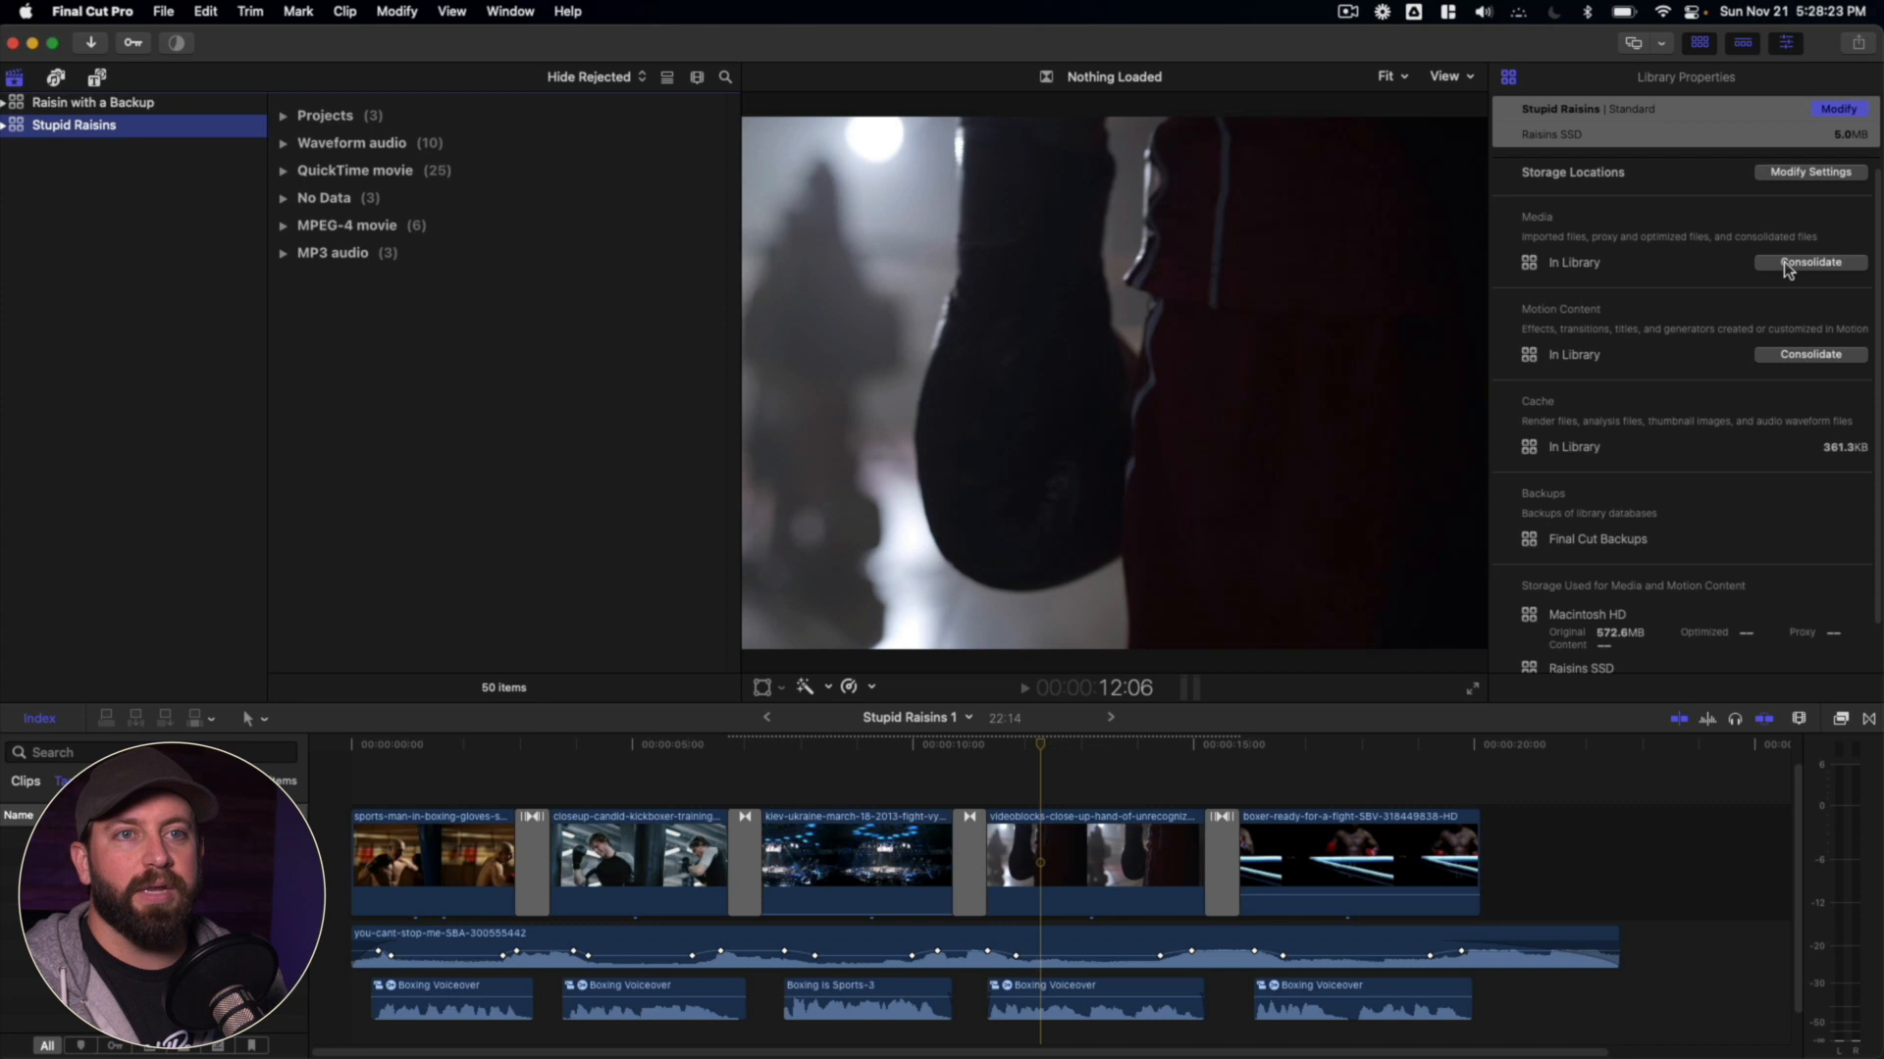
# - Consolidate media into the Stupid Raisins library, excluding optimized and proxy media
pyautogui.click(1809, 262)
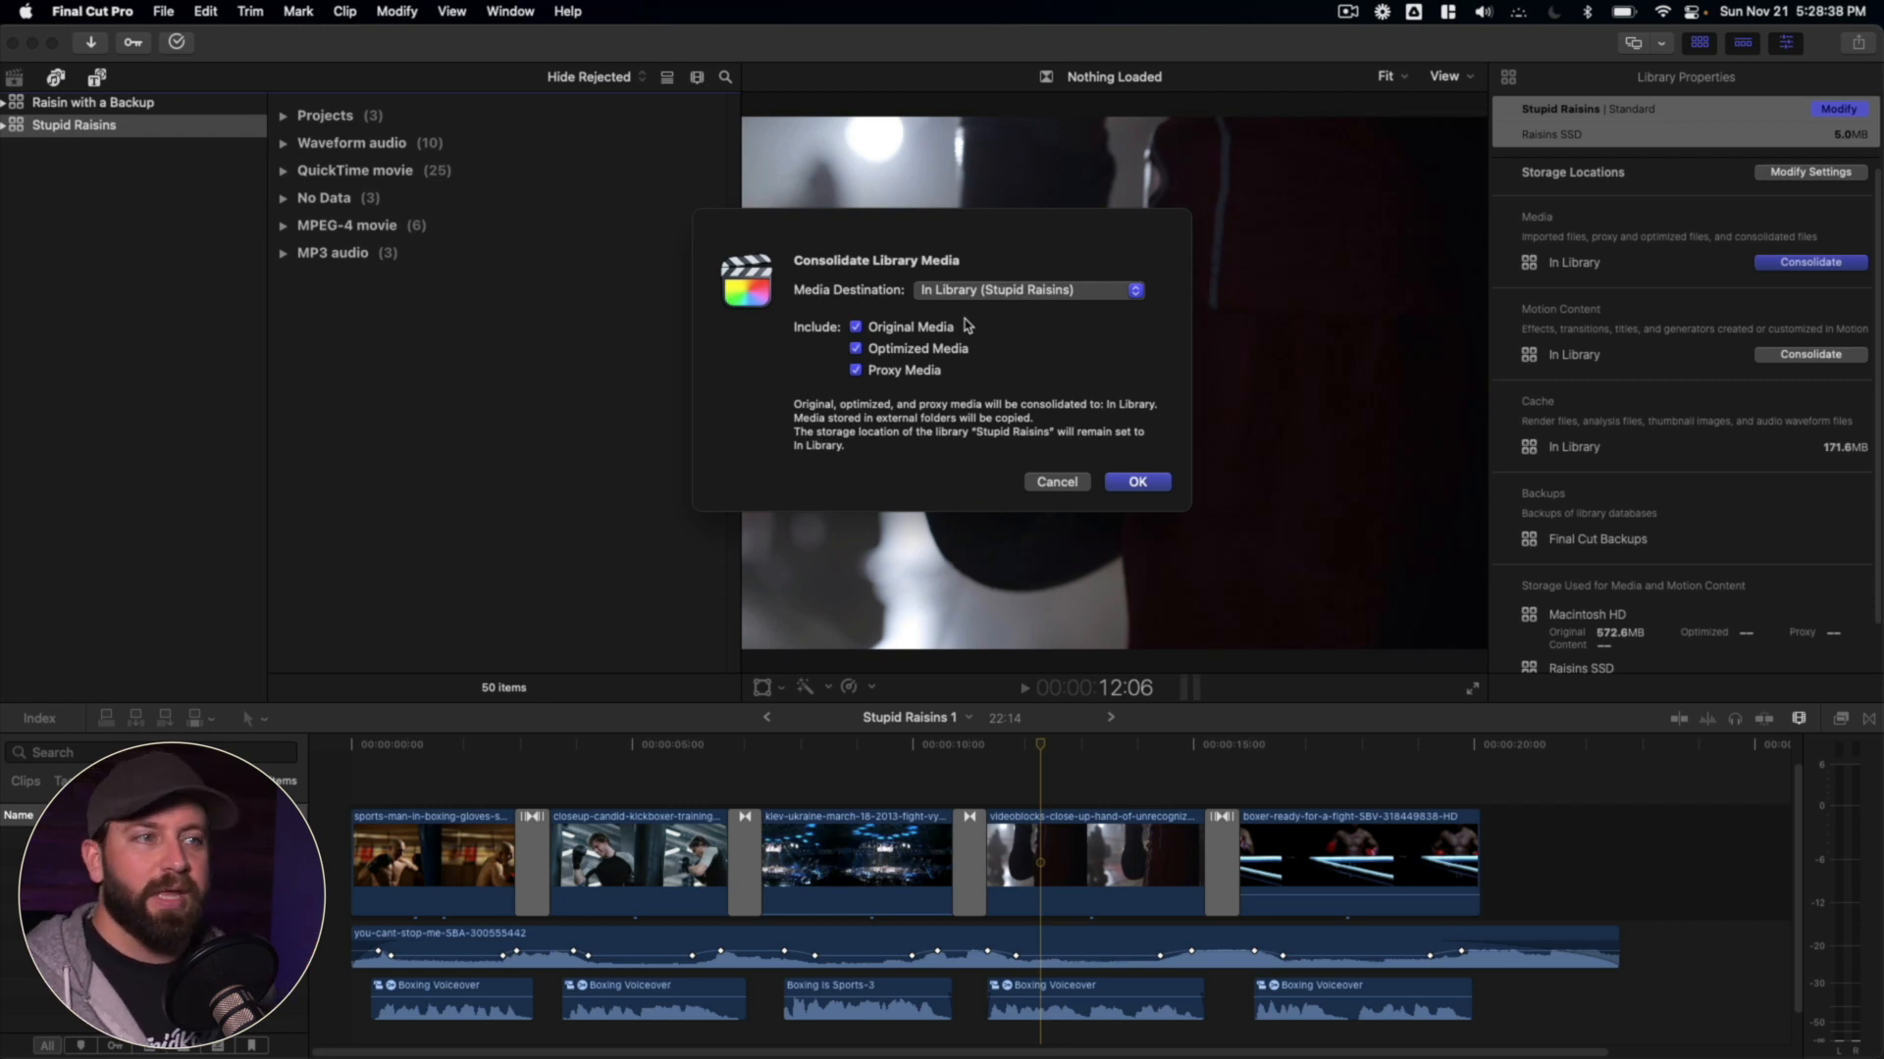
pyautogui.click(1026, 289)
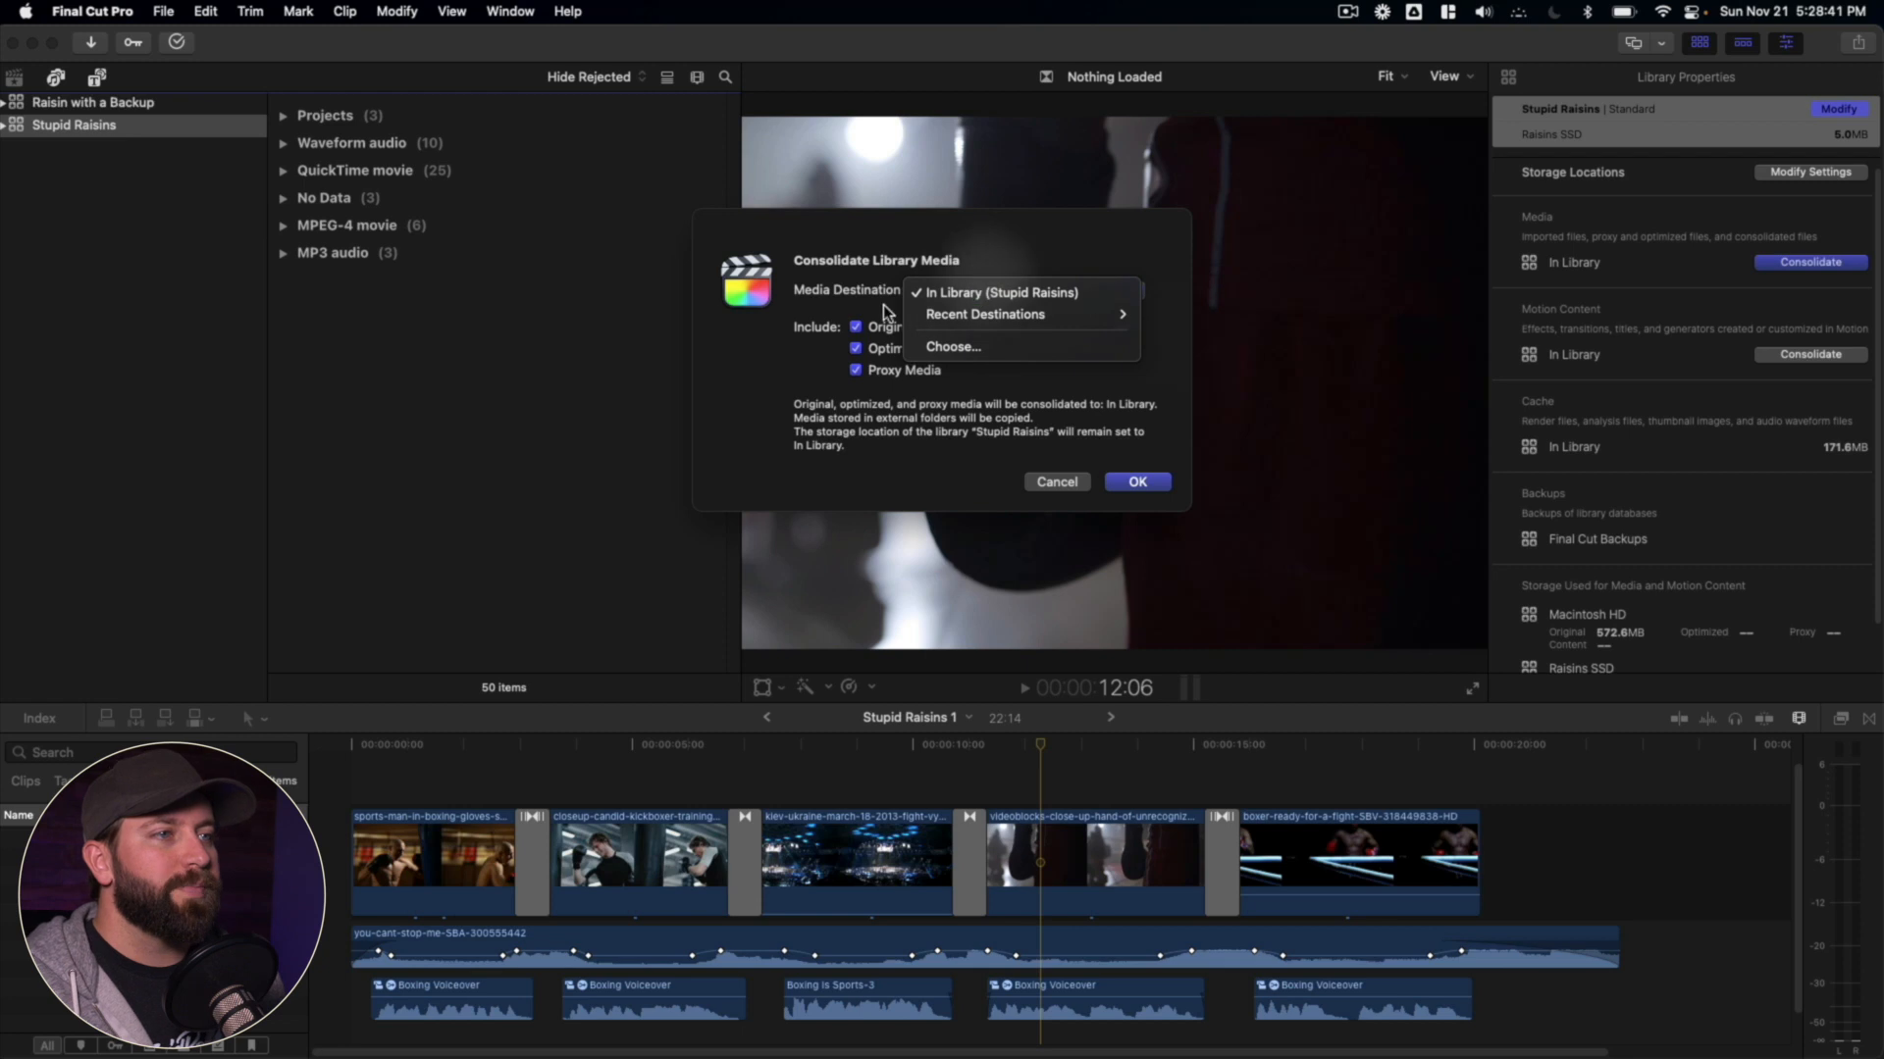
pyautogui.click(997, 293)
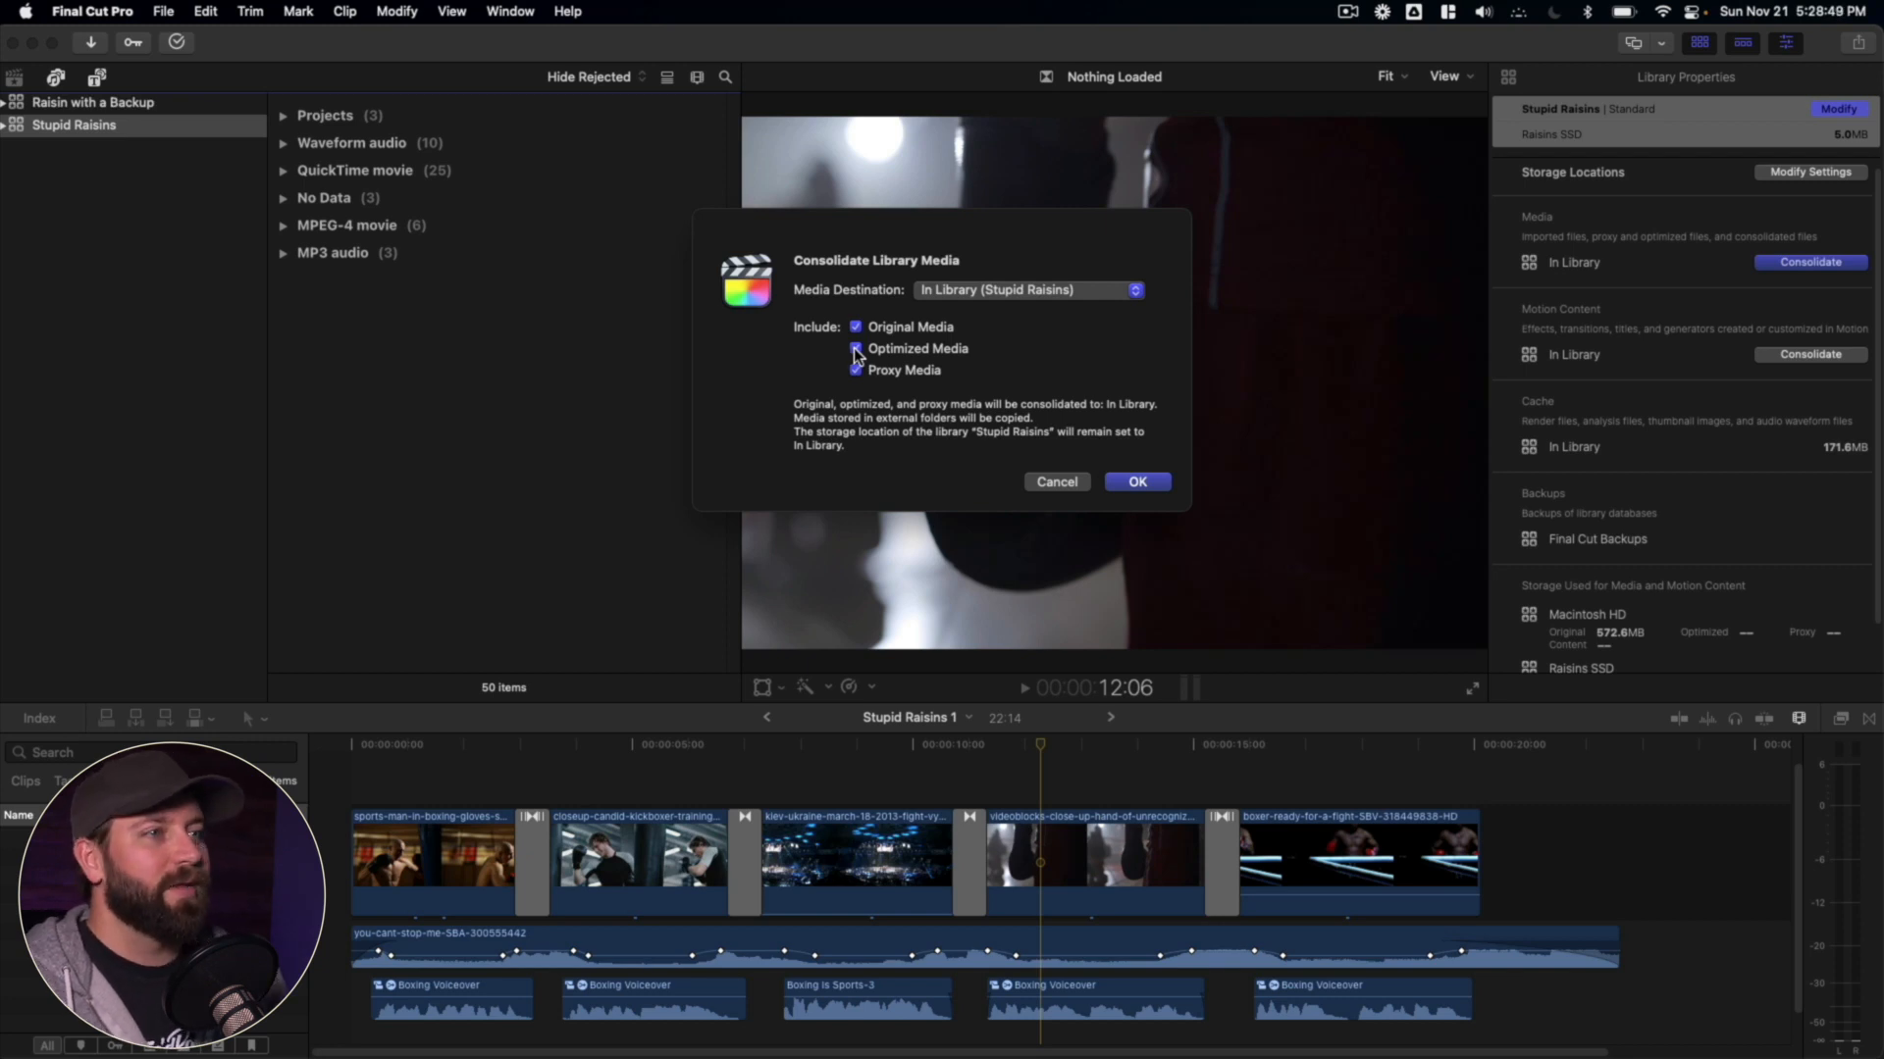
pyautogui.click(855, 348)
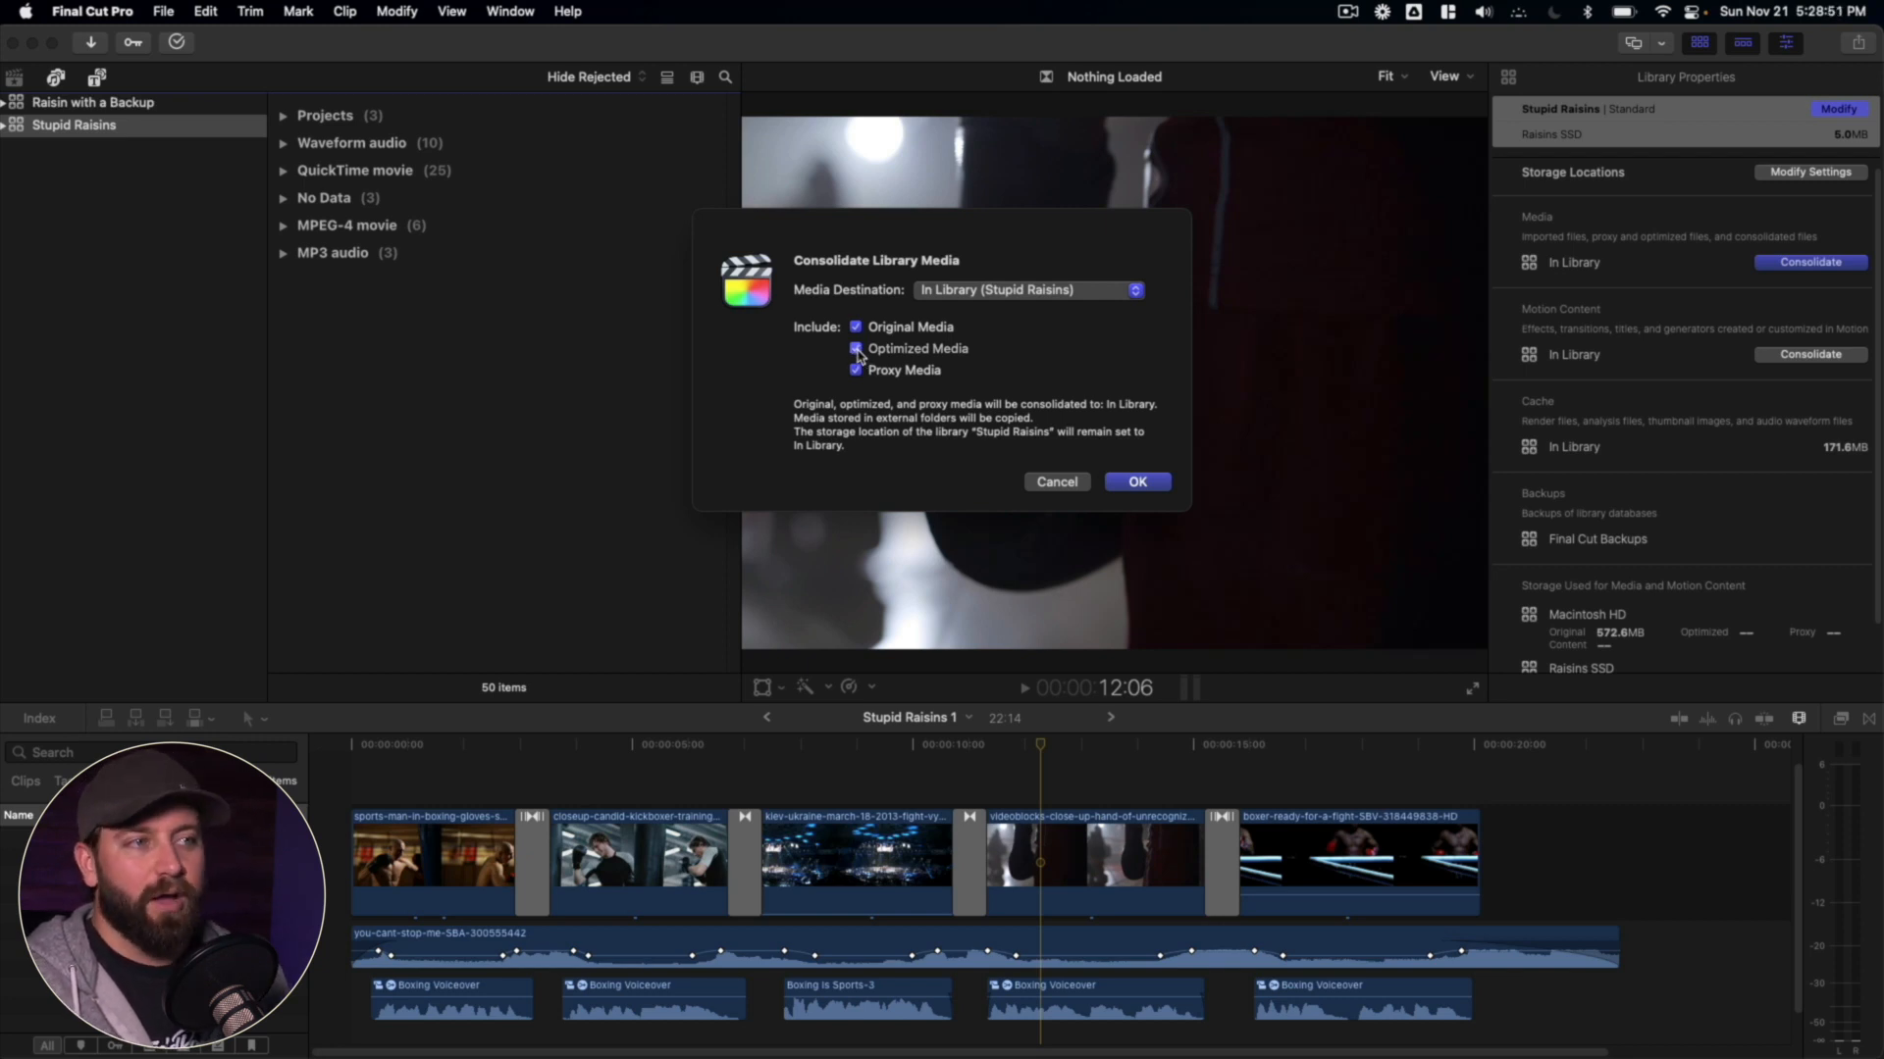
pyautogui.click(856, 348)
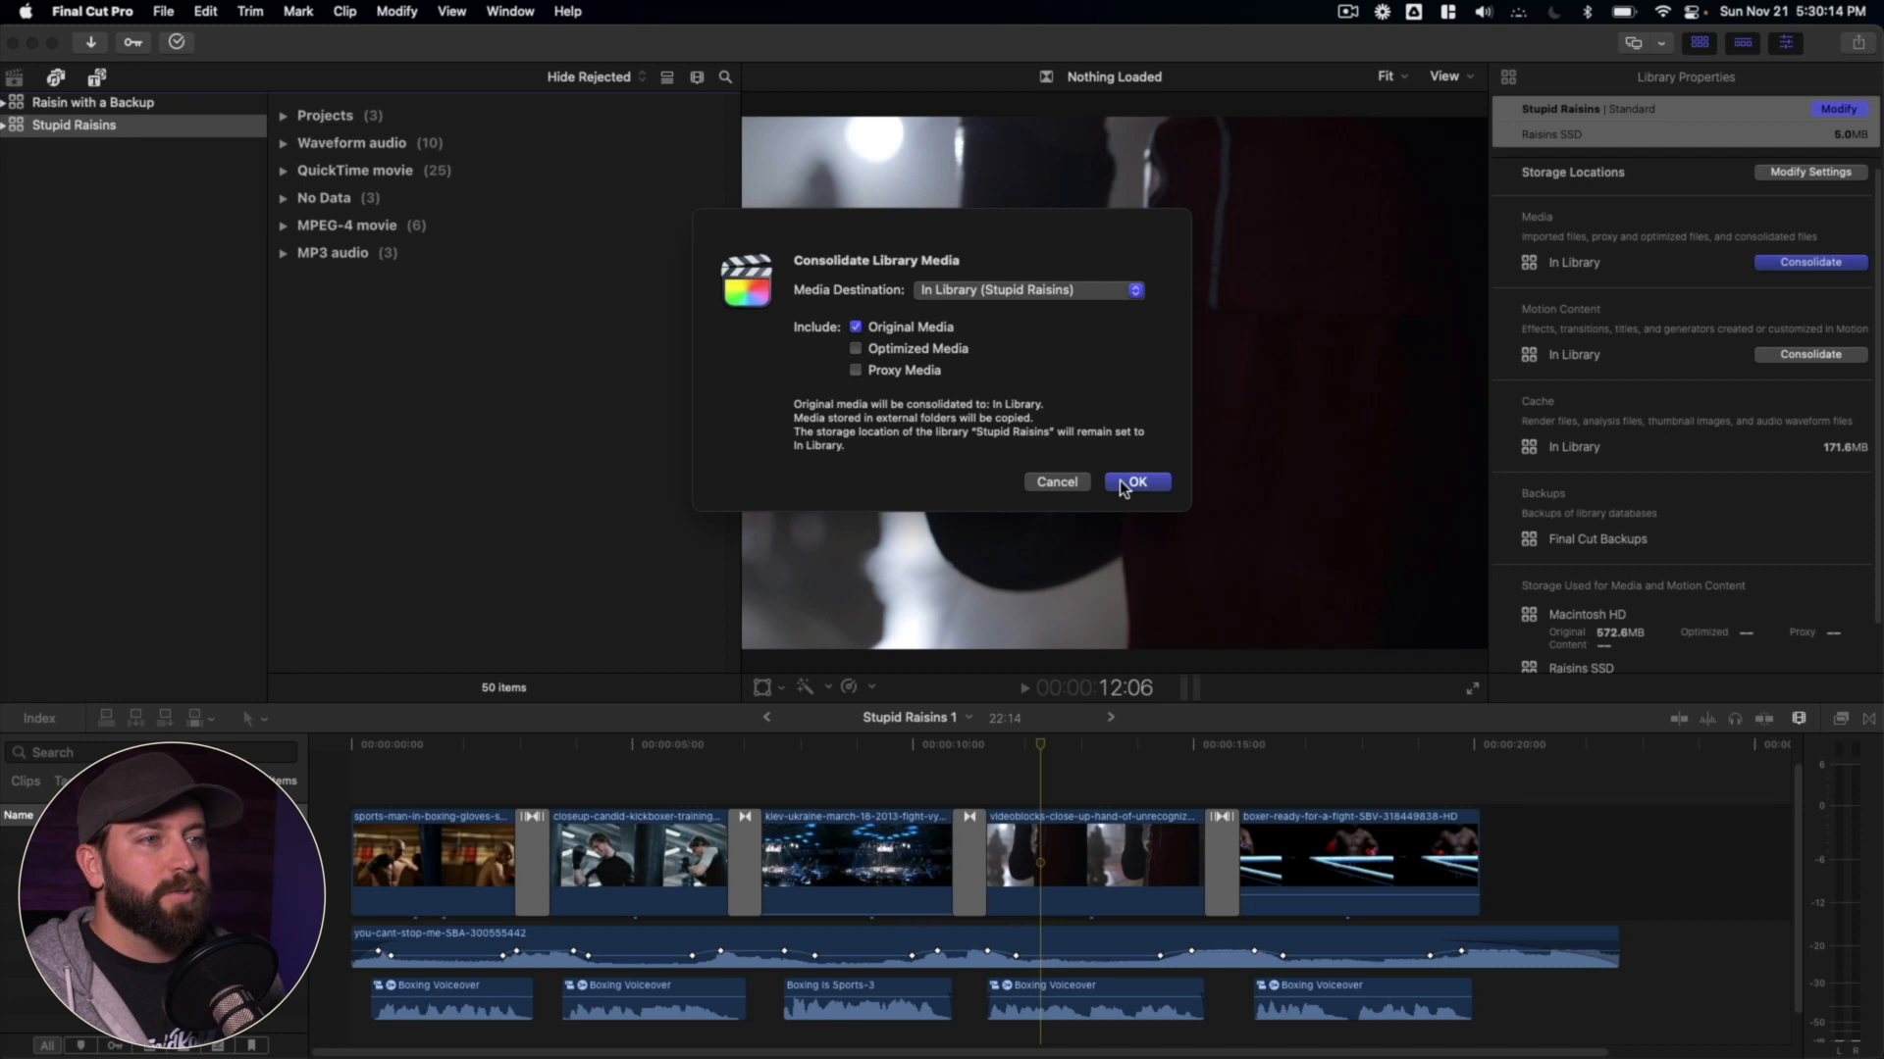
# - Confirm consolidating the available original media and close the Background Tasks window
pyautogui.click(1134, 482)
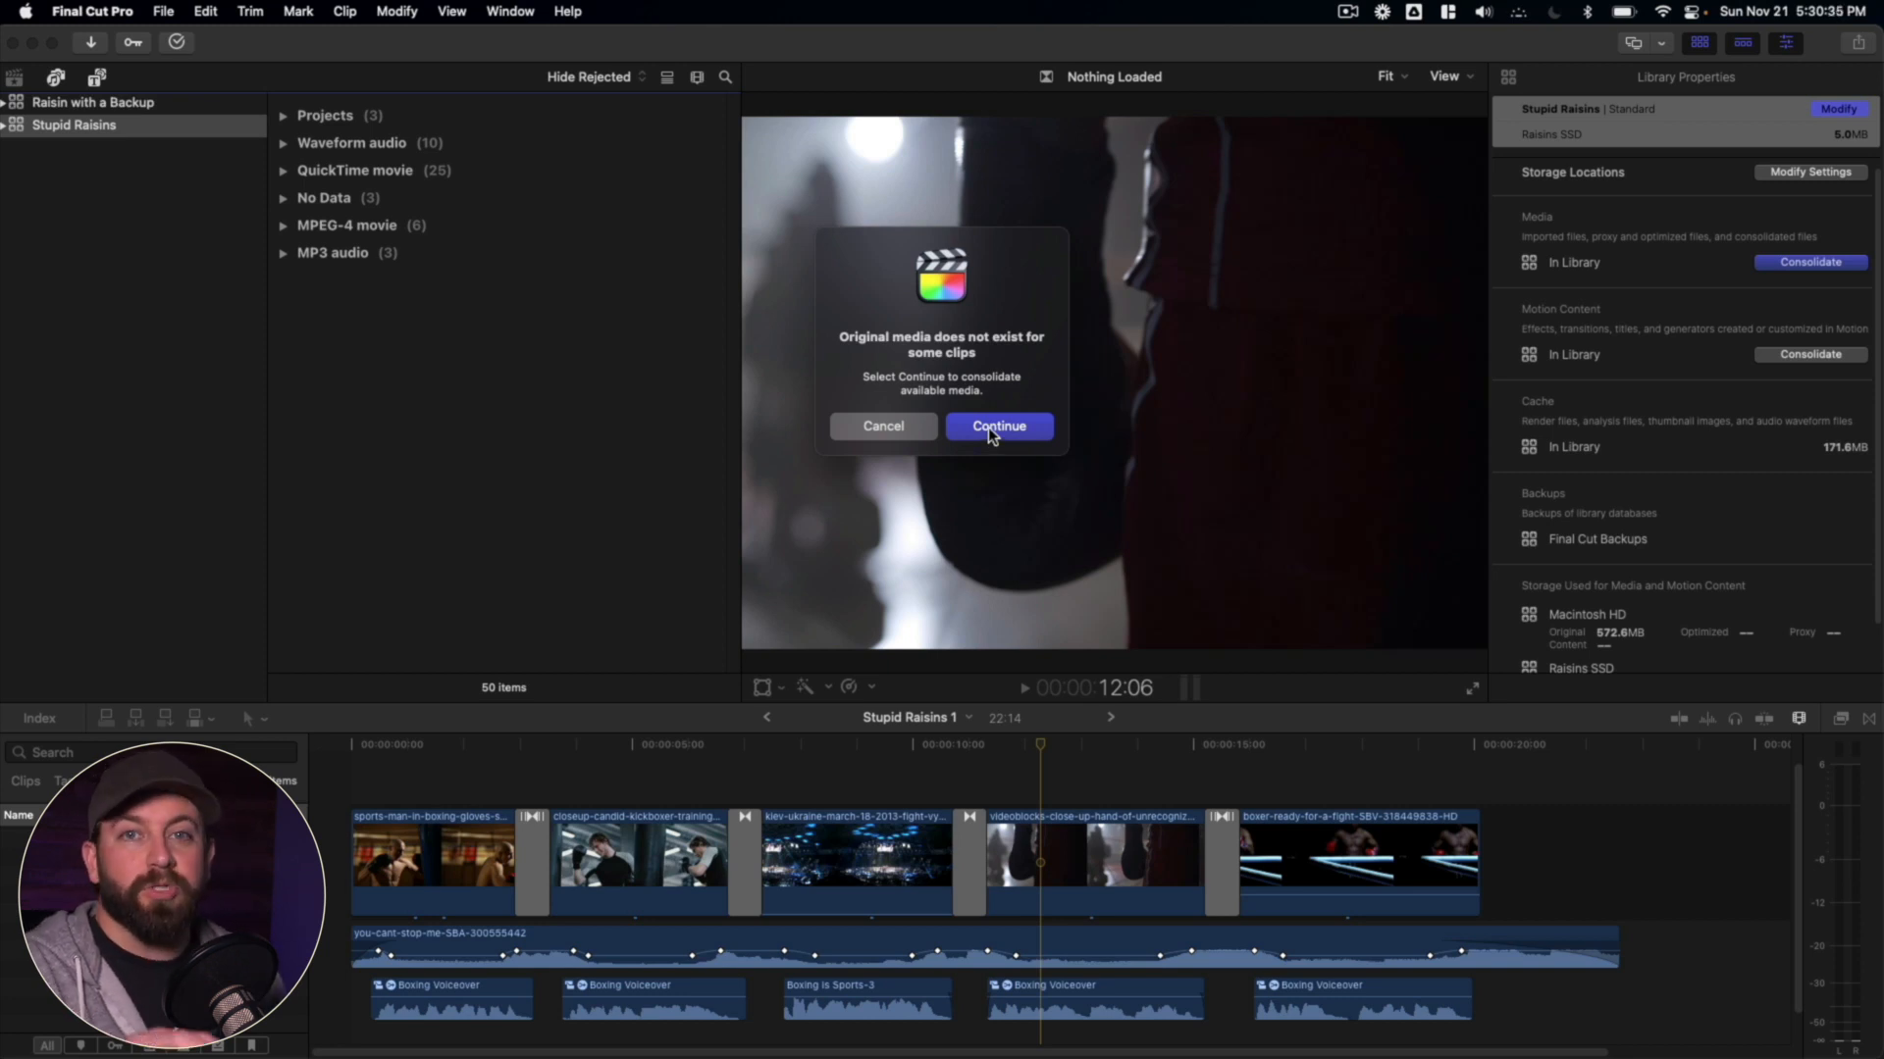
pyautogui.click(997, 427)
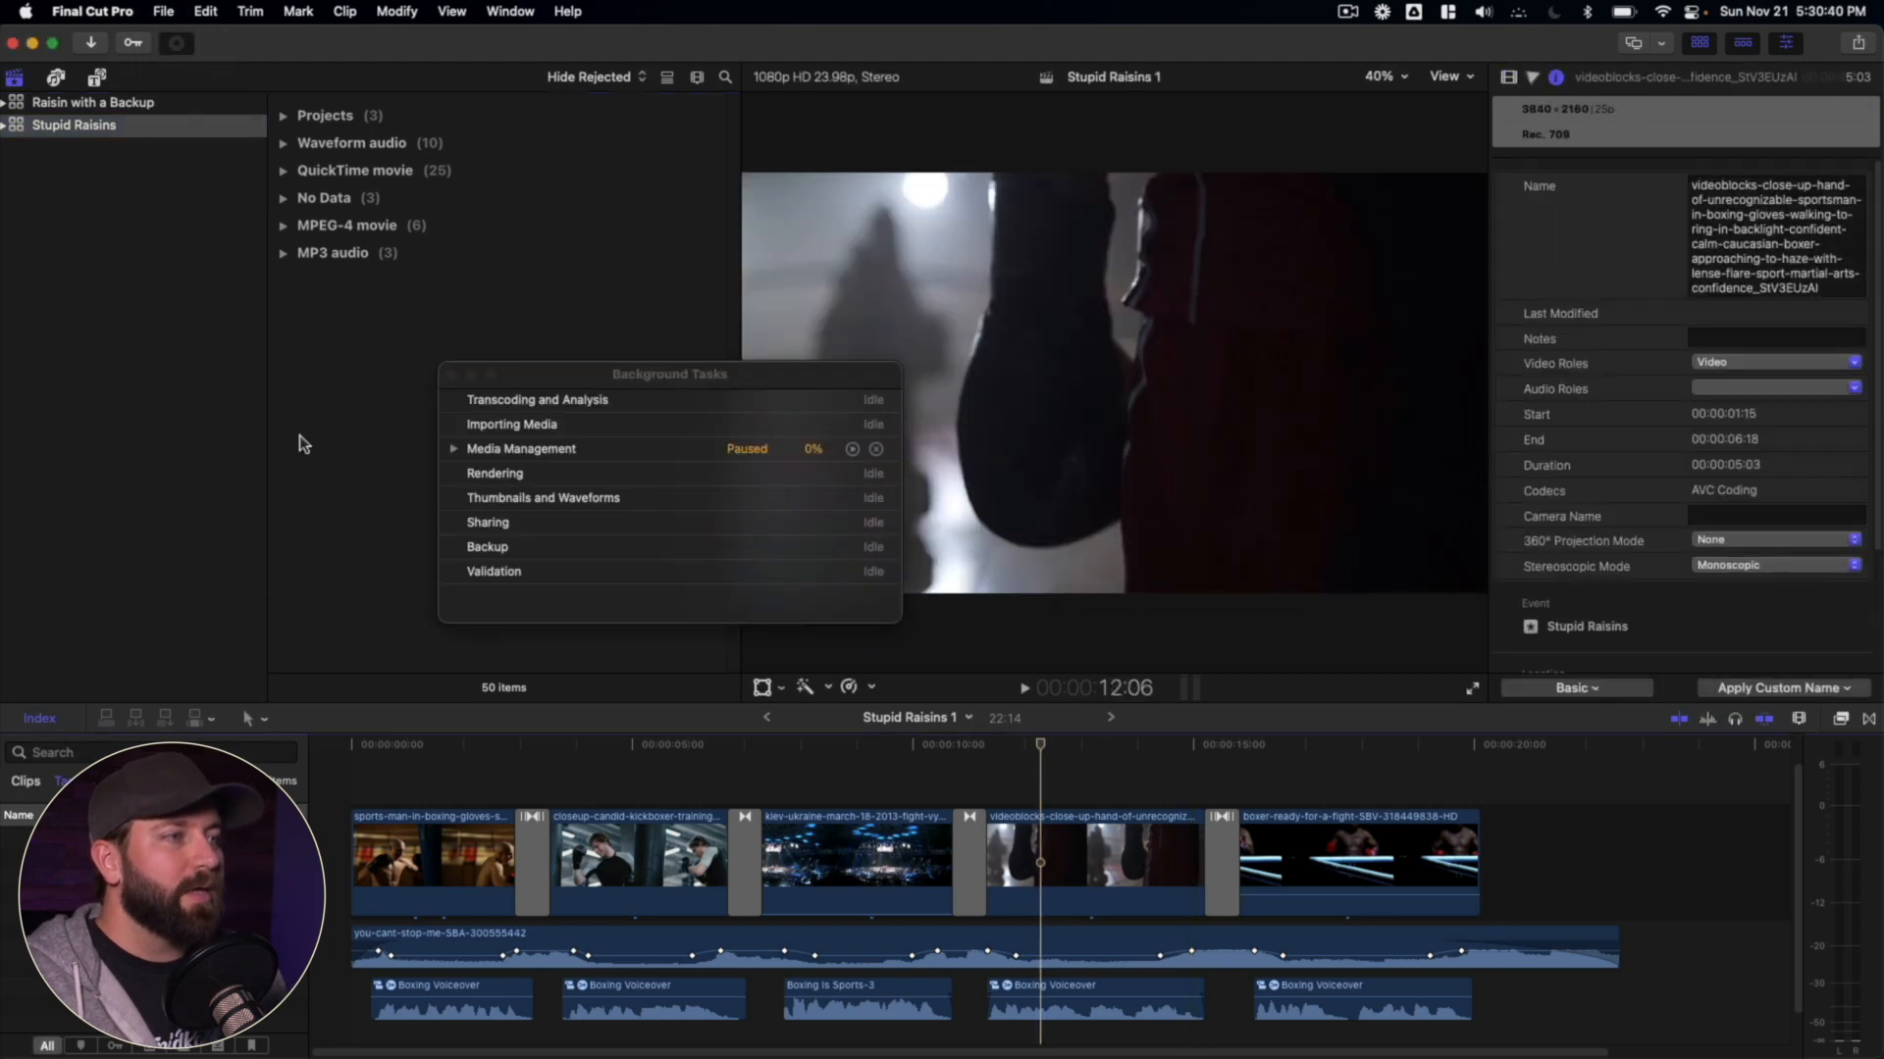
pyautogui.click(454, 448)
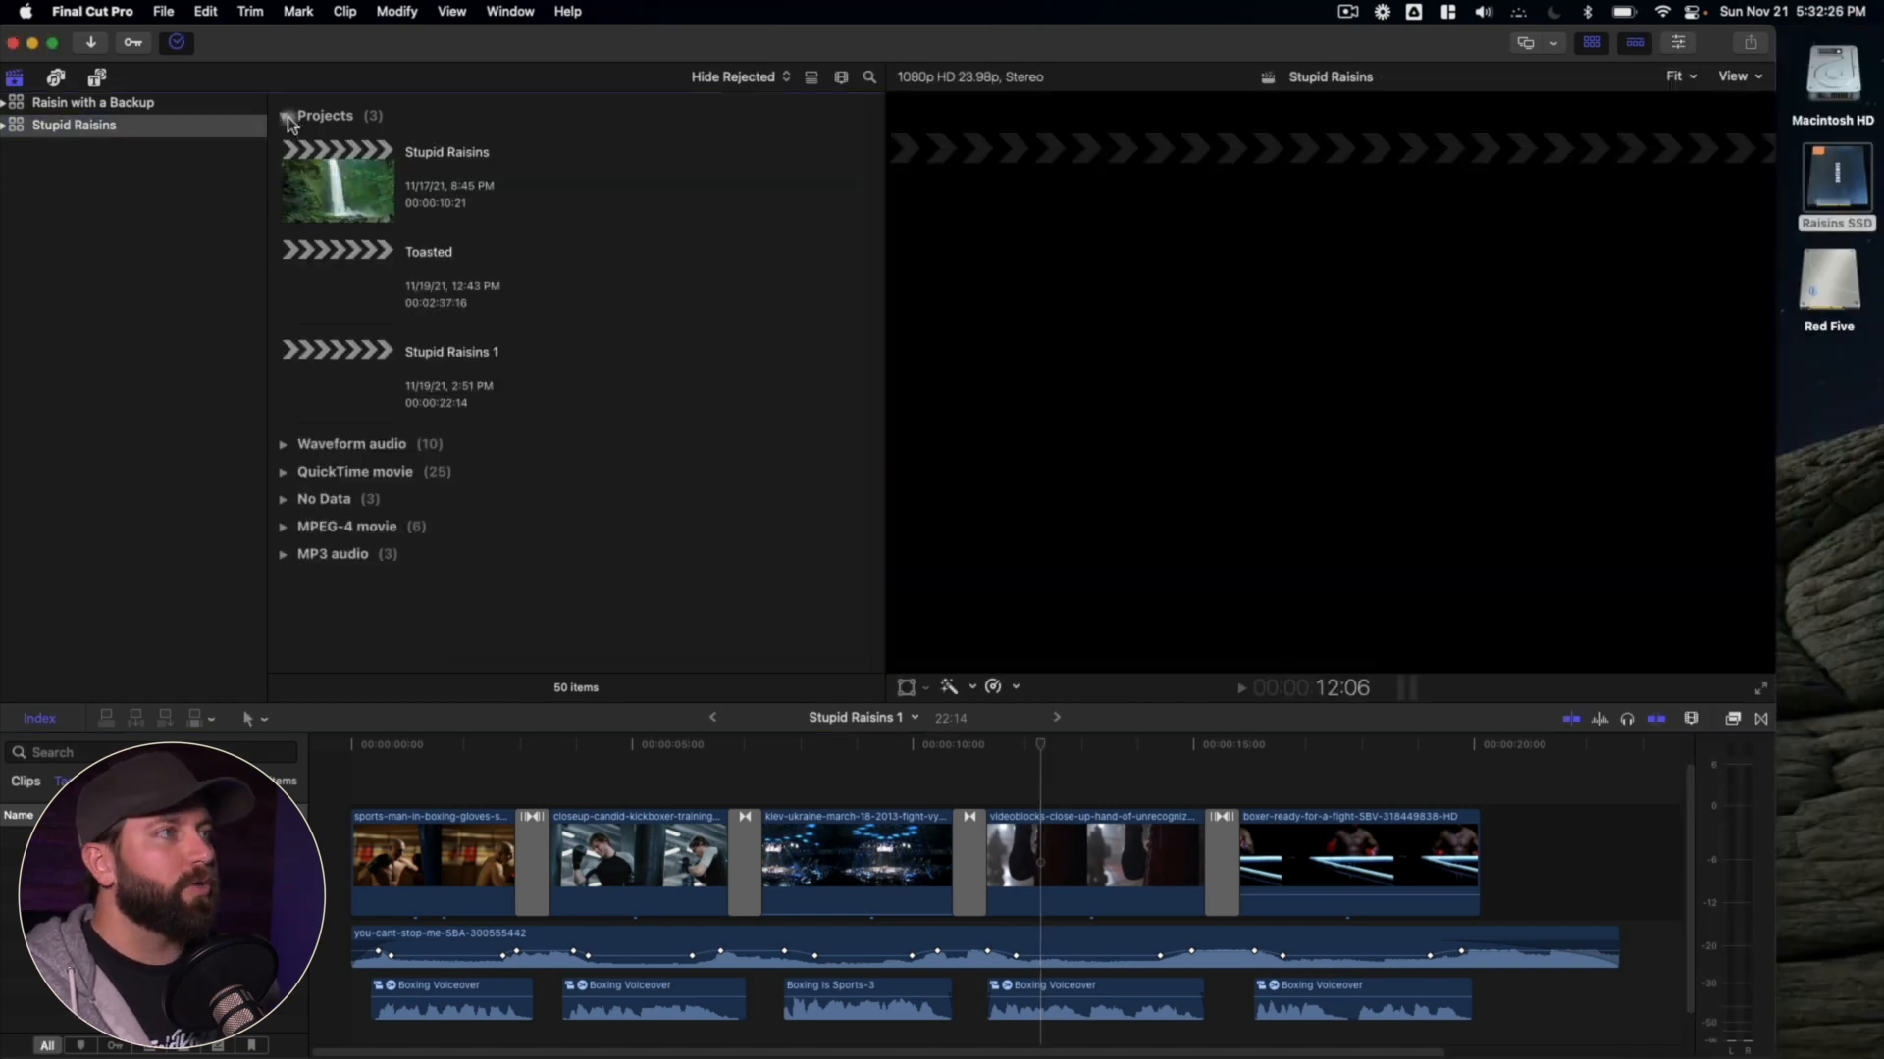
# - Set up deleting Stupid Raisins 1's render, optimized and proxy generated files
pyautogui.click(336, 382)
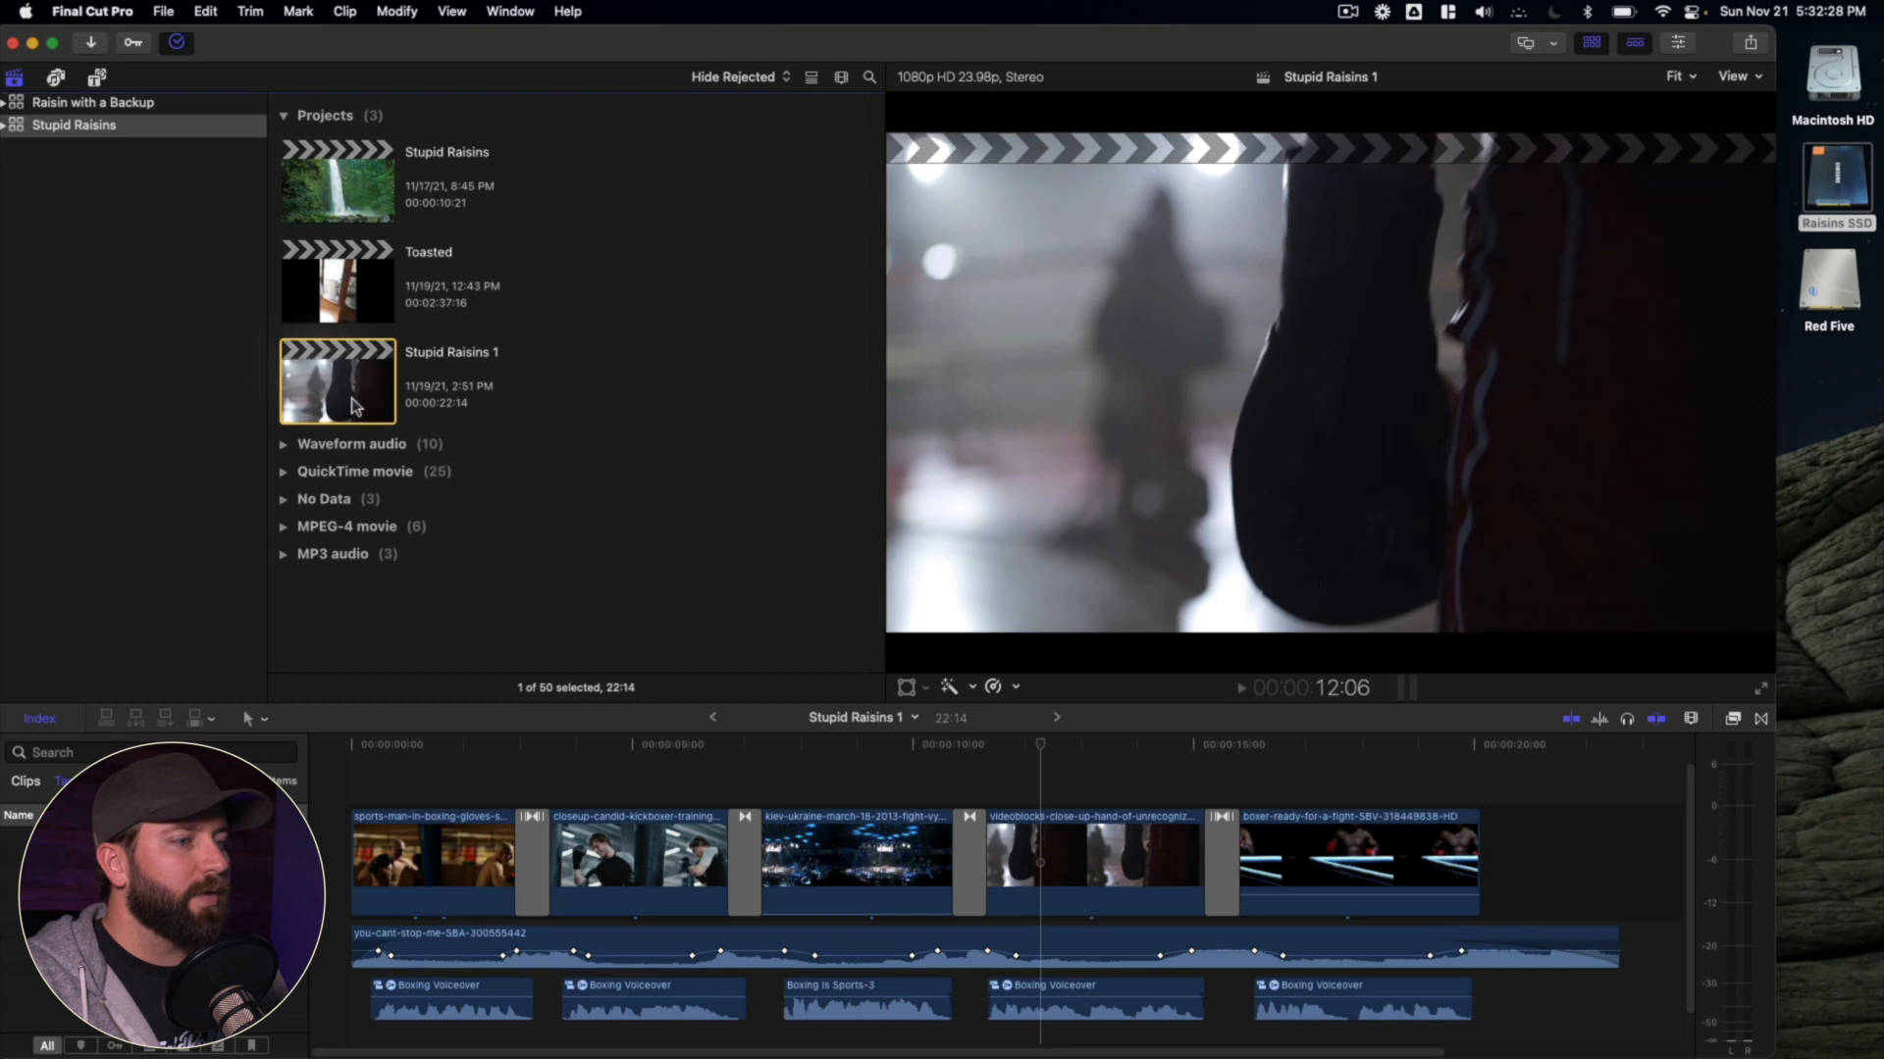
pyautogui.click(162, 11)
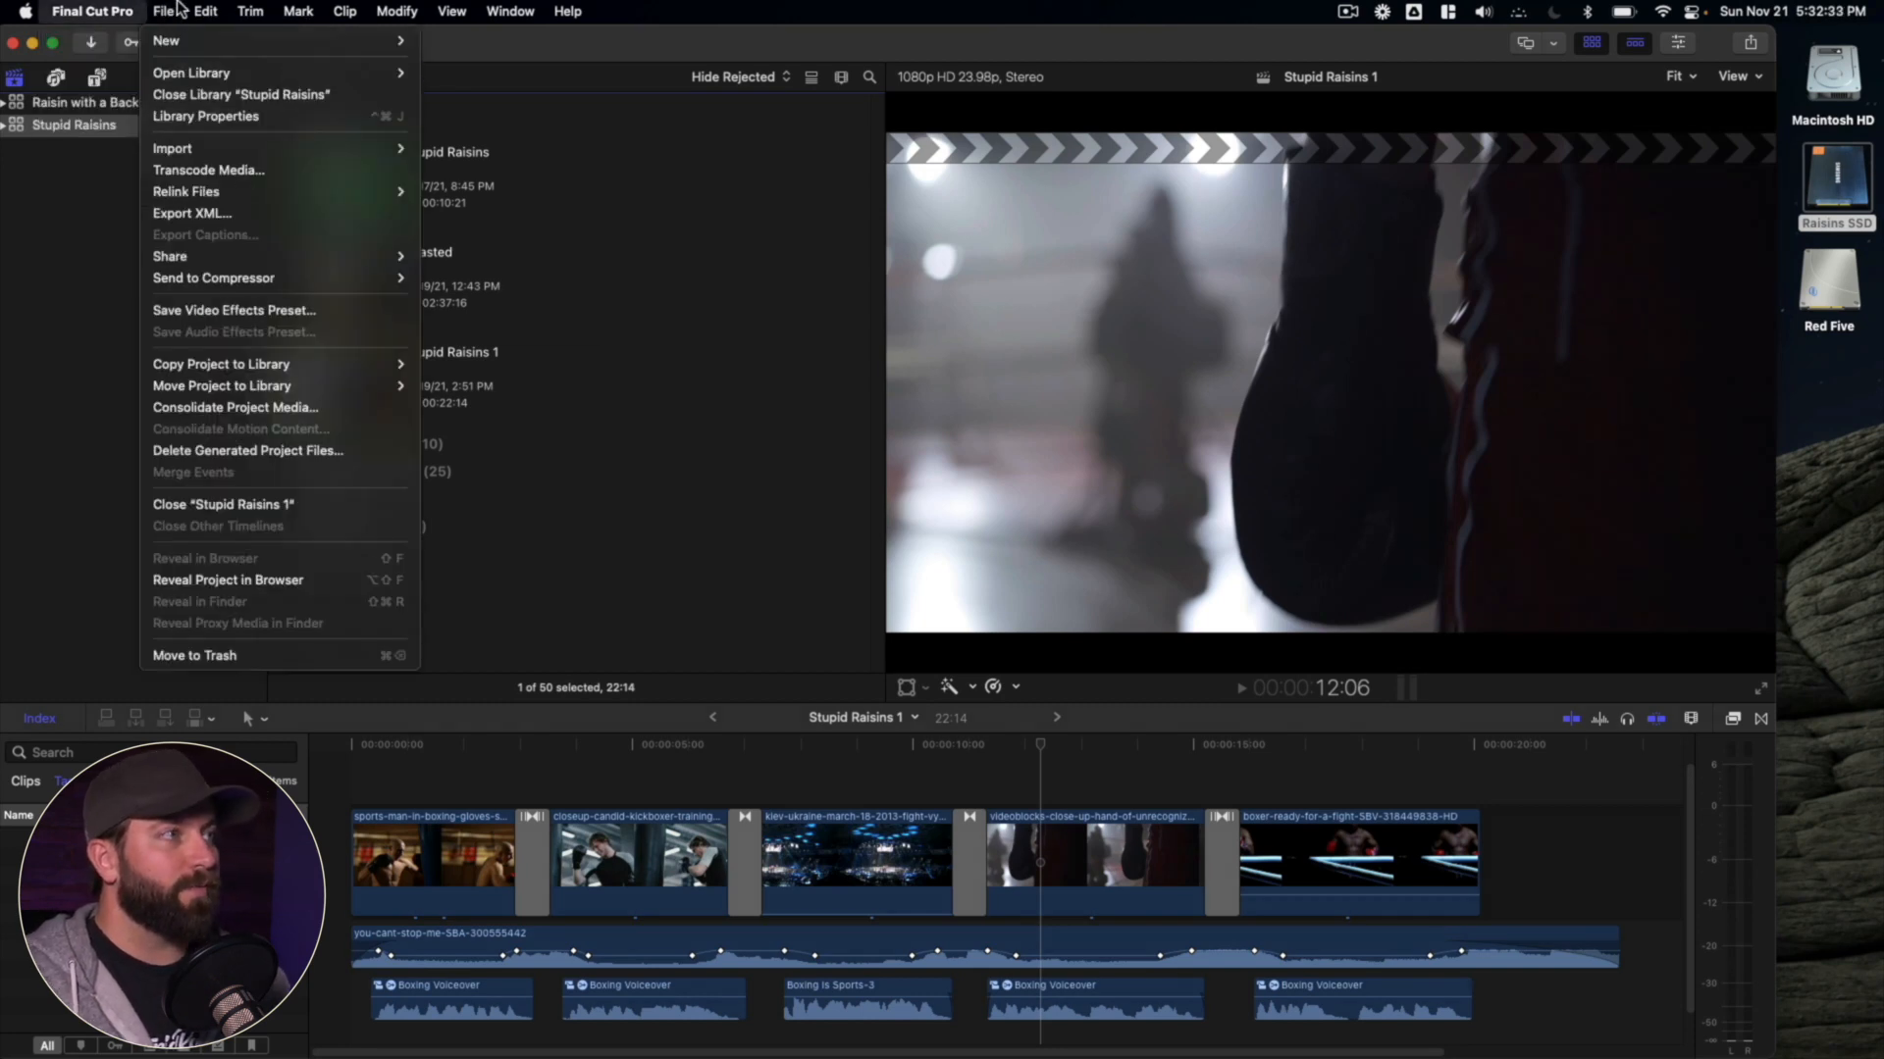
pyautogui.moveTo(246, 450)
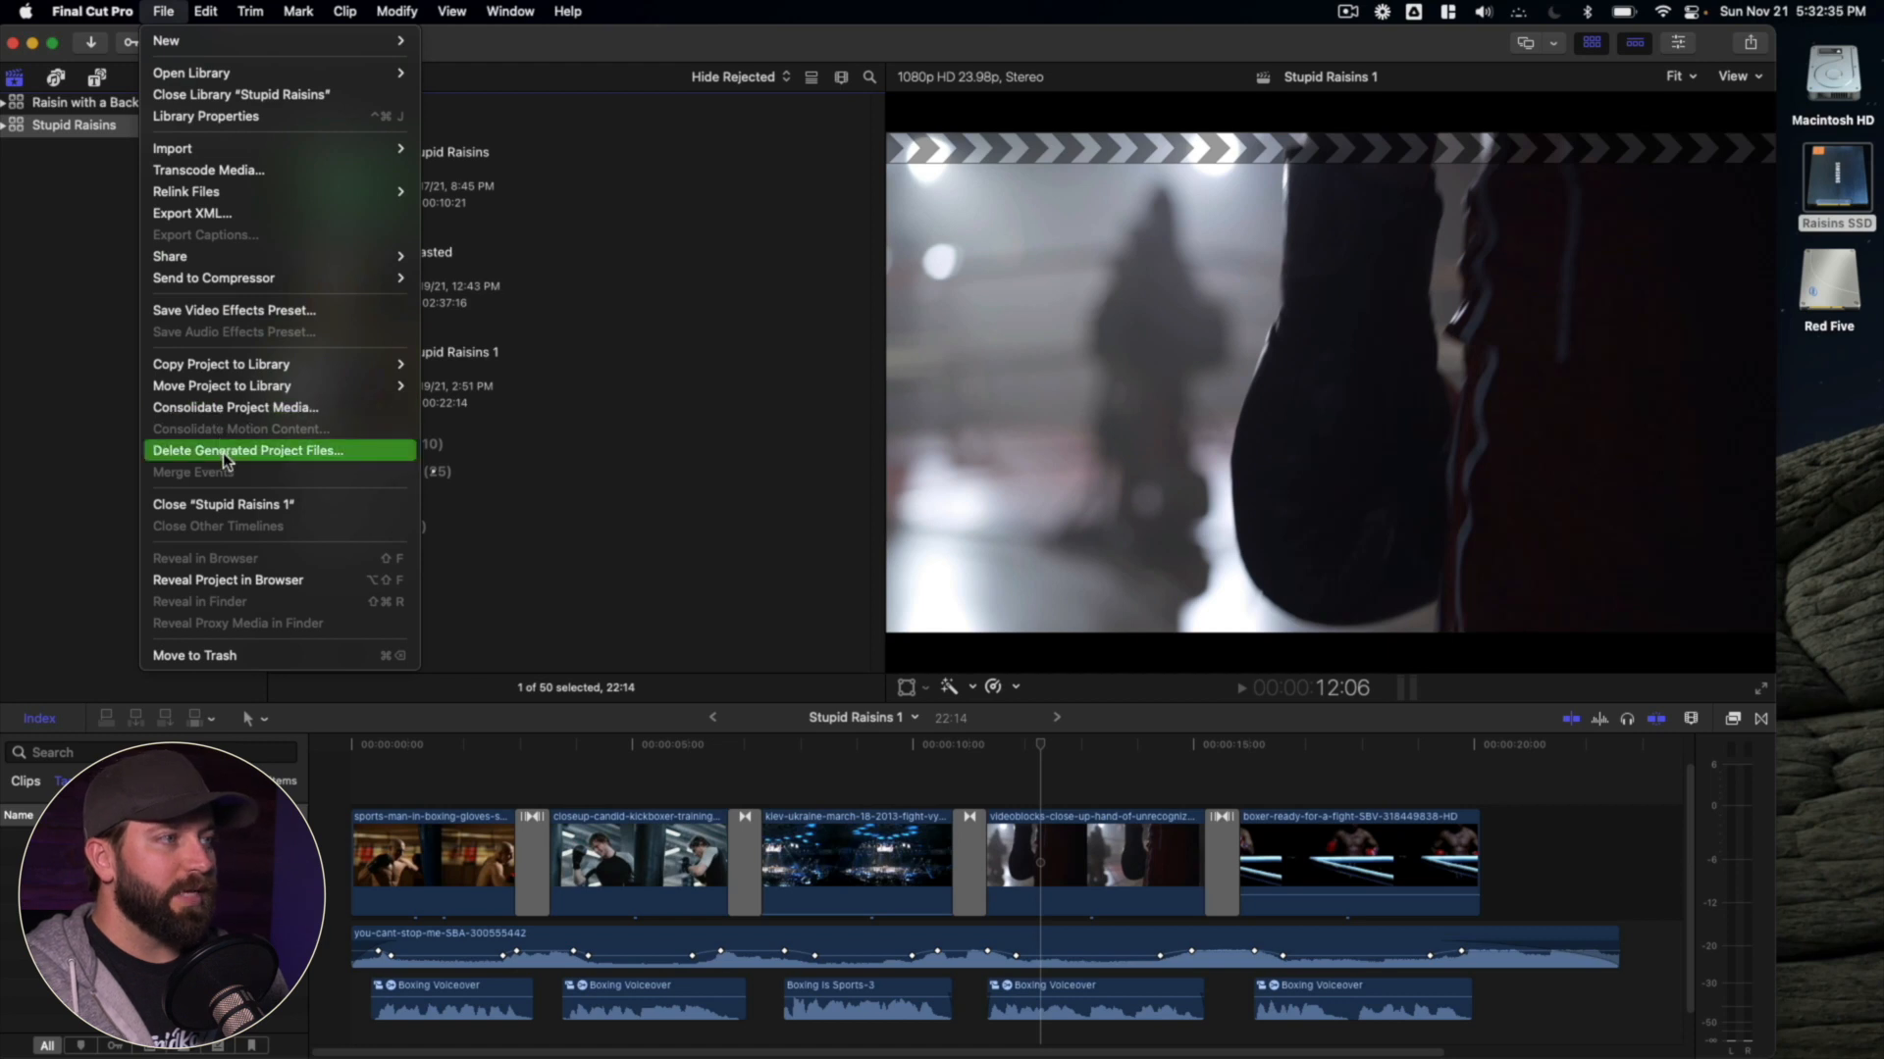
pyautogui.click(247, 450)
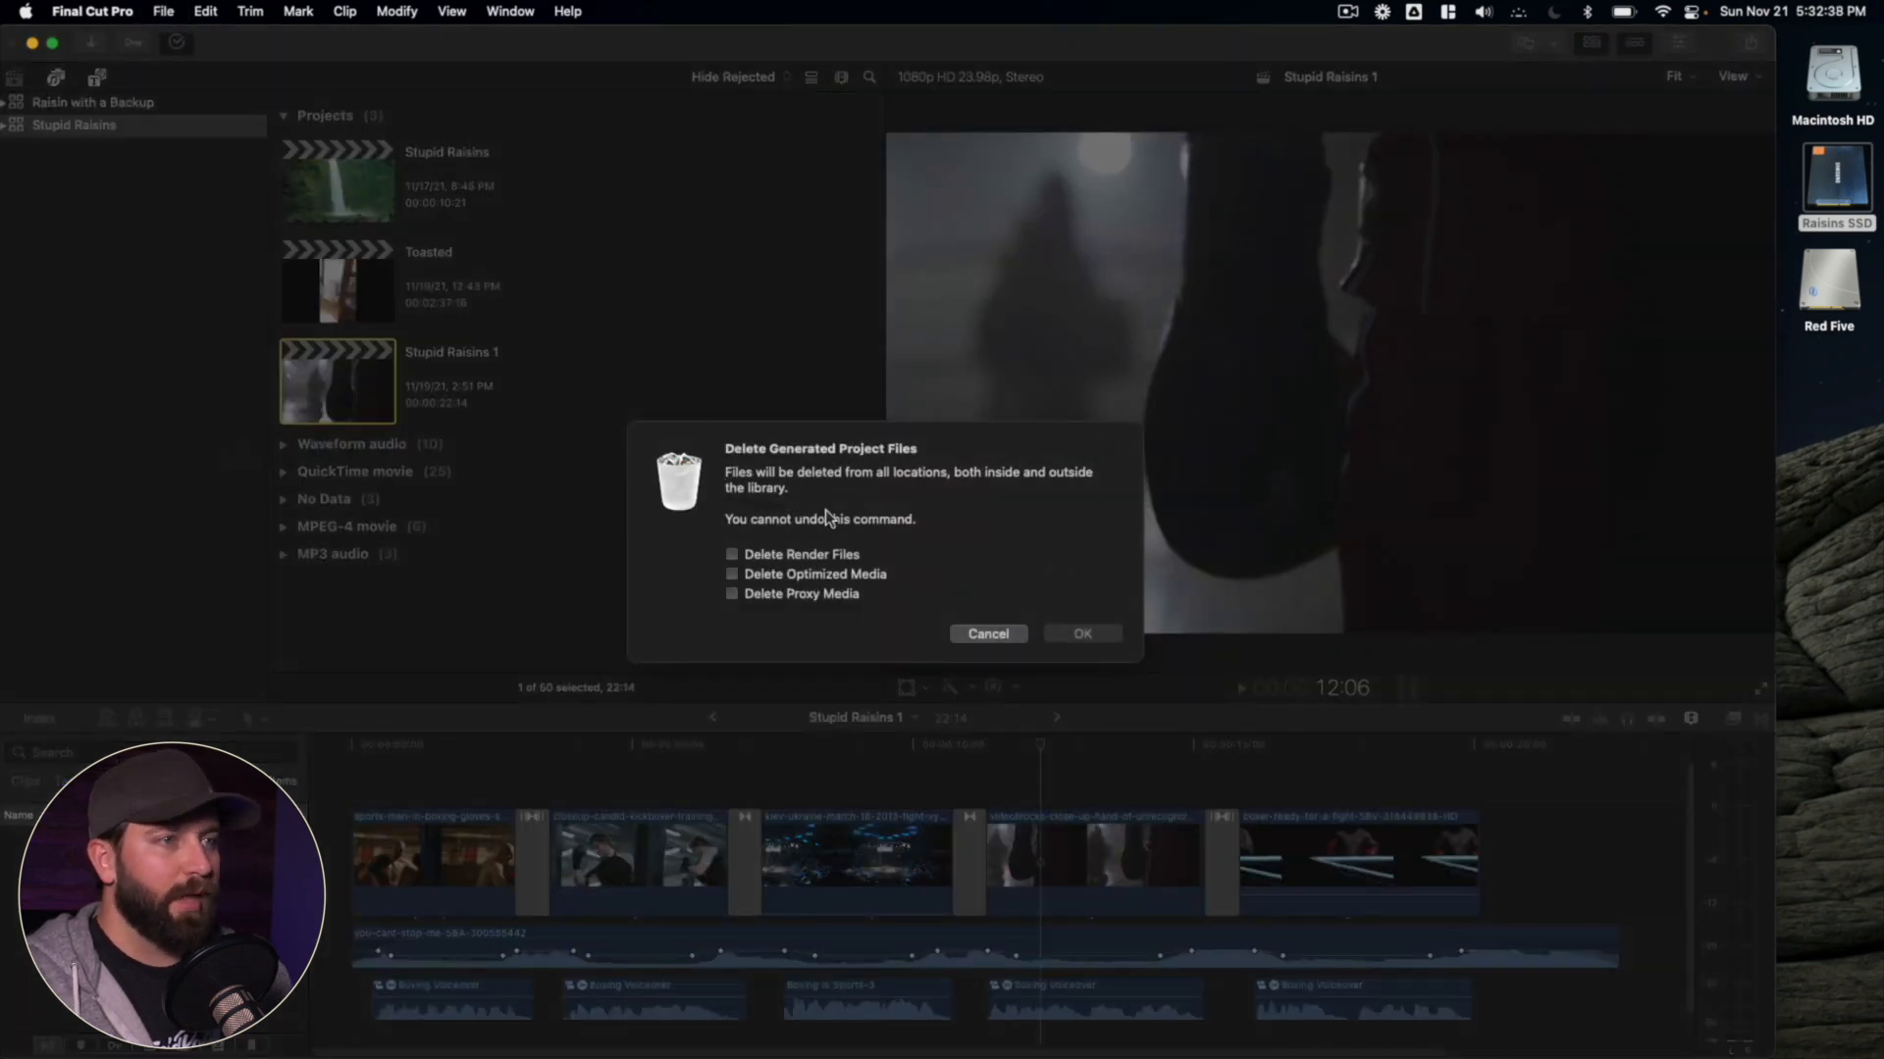
pyautogui.moveTo(772, 556)
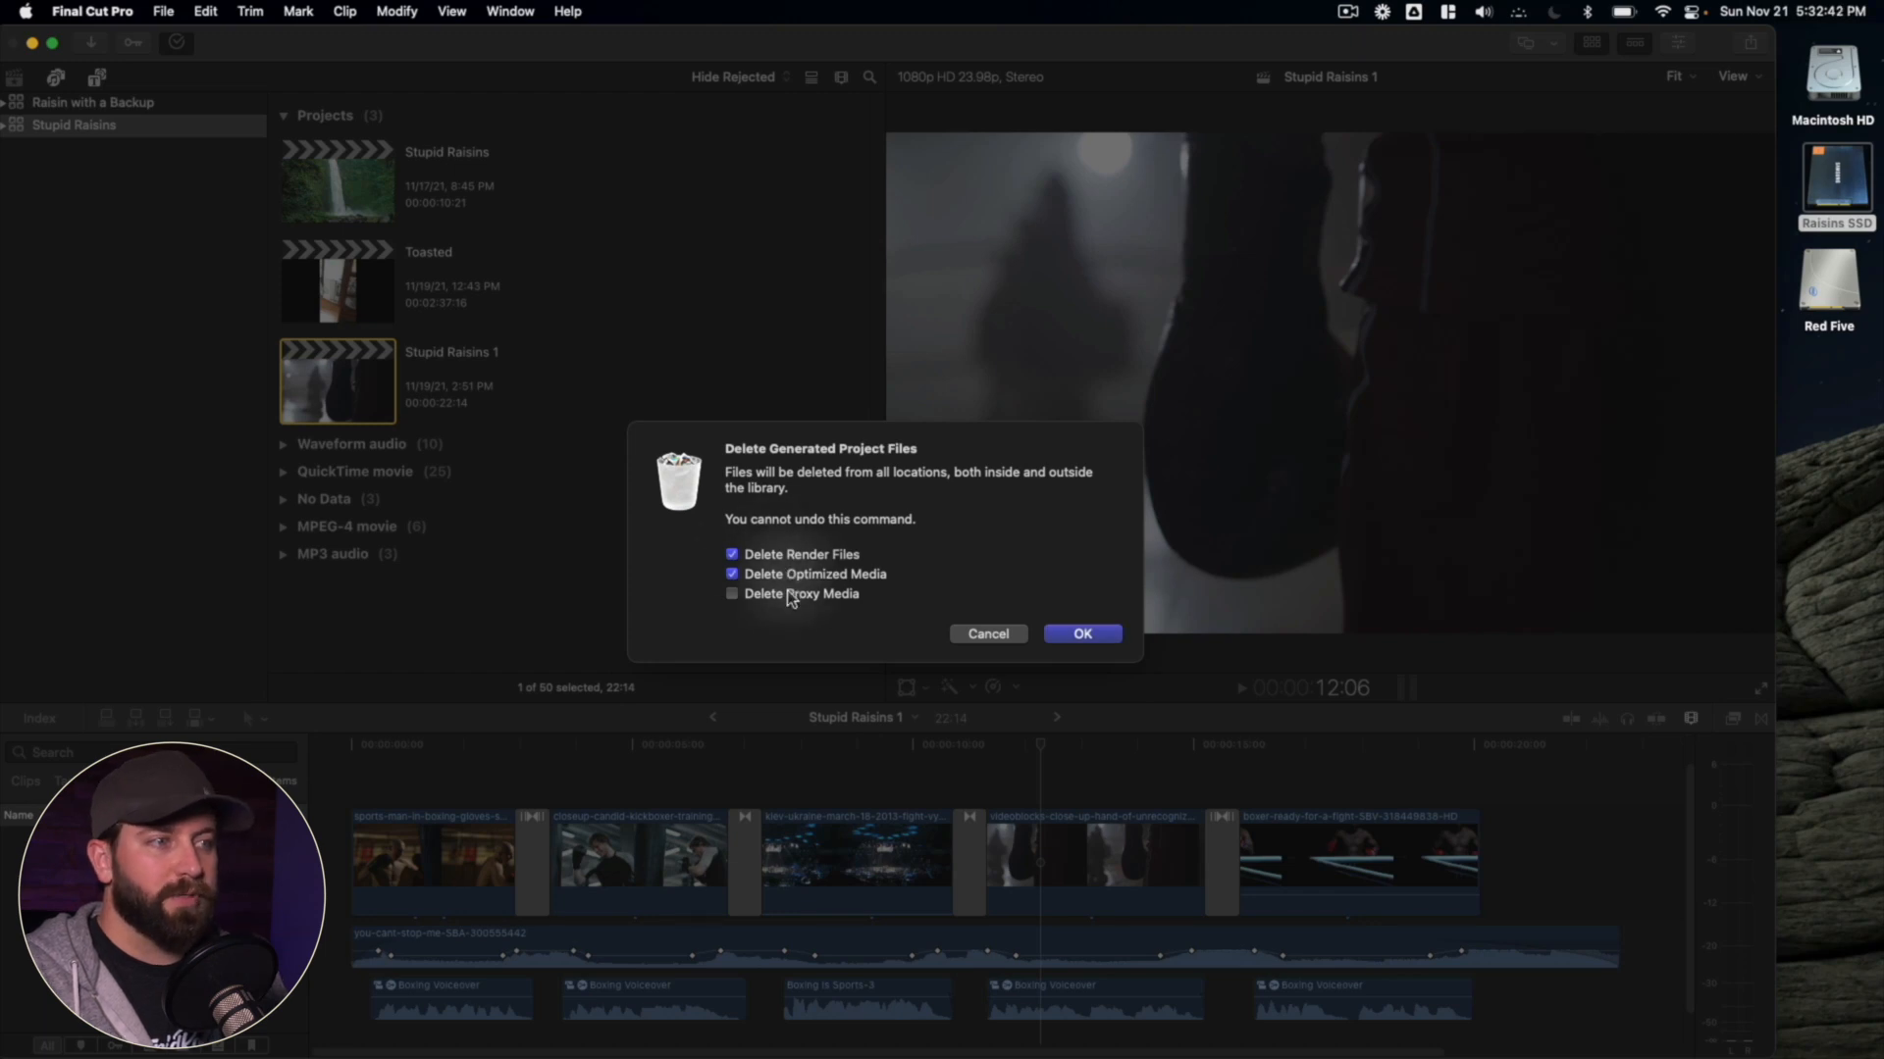
pyautogui.click(732, 594)
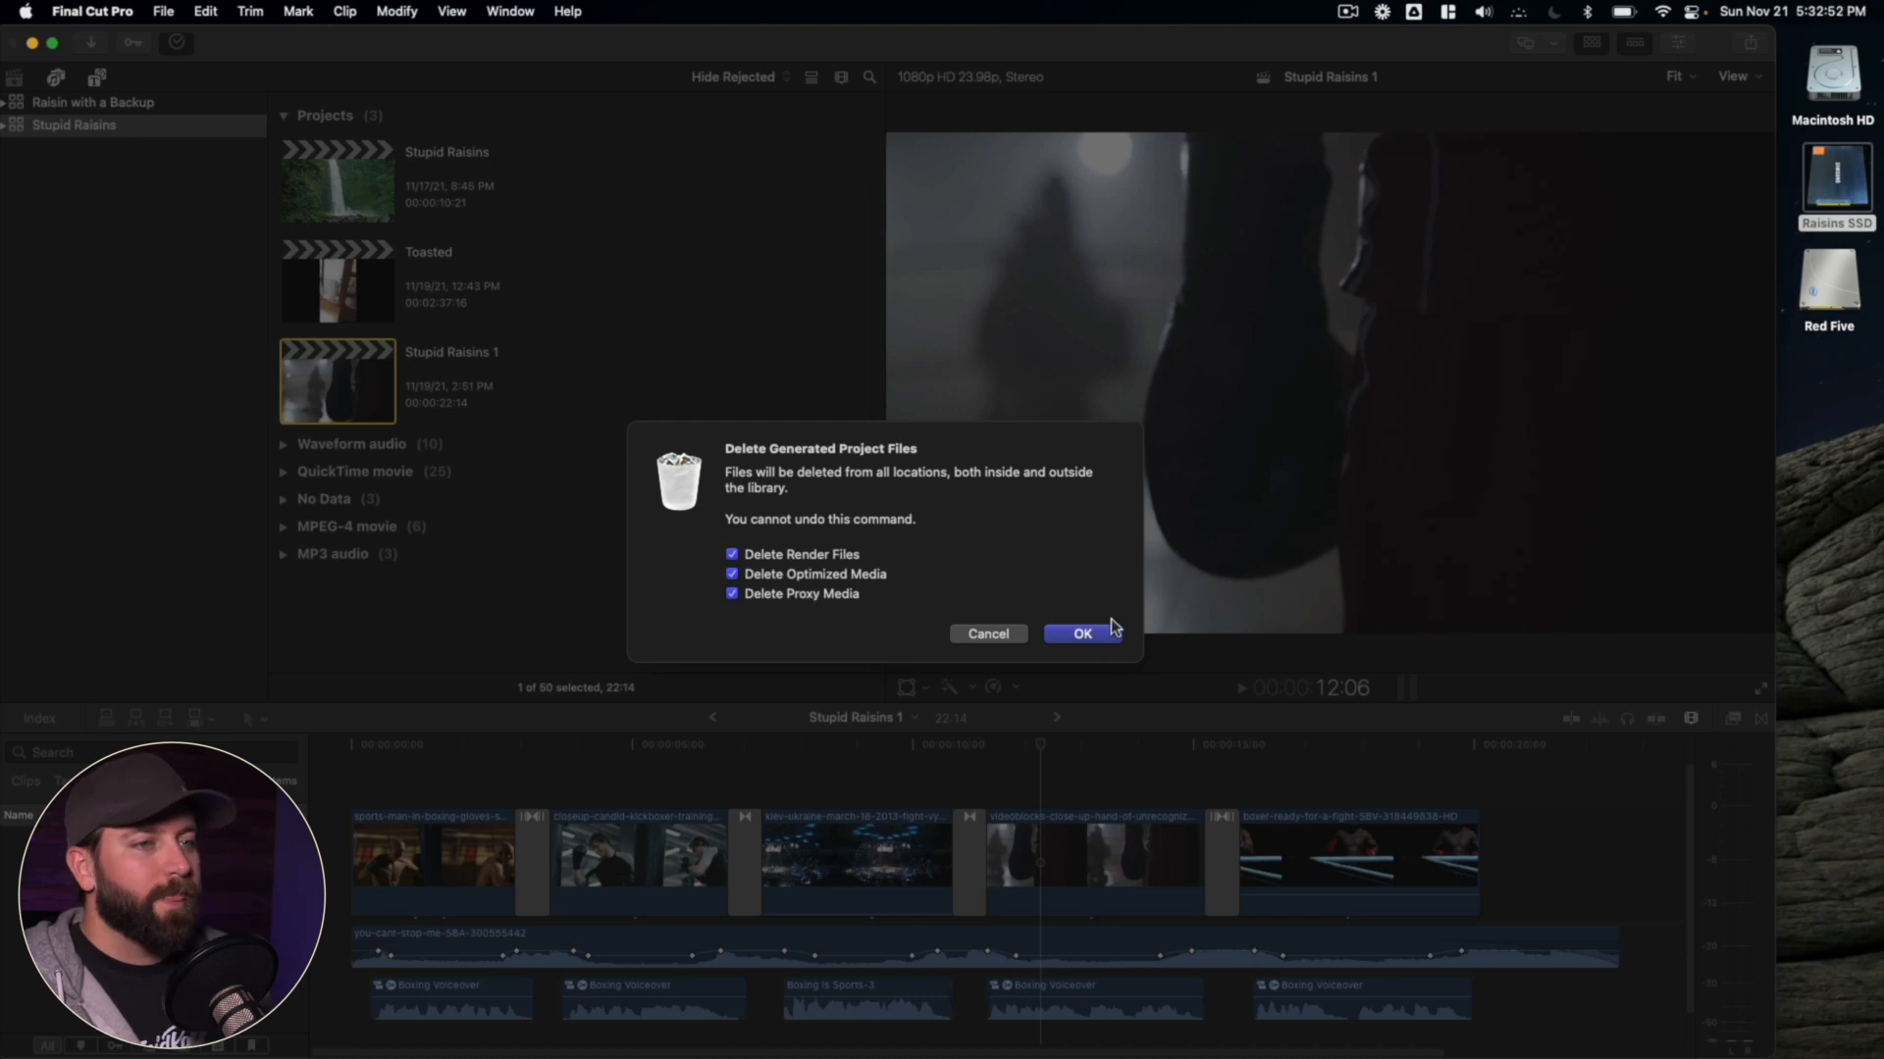
# - Confirm deleting the generated files, then minimize Finder while the library copies to Red Five
pyautogui.click(1079, 632)
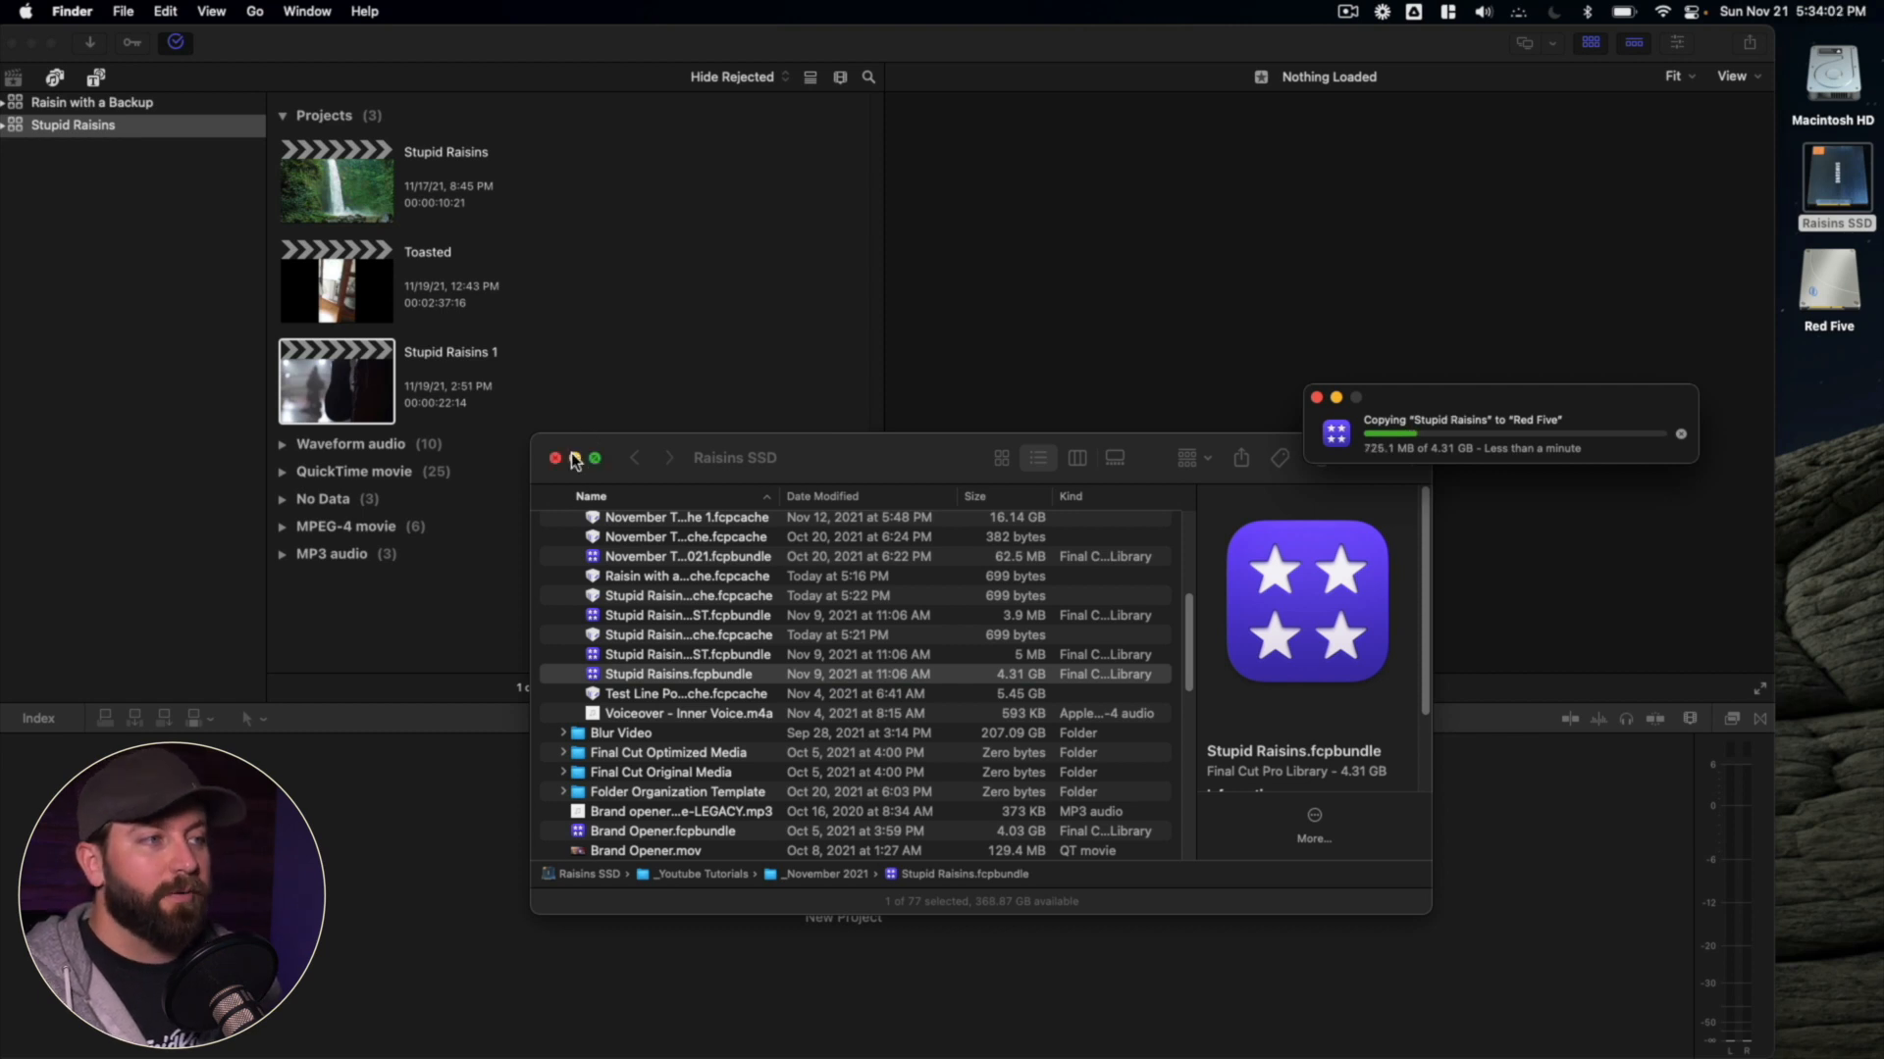
pyautogui.click(553, 459)
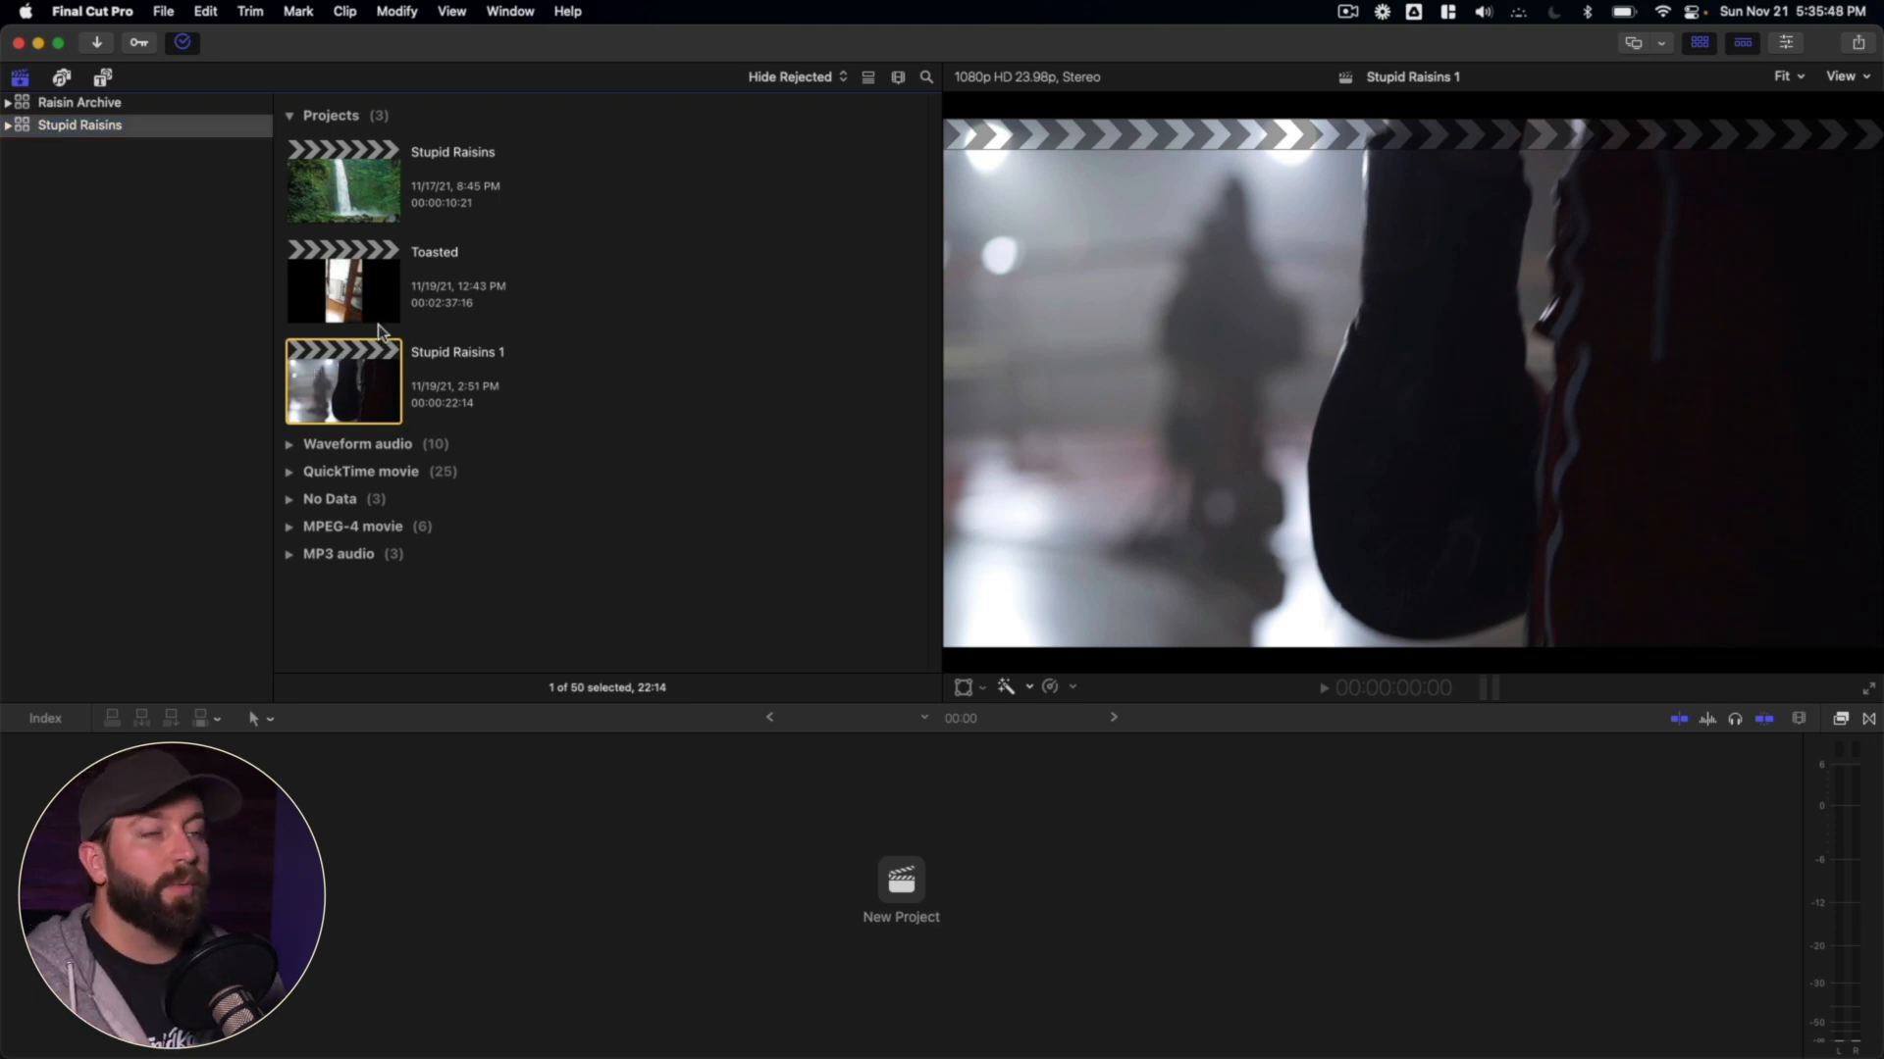
pyautogui.moveTo(307, 219)
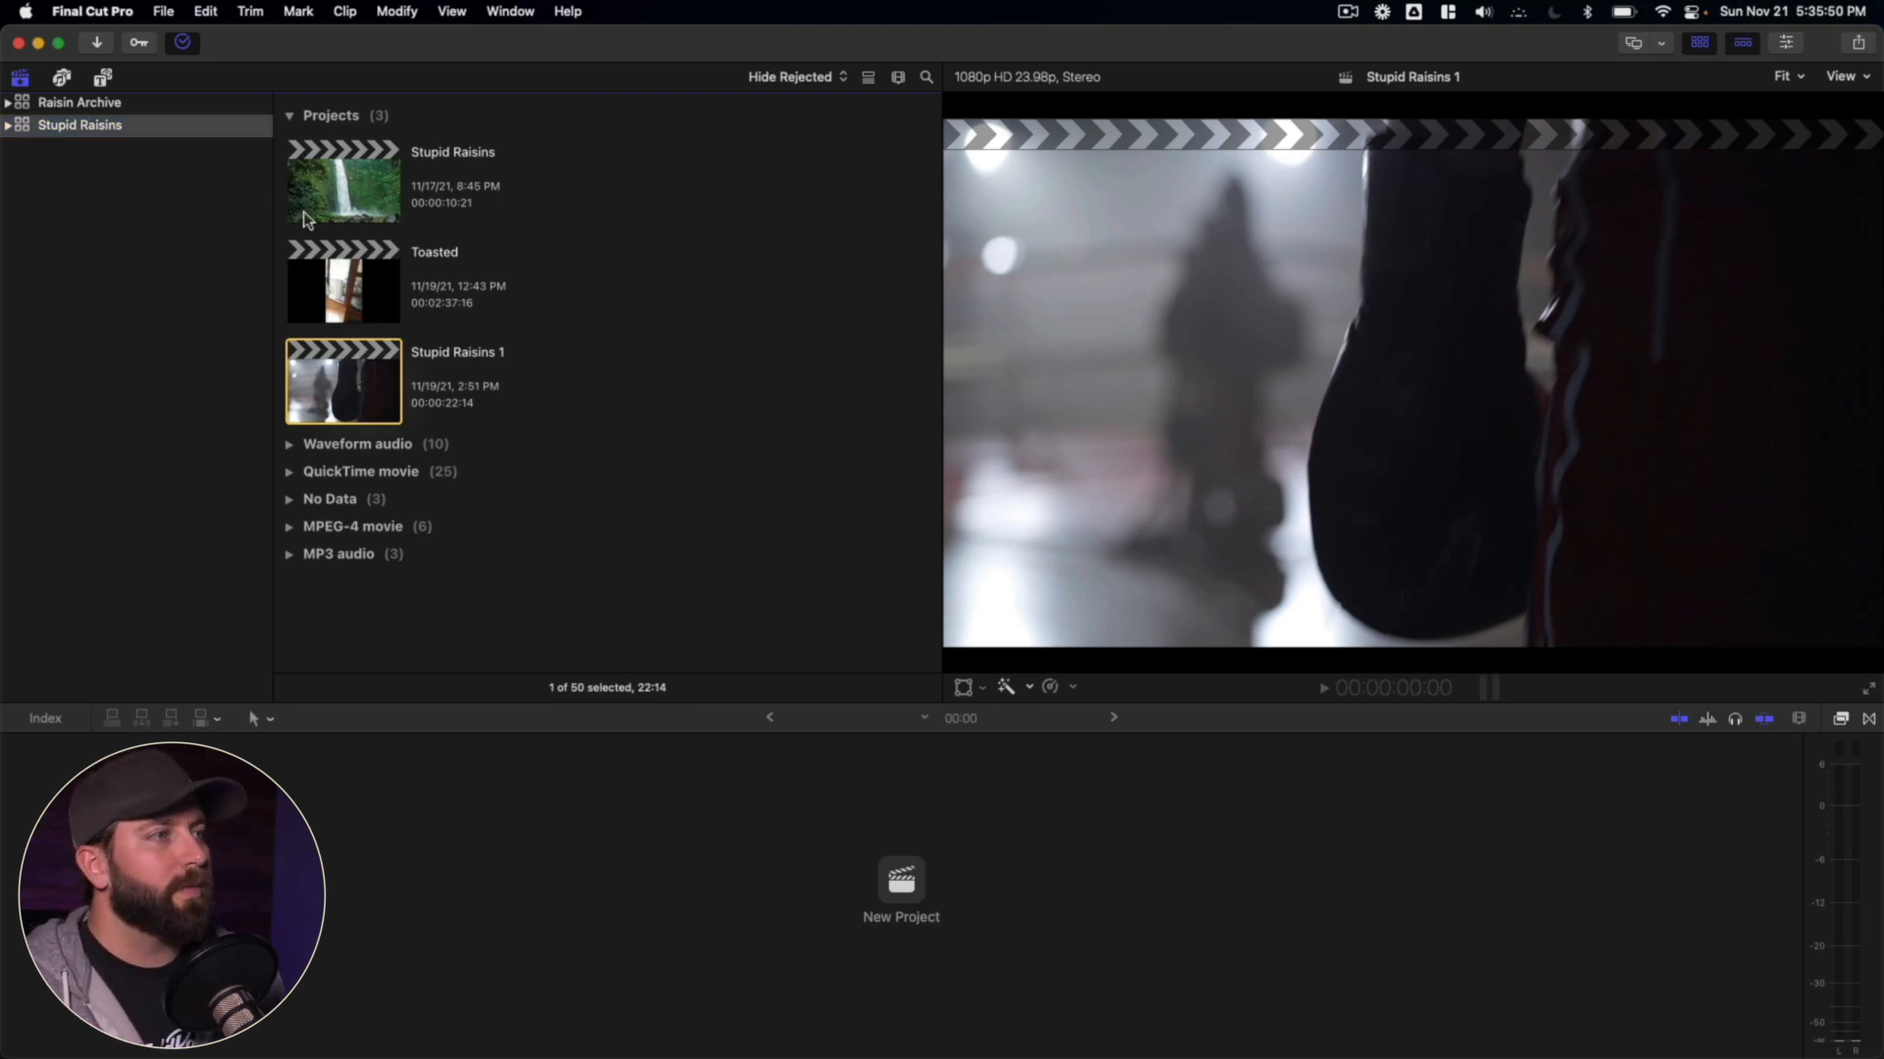
# - Set Stupid Raisins 1 to copy into Raisin Archive with Media and Original media checked
pyautogui.click(162, 11)
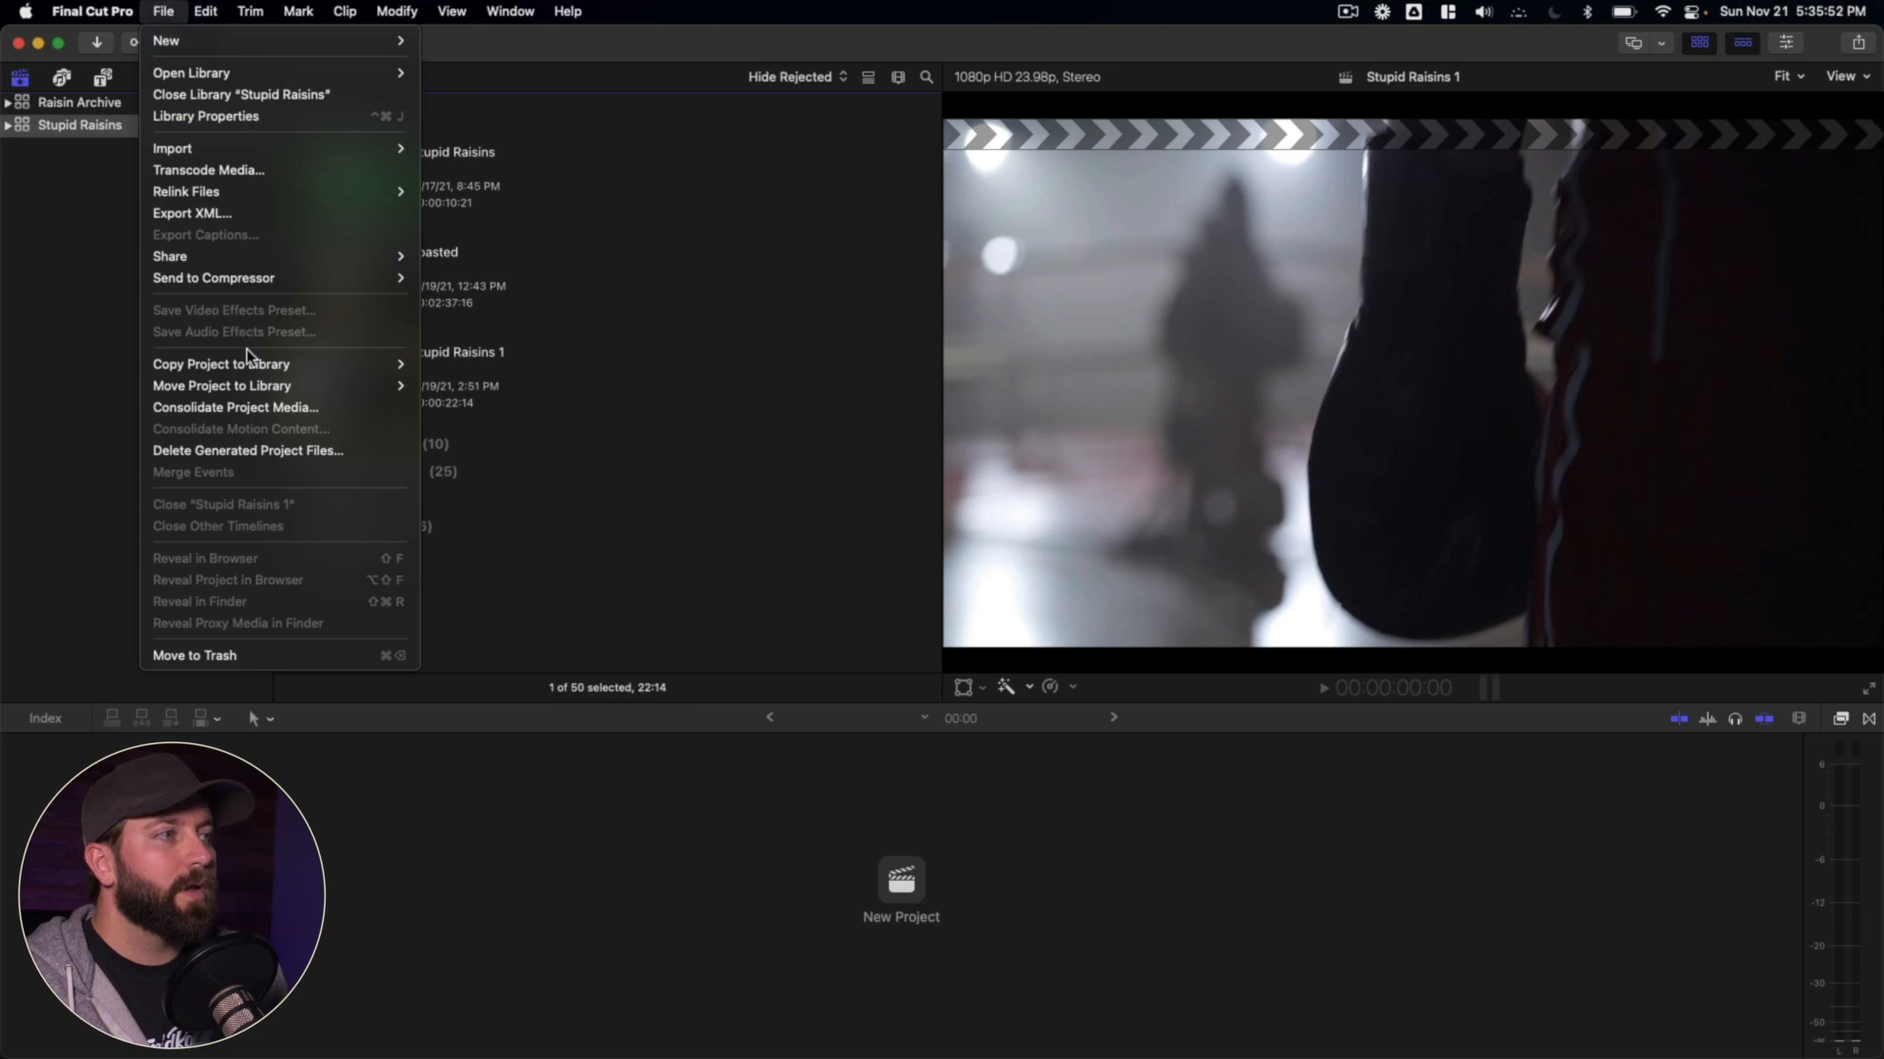
pyautogui.moveTo(221, 363)
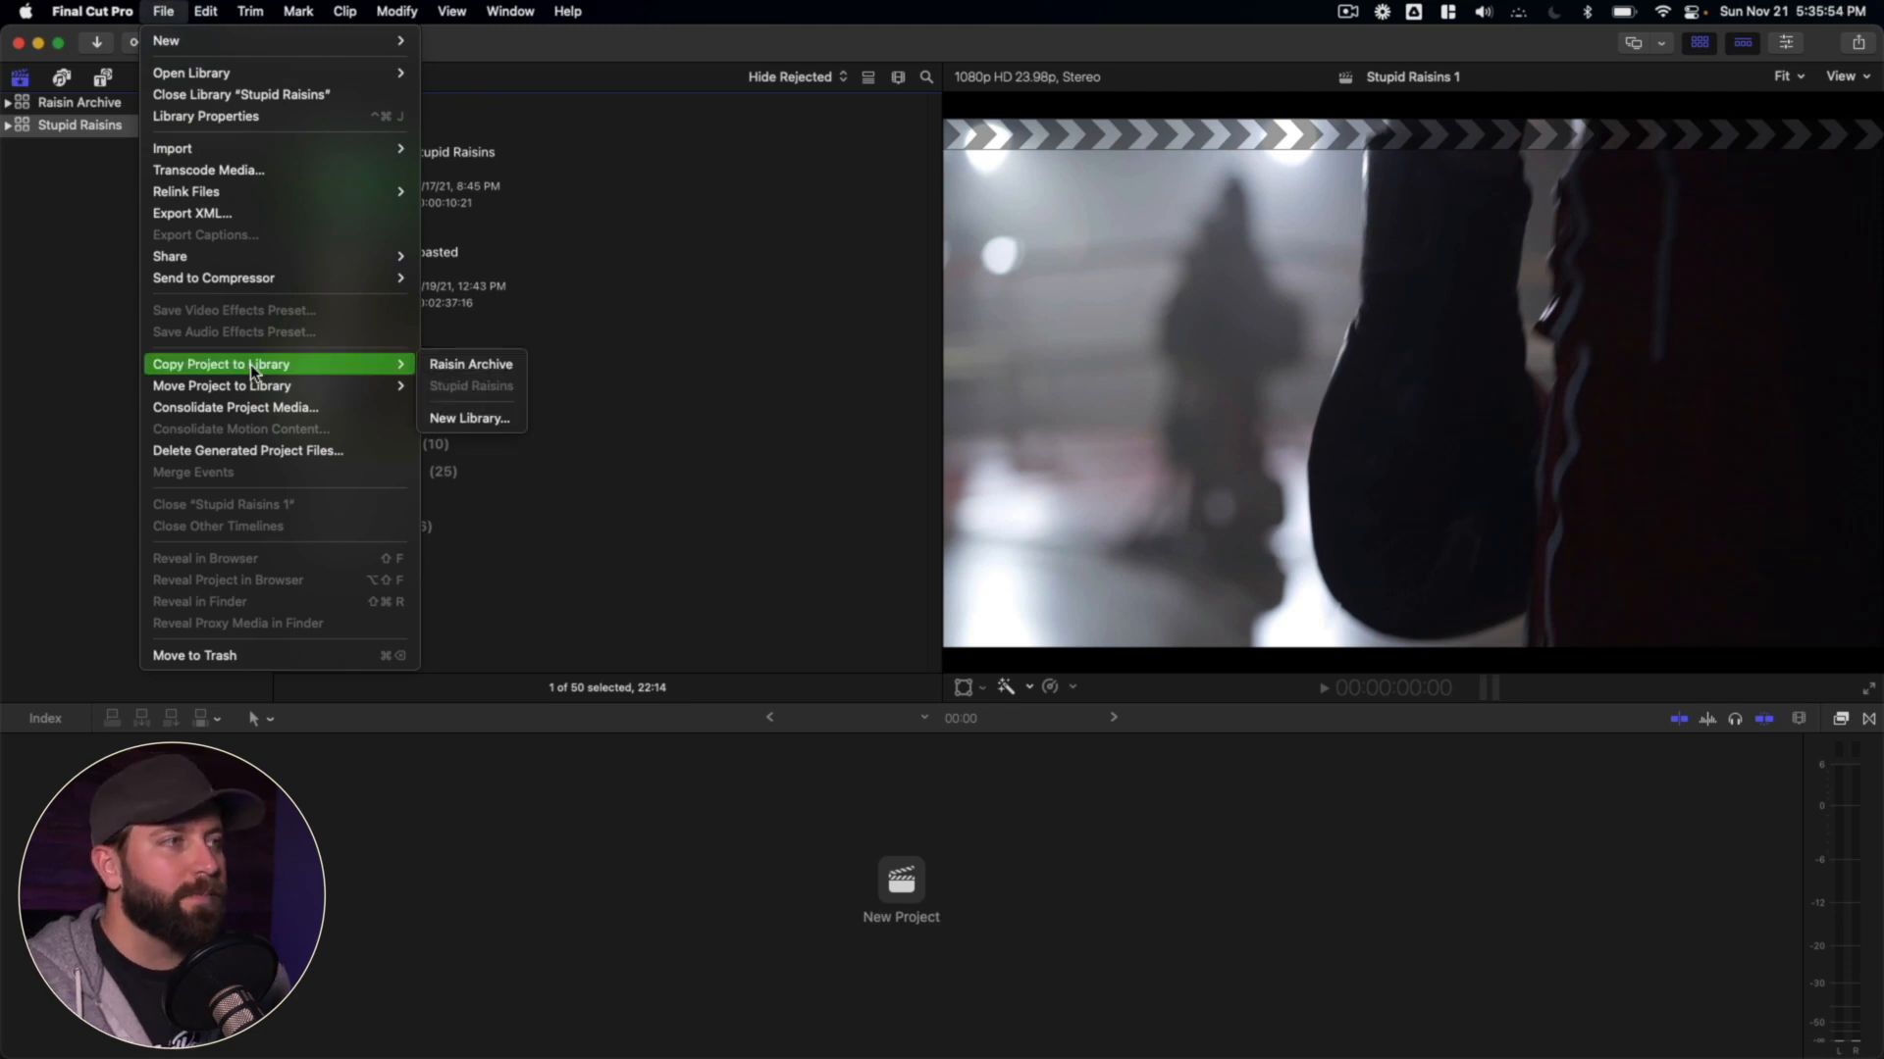
pyautogui.click(471, 364)
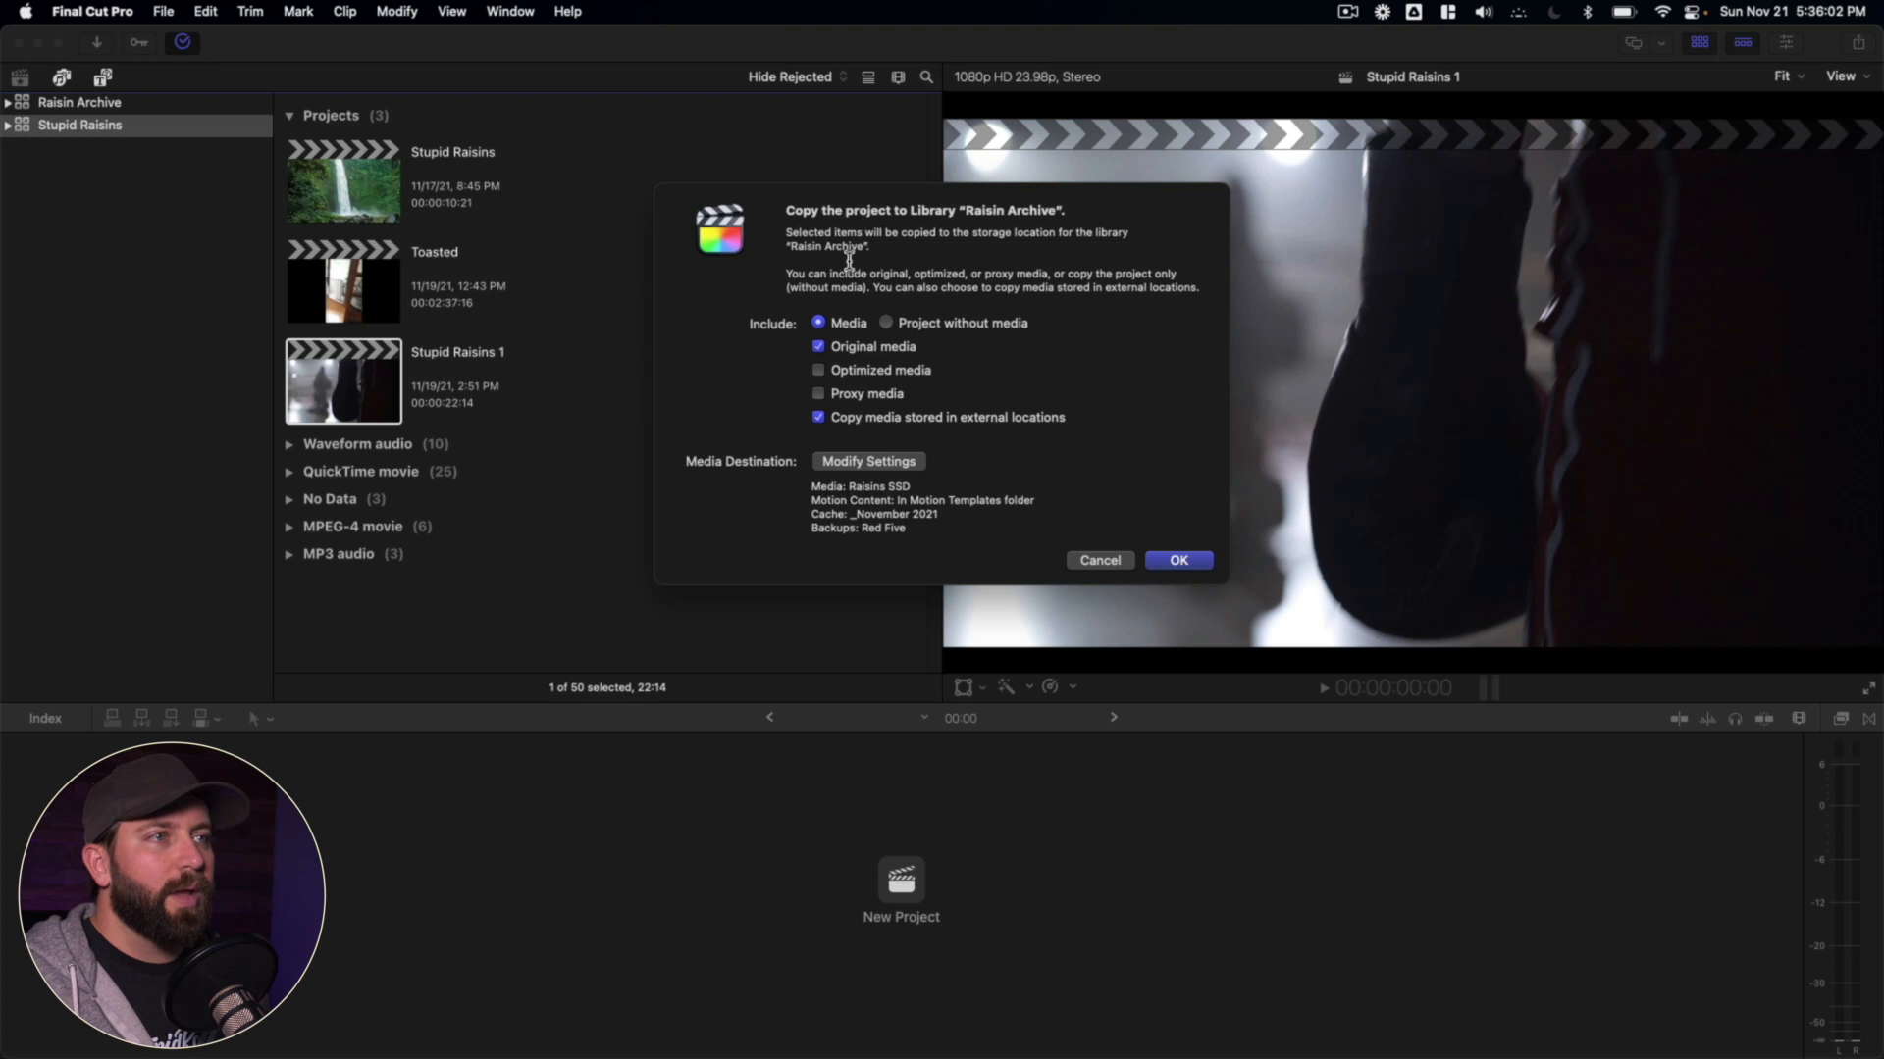
pyautogui.moveTo(877, 269)
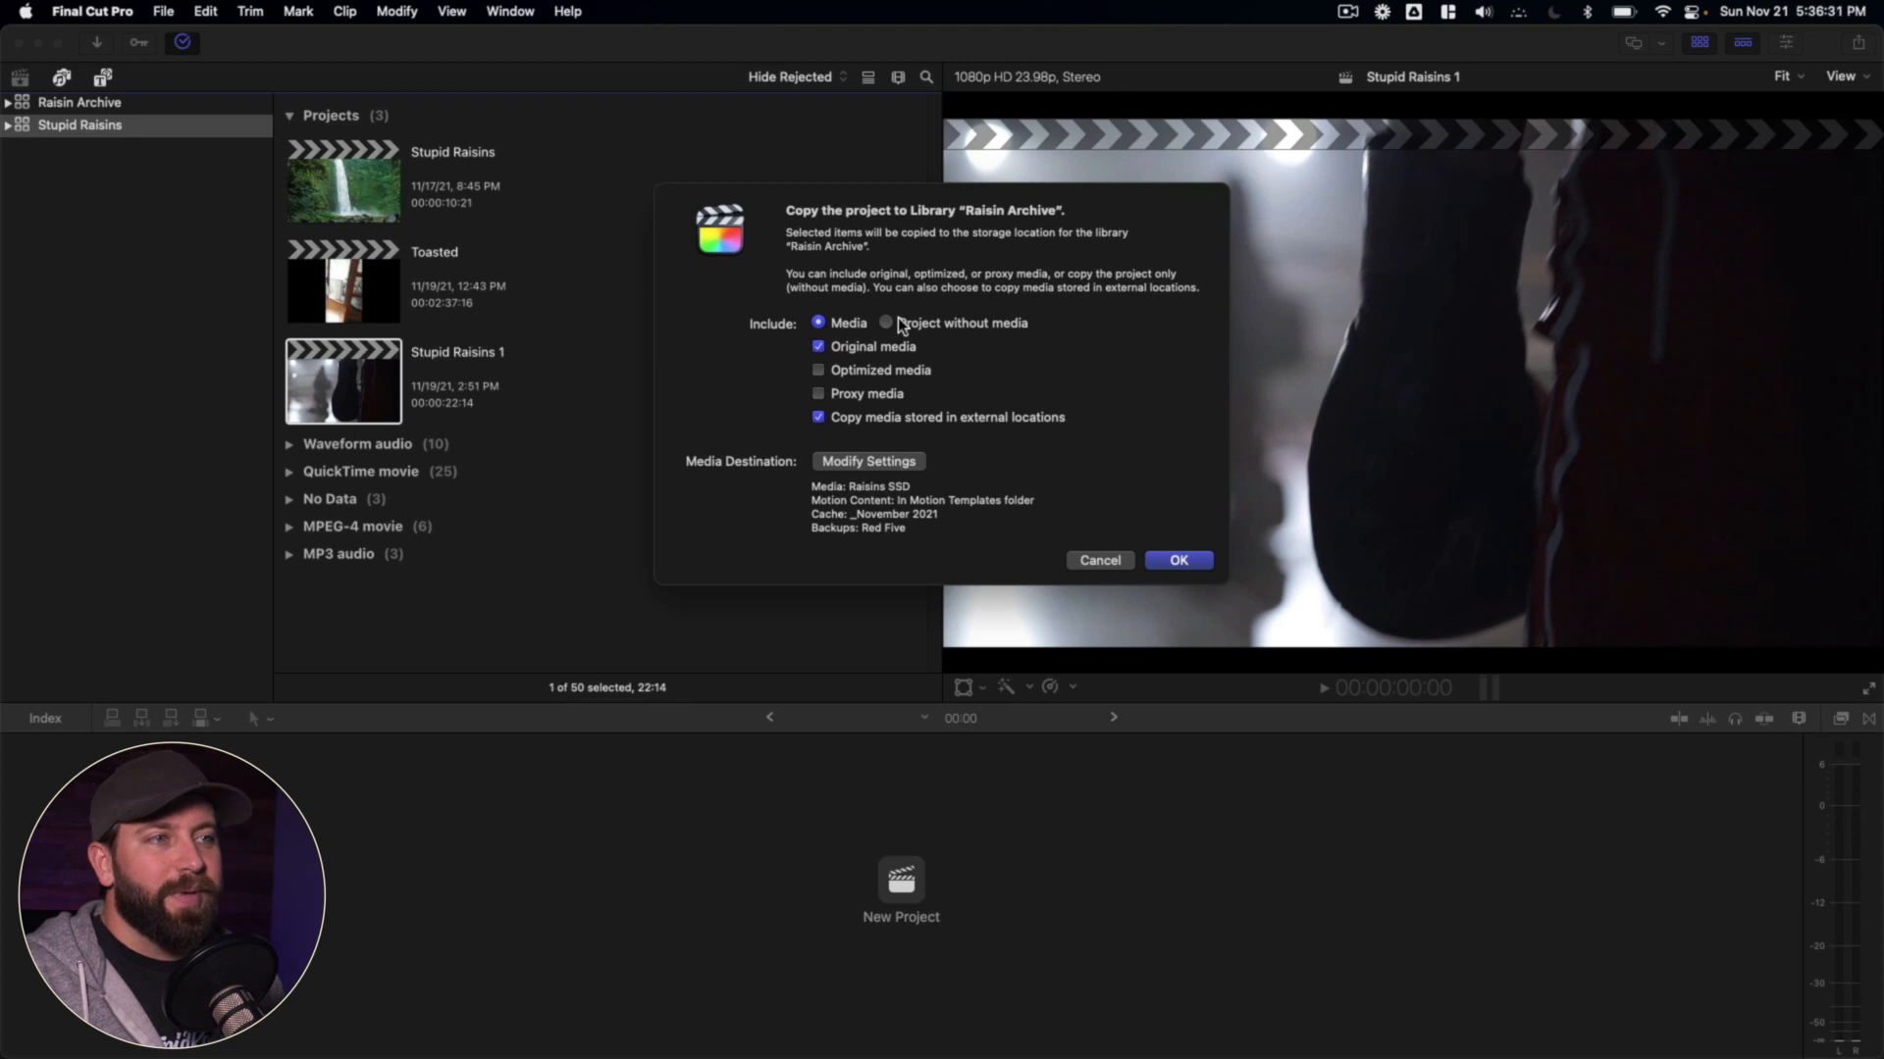
pyautogui.click(818, 417)
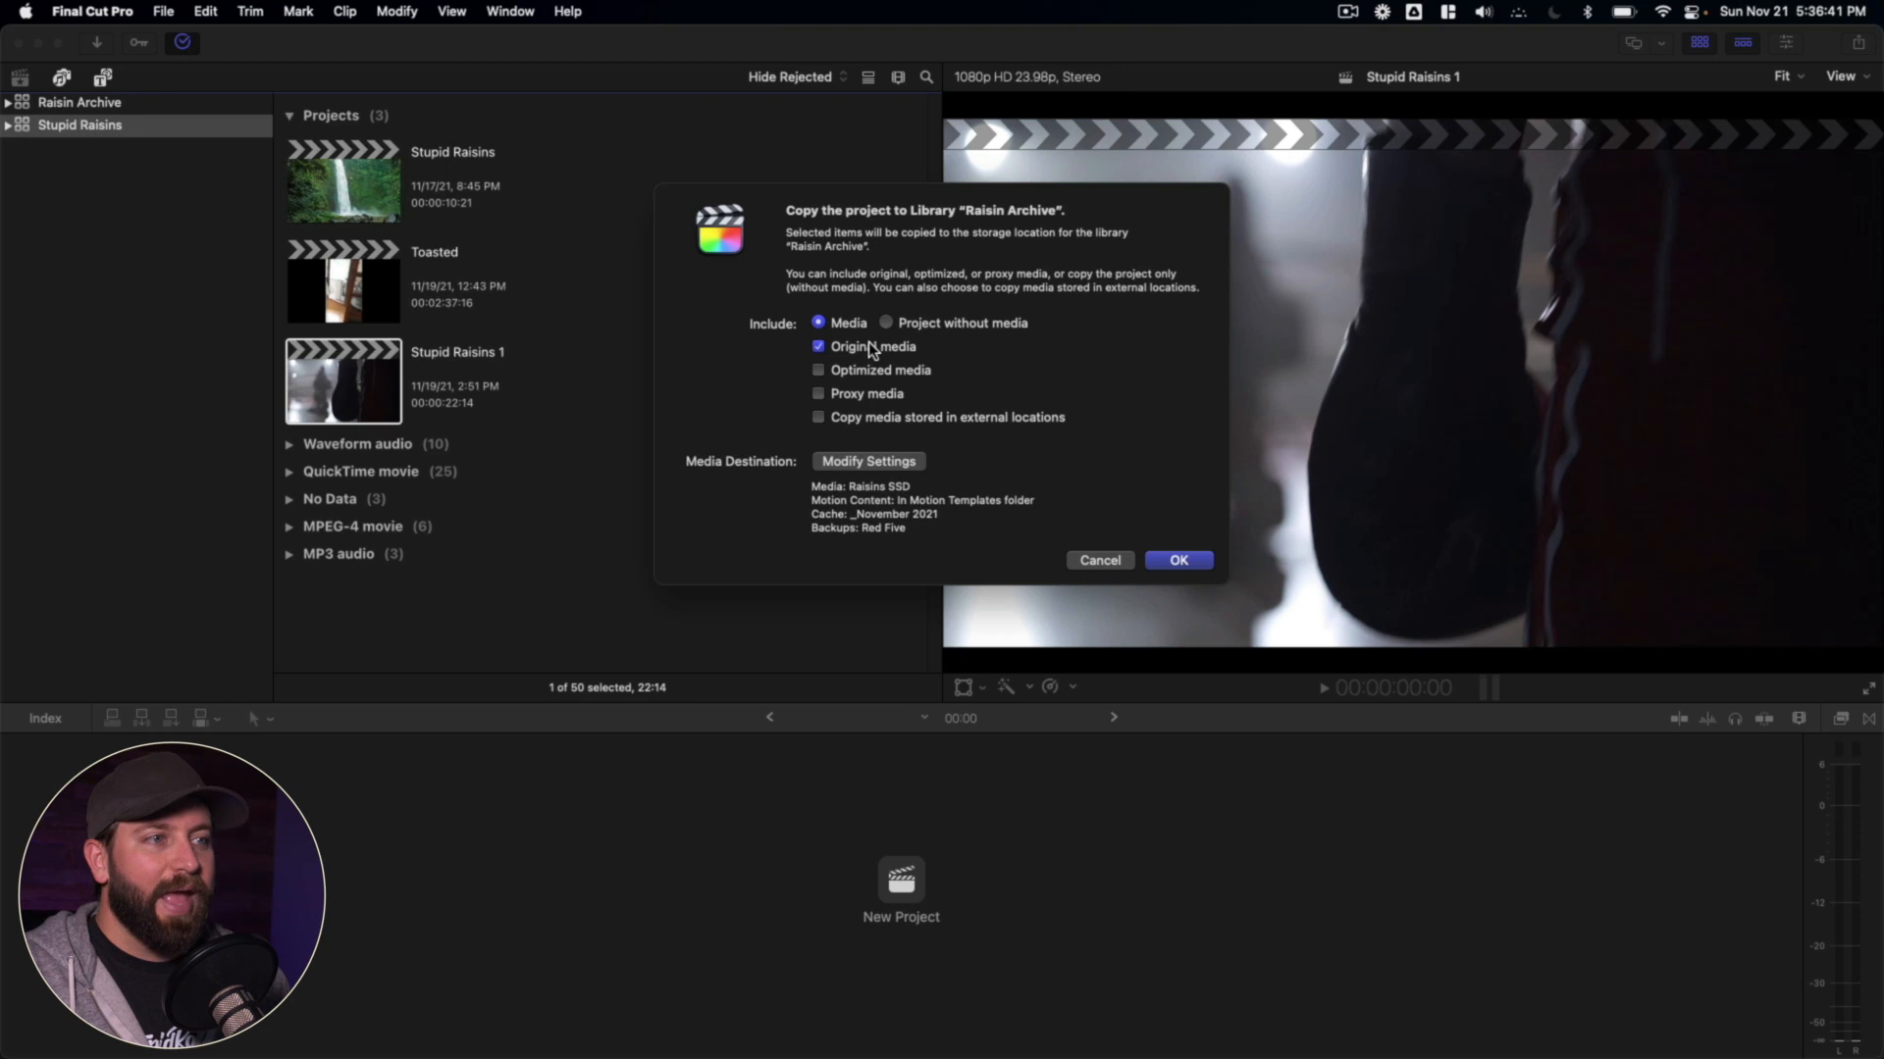
pyautogui.click(818, 416)
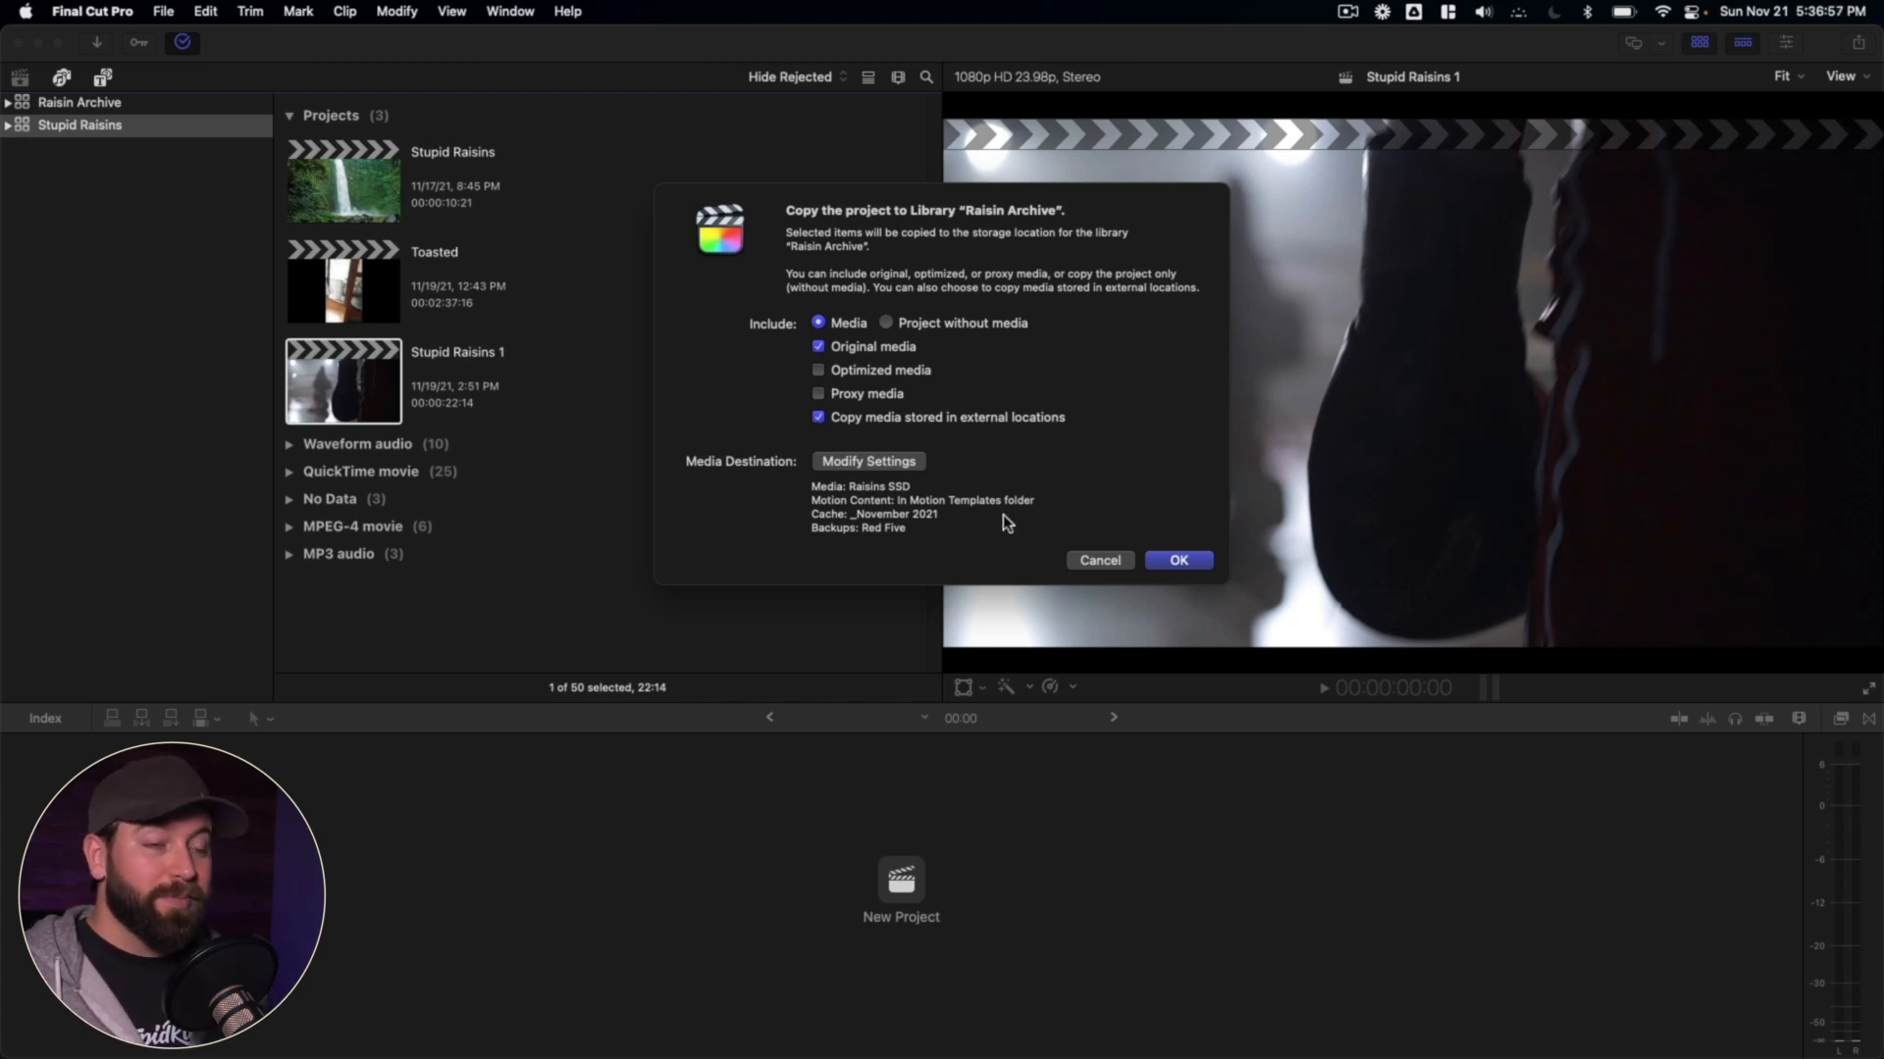
pyautogui.click(867, 460)
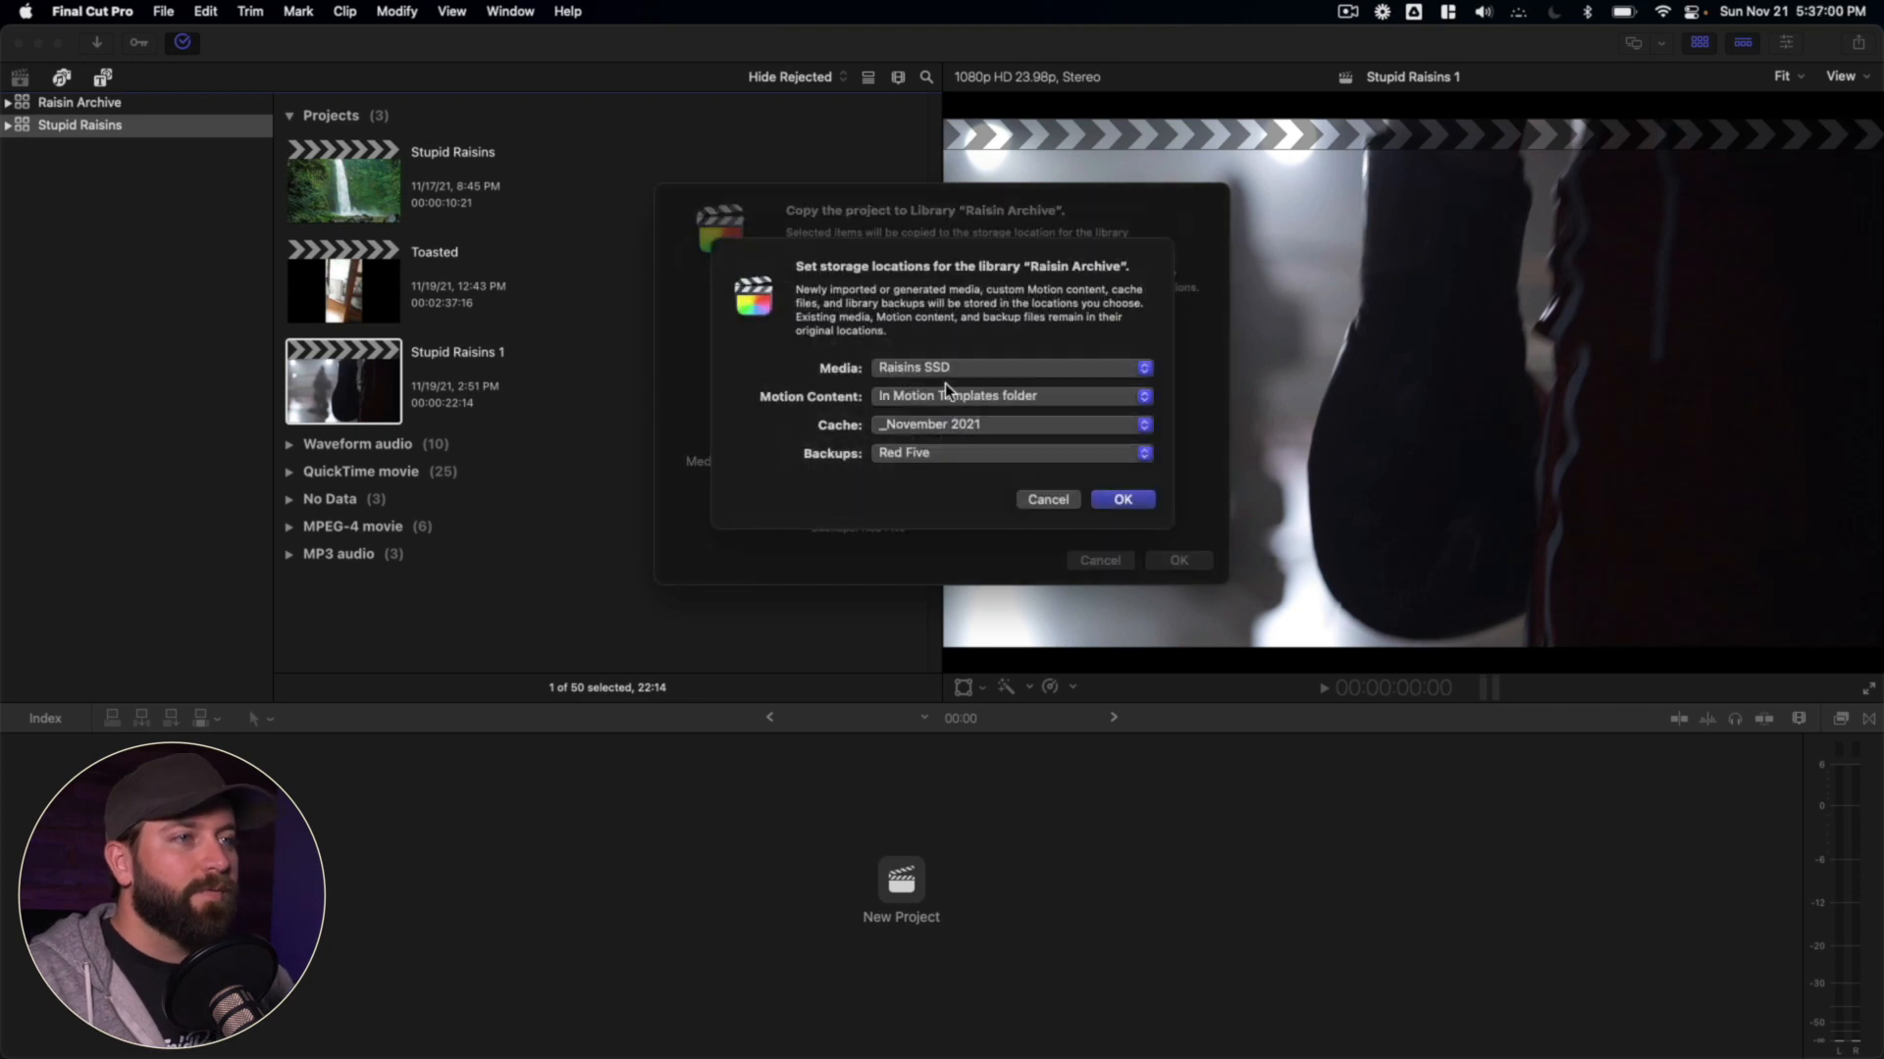
# - Set Raisin Archive's Media, Motion Content and Cache to In Library, keeping Backups on Red Five
pyautogui.click(1009, 367)
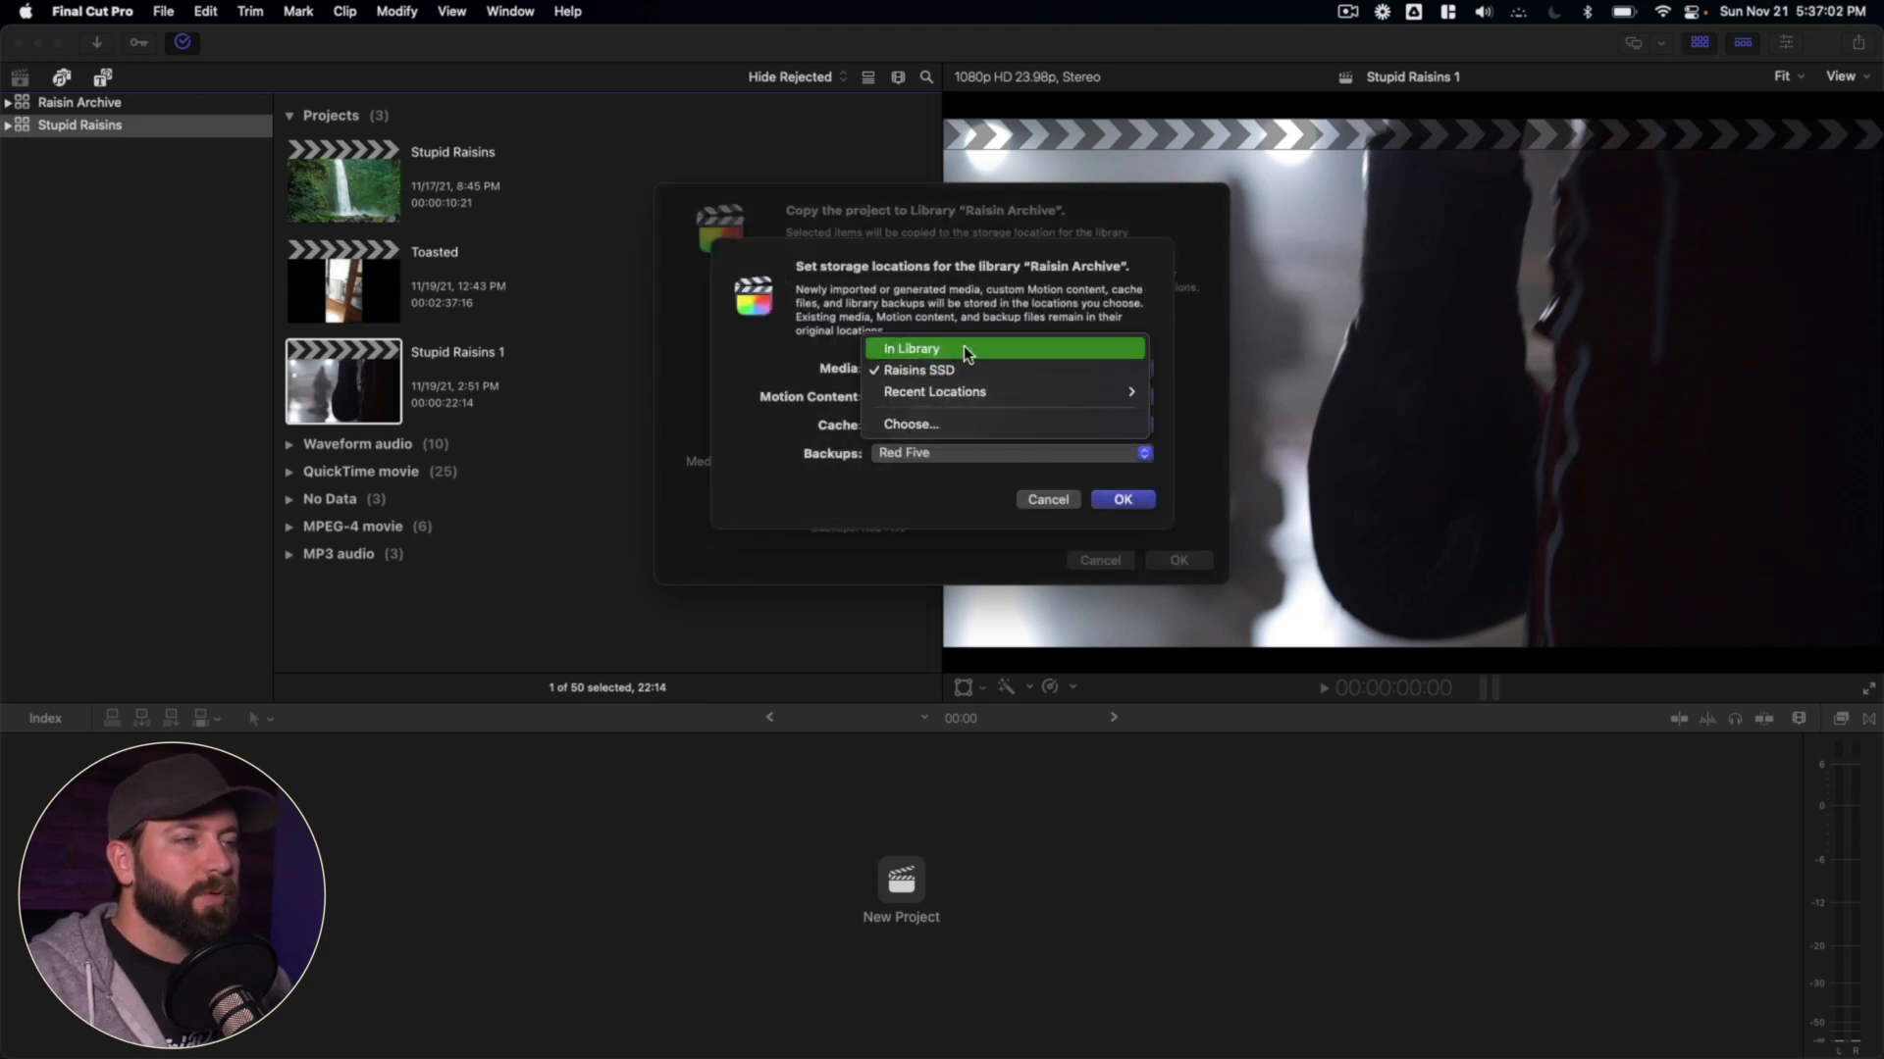
pyautogui.click(910, 348)
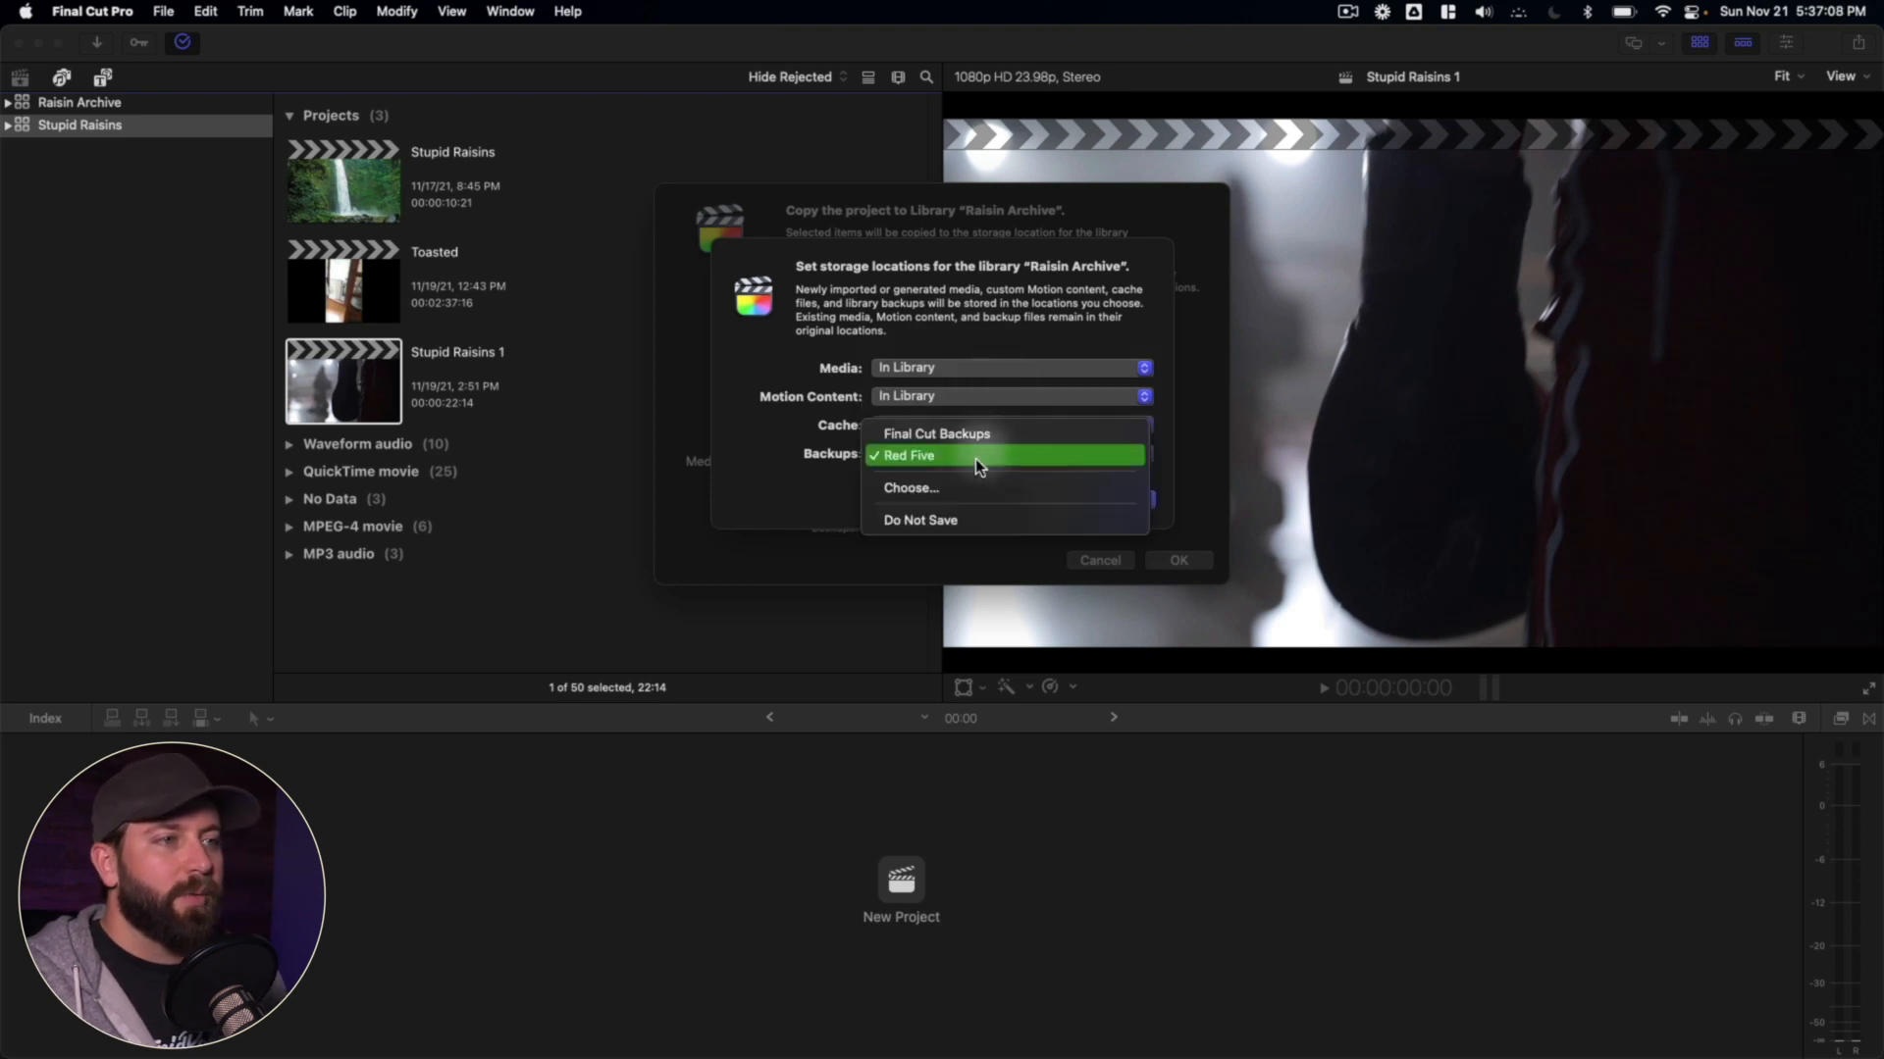
pyautogui.click(909, 455)
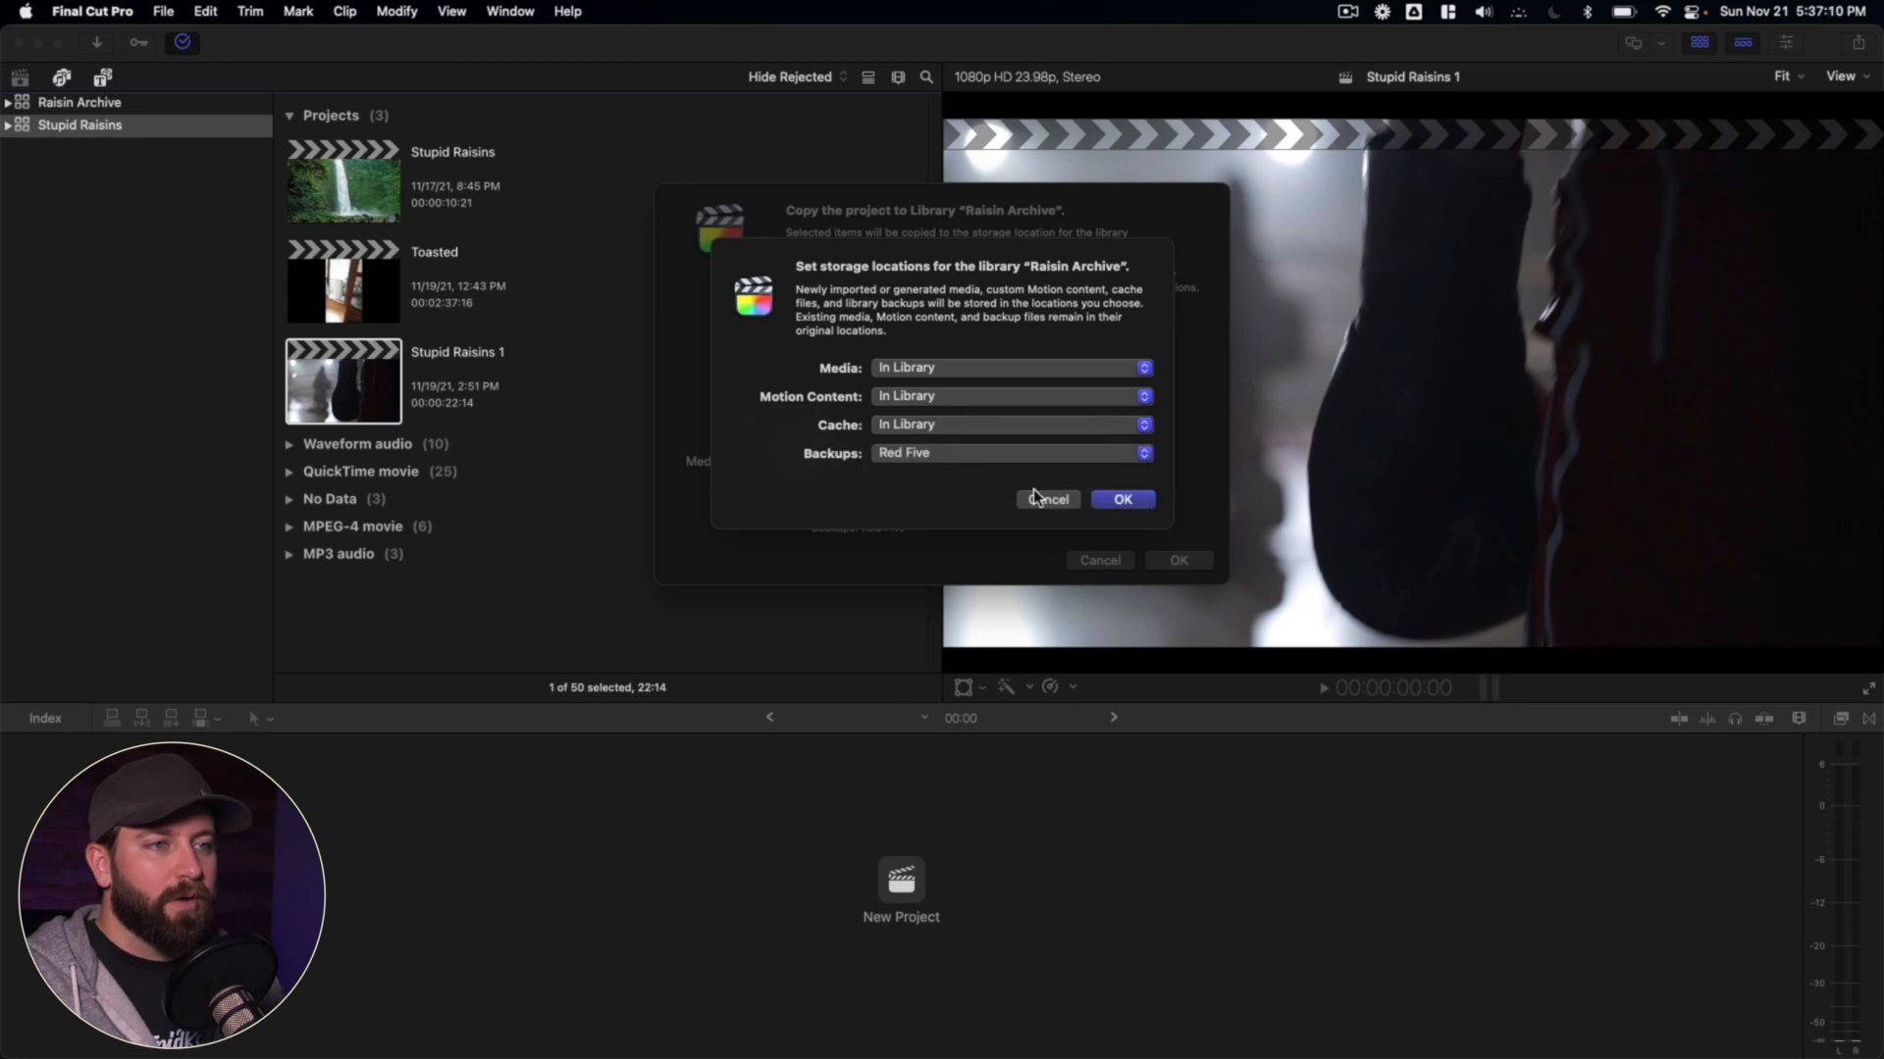
pyautogui.click(1122, 498)
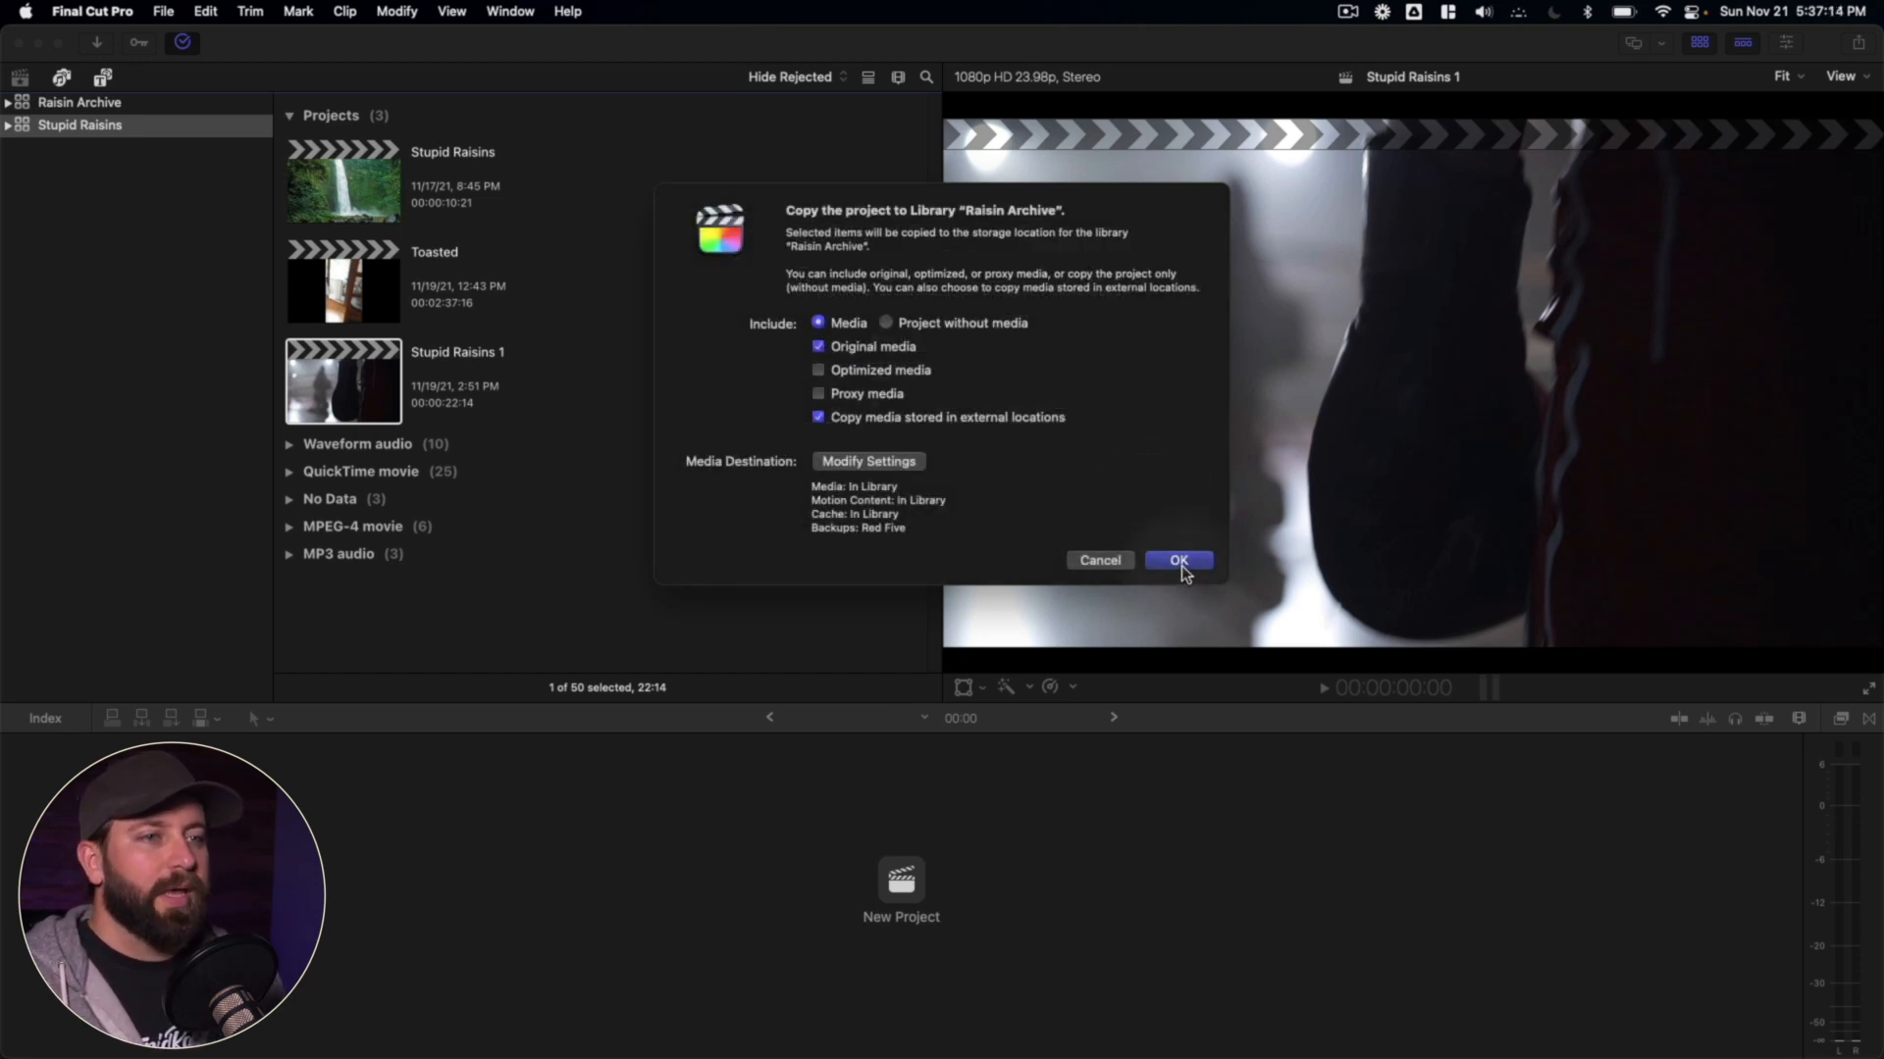
# - Start the copy and view its Media Management progress in Background Tasks
pyautogui.click(1177, 560)
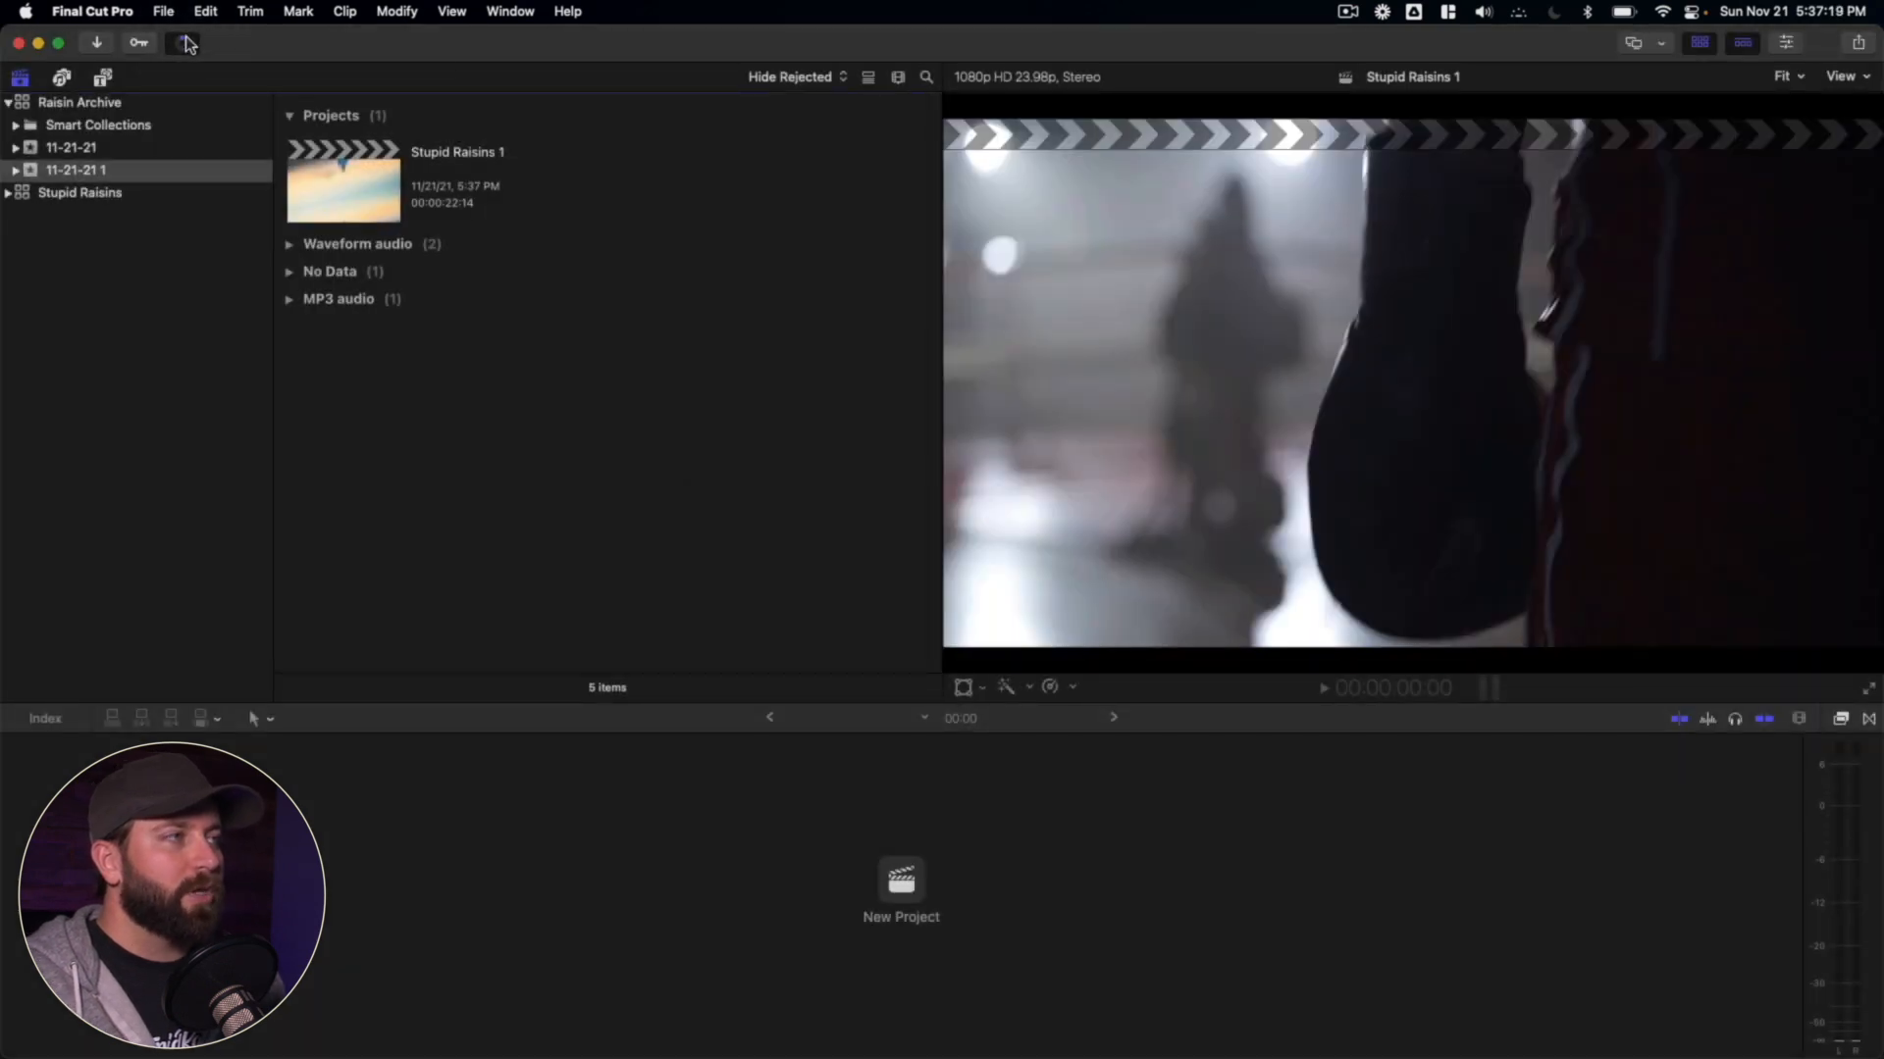
pyautogui.click(178, 42)
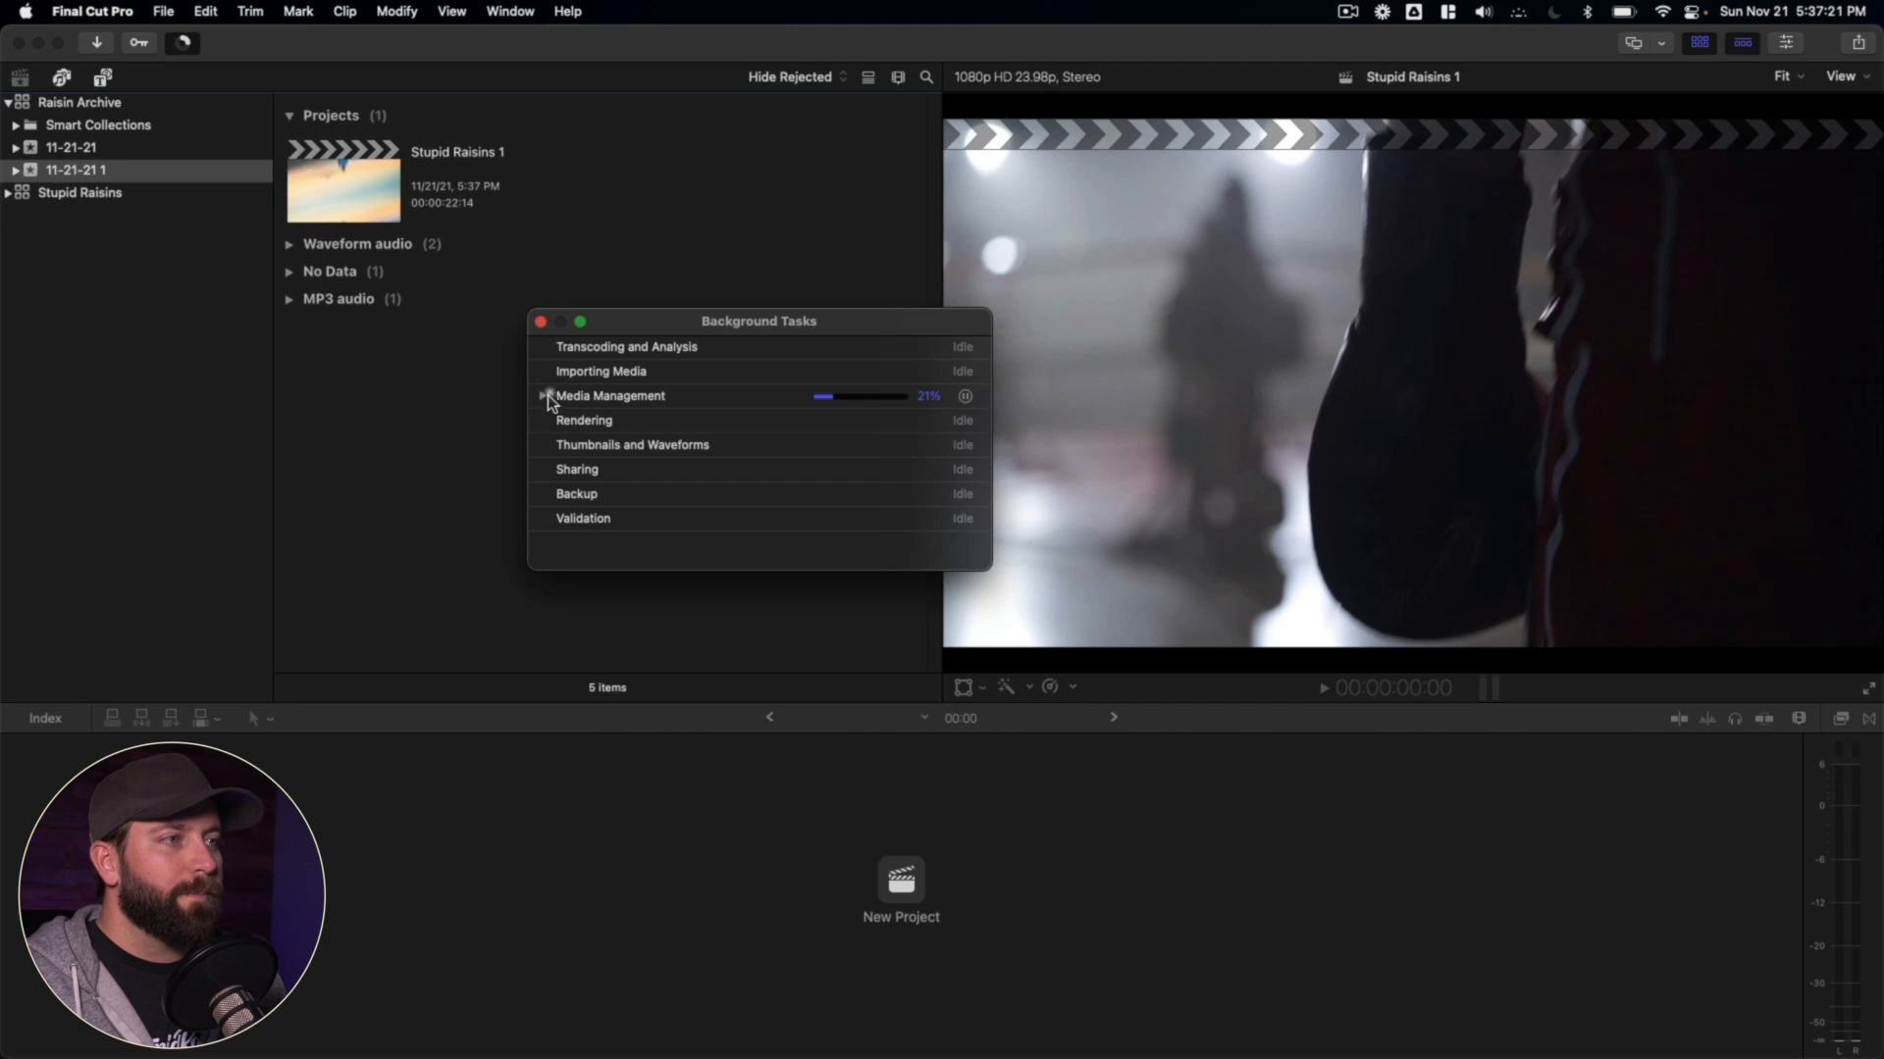
pyautogui.click(542, 396)
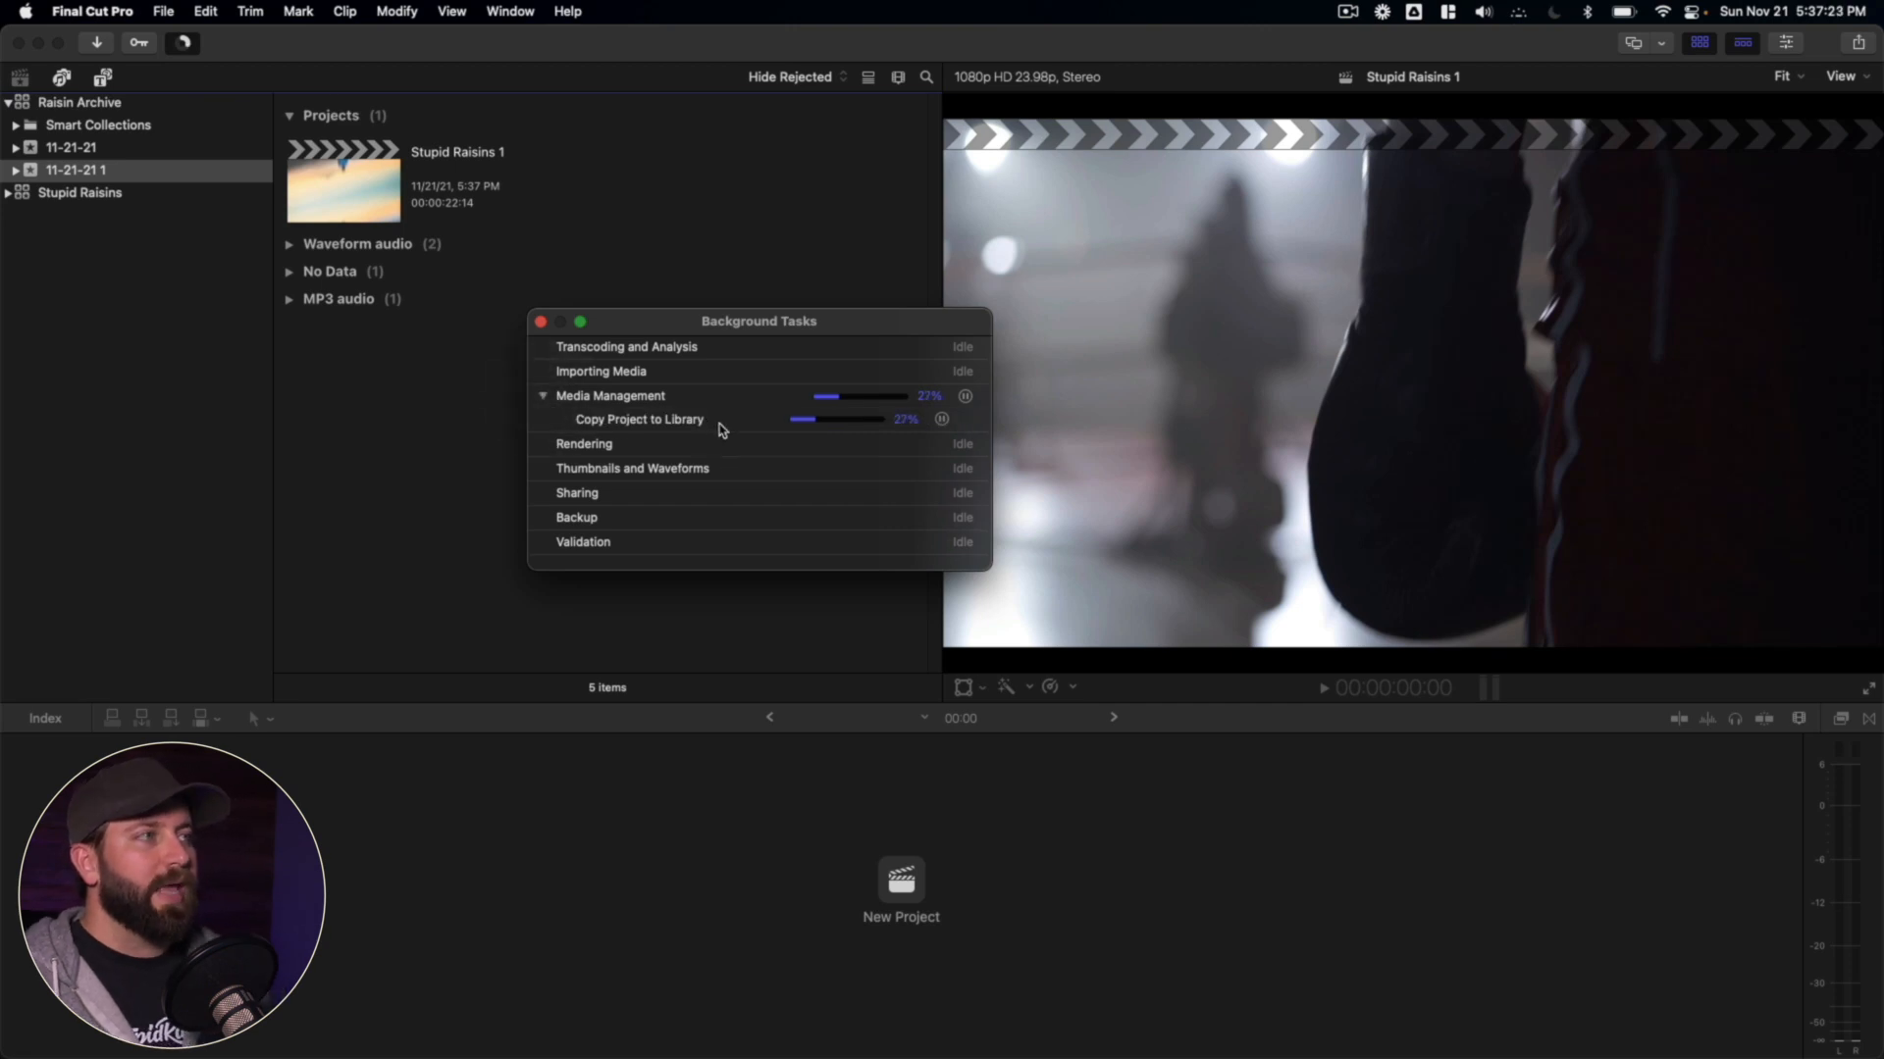